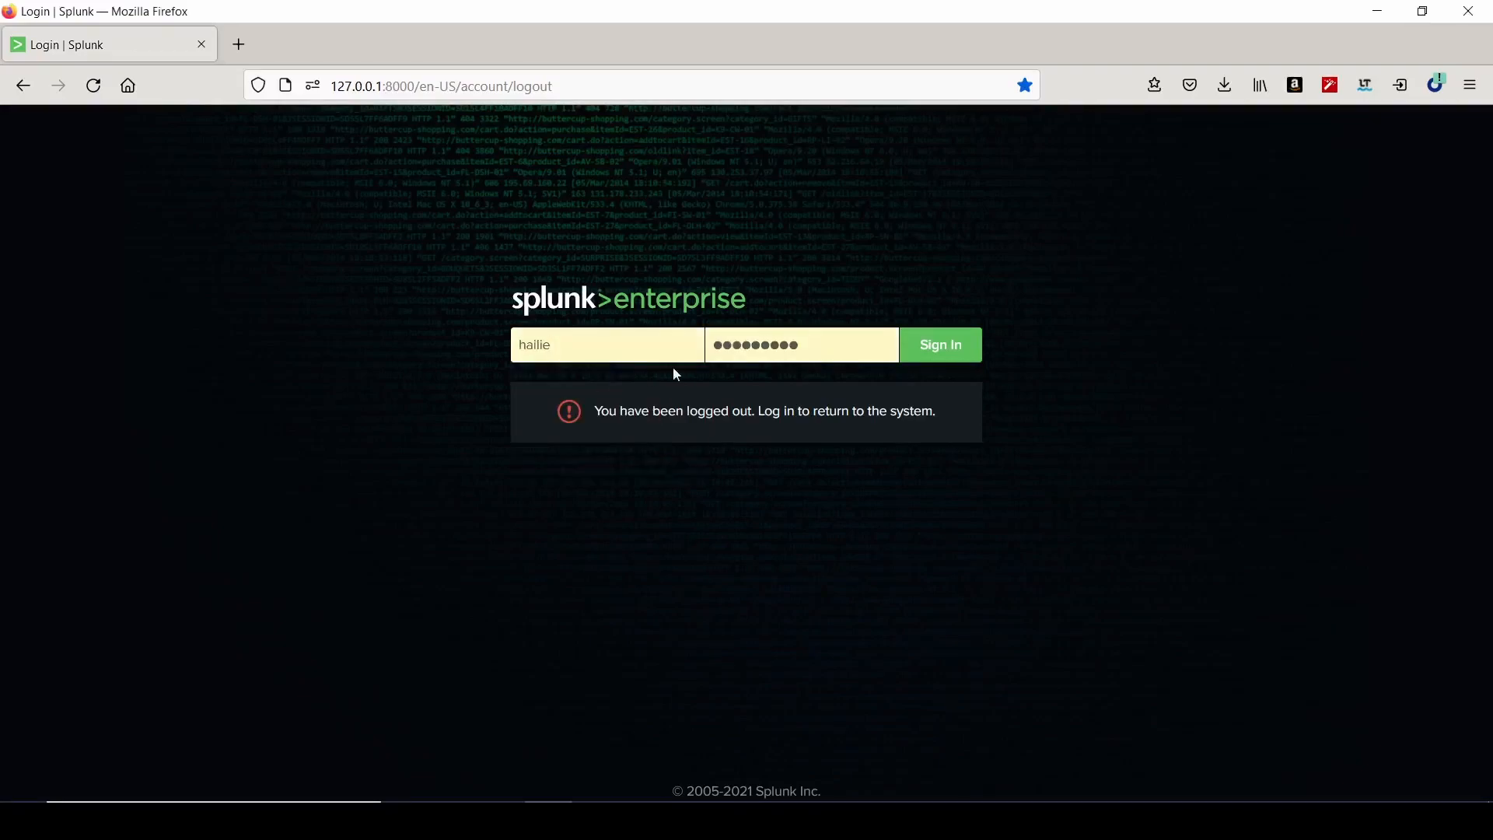
Sign in and go to Settings > Lookups > Lookup table files.
{"action": "left_click", "coordinate": [938, 344]}
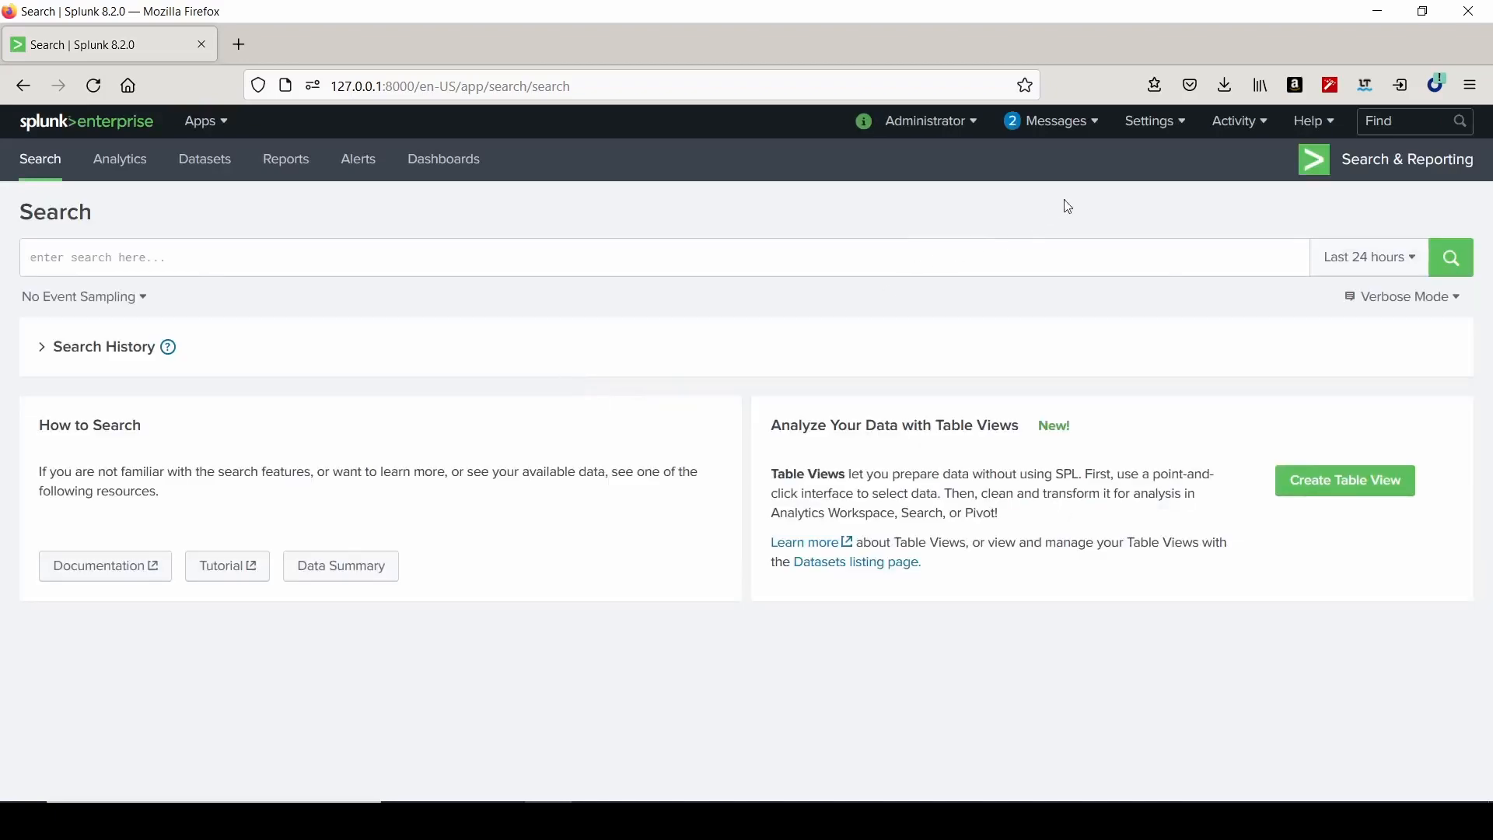
{"action": "left_click", "coordinate": [1150, 121]}
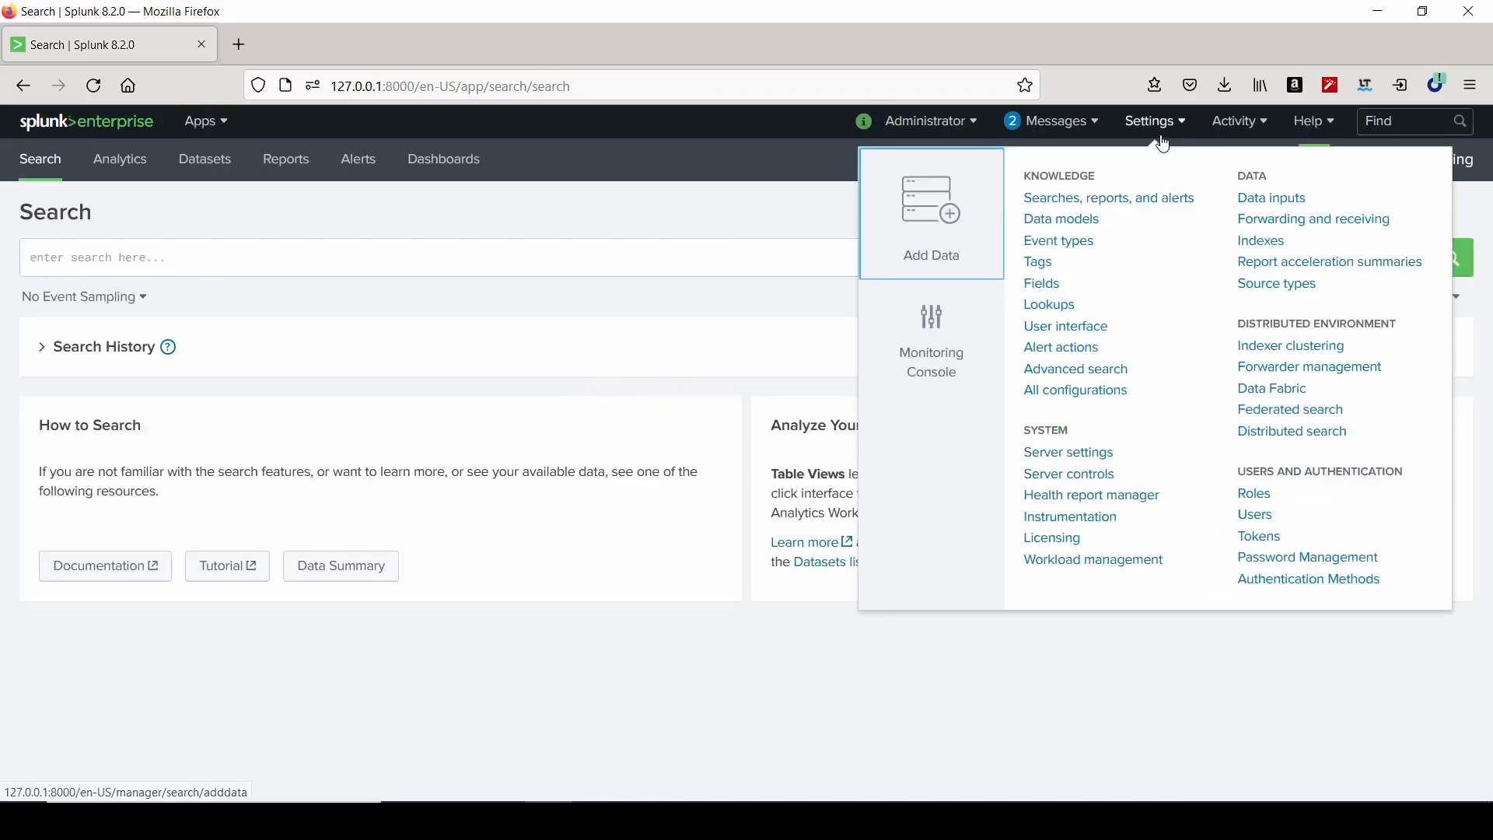
{"action": "left_click", "coordinate": [1048, 305]}
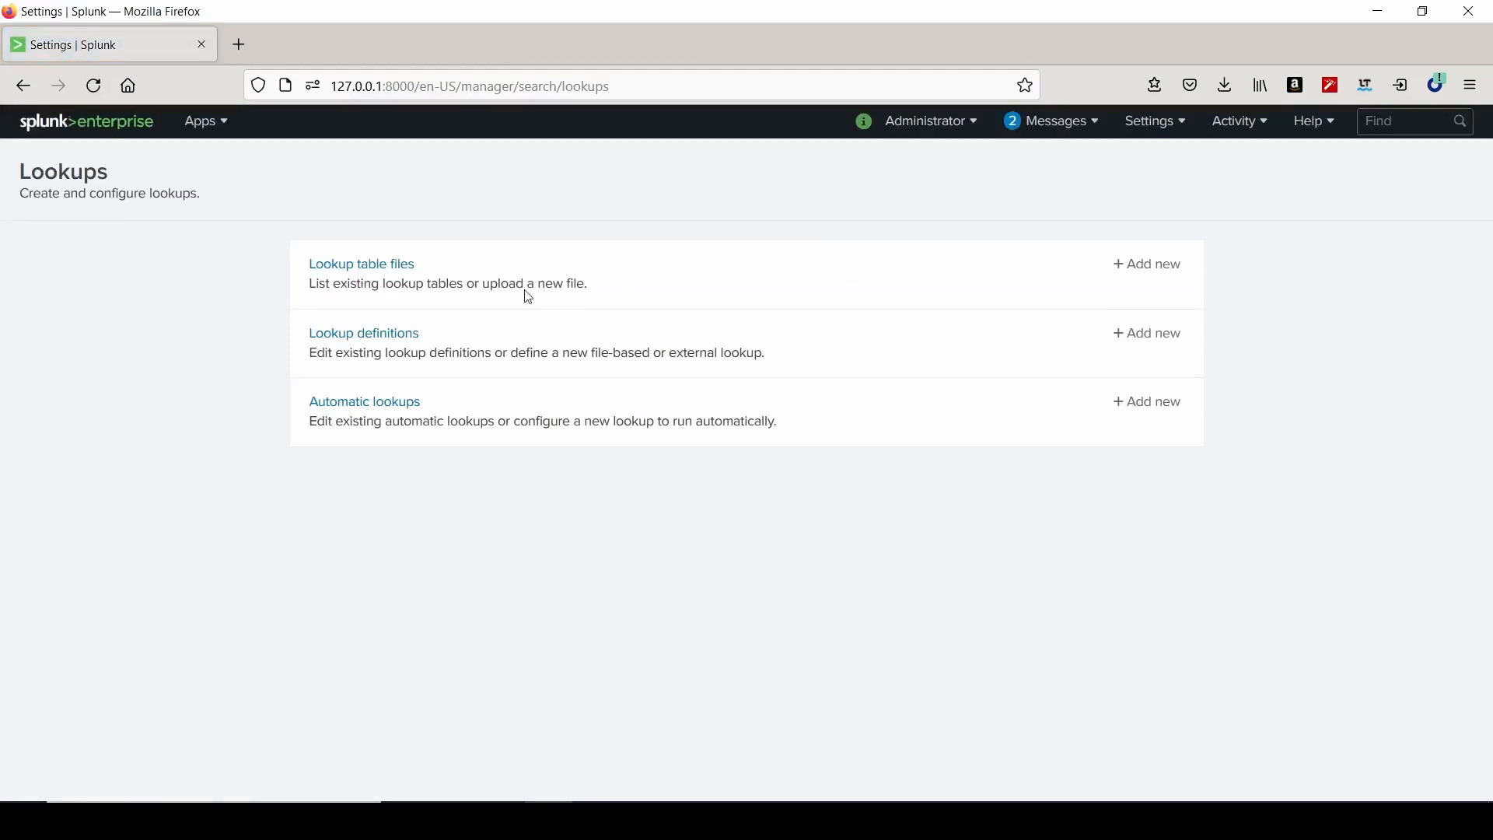
{"action": "left_click", "coordinate": [360, 263]}
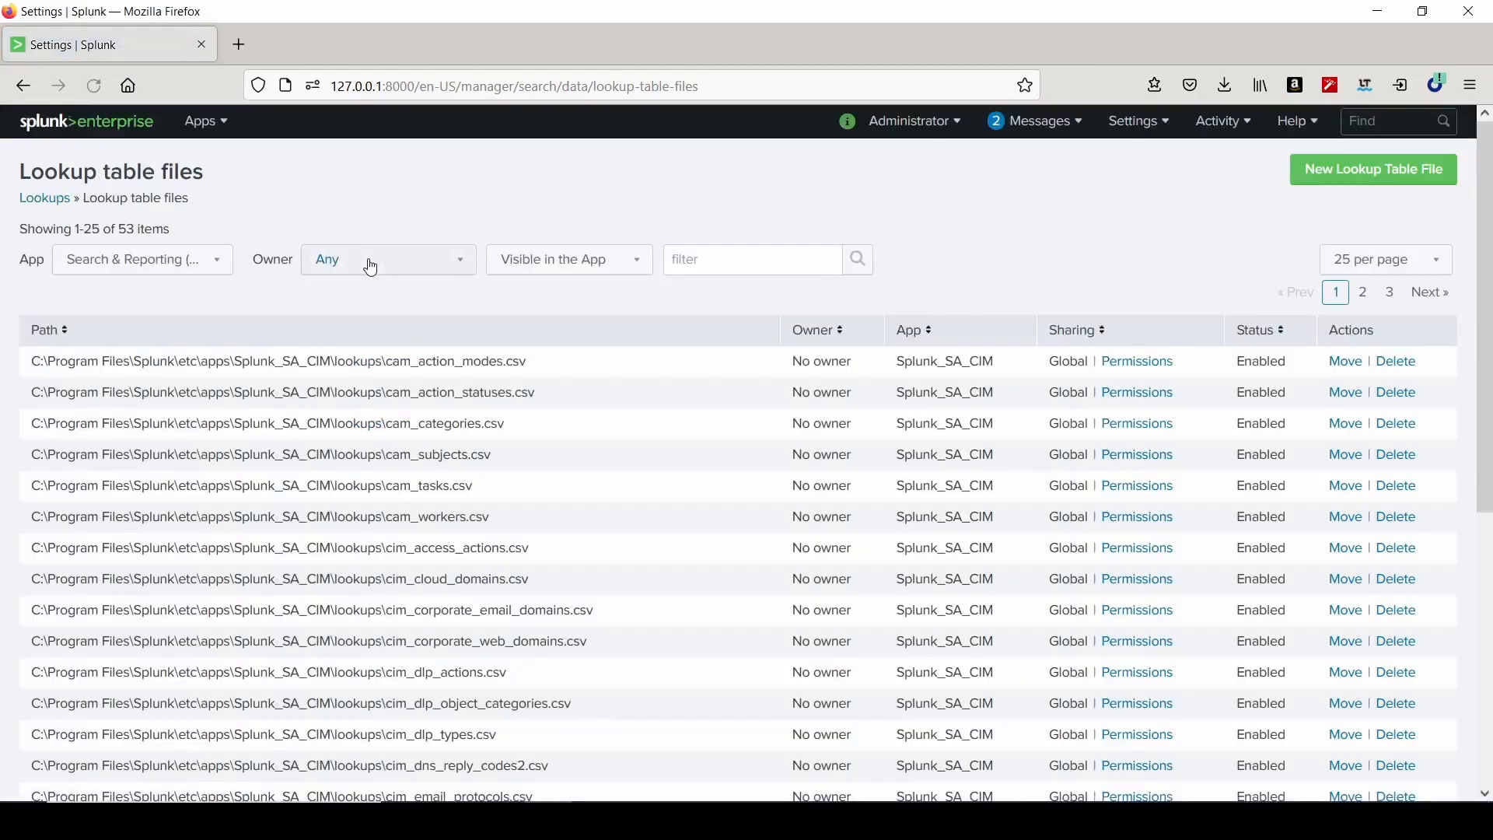
Start a new lookup table file for the search app with MOCK_DATA.csv attached.
{"action": "left_click", "coordinate": [1372, 169]}
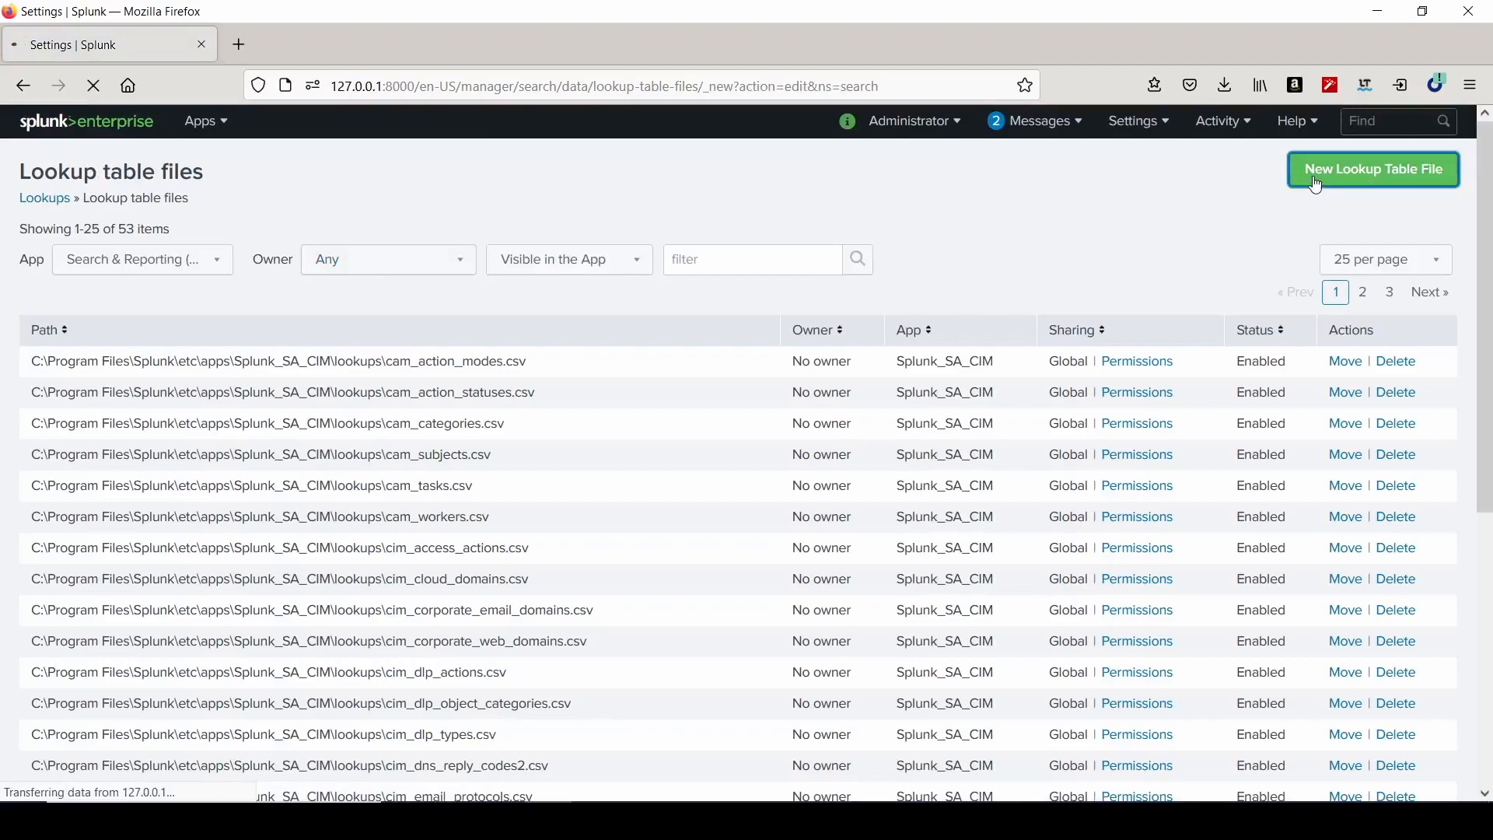
{"action": "left_click", "coordinate": [1372, 169]}
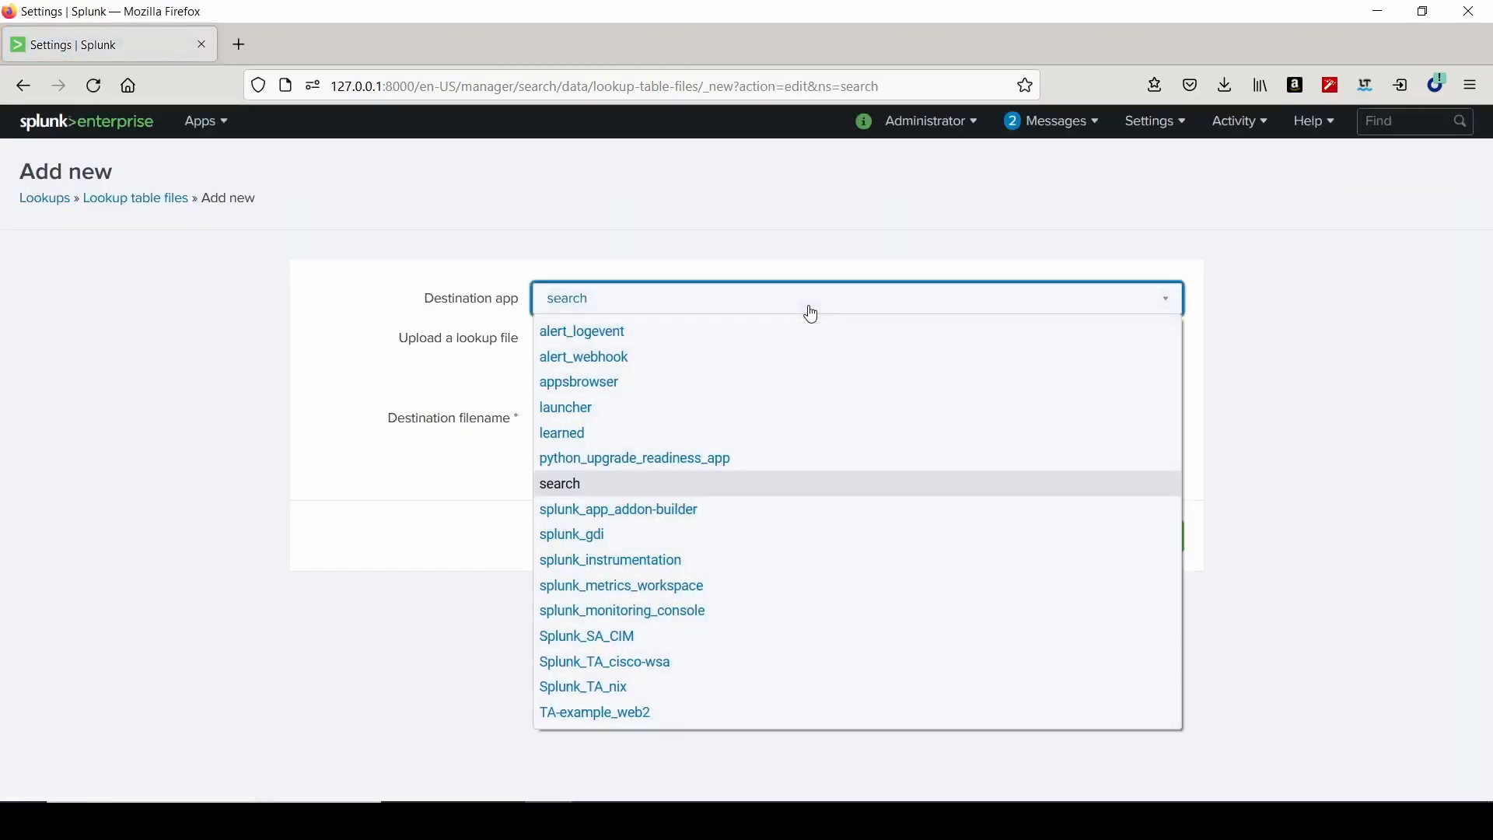
{"action": "left_click", "coordinate": [559, 484]}
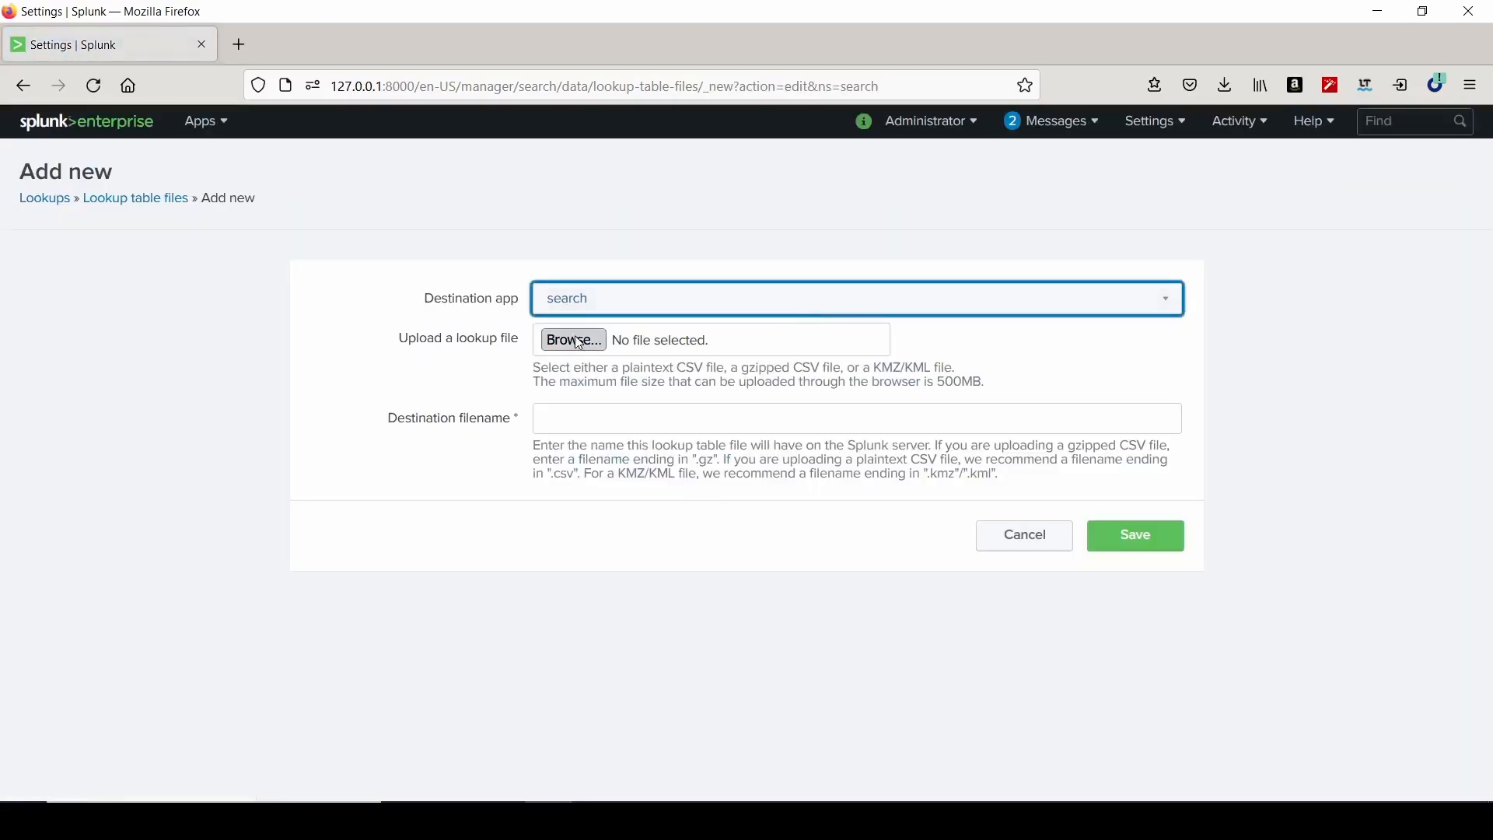
{"action": "left_click", "coordinate": [571, 339]}
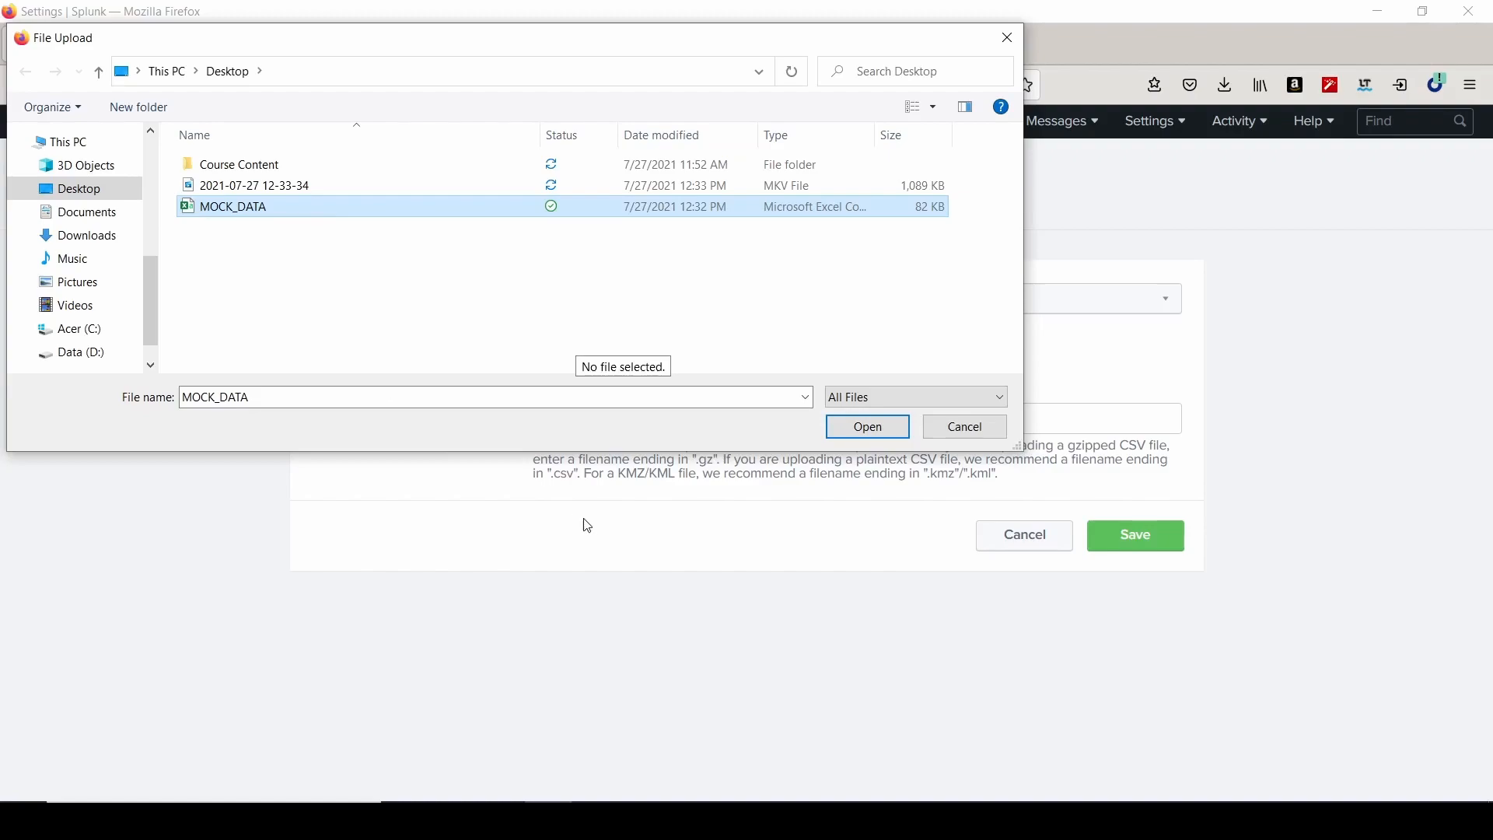
{"action": "left_click", "coordinate": [865, 426]}
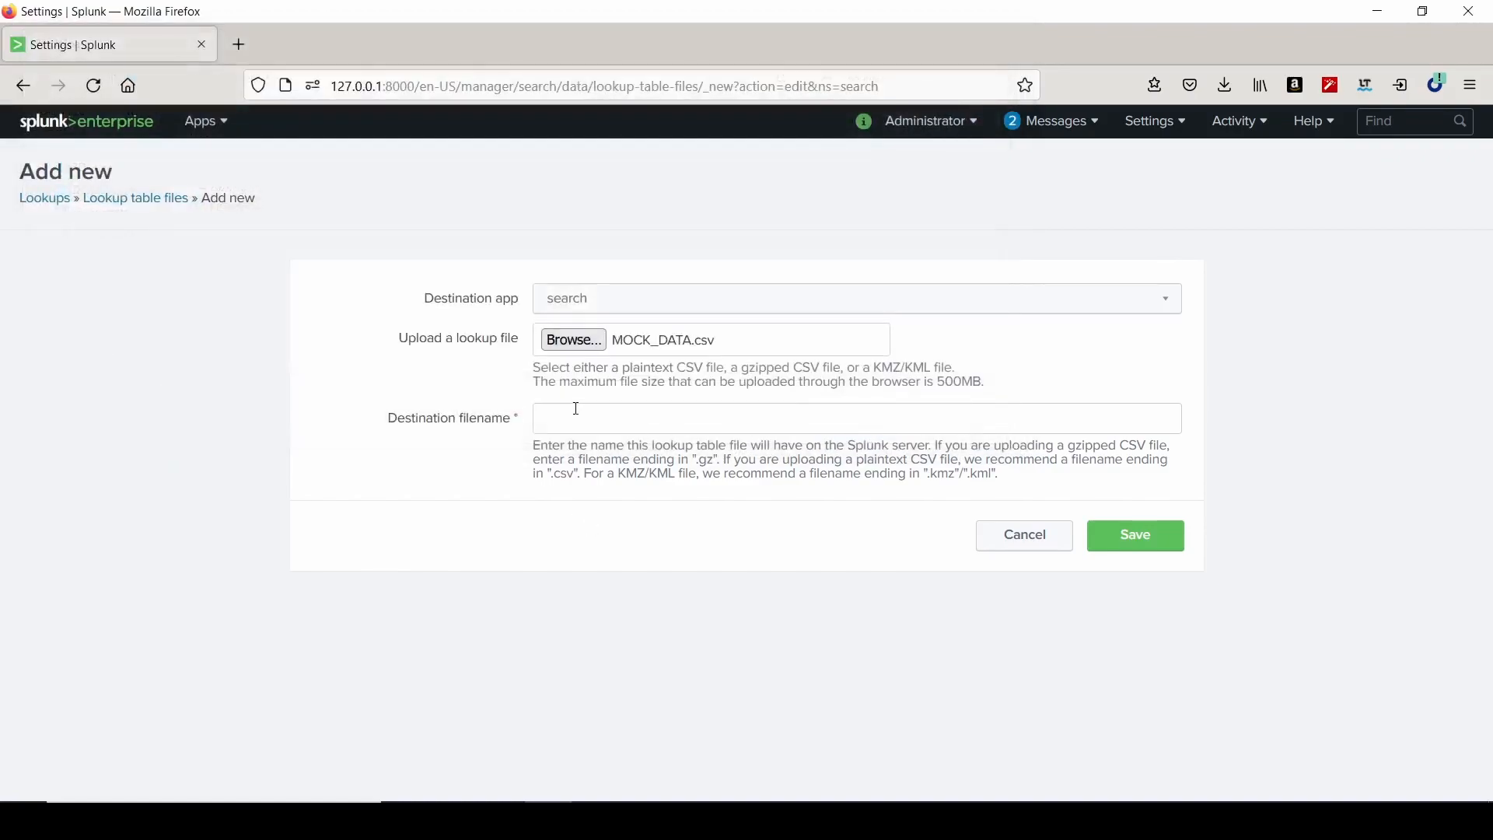
{"action": "left_click", "coordinate": [855, 418]}
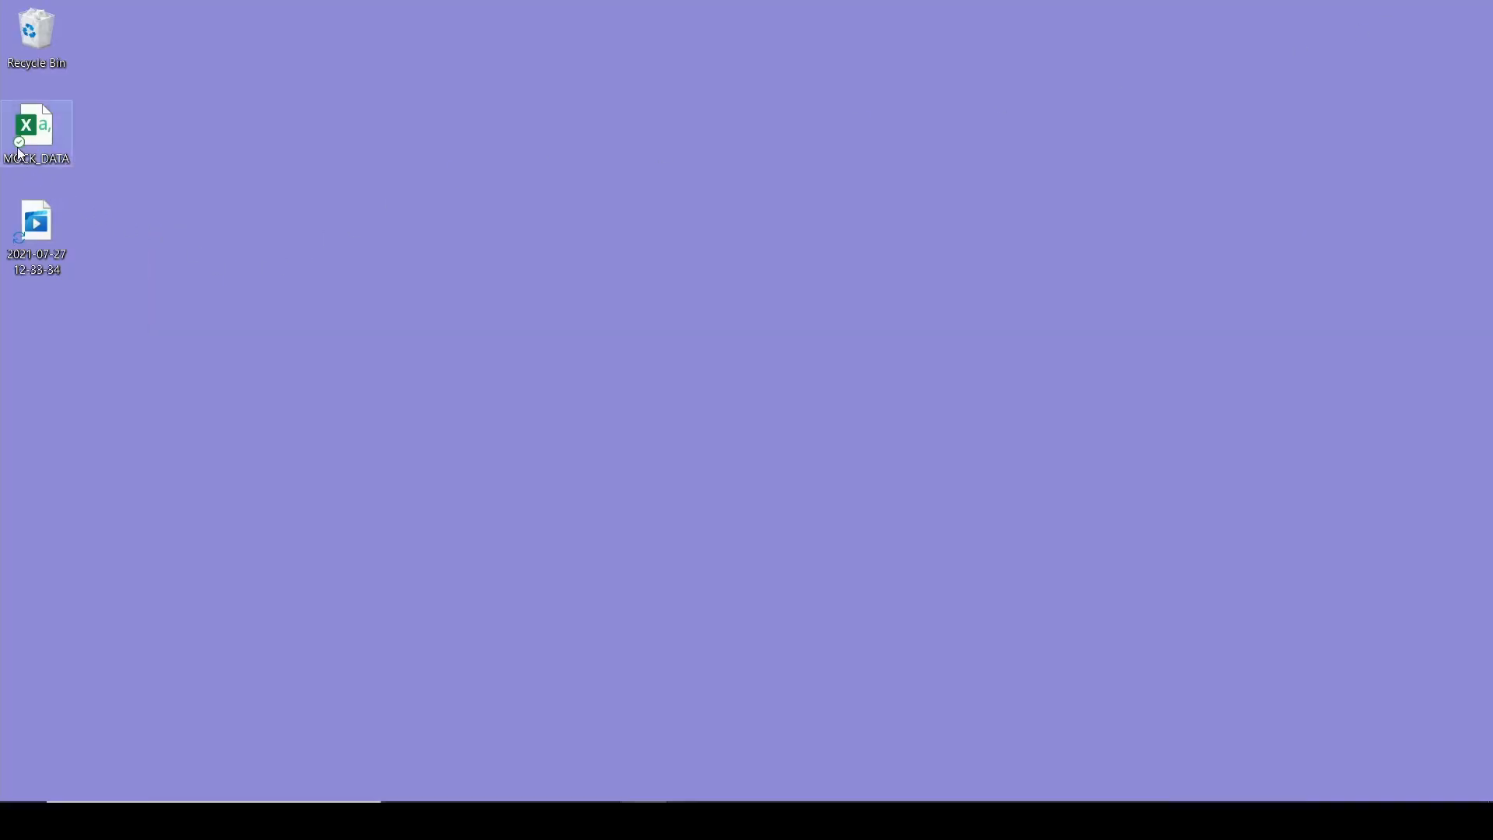
Open MOCK_DATA in Excel to view its id, first_name, email and state columns.
{"action": "double_click", "coordinate": [37, 133]}
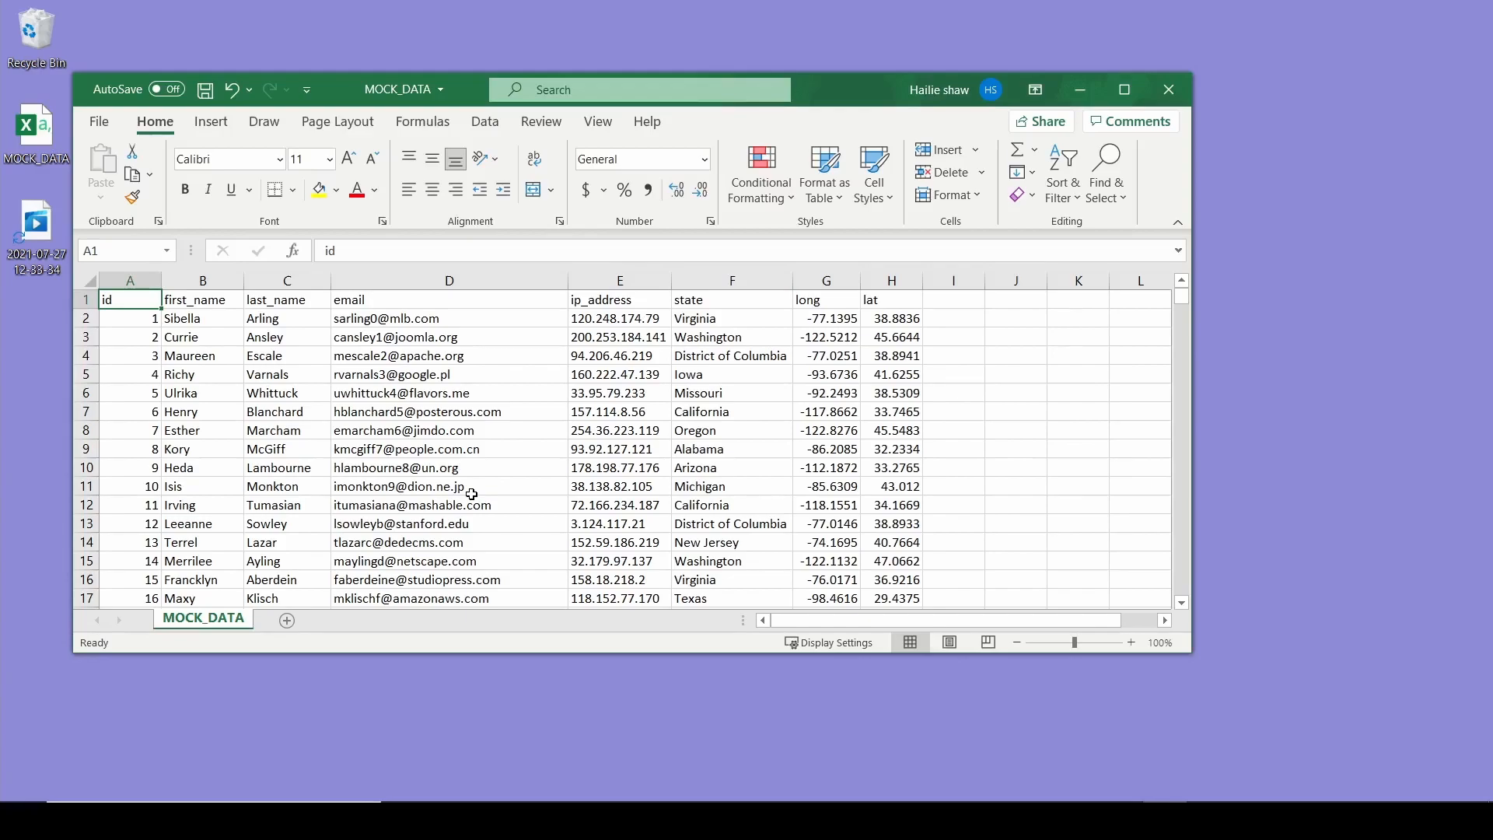
{"action": "mouse_move", "coordinate": [389, 398]}
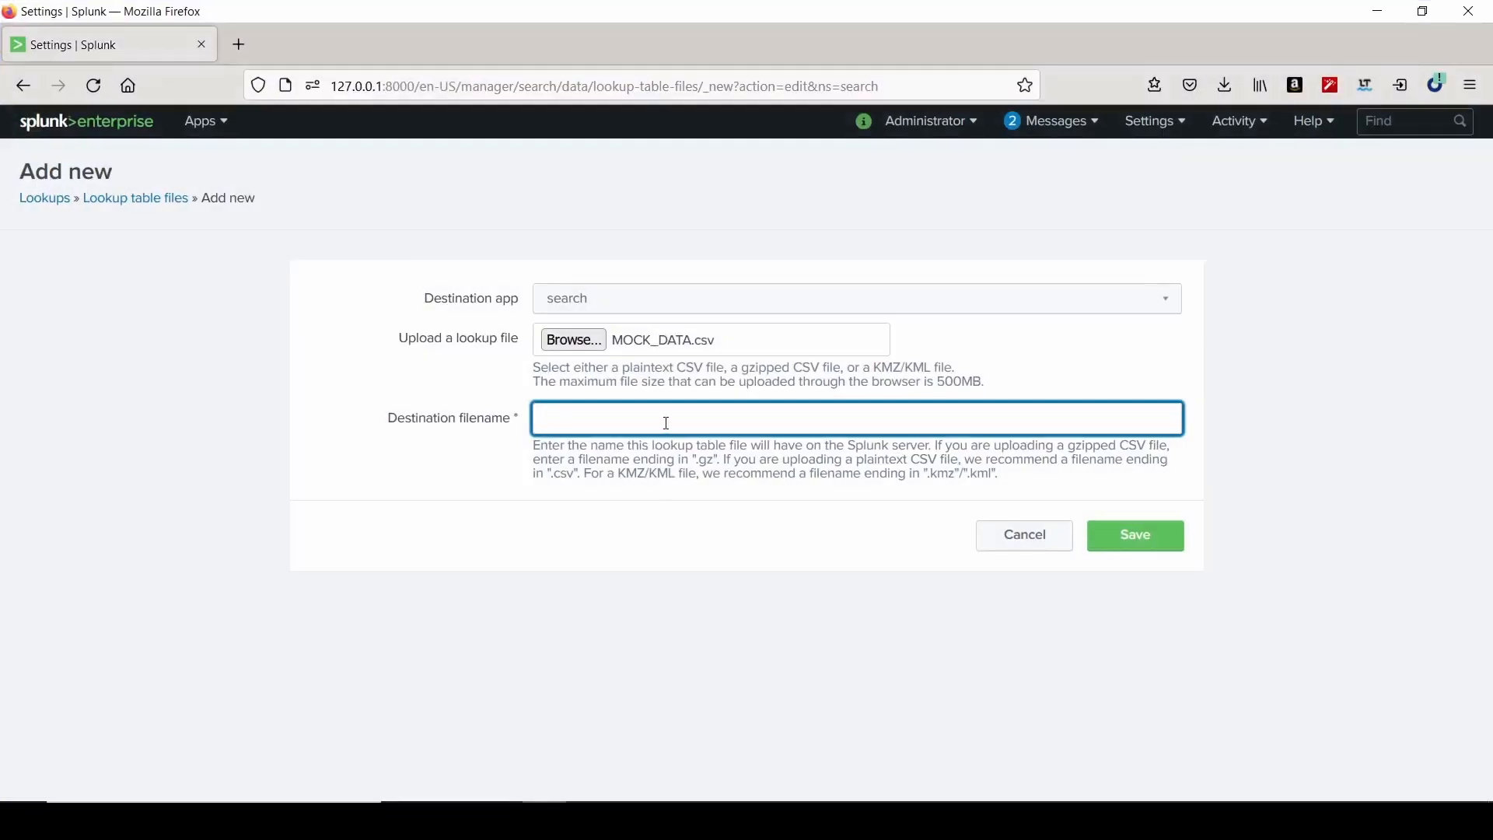
Name the destination file peopleinfo.csv and save the lookup.
{"action": "type", "text": "peopleinfo."}
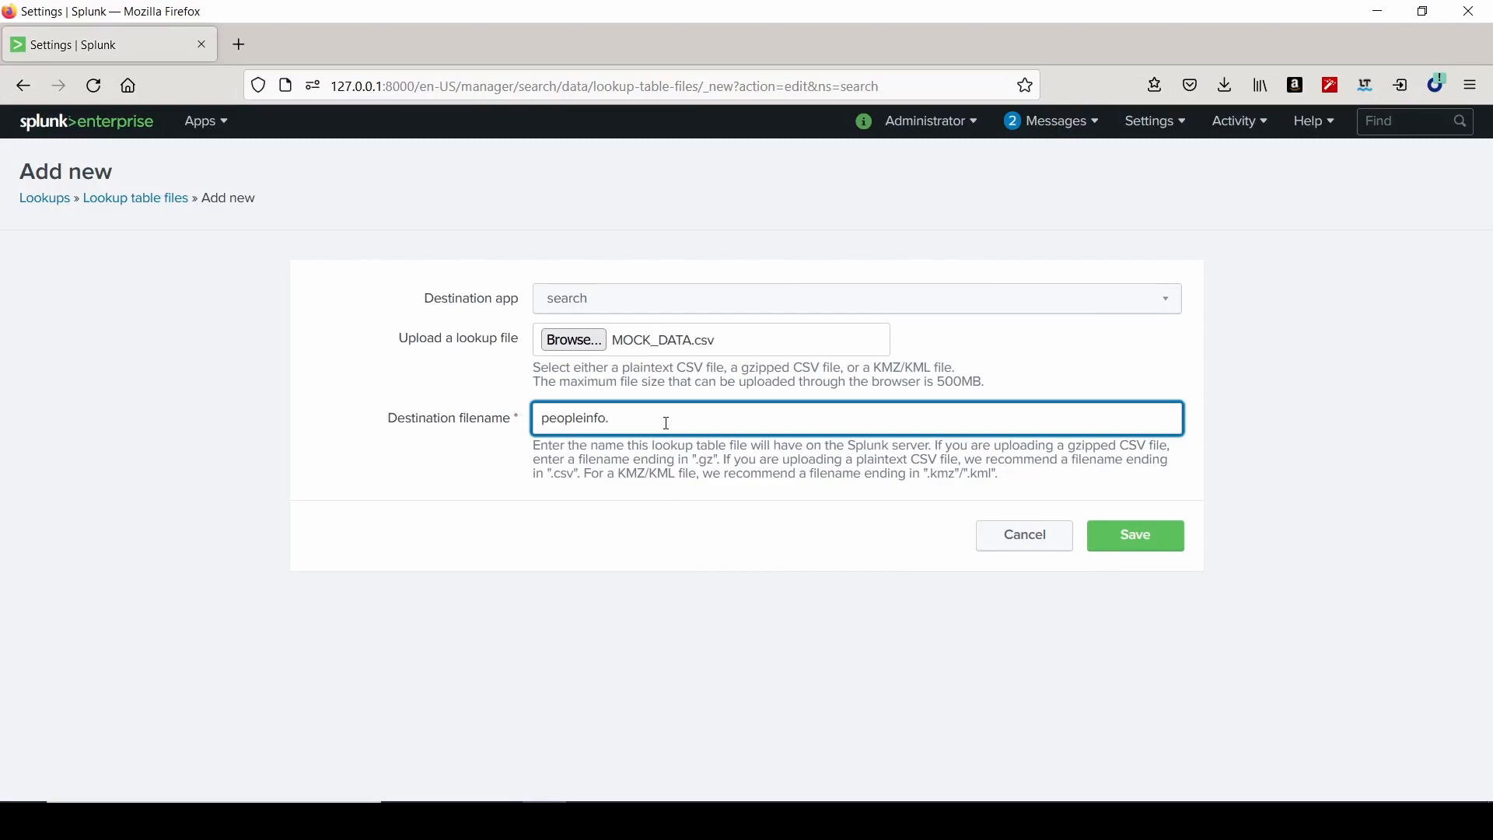
{"action": "type", "text": "csv"}
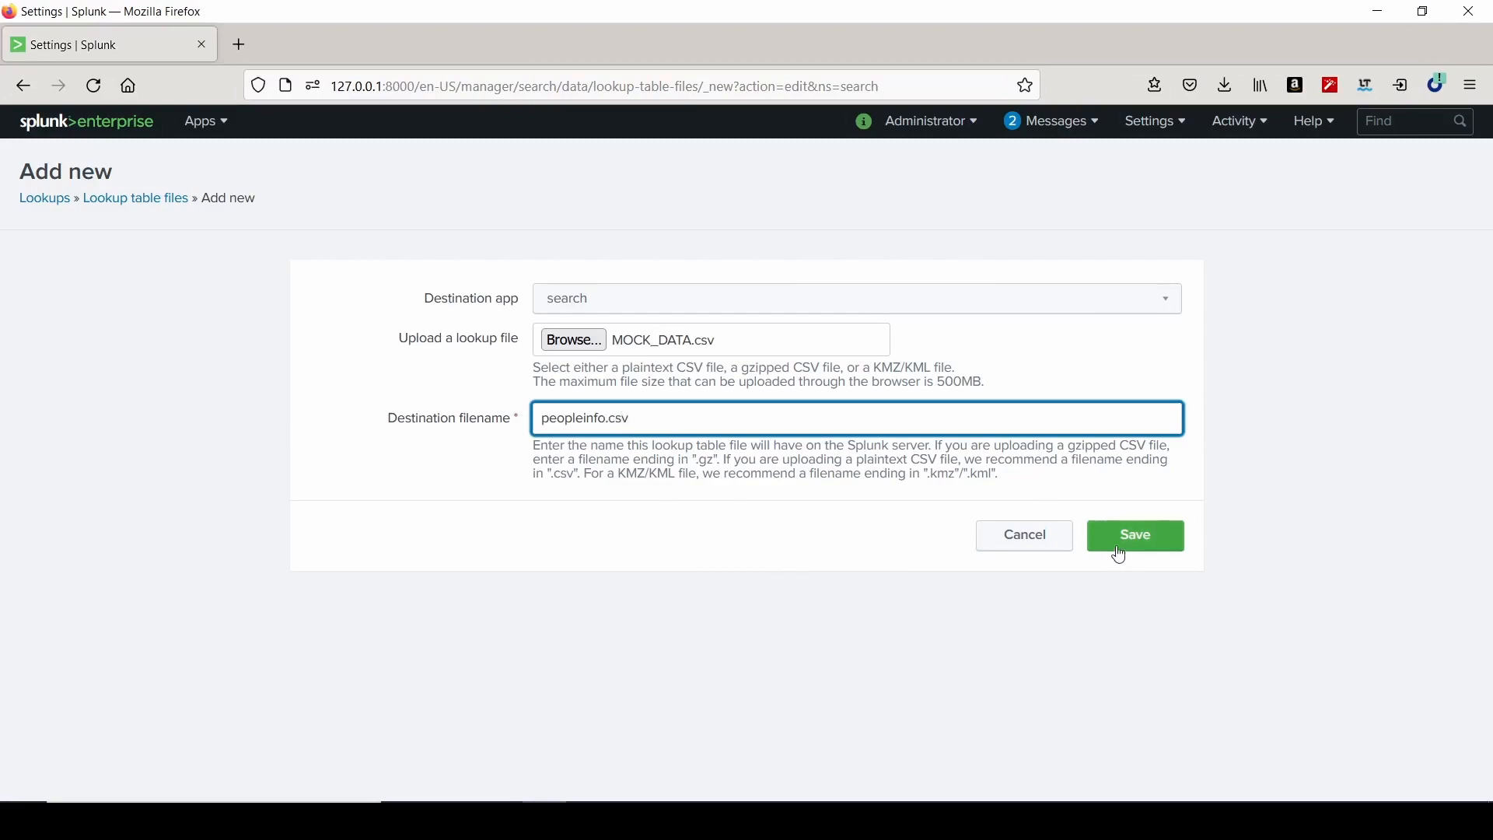
{"action": "left_click", "coordinate": [1133, 534]}
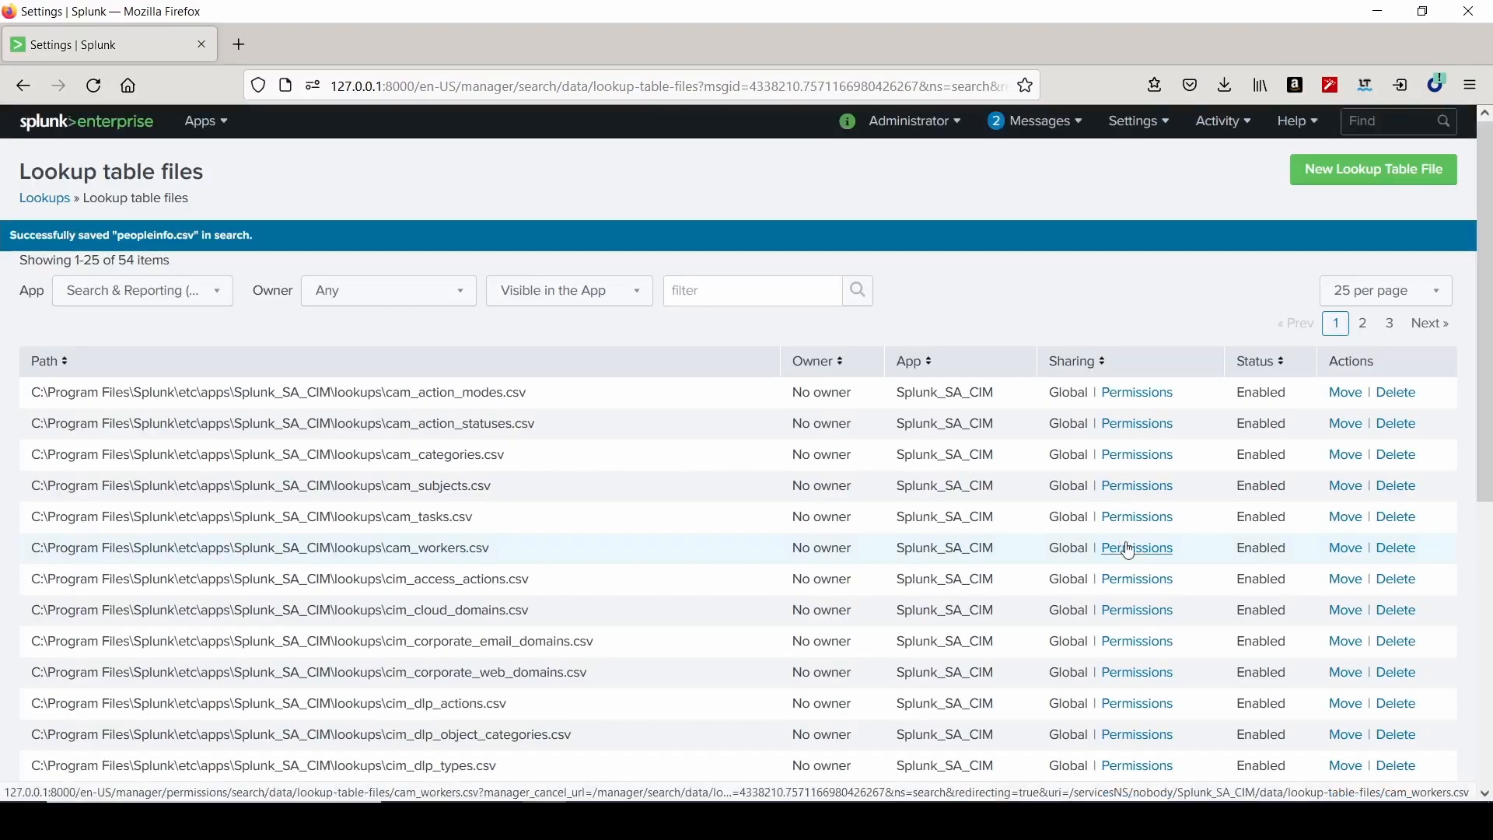
Set peopleinfo.csv permissions to This app only (search), then return to Search.
{"action": "left_click", "coordinate": [387, 290]}
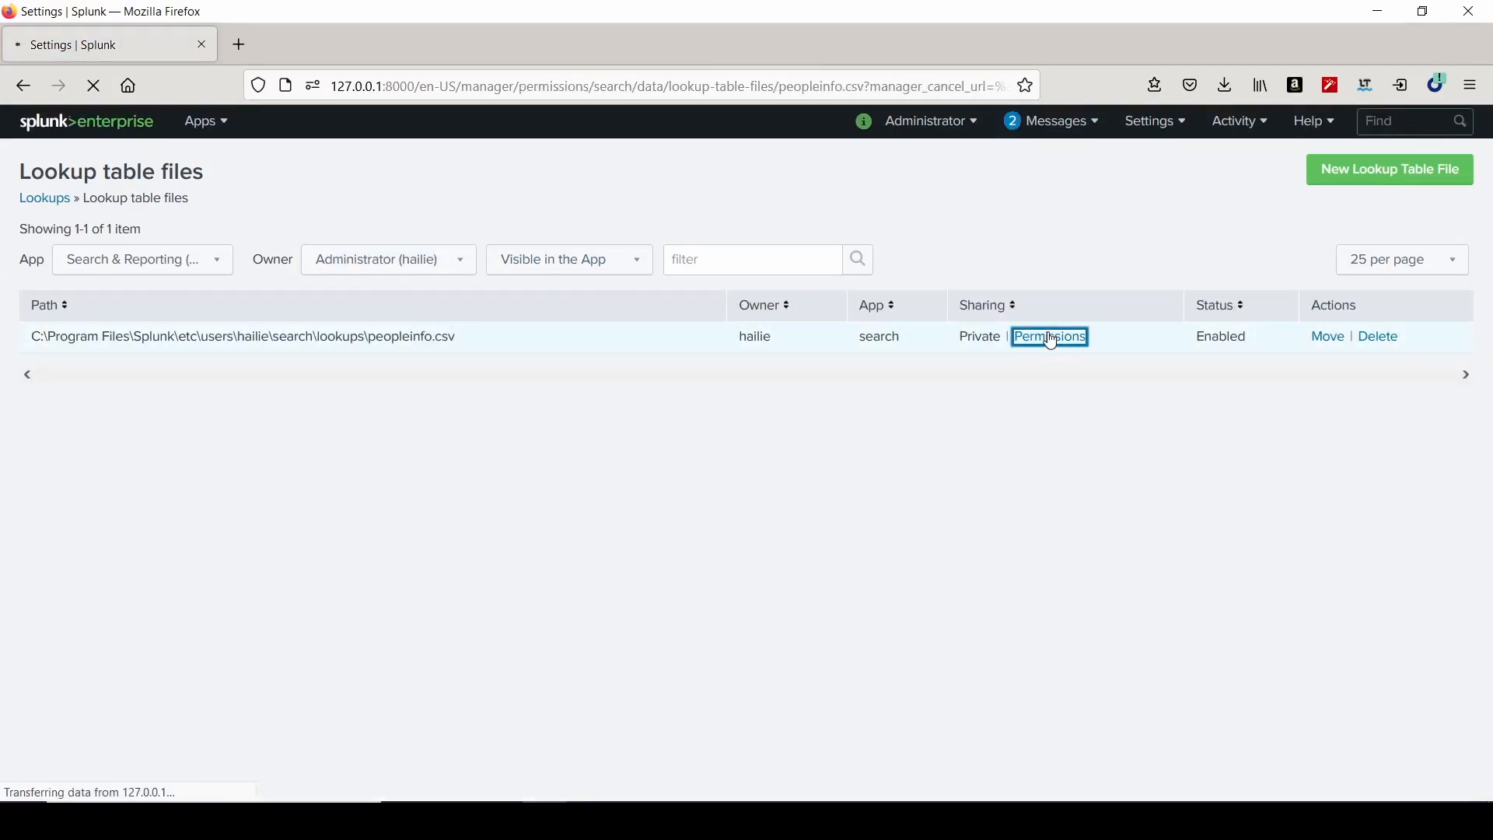
{"action": "left_click", "coordinate": [1048, 336]}
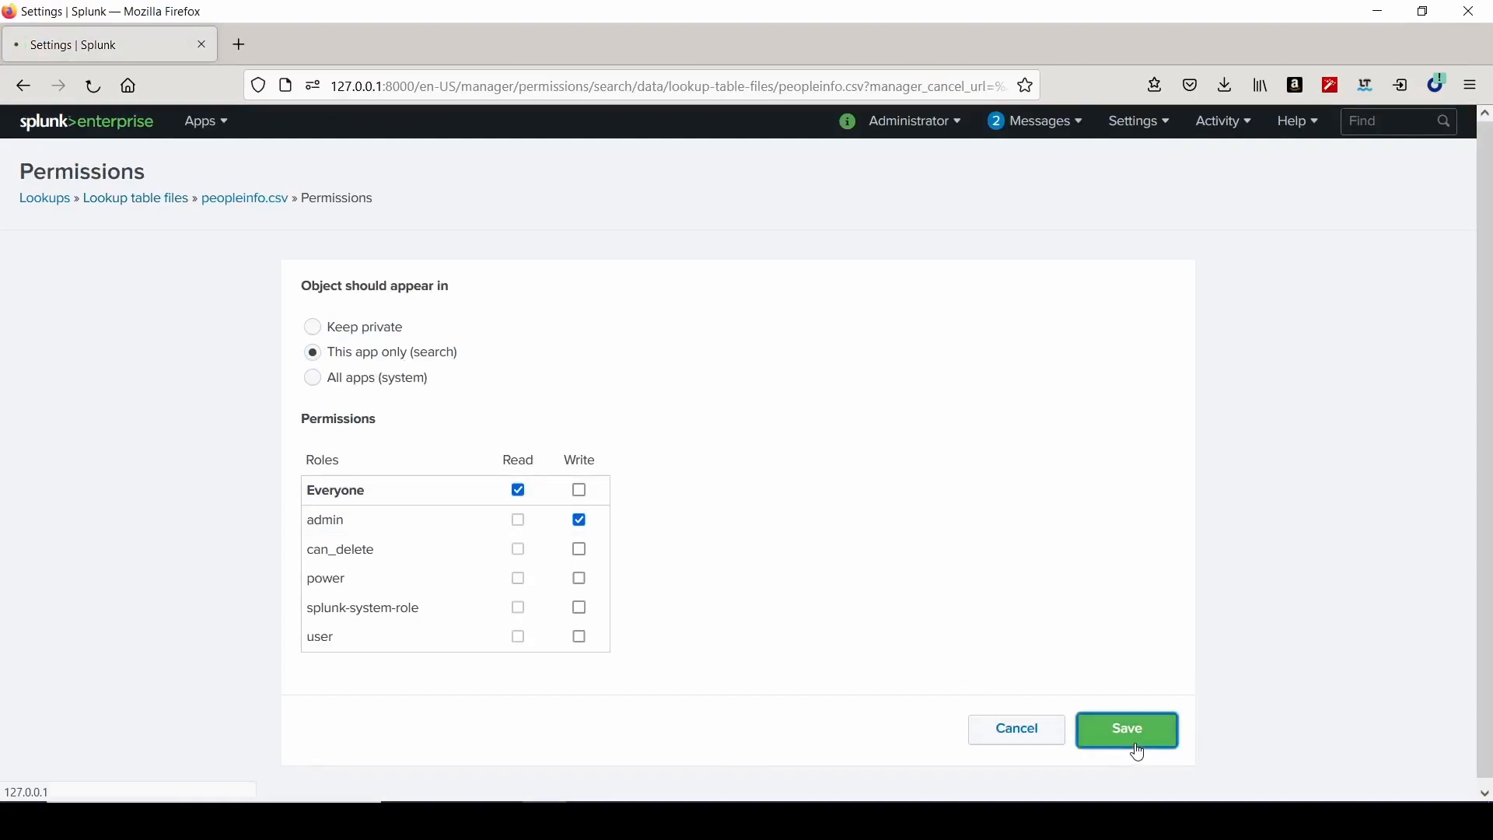
{"action": "left_click", "coordinate": [1125, 728]}
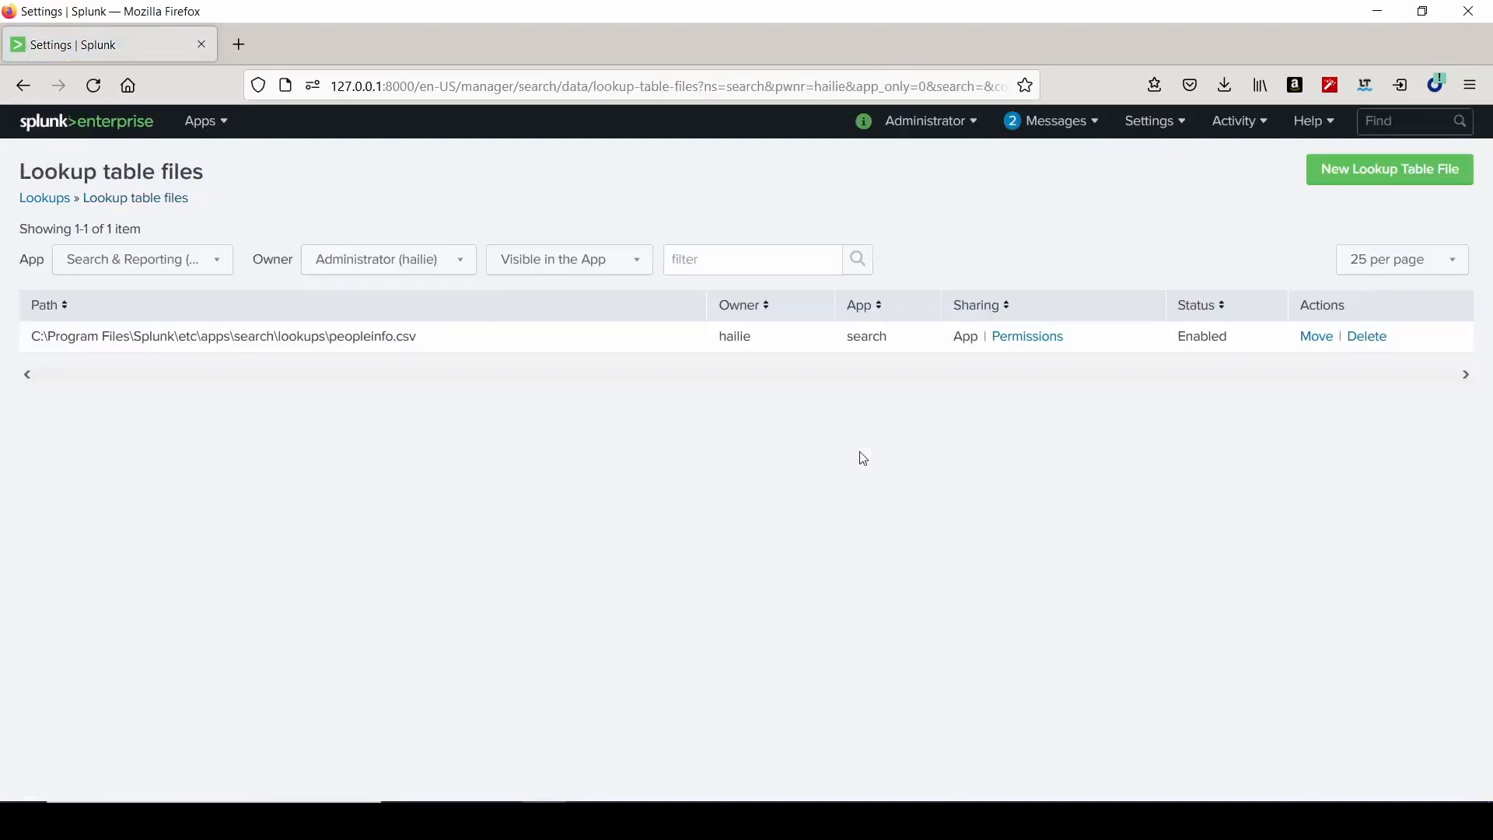
{"action": "left_click", "coordinate": [44, 197]}
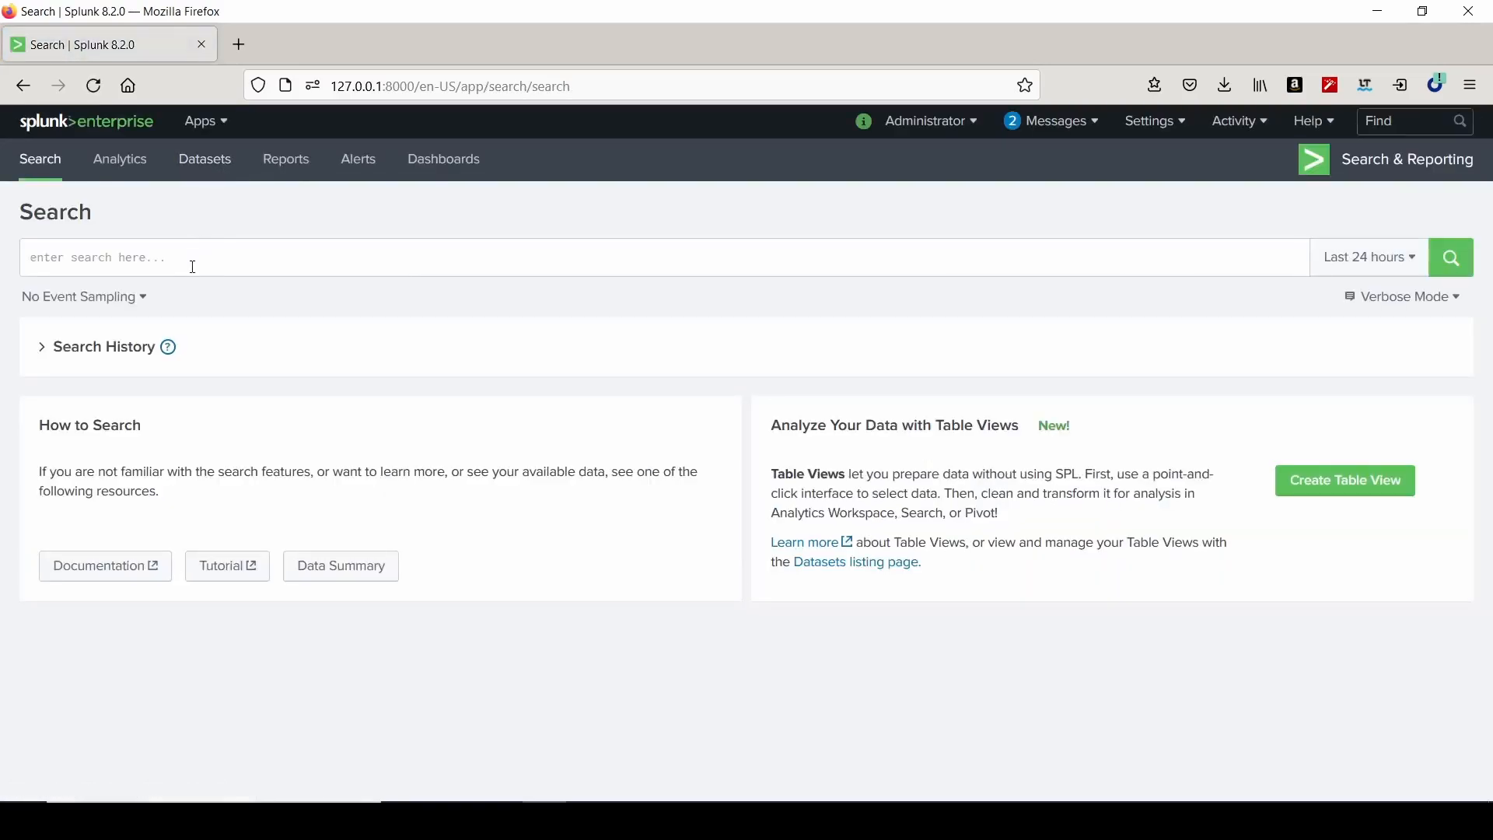
Run '| inputlookup peopleinfo.csv' and page through the 1,000 rows.
{"action": "type", "text": "| inputlookup p"}
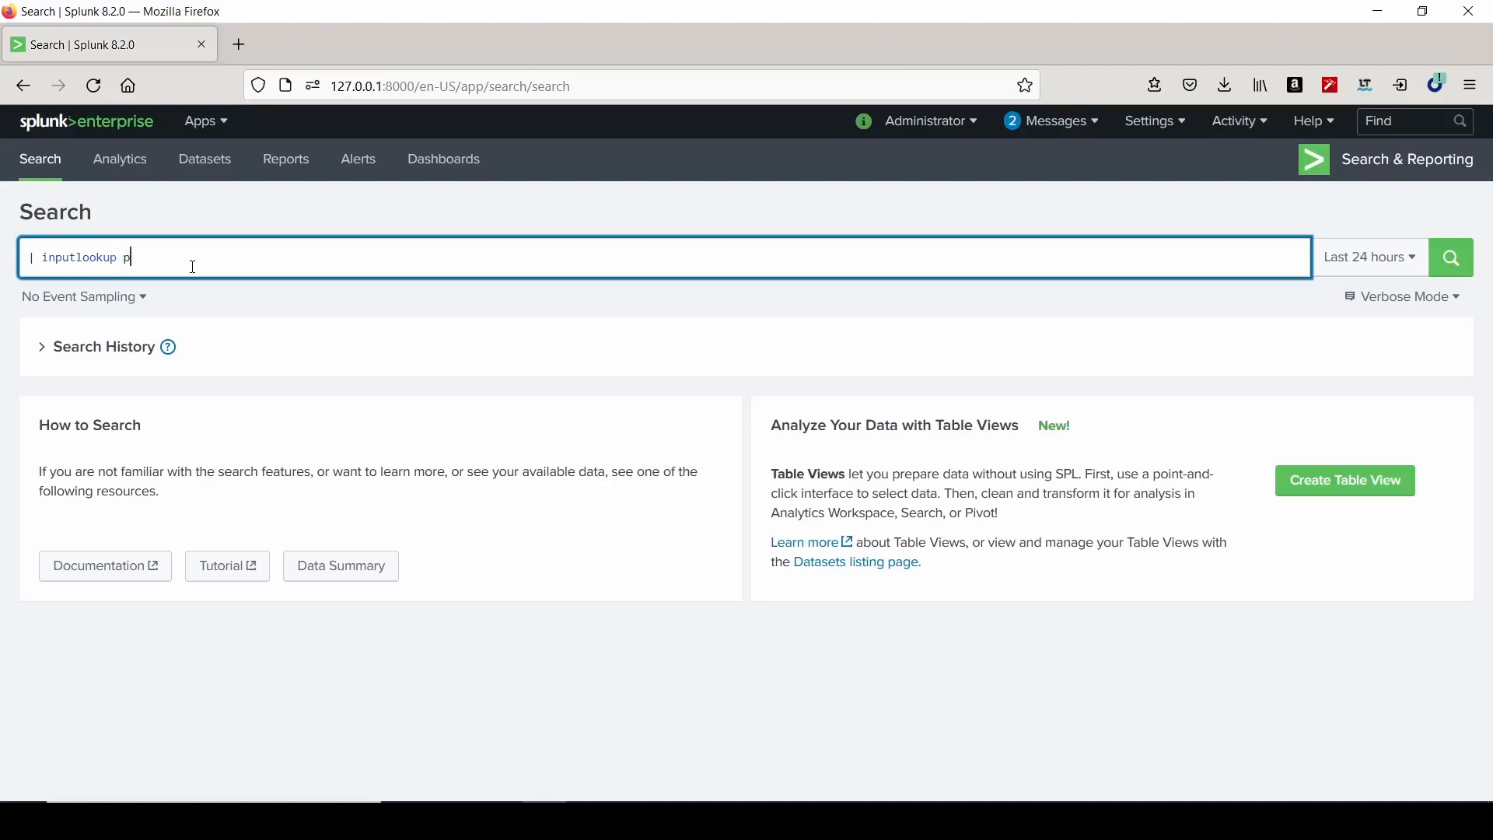
{"action": "type", "text": "eopleinfo.csv"}
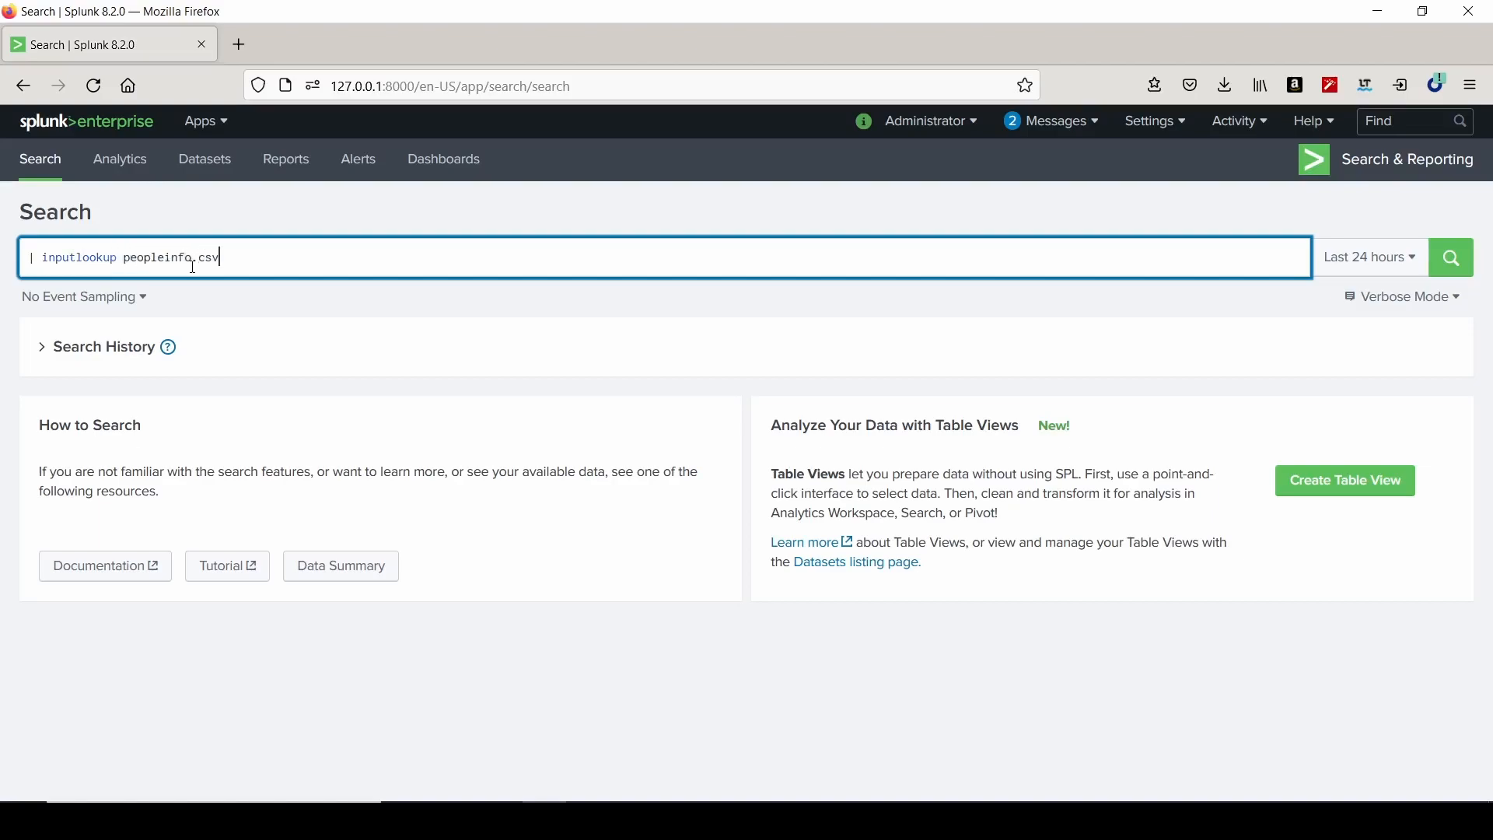
{"action": "left_click", "coordinate": [1451, 257]}
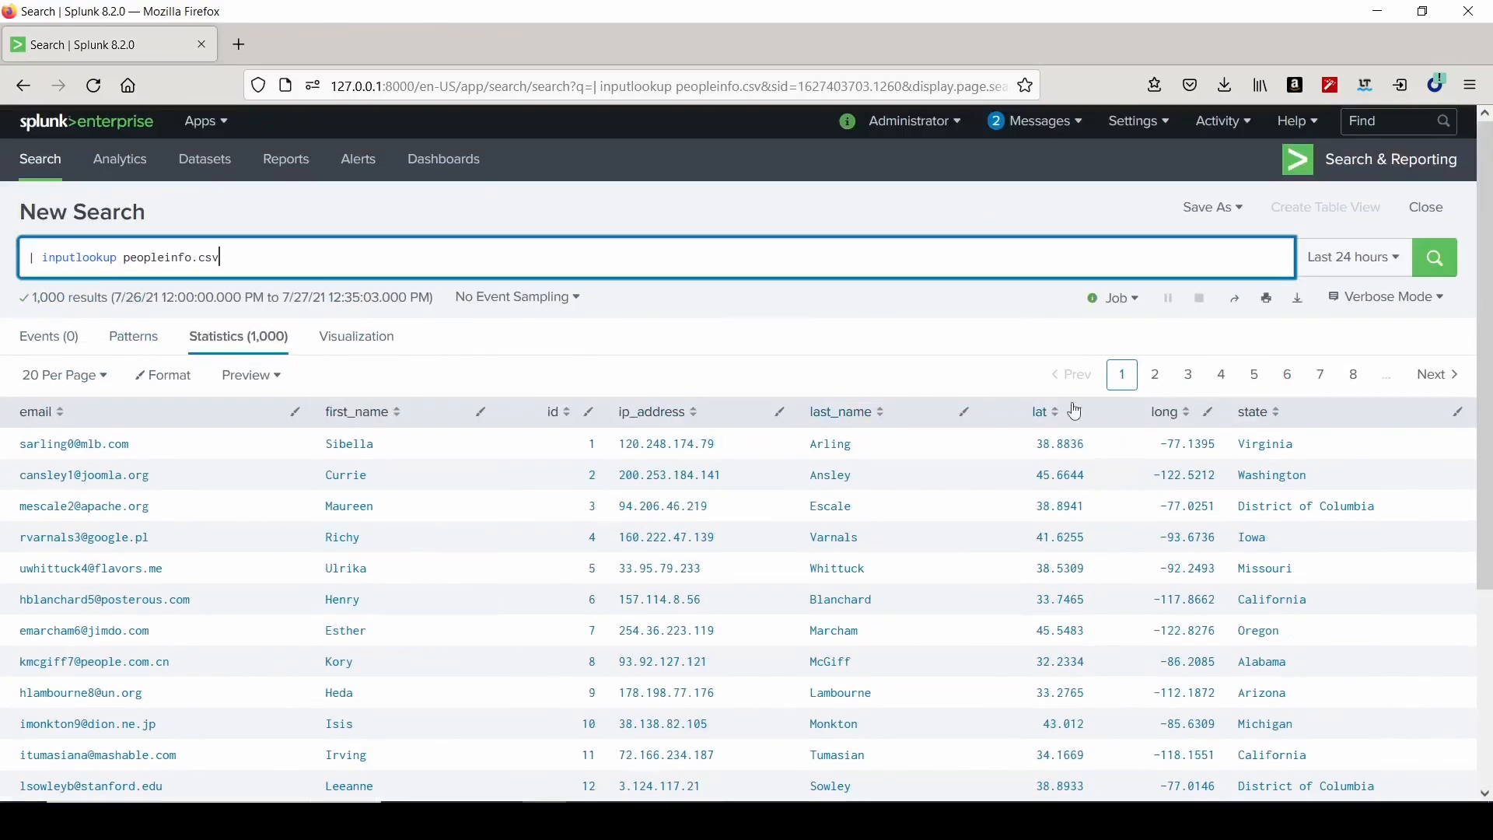
{"action": "left_click", "coordinate": [1252, 374]}
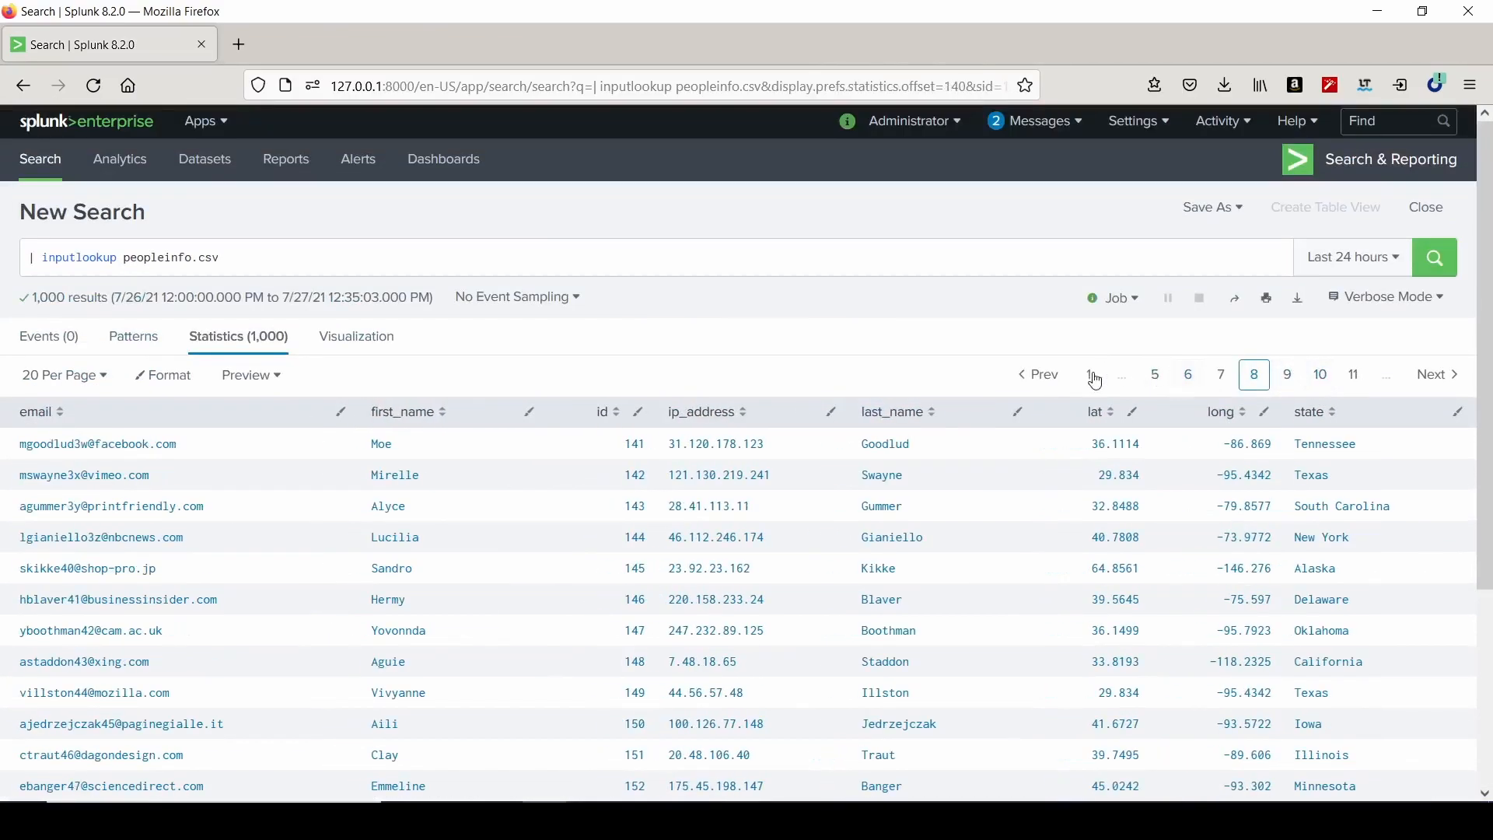
{"action": "left_click", "coordinate": [1120, 373]}
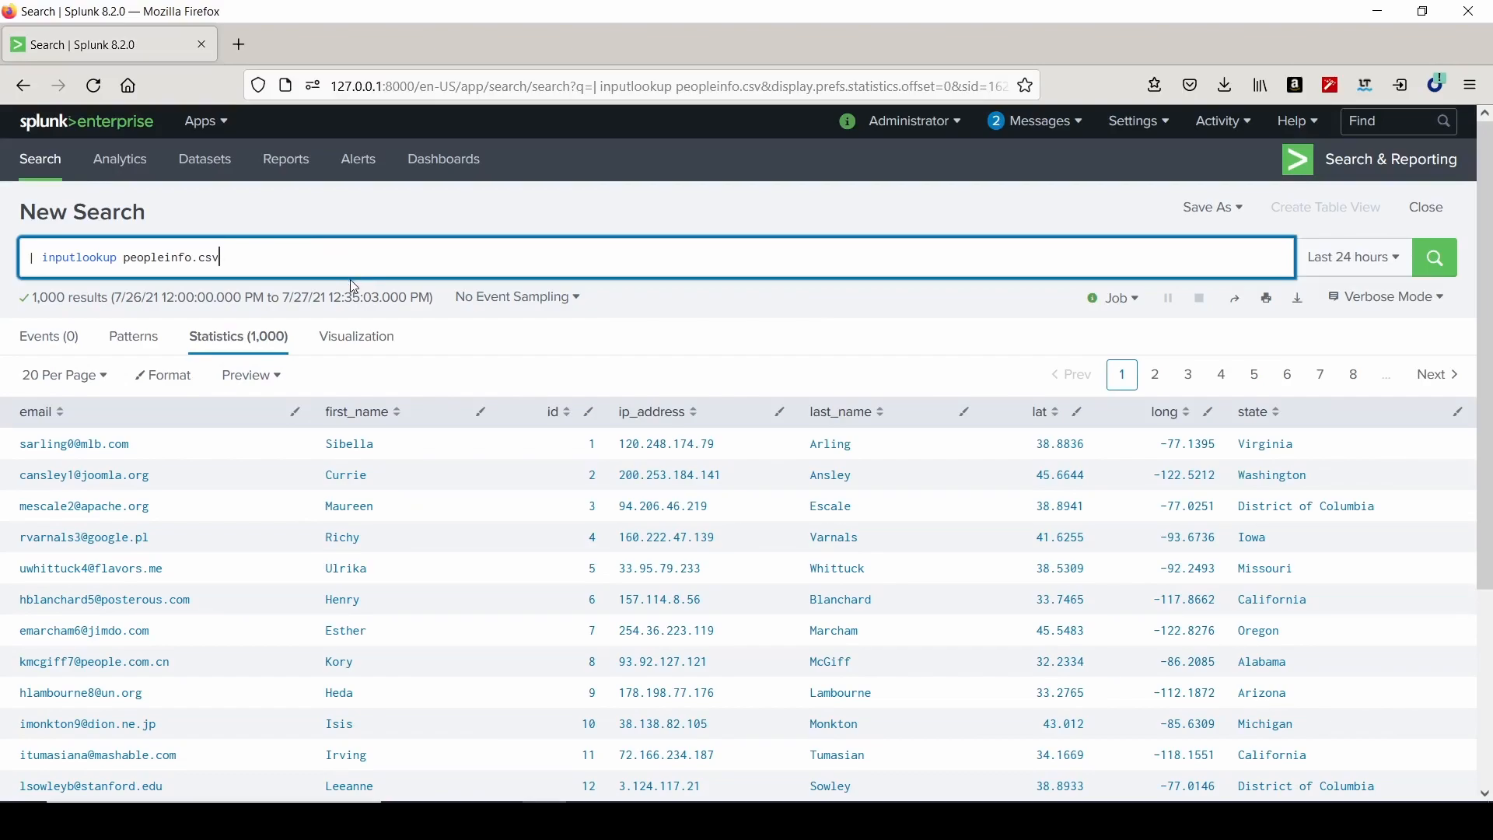
Add 'where first_name=Henry' to the inputlookup search to get one record.
{"action": "type", "text": "whre"}
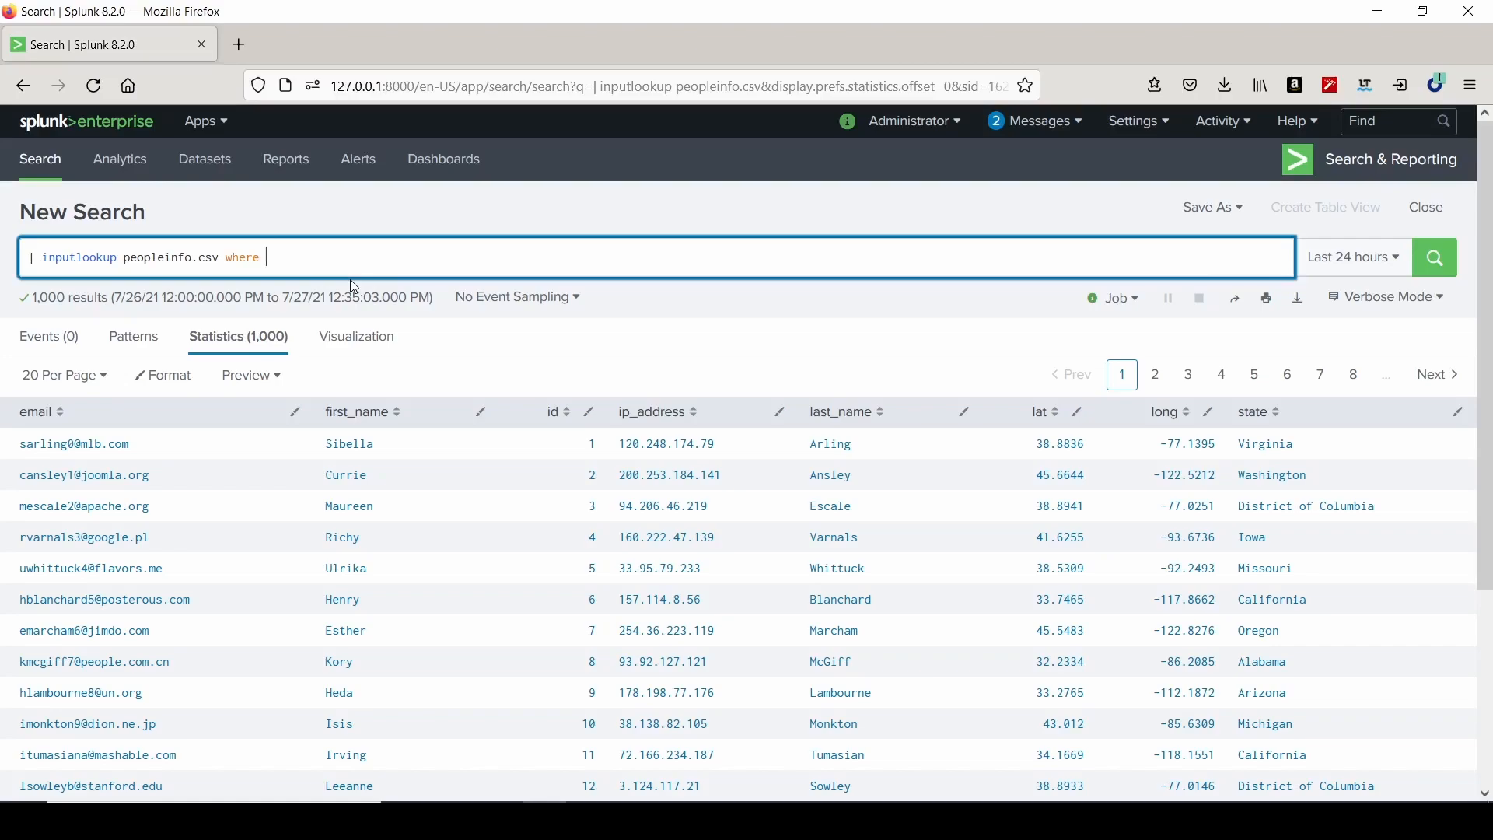
{"action": "type", "text": "first_name"}
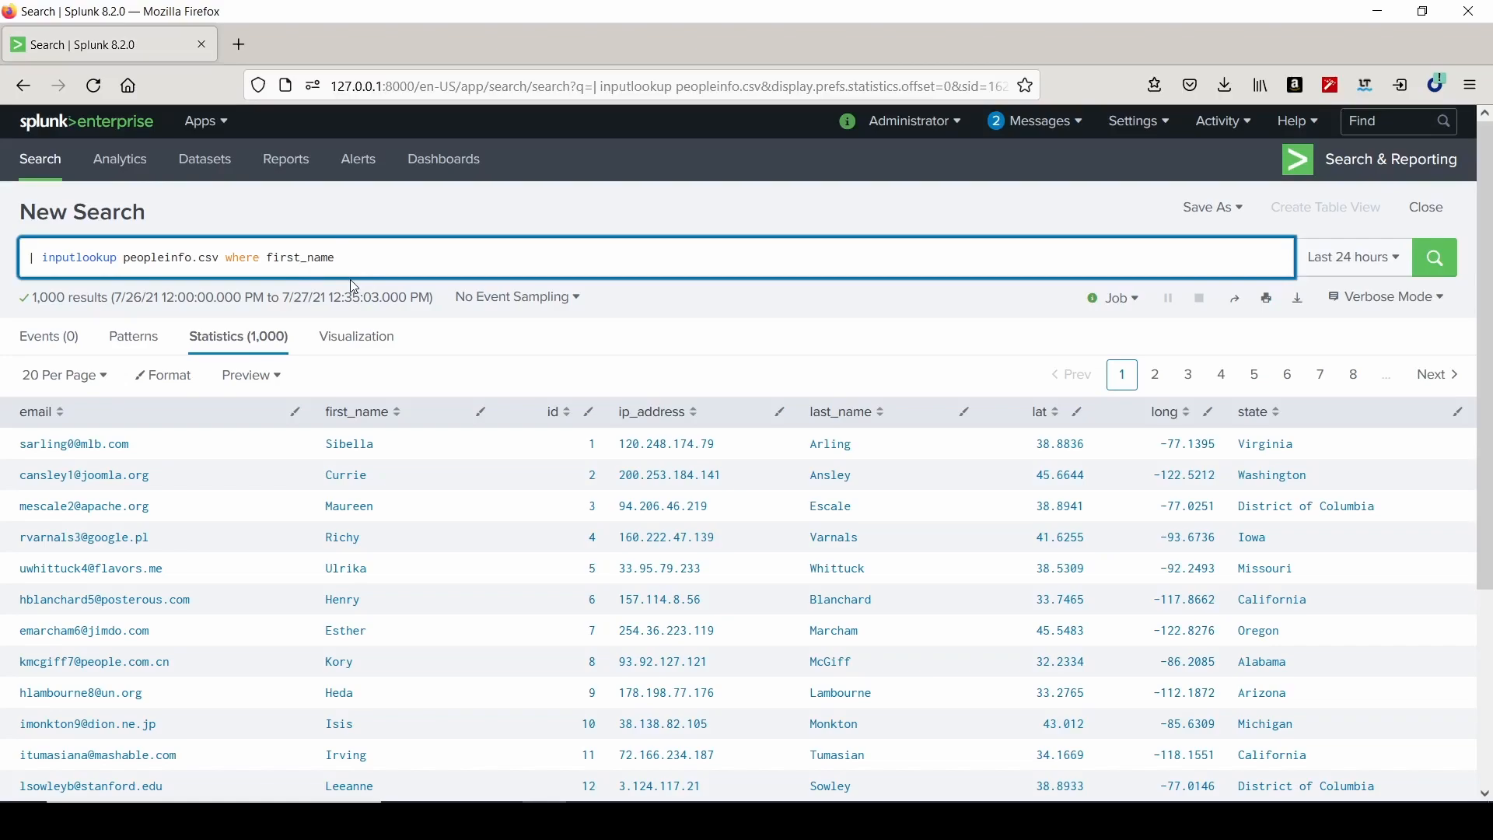
{"action": "type", "text": "="}
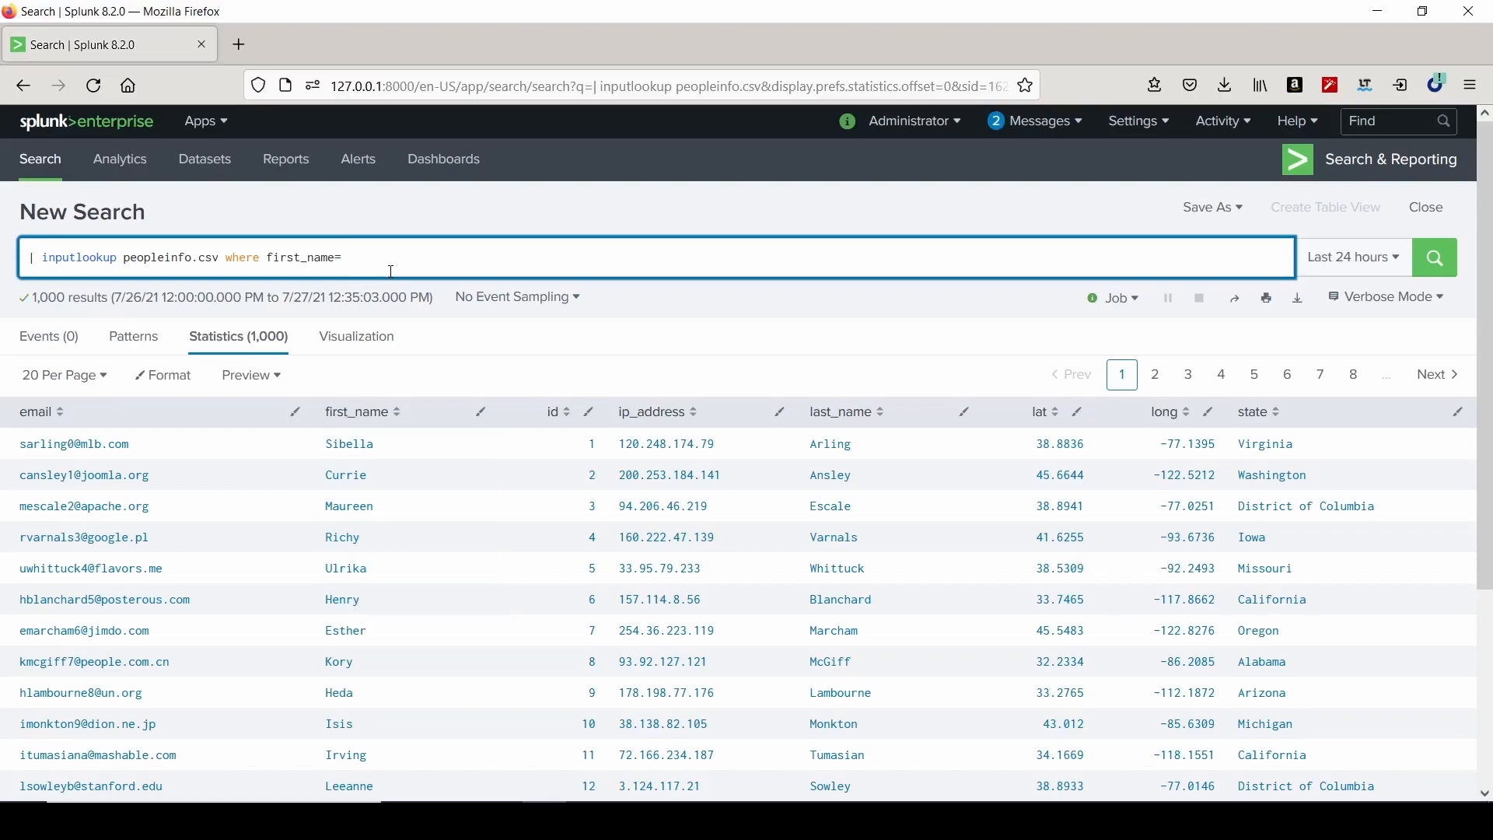
{"action": "type", "text": "Henry)"}
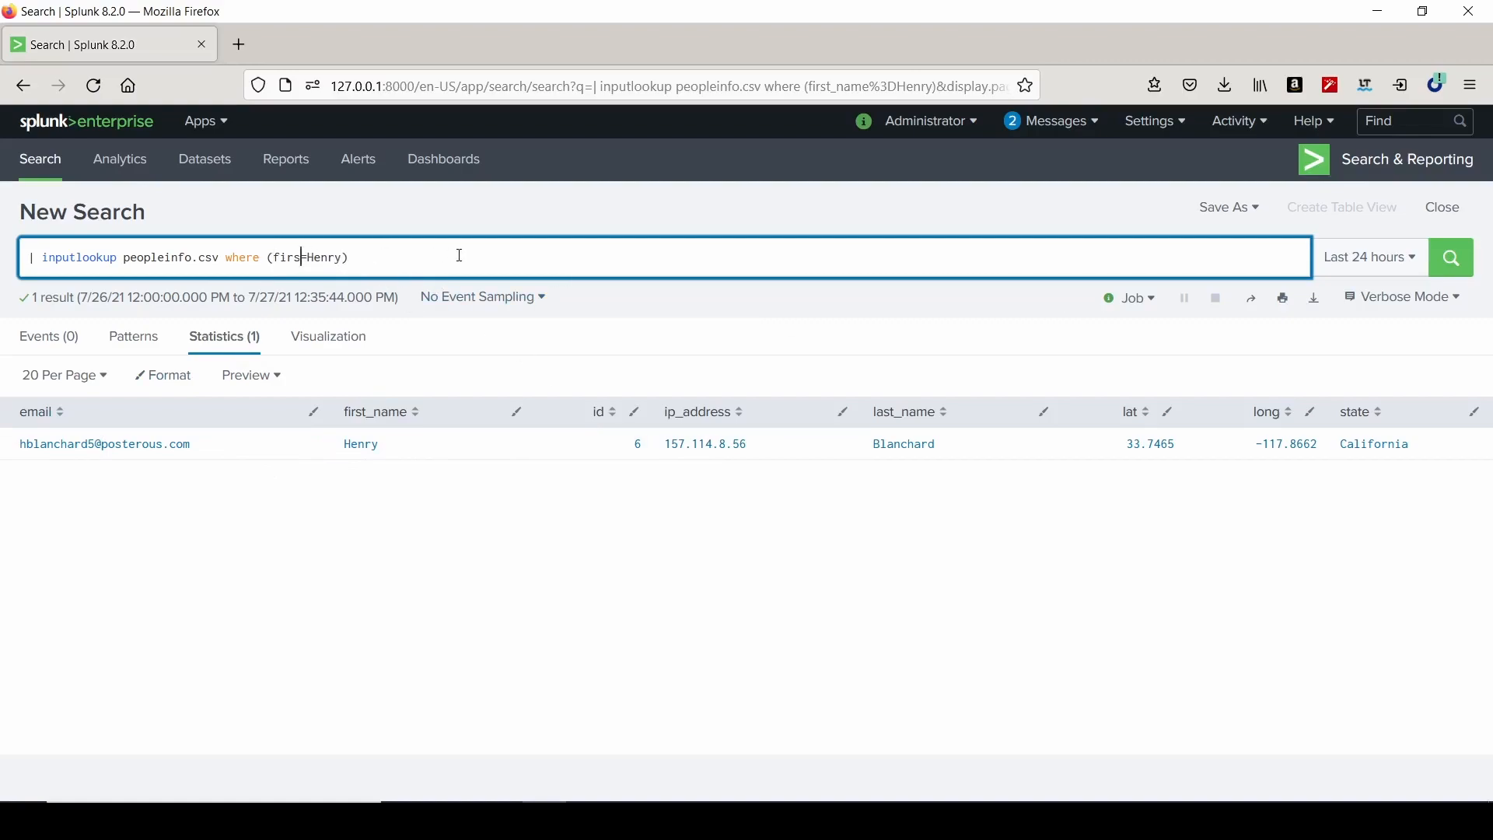
{"action": "key", "text": "BackSpace"}
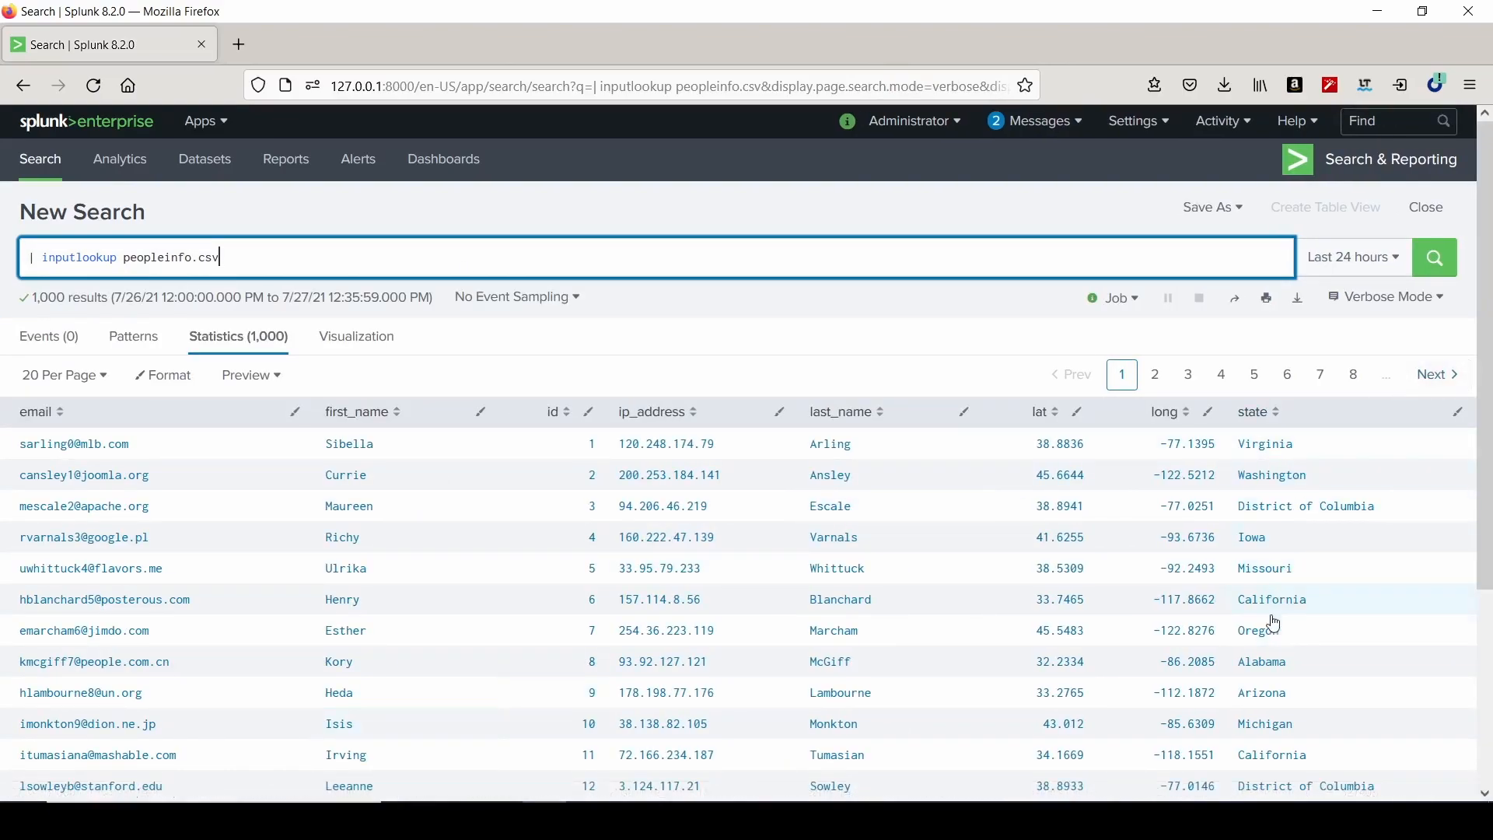
Run inputlookup peopleinfo.csv with 'where (state="New York")', returning 47 results.
{"action": "scroll", "scroll_direction": "down", "scroll_amount": 3}
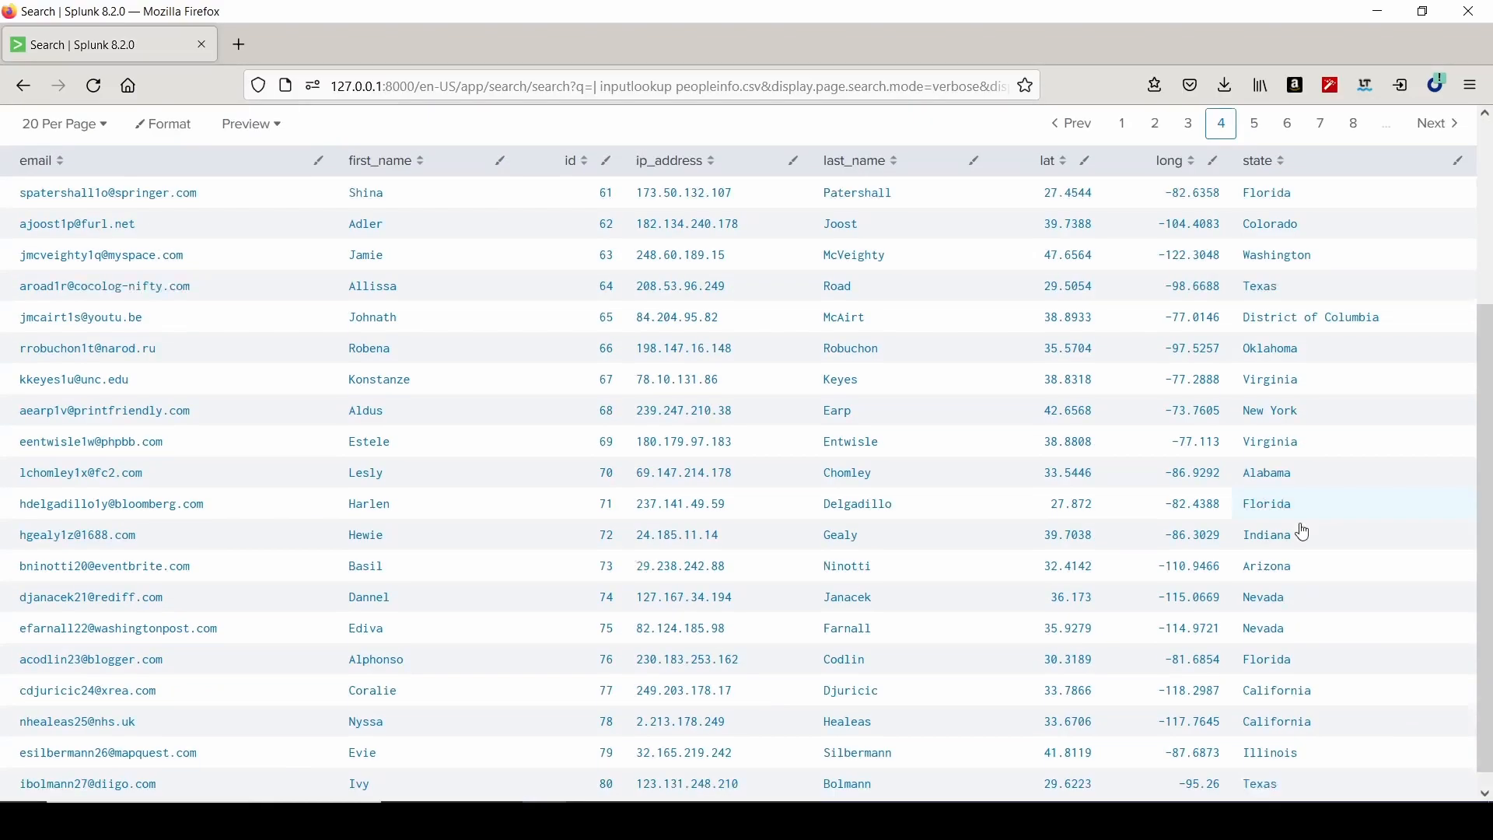
{"action": "scroll", "scroll_direction": "down", "scroll_amount": 3}
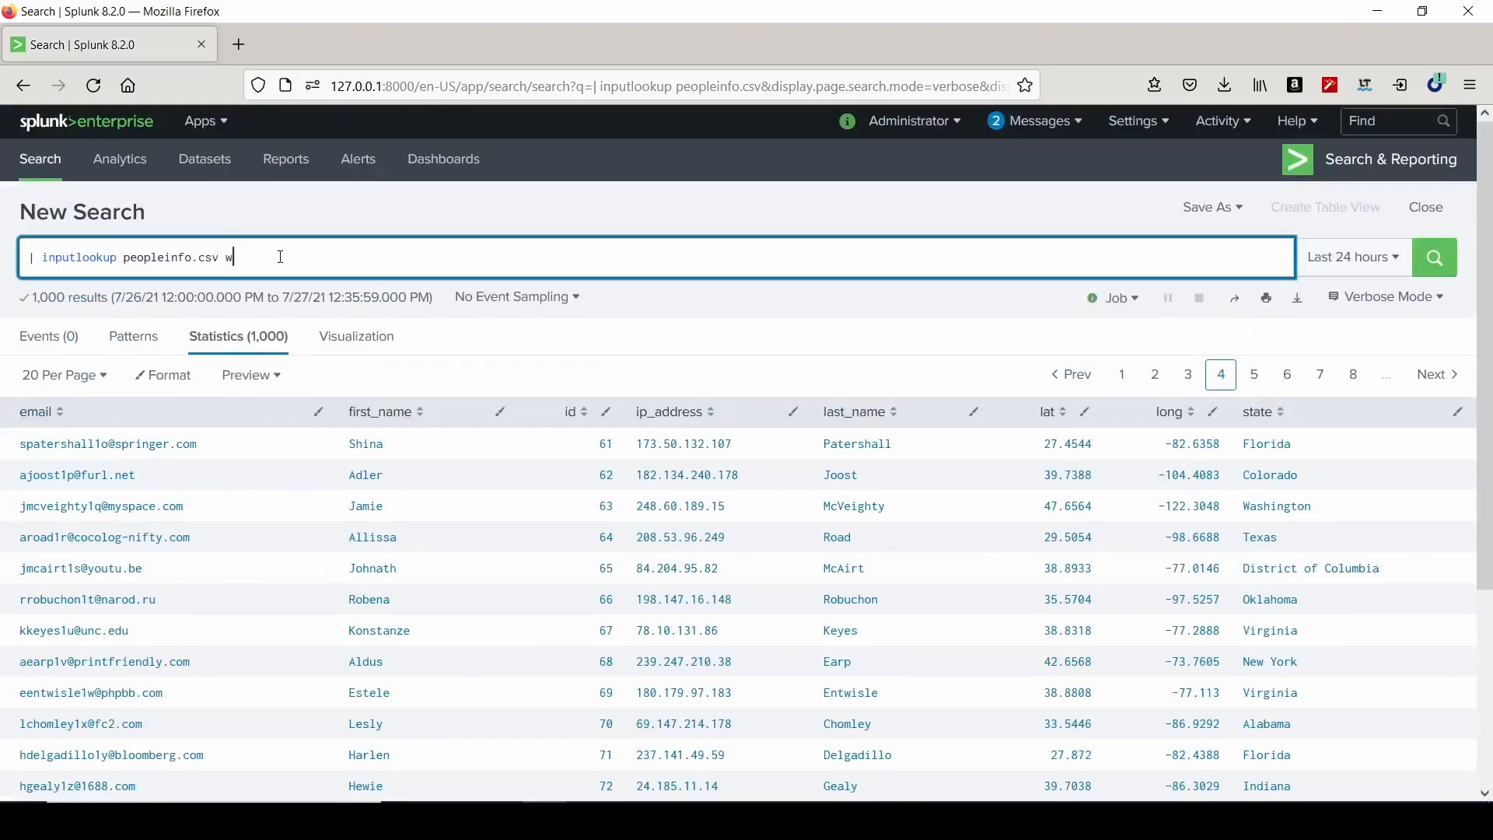
{"action": "type", "text": "here (st"}
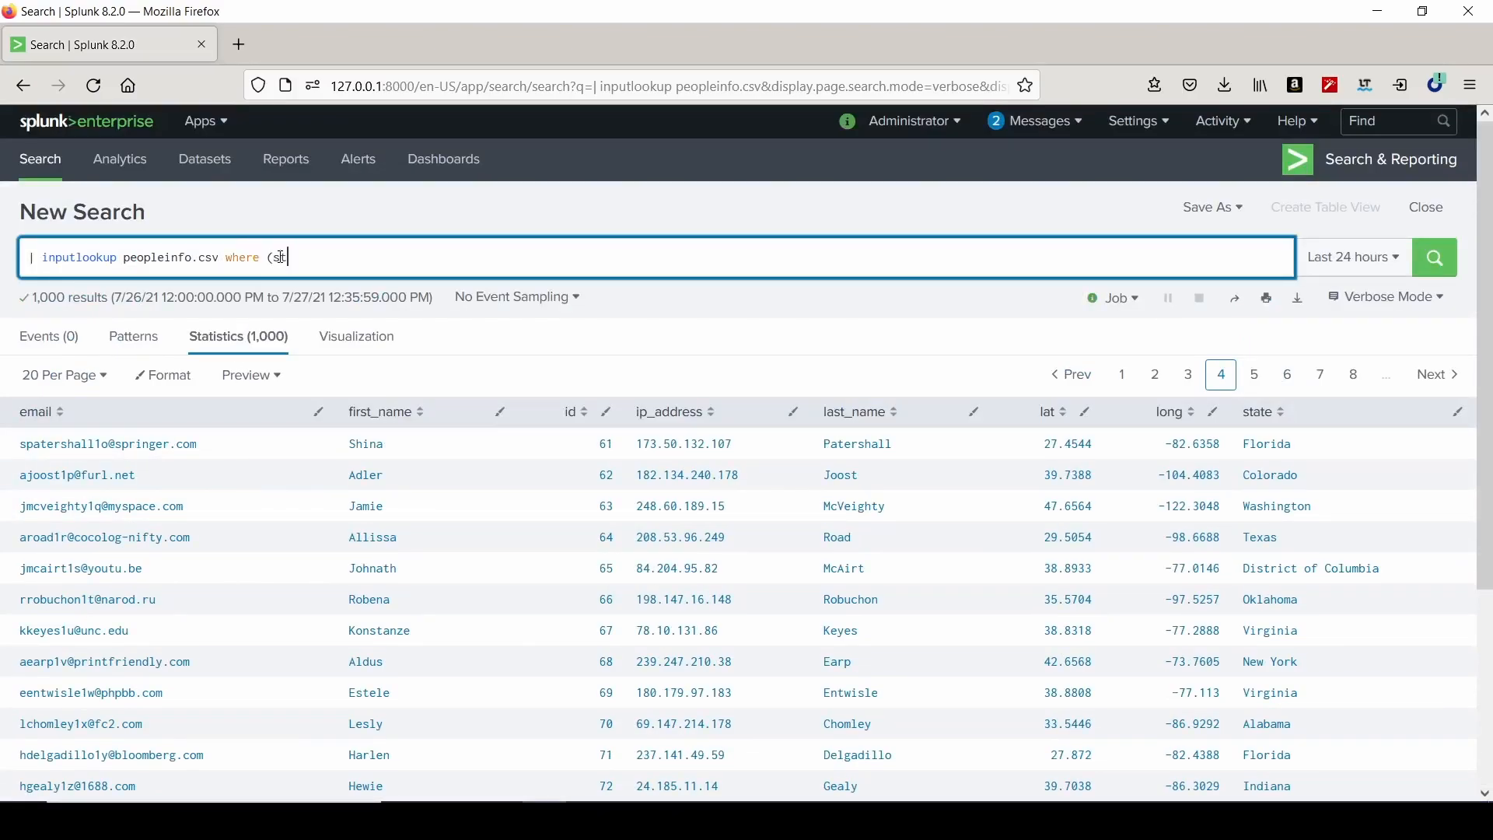
{"action": "type", "text": "tate="}
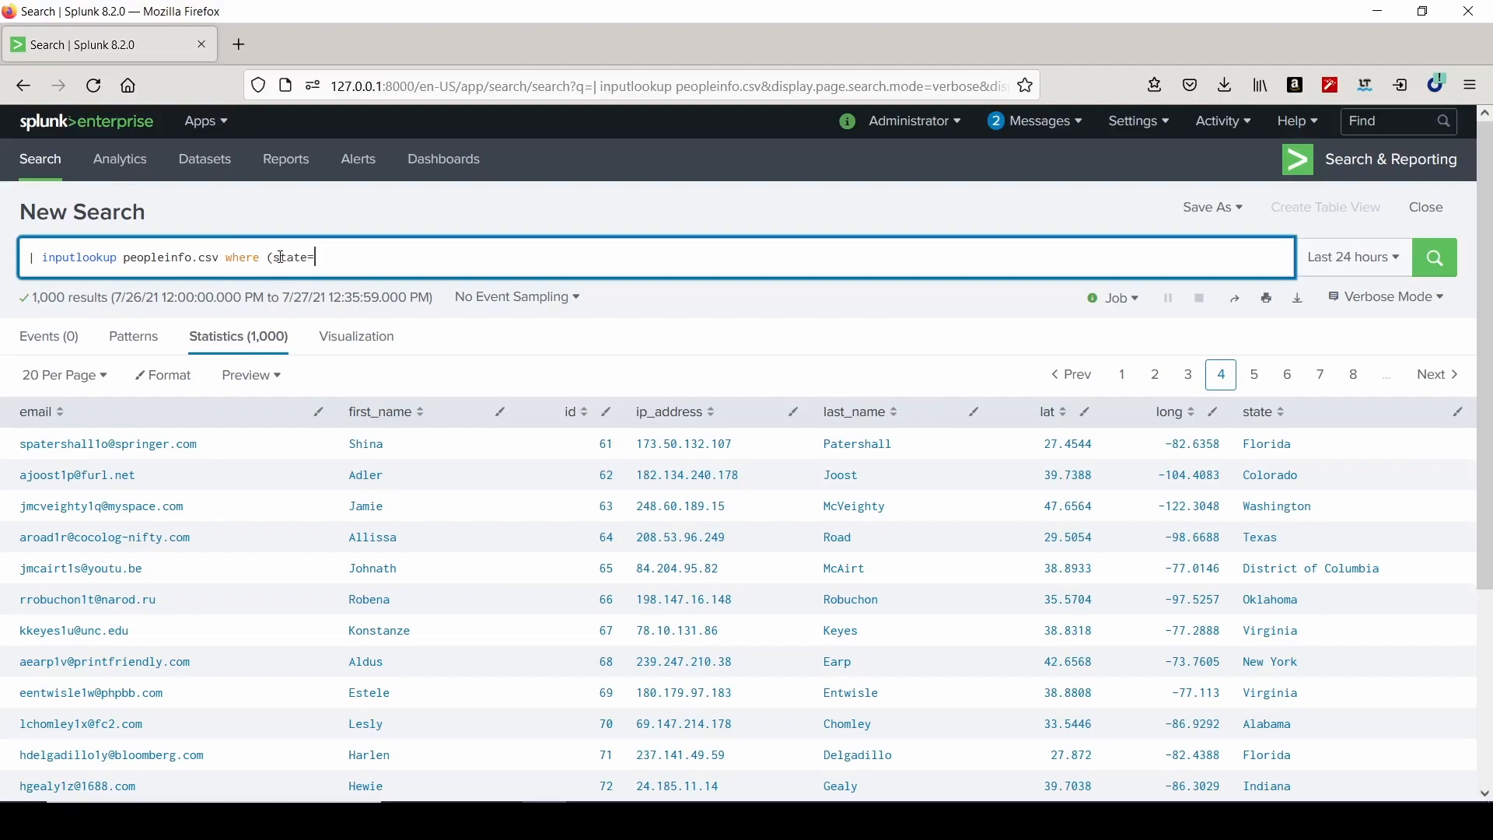
{"action": "type", "text": "\"New Yor"}
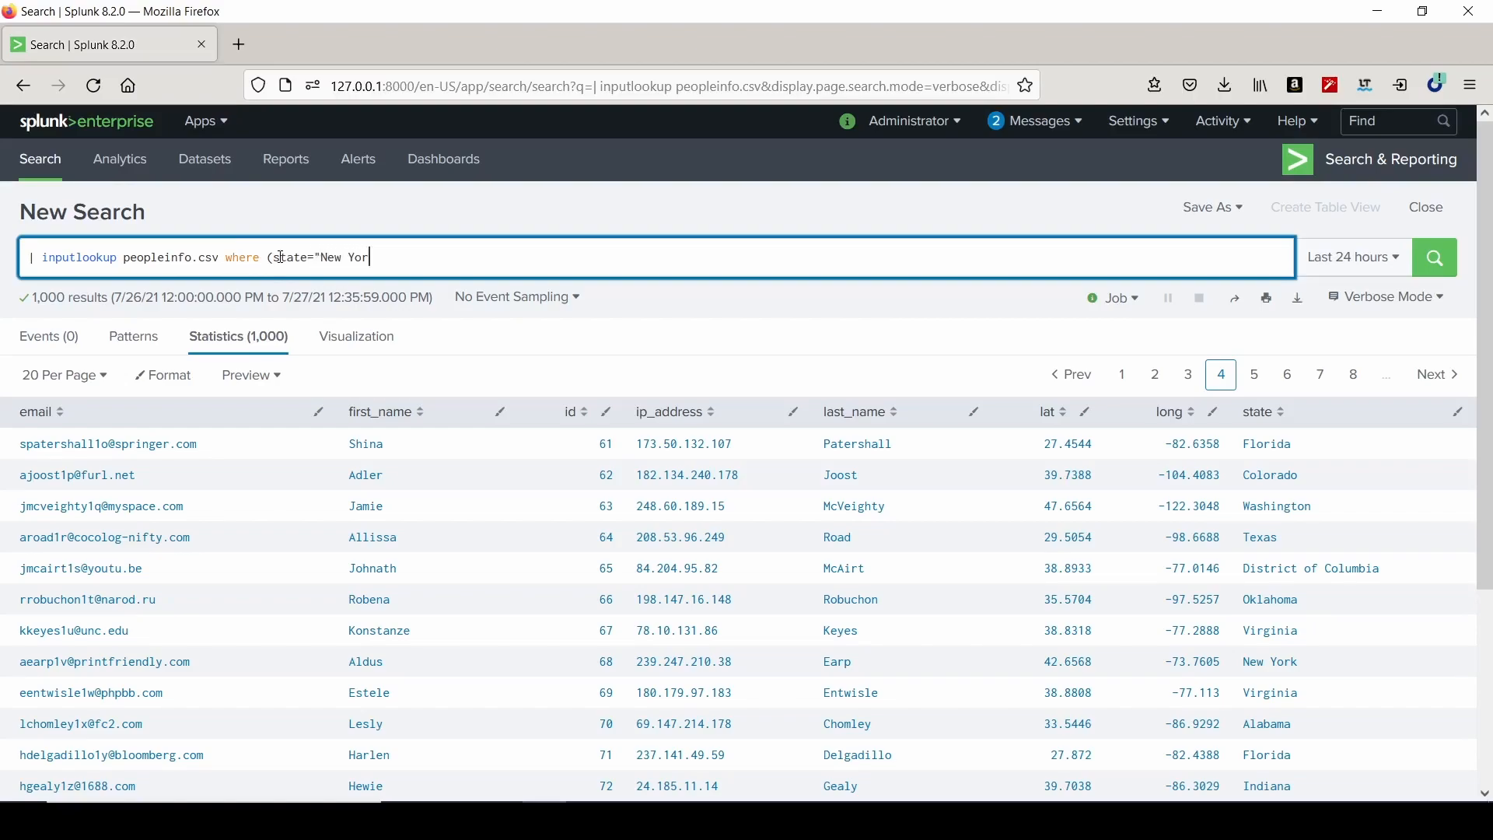
{"action": "type", "text": "k\""}
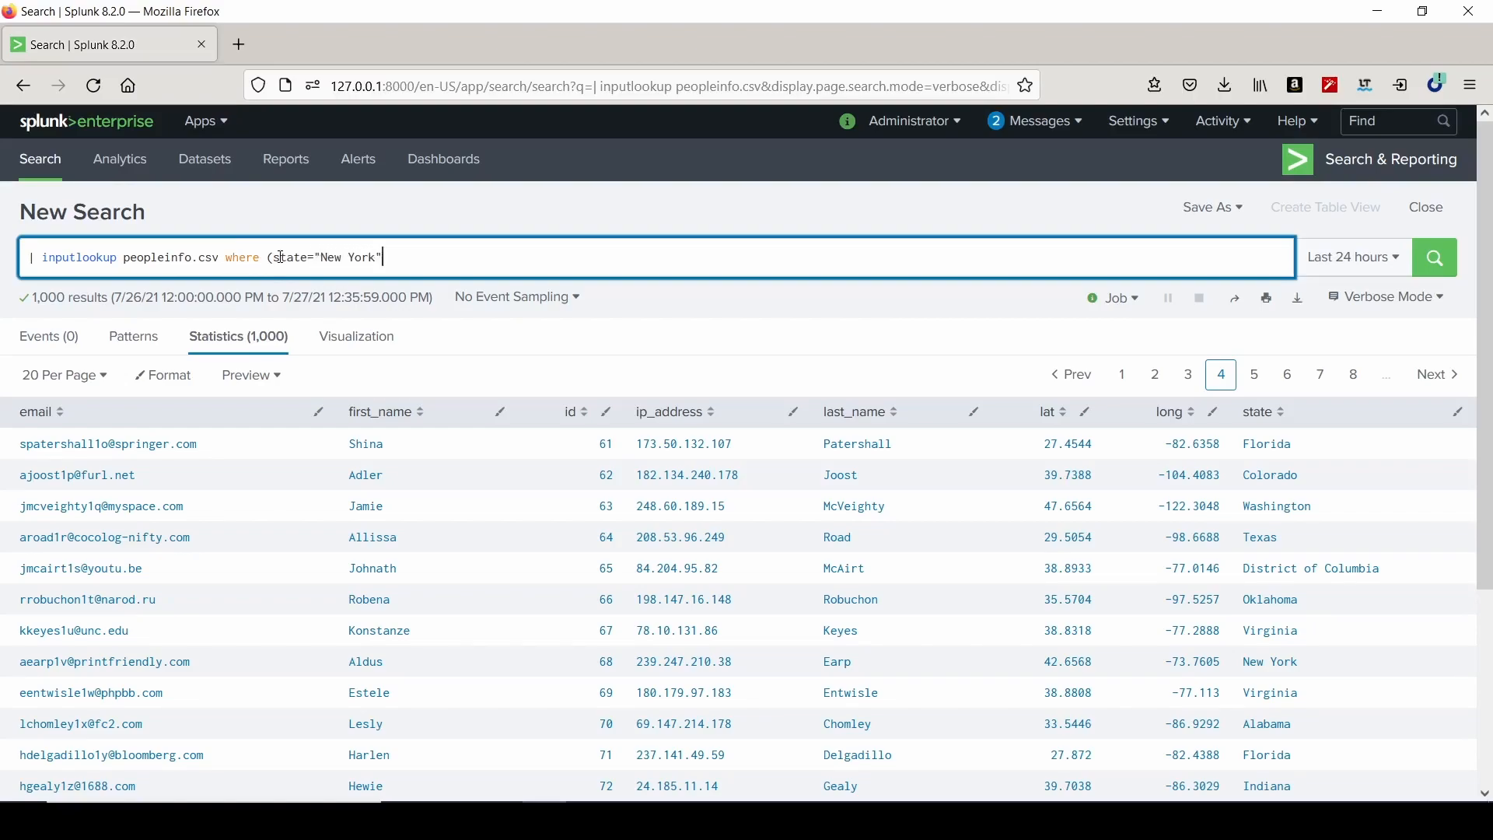
{"action": "left_click", "coordinate": [1433, 258]}
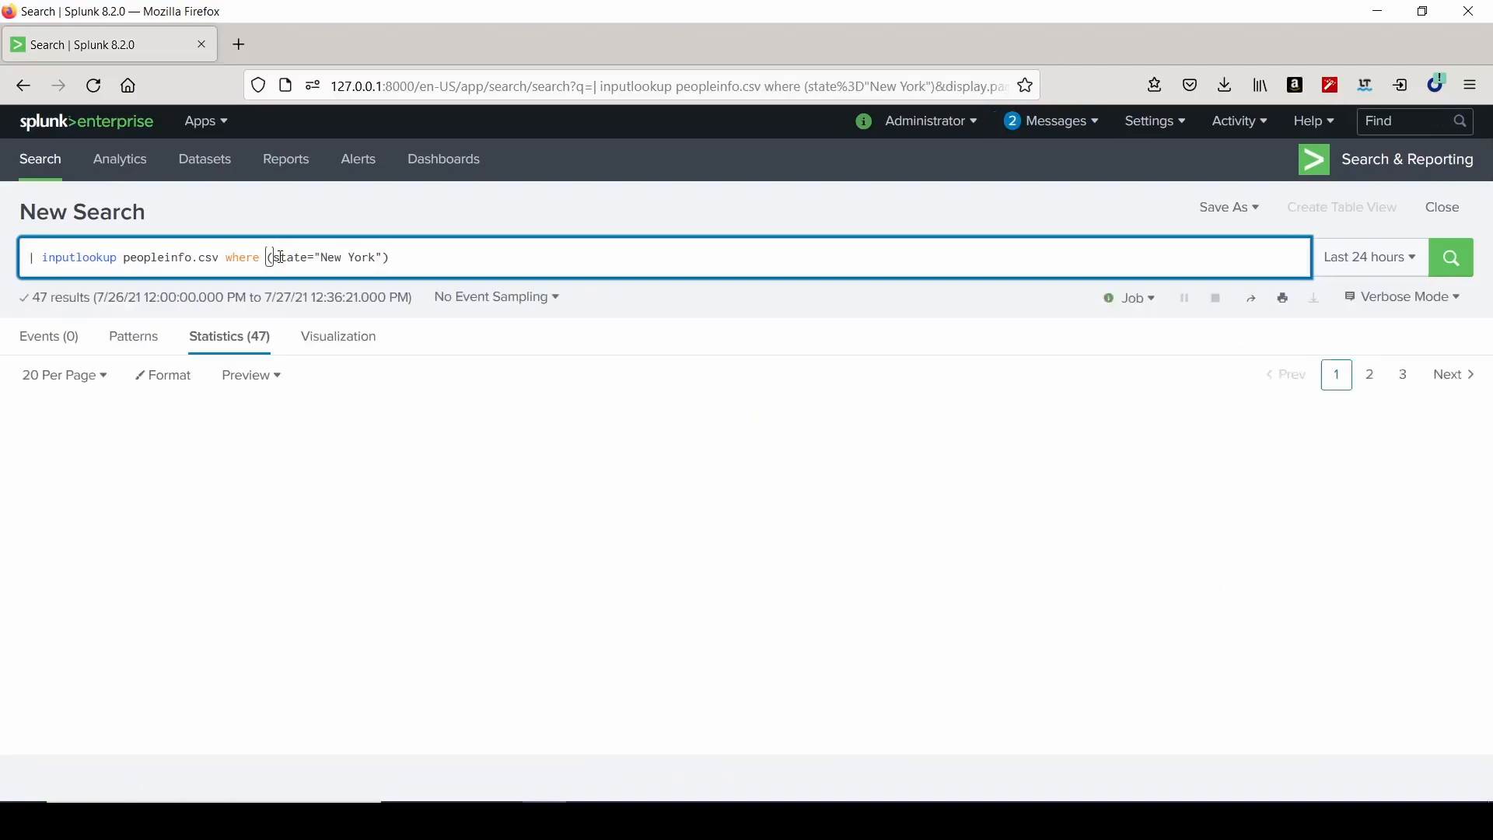
Rerun the search and scroll through the 47 New York records.
{"action": "left_click", "coordinate": [1450, 258]}
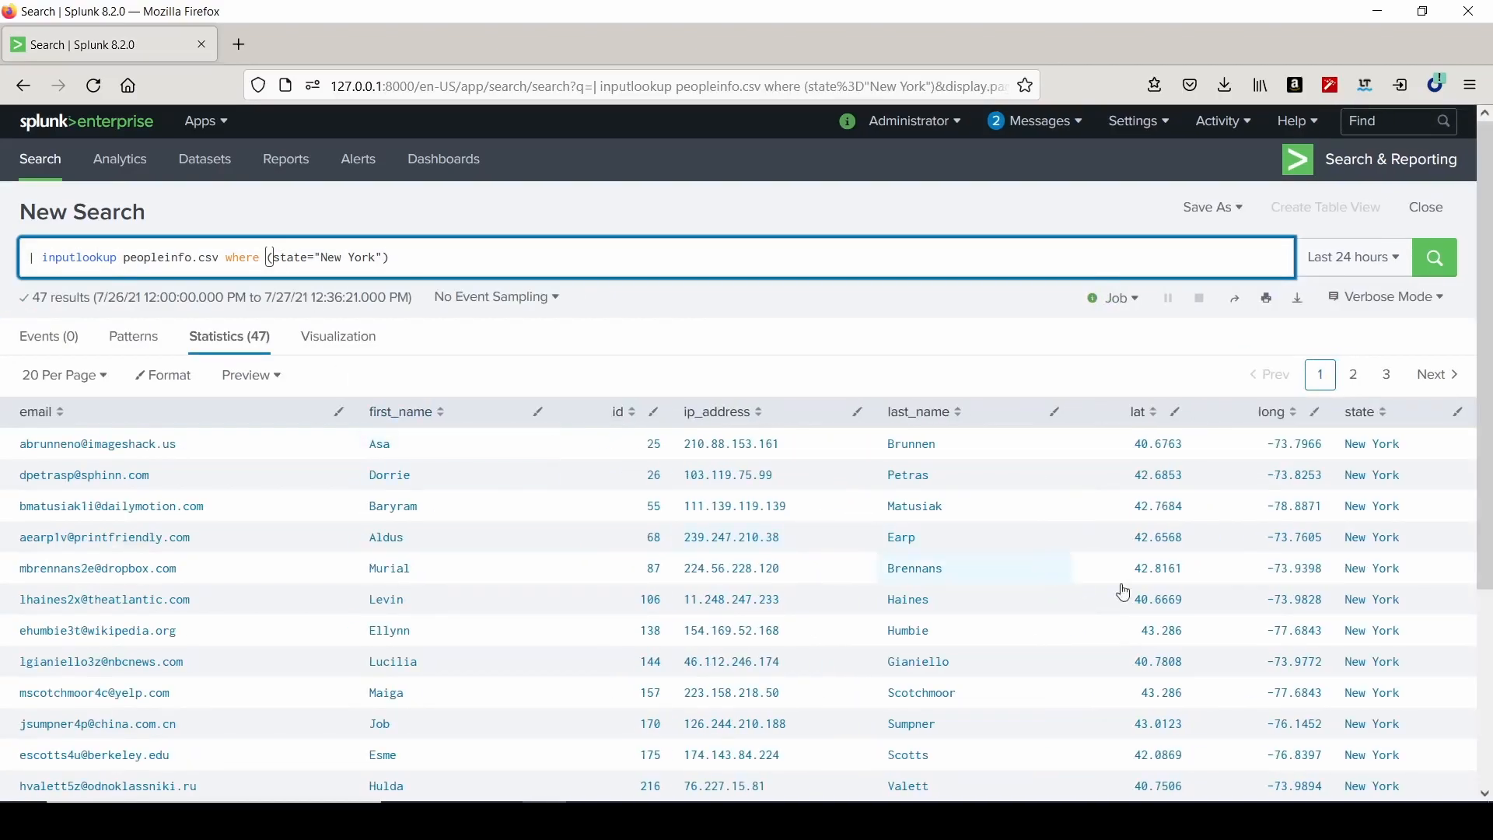
{"action": "scroll", "scroll_direction": "down", "scroll_amount": 3}
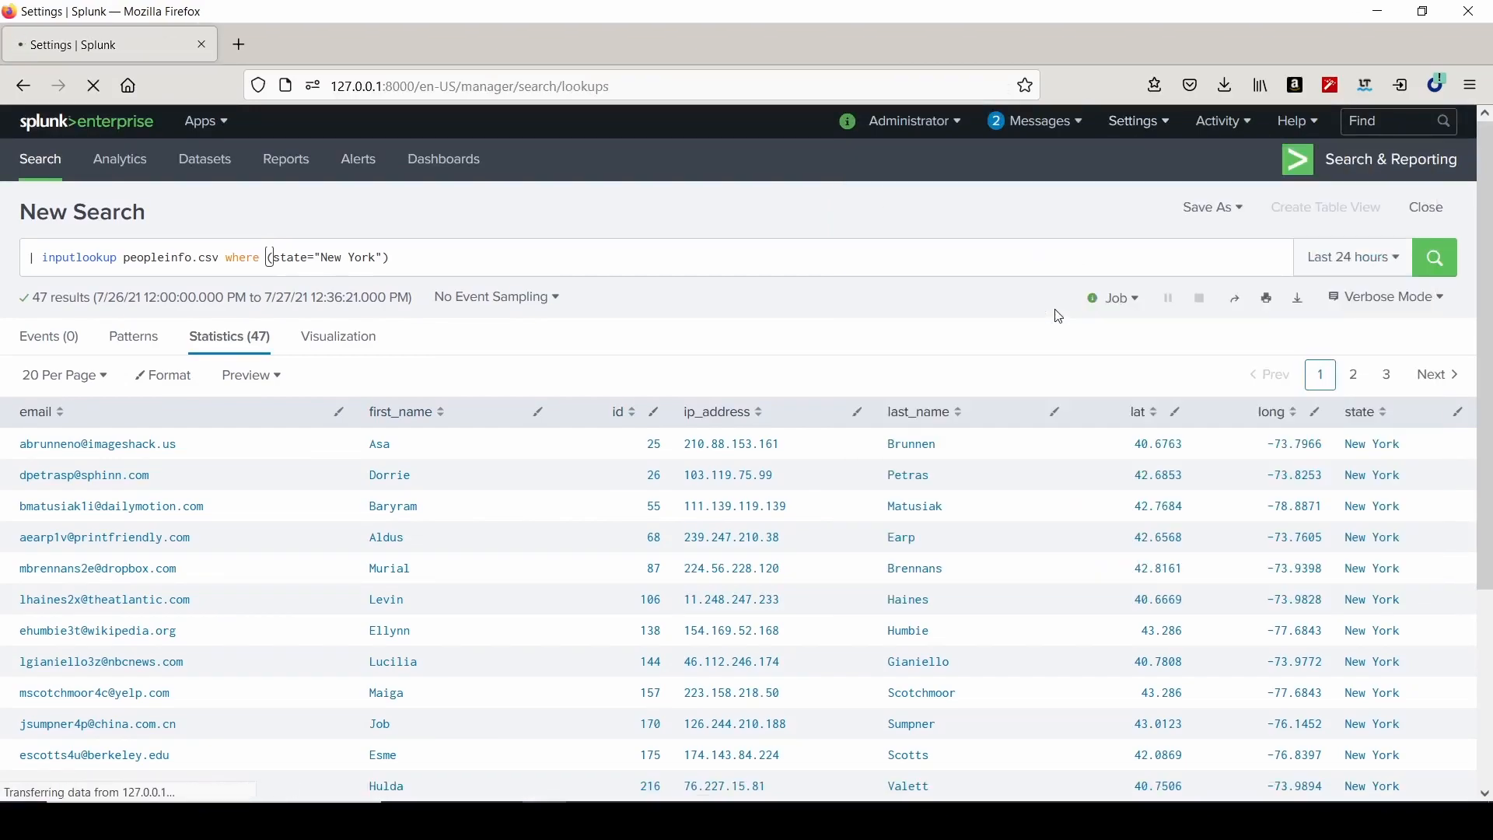
List Administrator-owned lookup definitions and start a new lookup definition.
{"action": "left_click", "coordinate": [363, 332]}
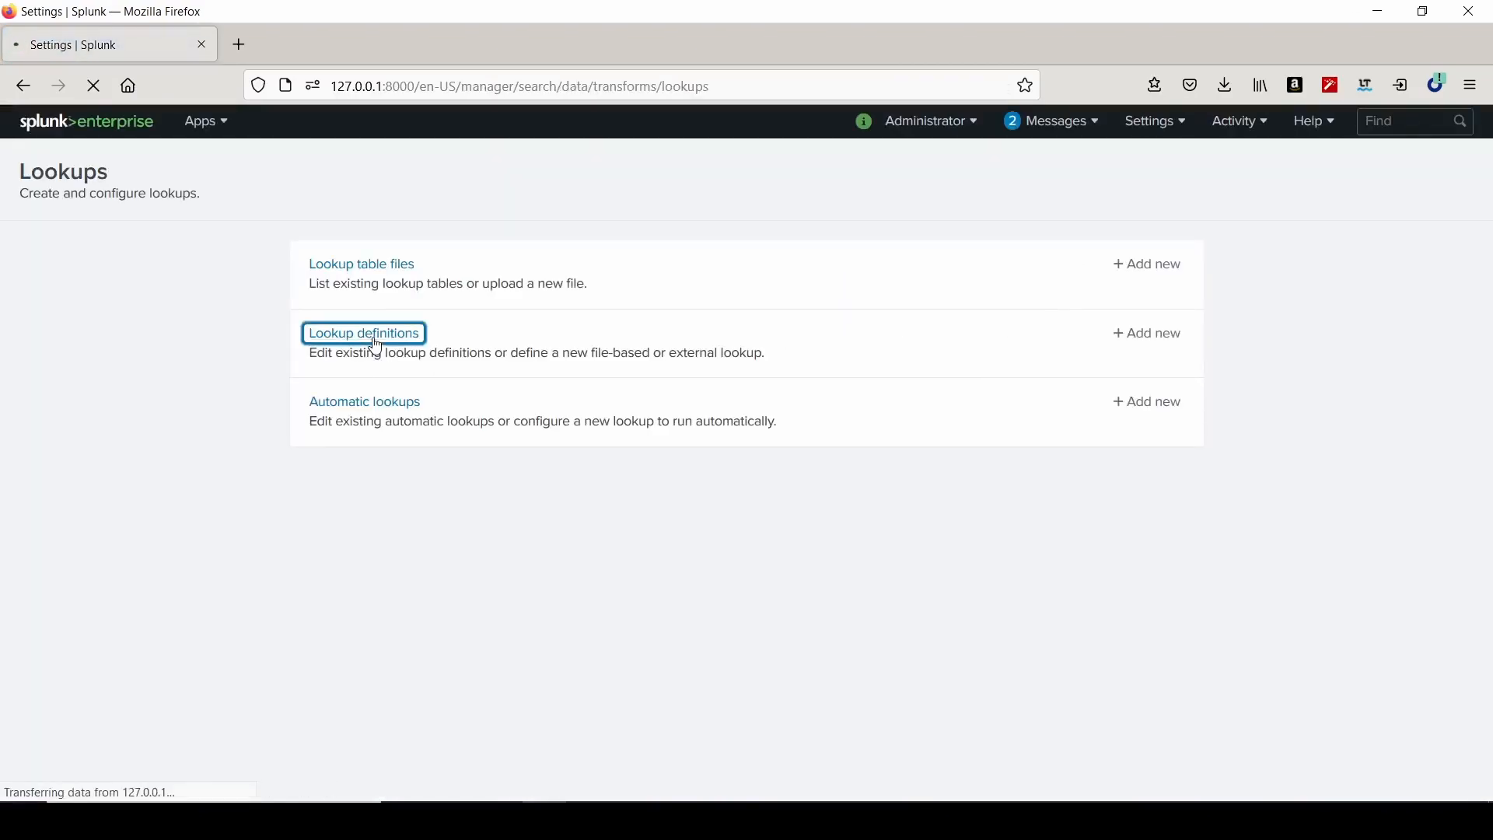
{"action": "left_click", "coordinate": [363, 332]}
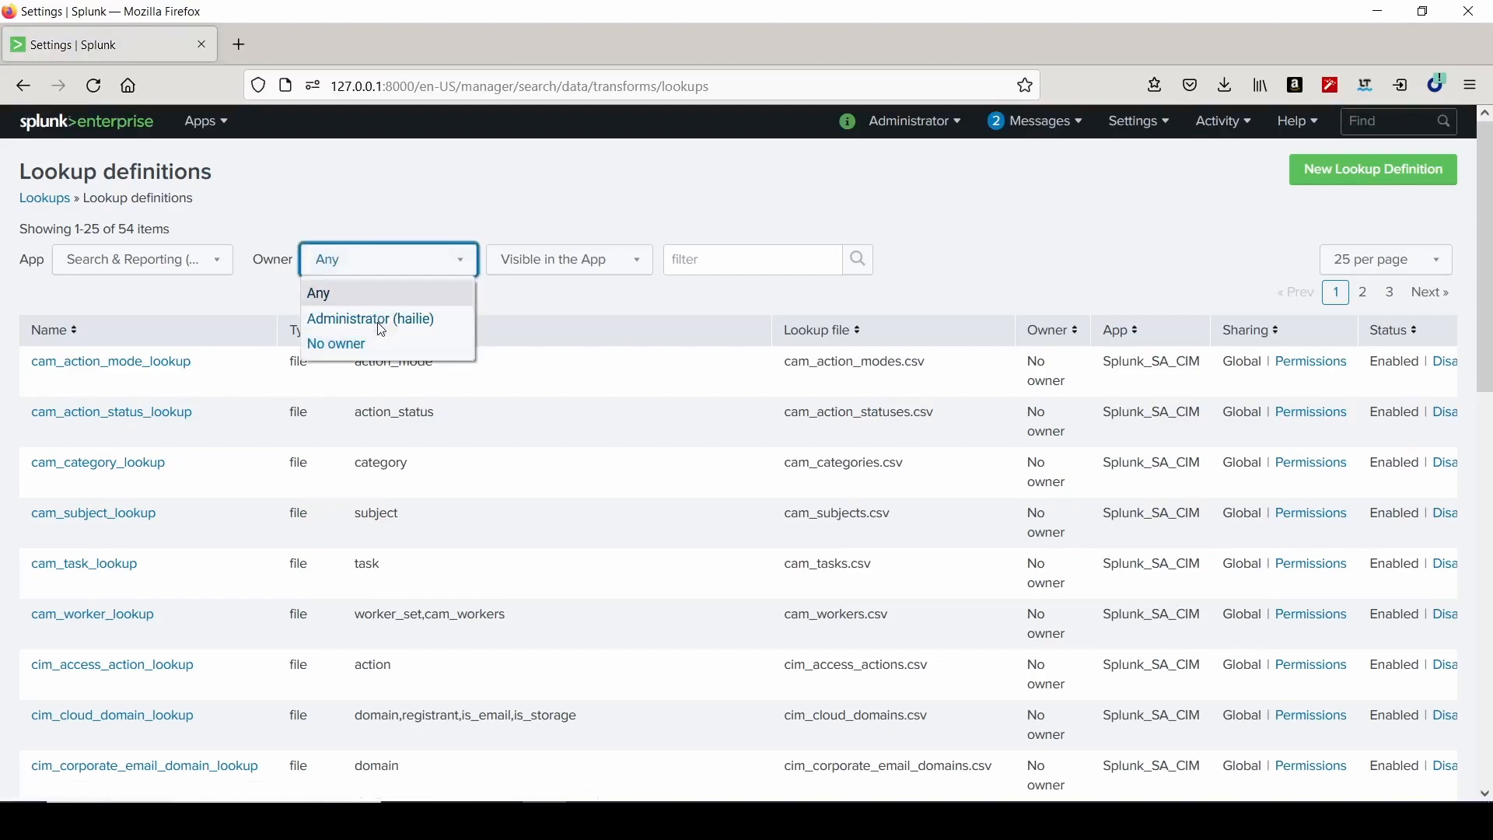
{"action": "left_click", "coordinate": [370, 318]}
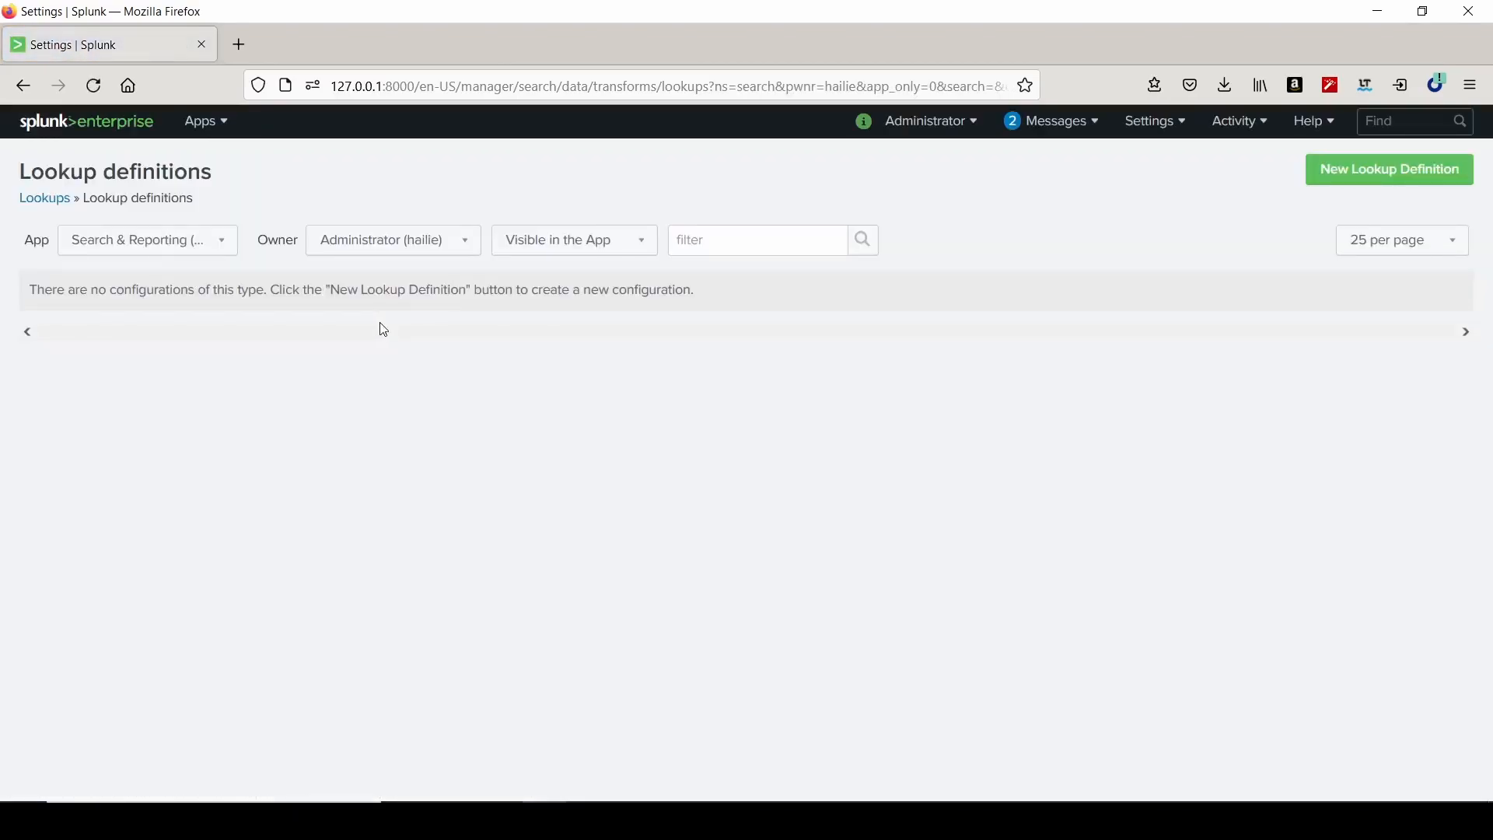
{"action": "left_click", "coordinate": [1386, 169]}
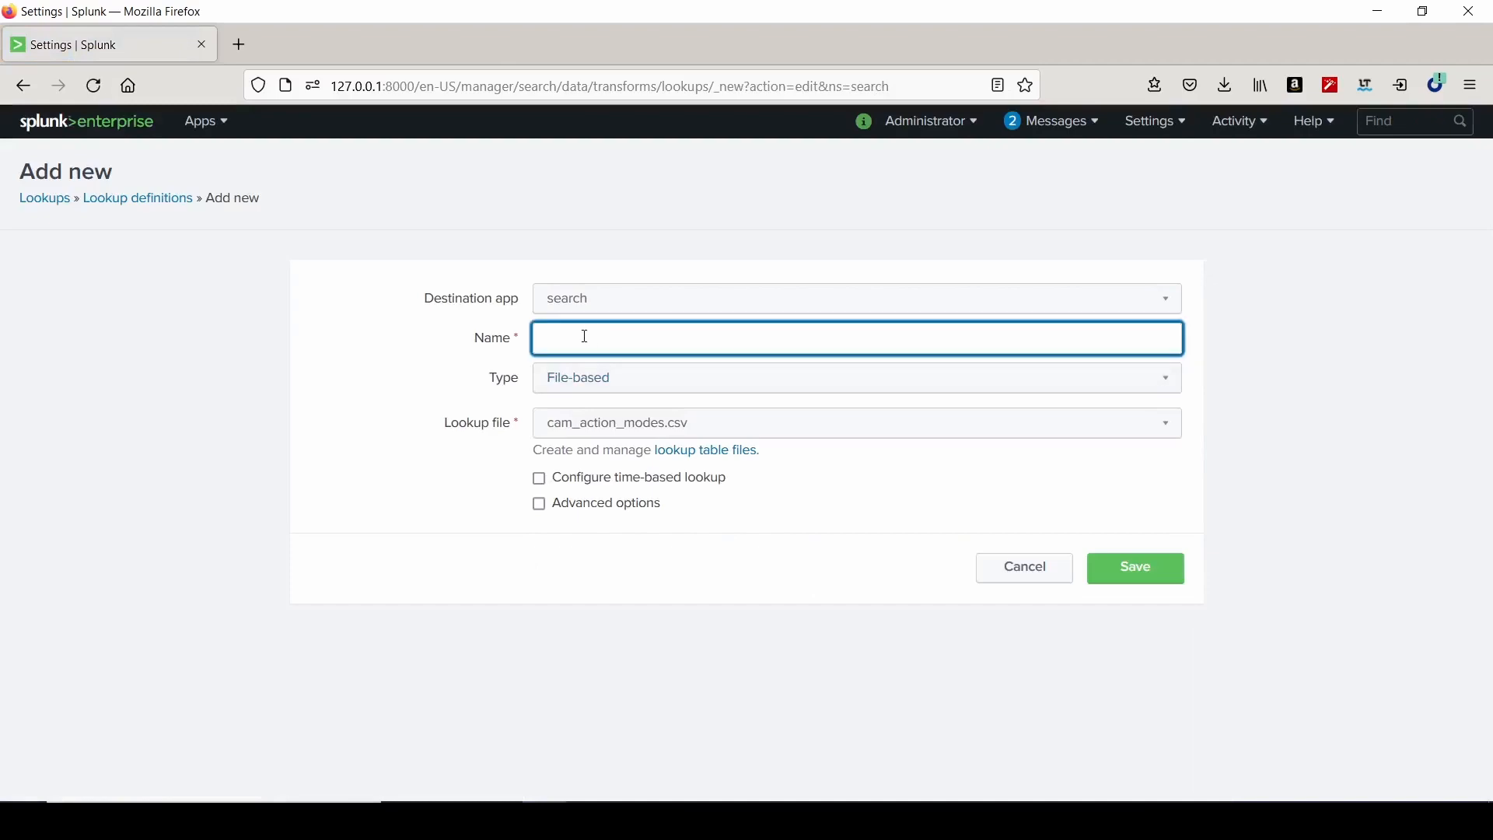
Name the lookup definition peopleinfo, keep it File-based, and select peopleinfo.csv as its file.
{"action": "type", "text": "peopleinfo"}
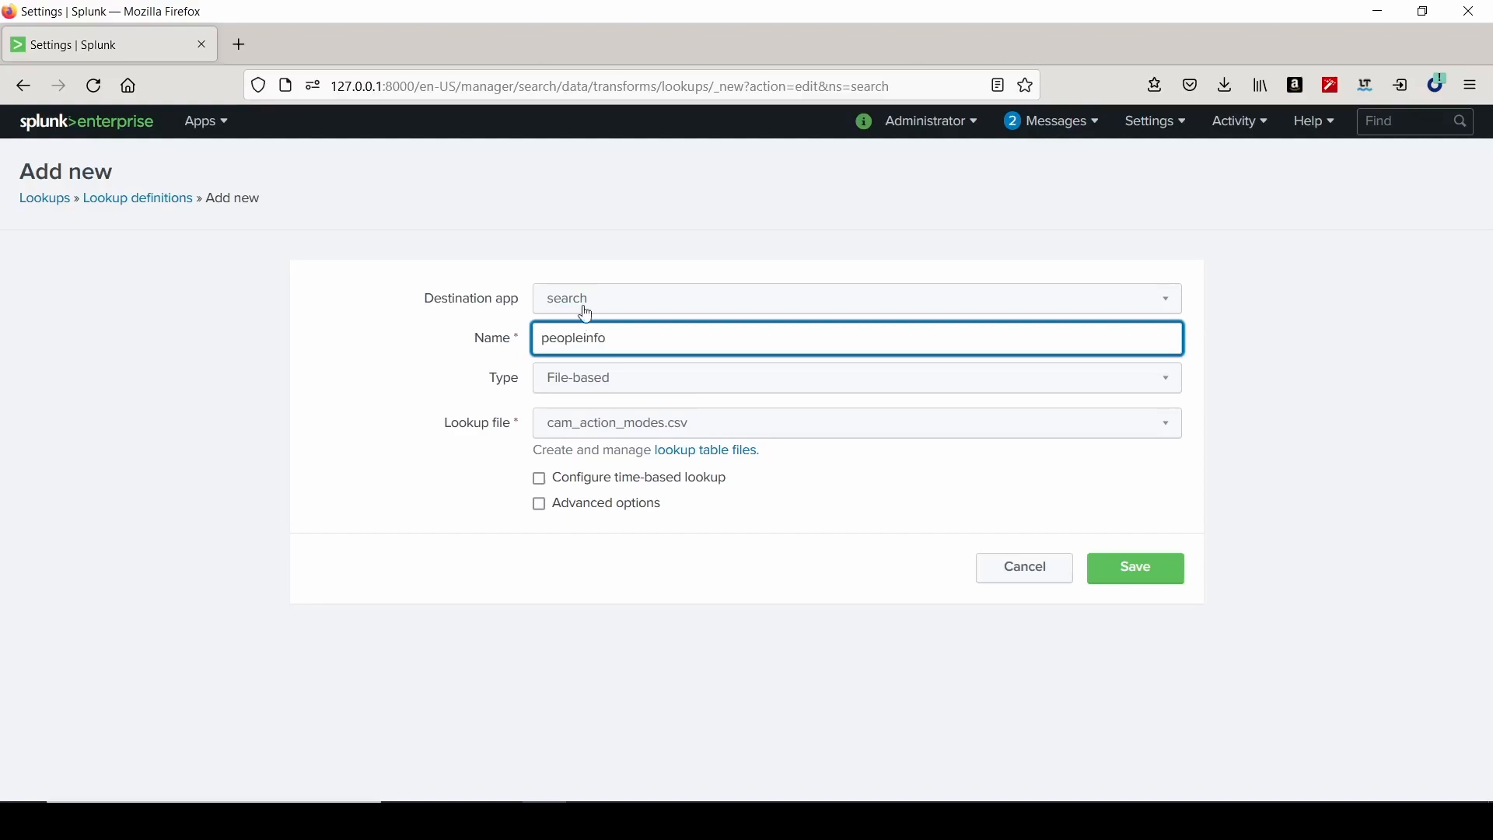
{"action": "left_click", "coordinate": [853, 377]}
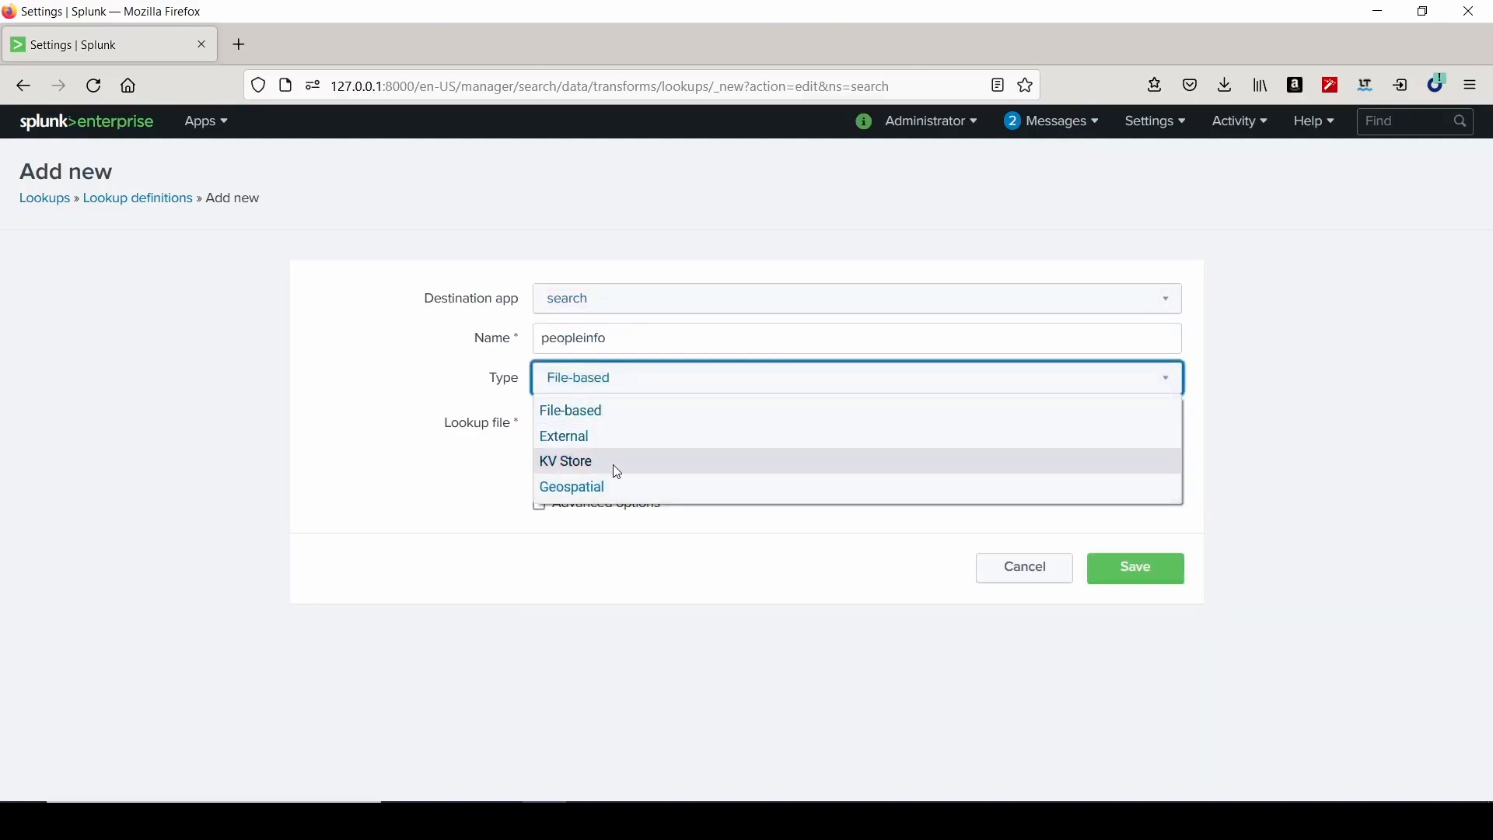
{"action": "left_click", "coordinate": [569, 410]}
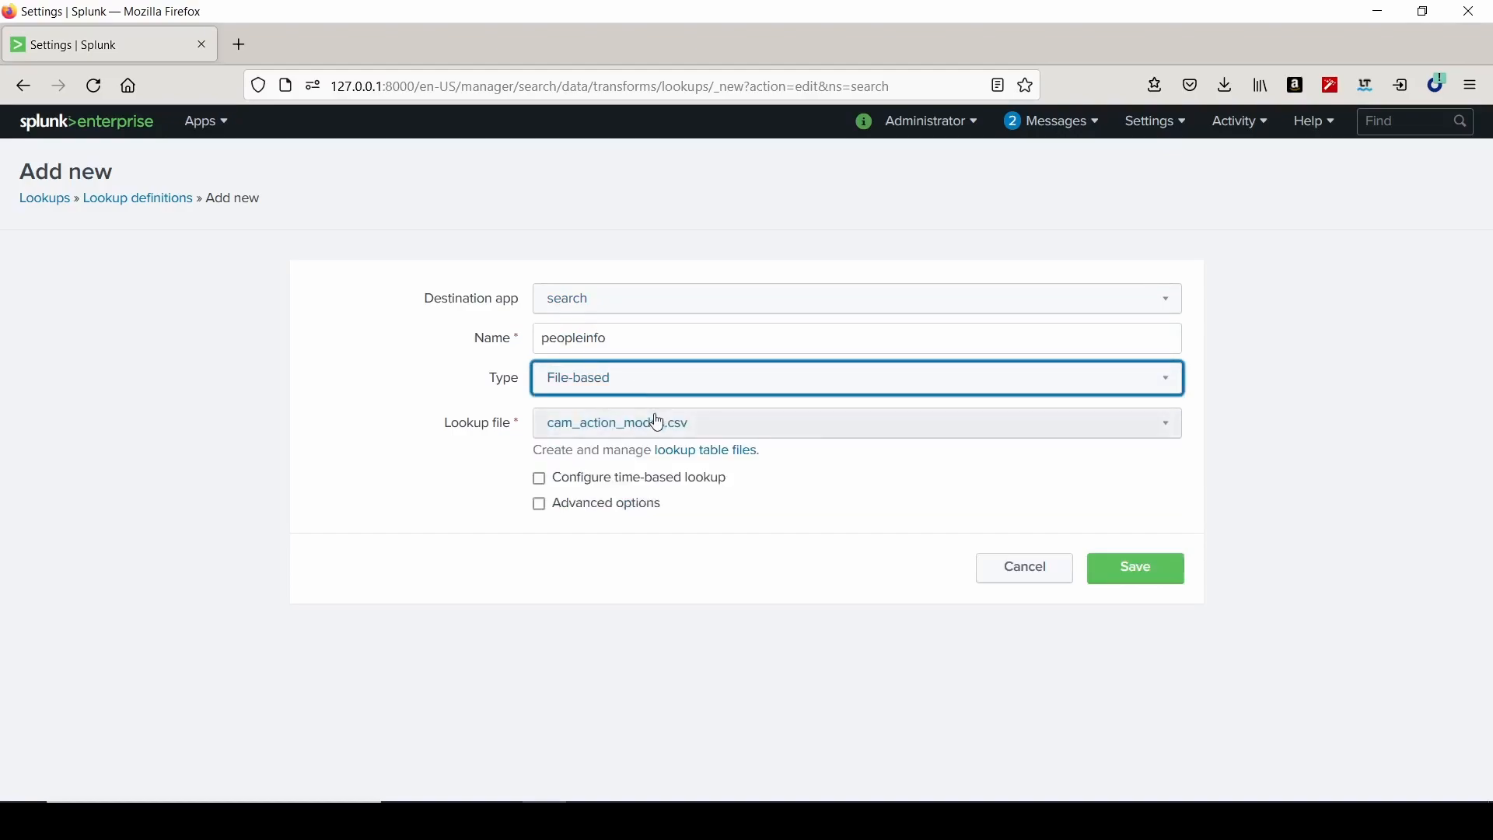
{"action": "left_click", "coordinate": [854, 421]}
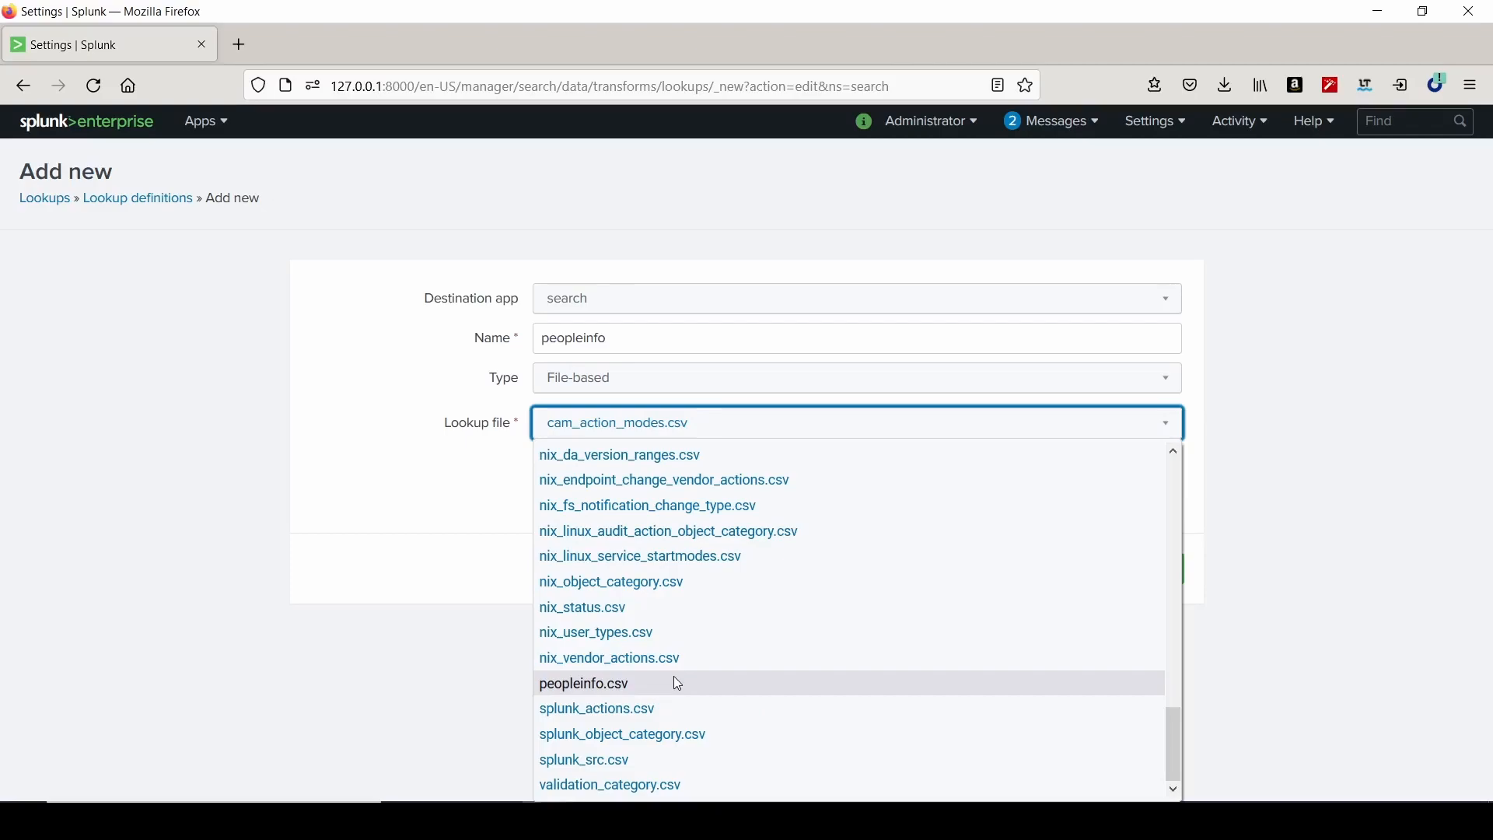
{"action": "left_click", "coordinate": [583, 683]}
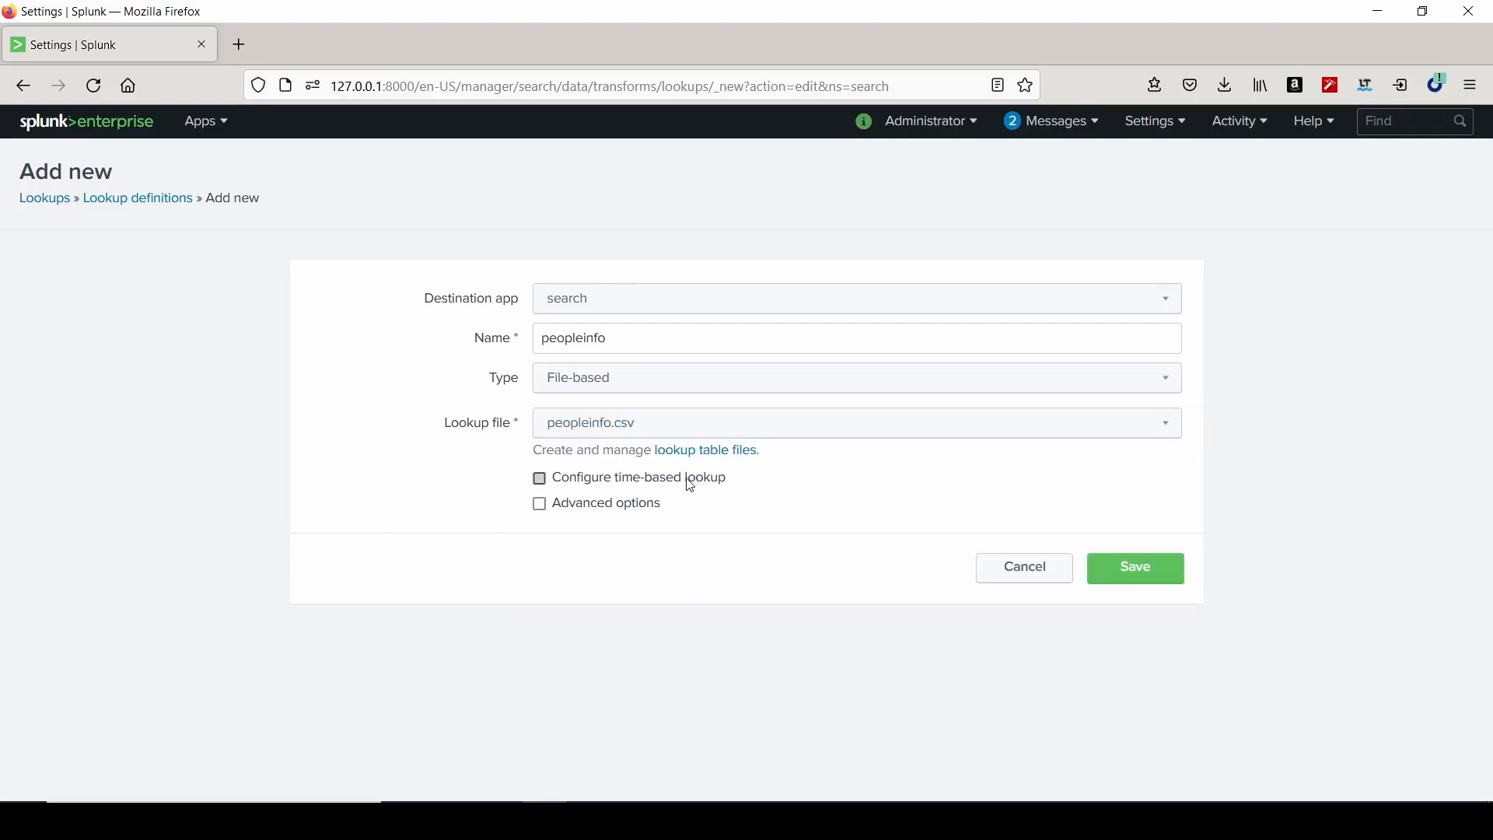
Leave time-based lookup off, enable Advanced options, and toggle Batch index query back off.
{"action": "left_click", "coordinate": [539, 477]}
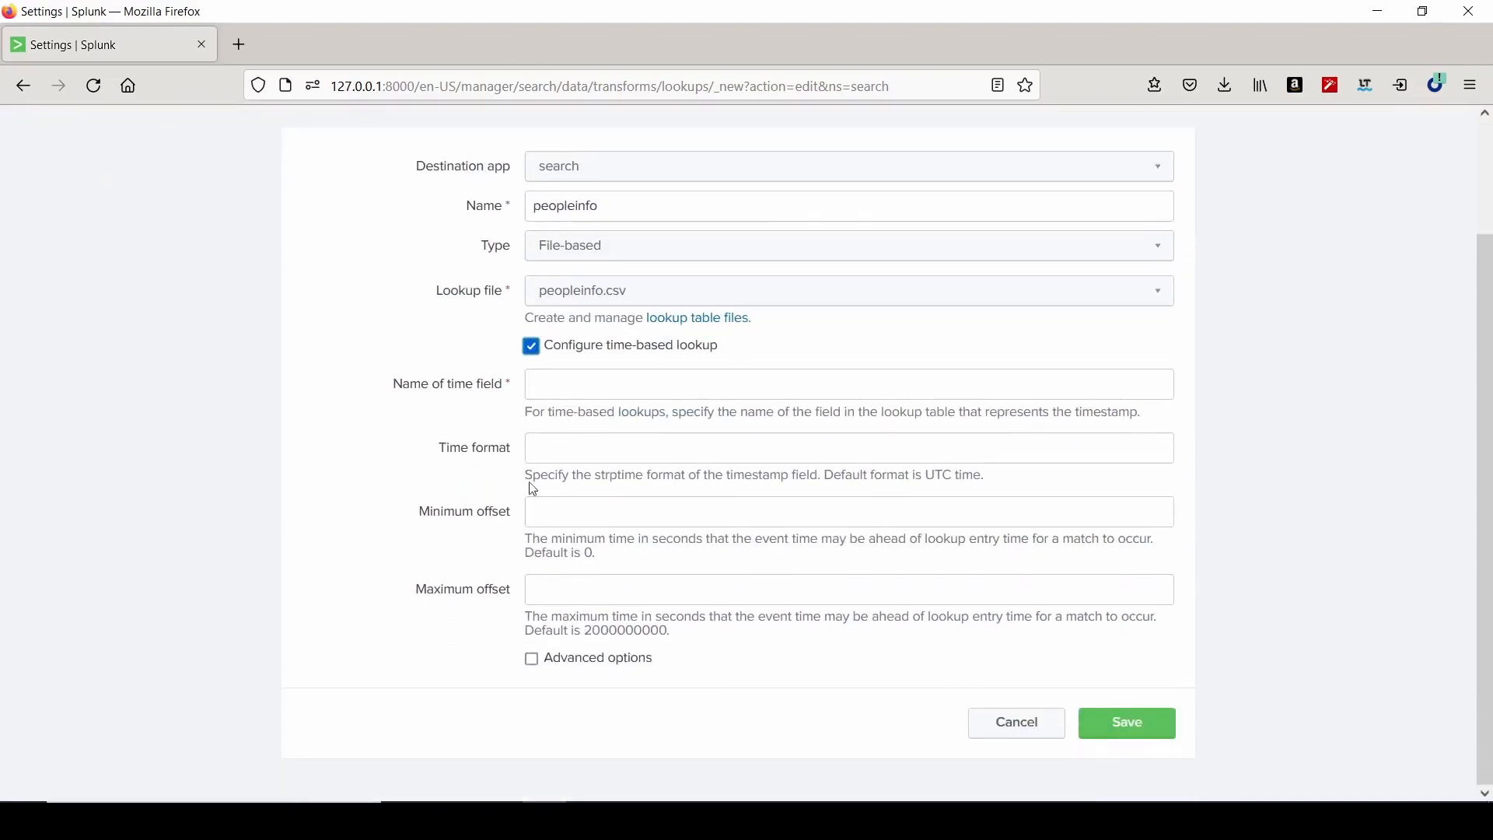
{"action": "left_click", "coordinate": [530, 344]}
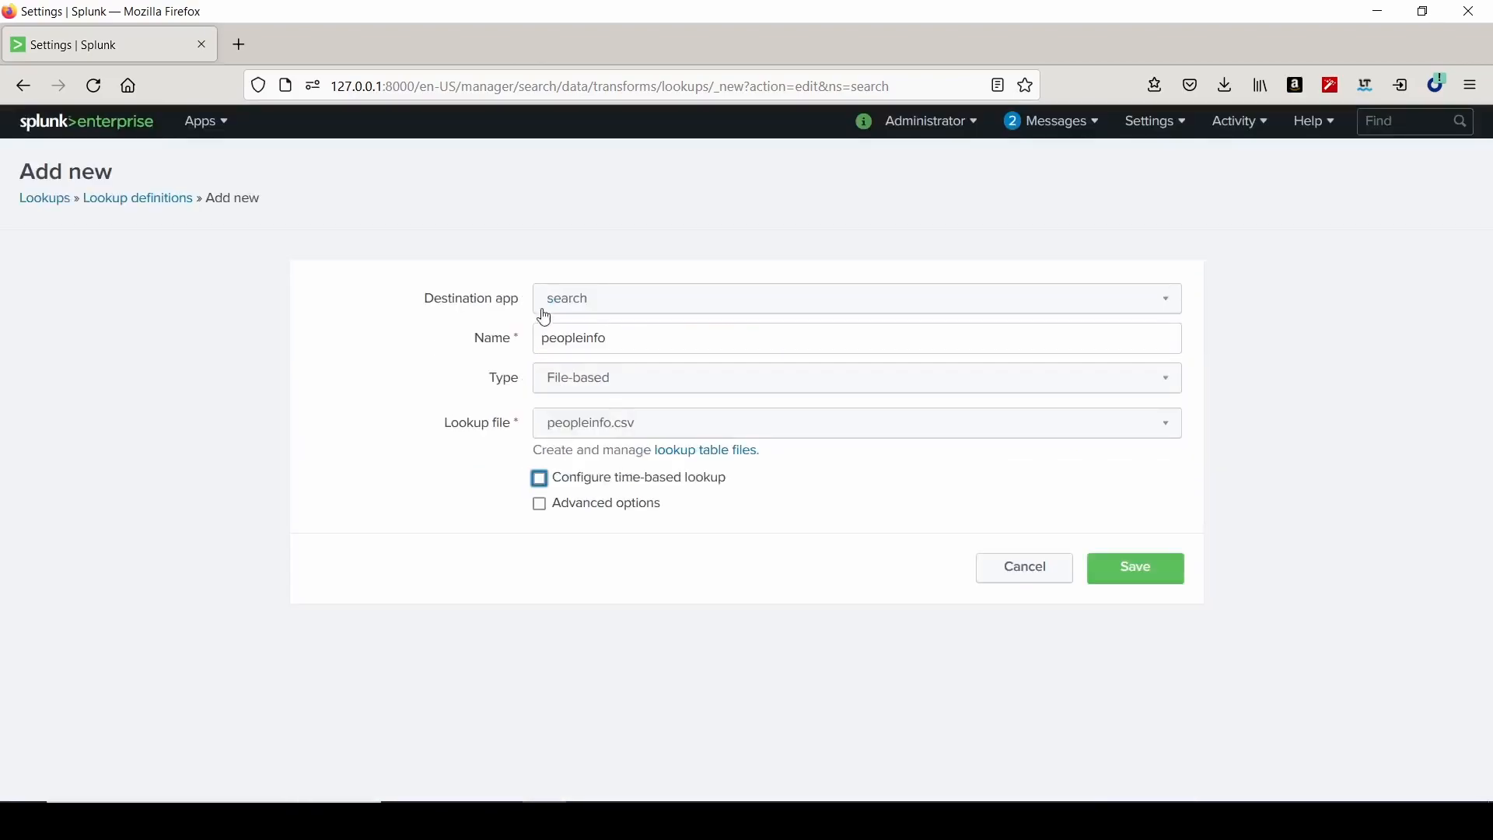
{"action": "left_click", "coordinate": [539, 503]}
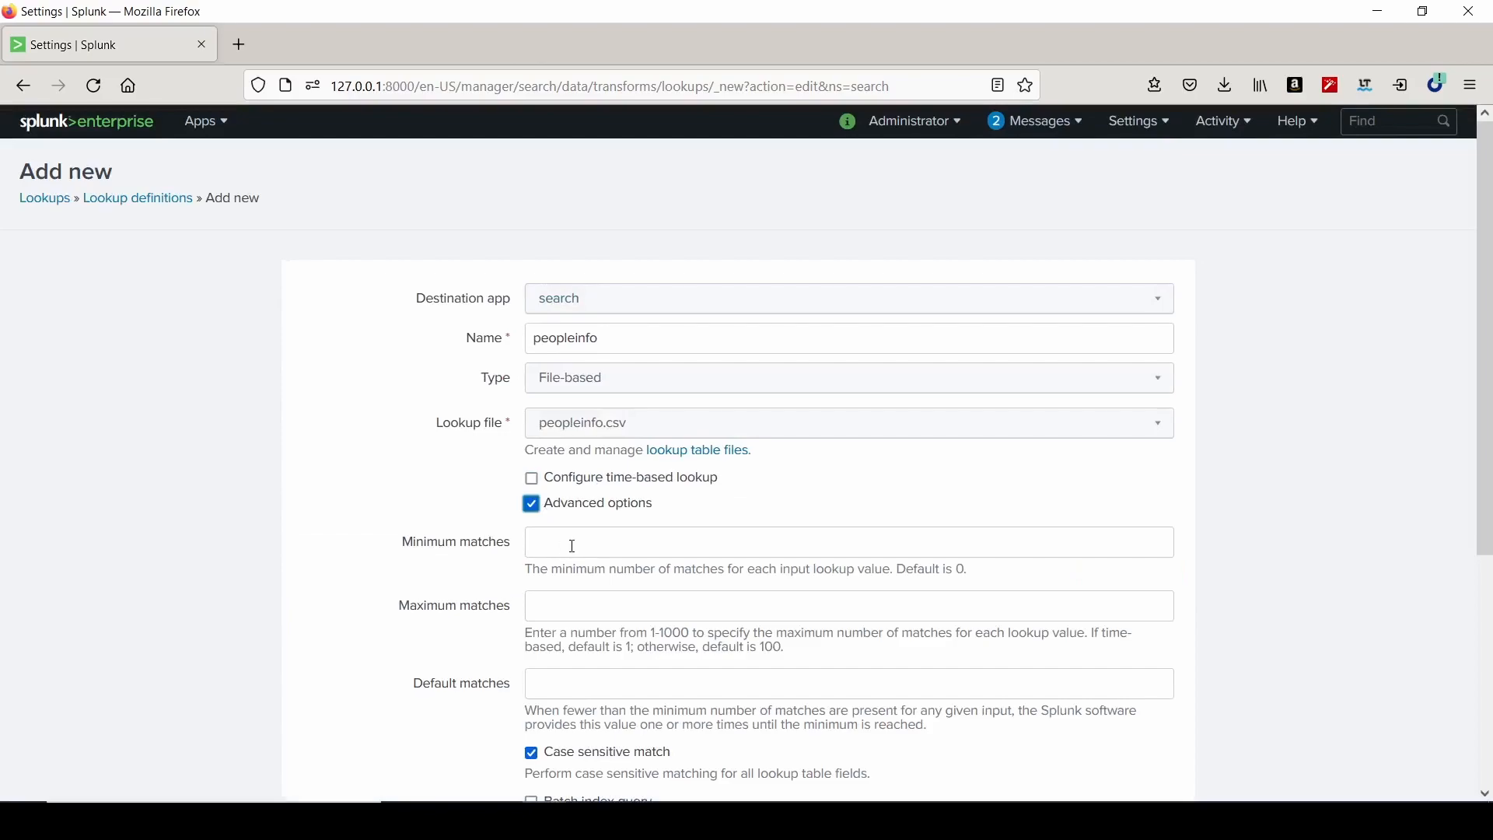
{"action": "left_click", "coordinate": [847, 542]}
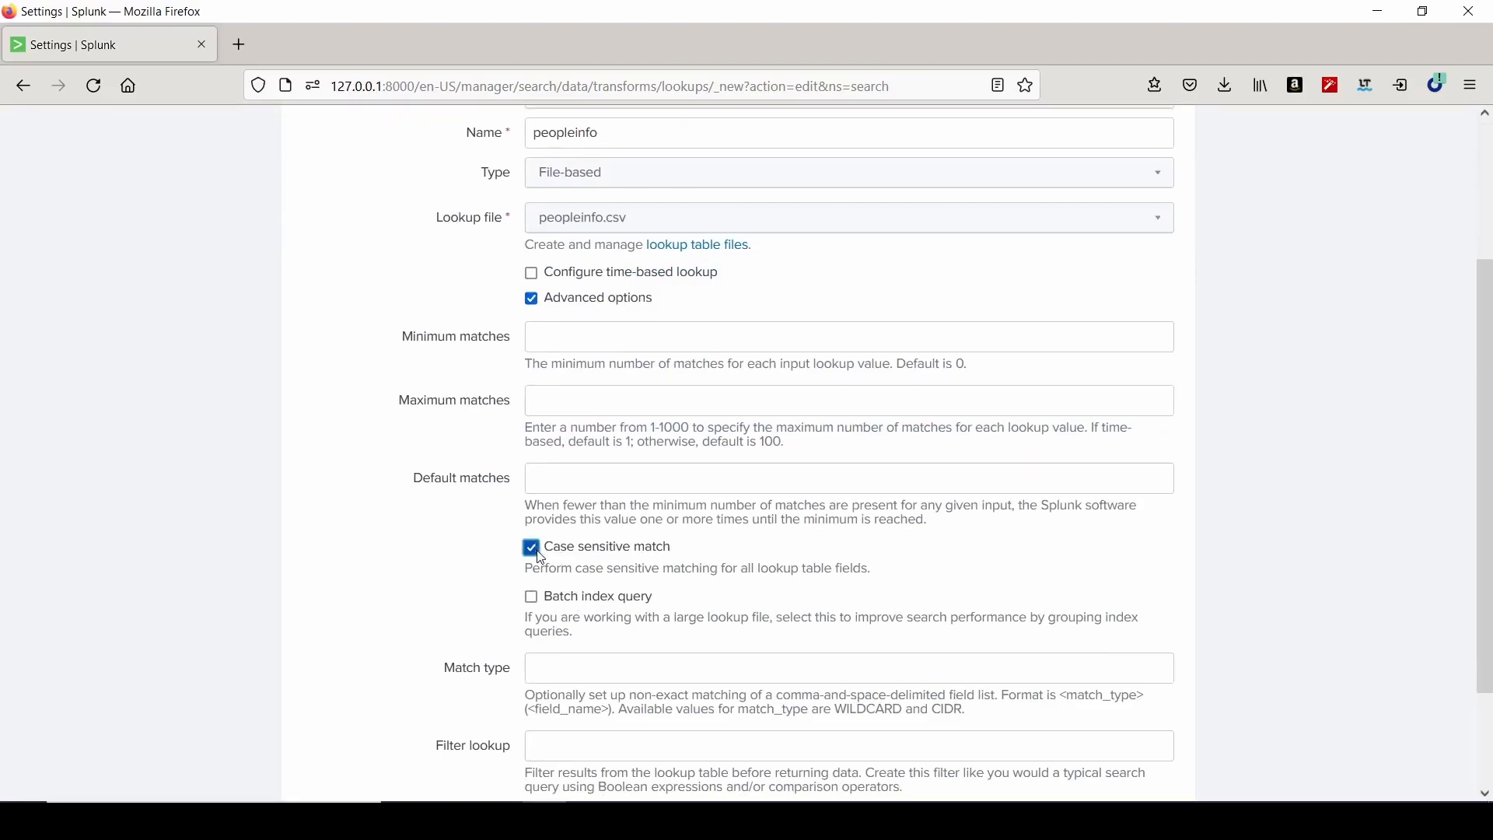
{"action": "left_click", "coordinate": [530, 596]}
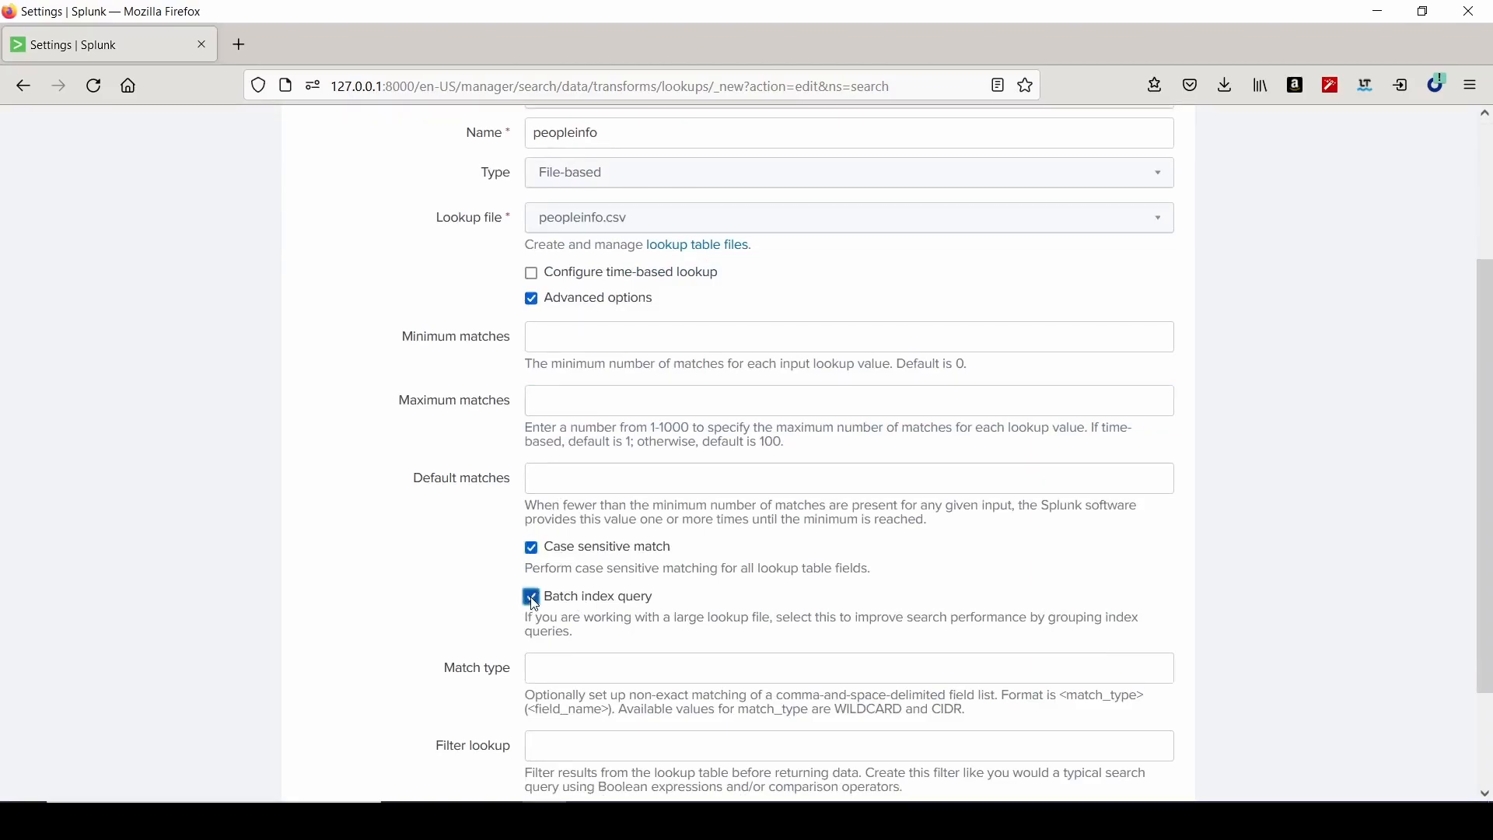
{"action": "left_click", "coordinate": [531, 597]}
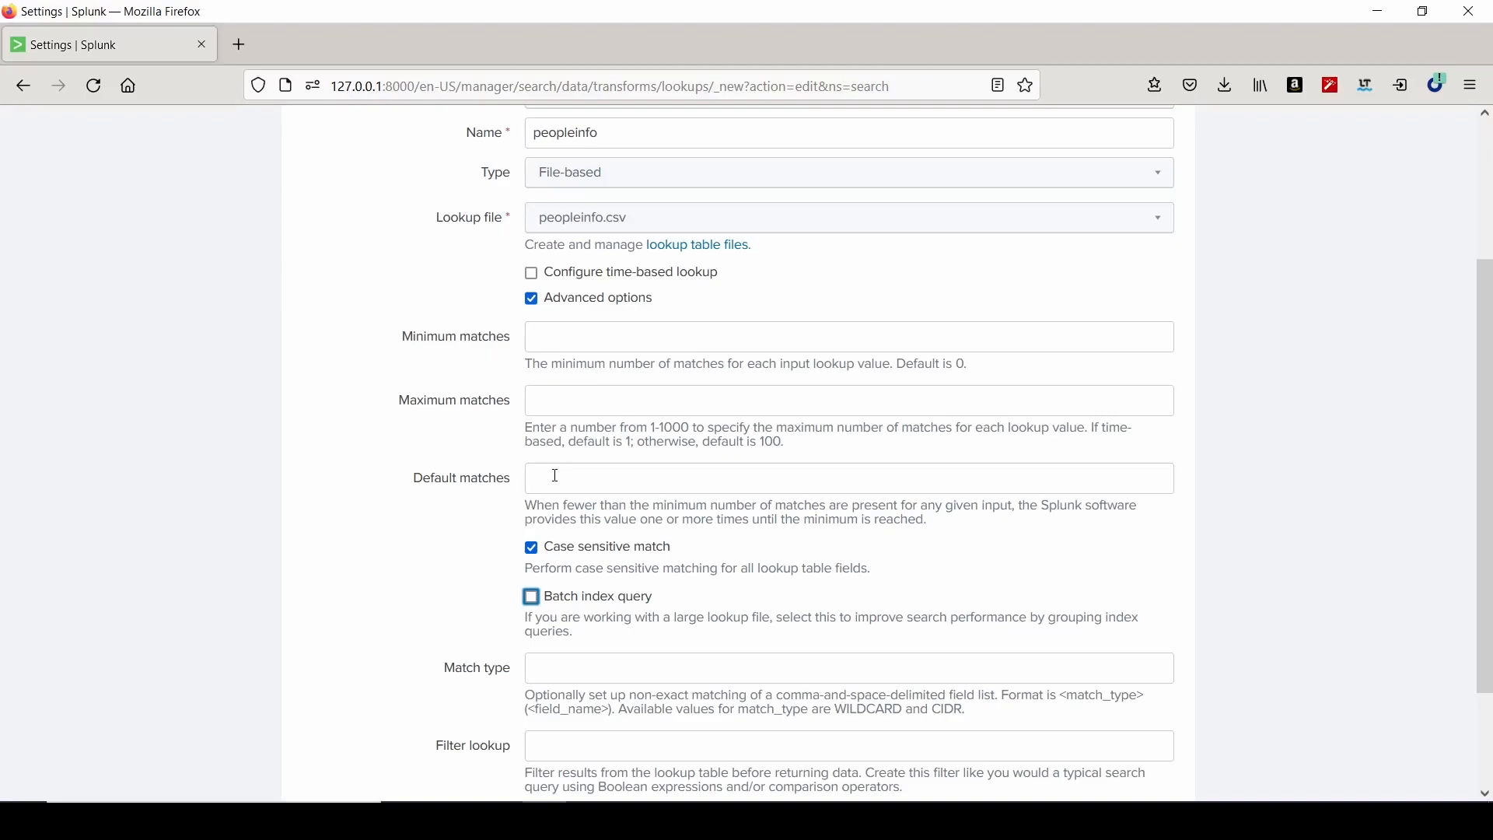
{"action": "scroll", "scroll_direction": "down", "scroll_amount": 3}
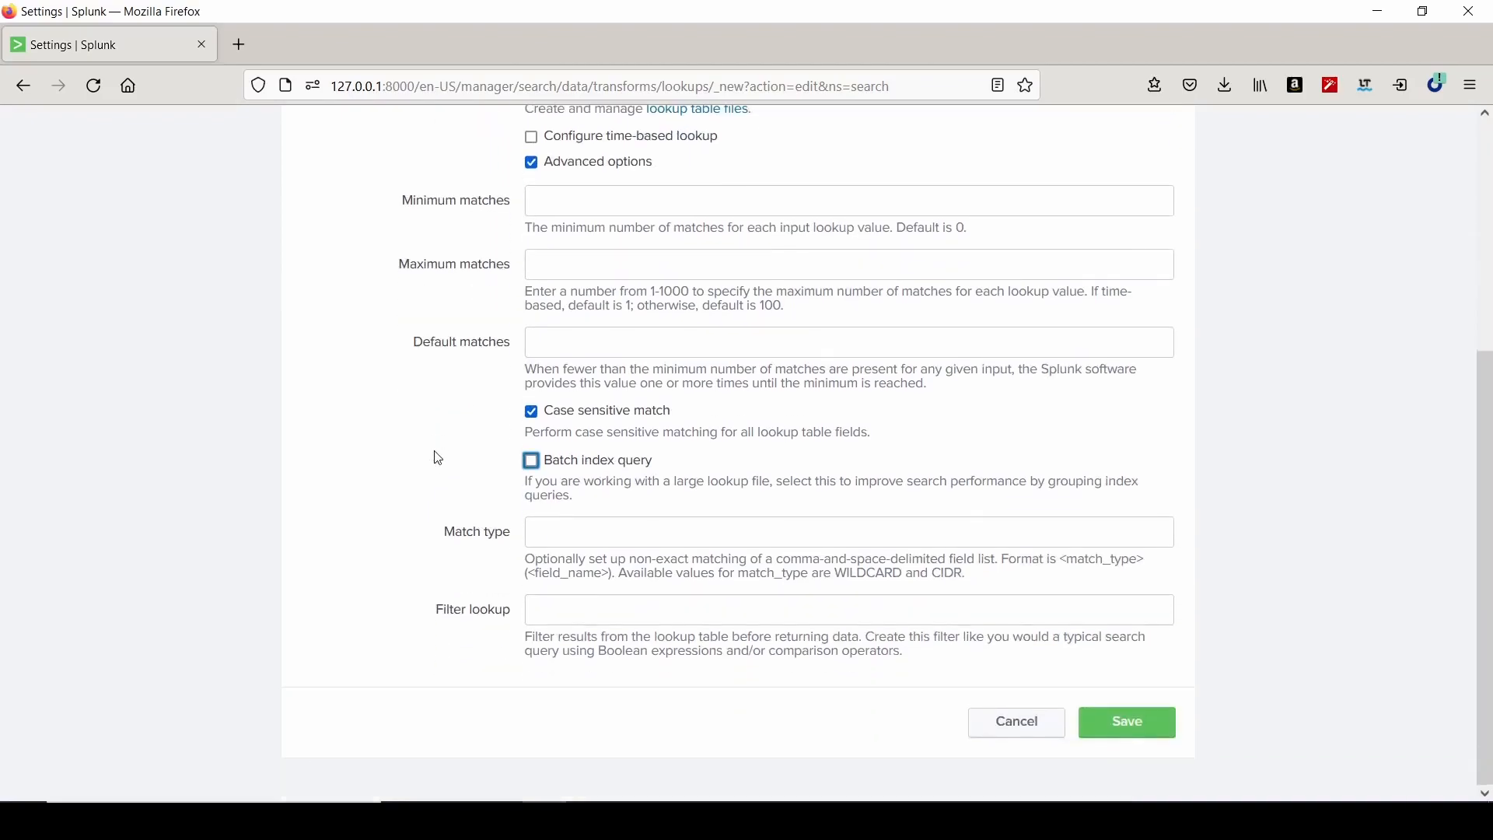
{"action": "scroll", "scroll_direction": "up", "scroll_amount": 3}
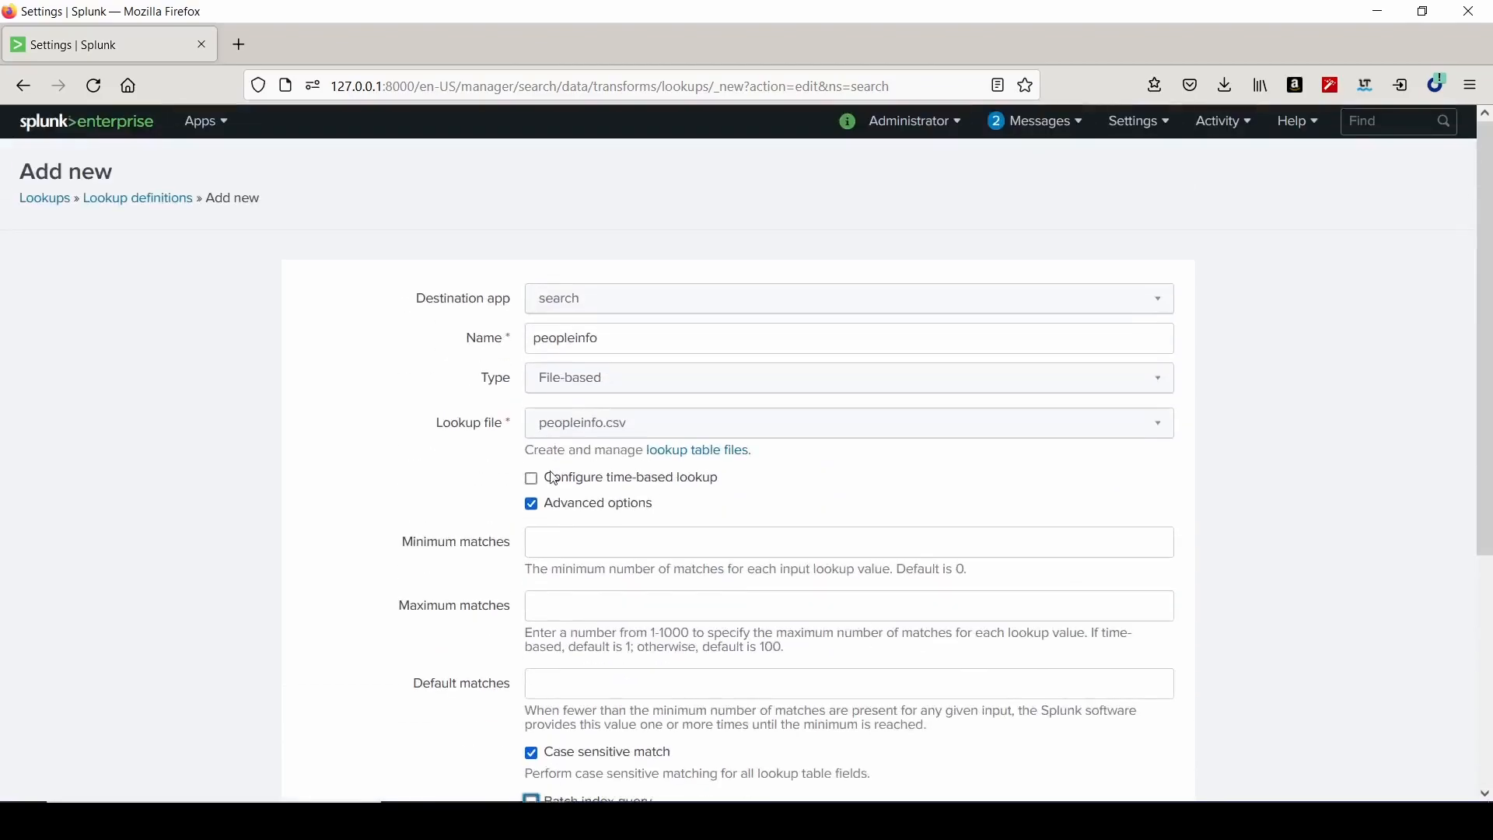
Save the peopleinfo lookup definition and open its sharing Permissions.
{"action": "left_click", "coordinate": [531, 503]}
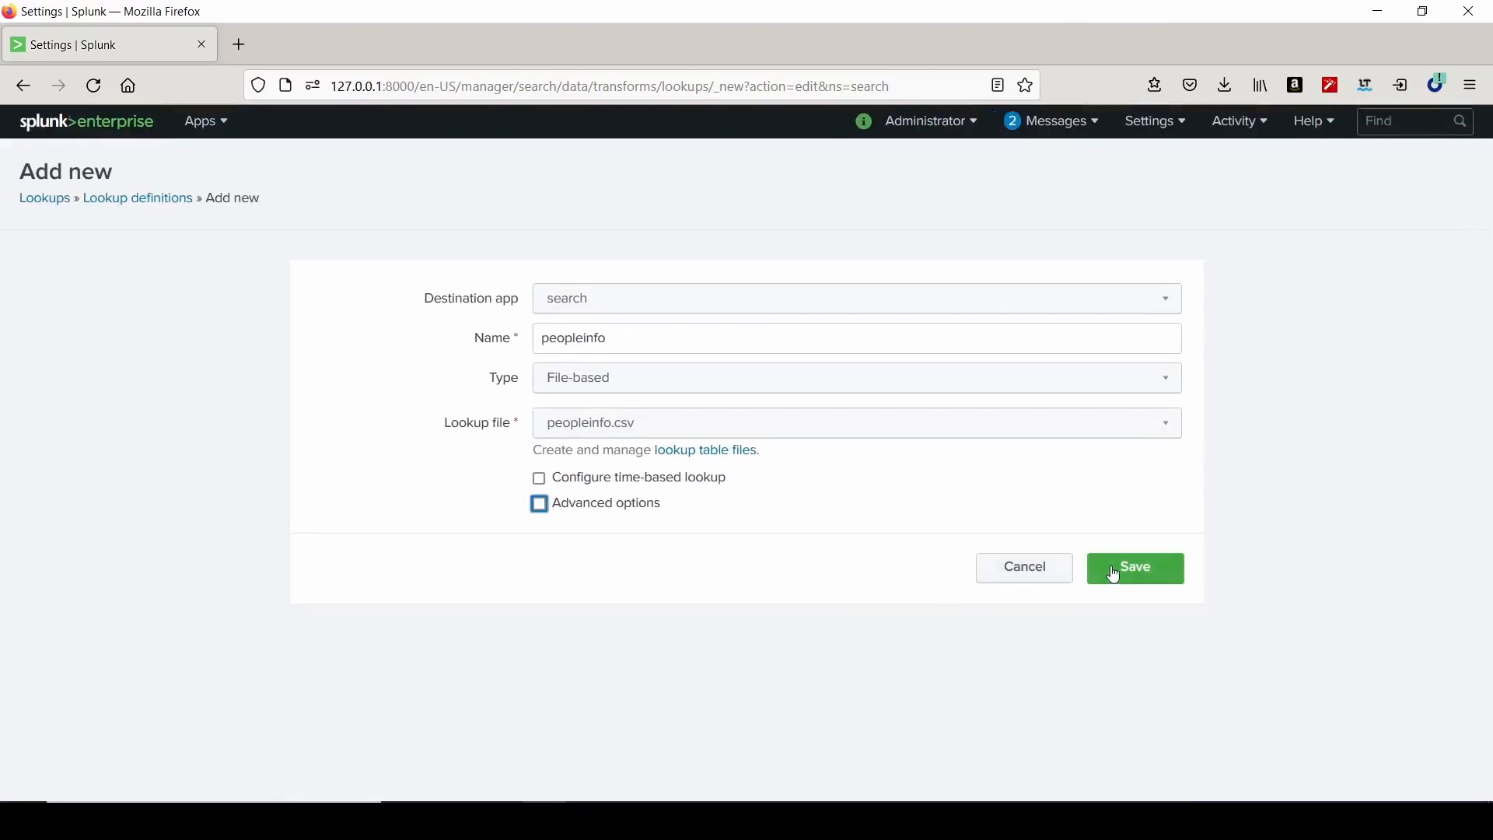
{"action": "left_click", "coordinate": [1133, 567]}
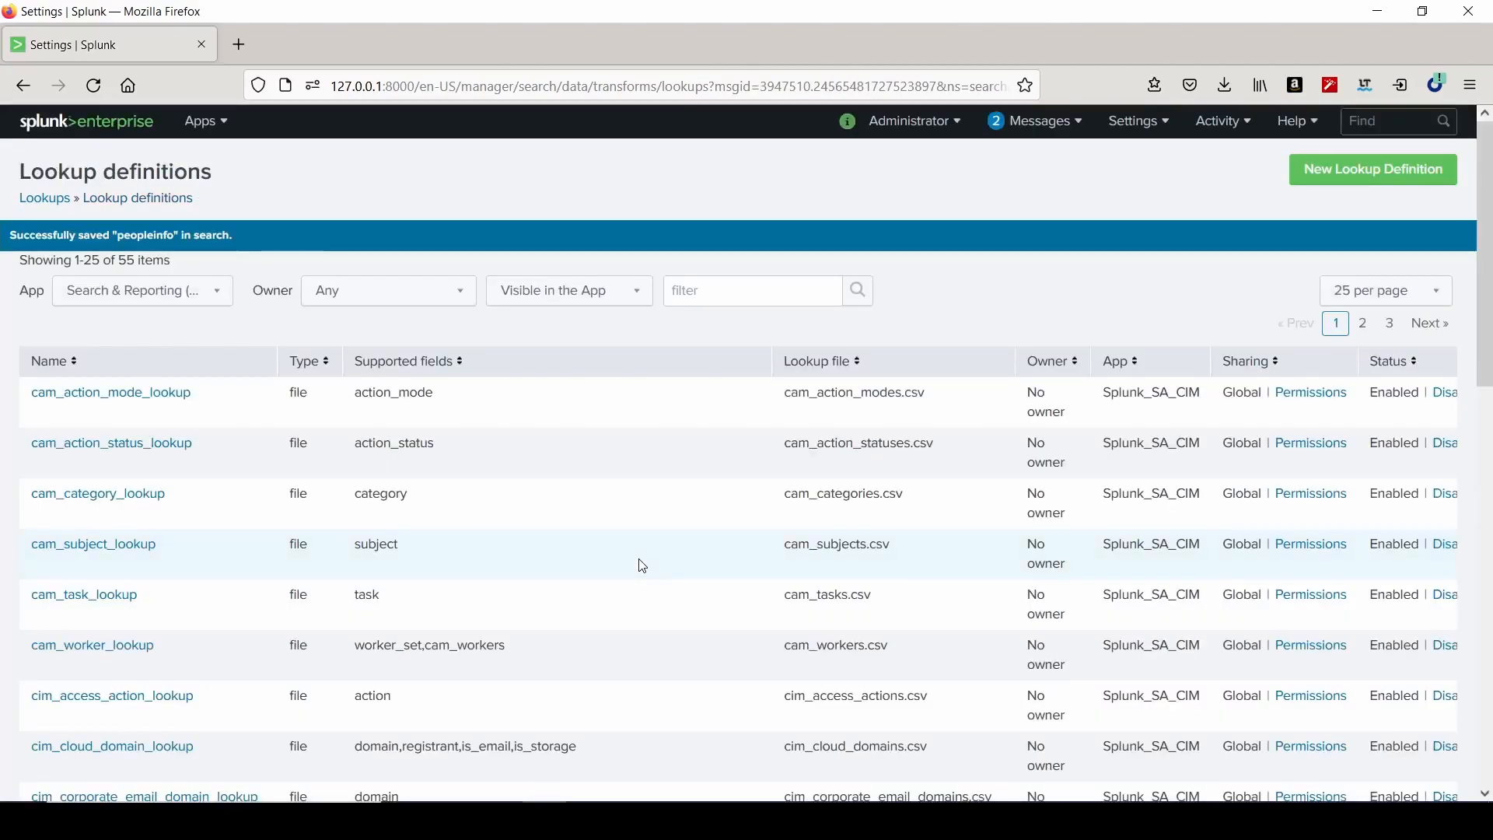
{"action": "left_click", "coordinate": [387, 290]}
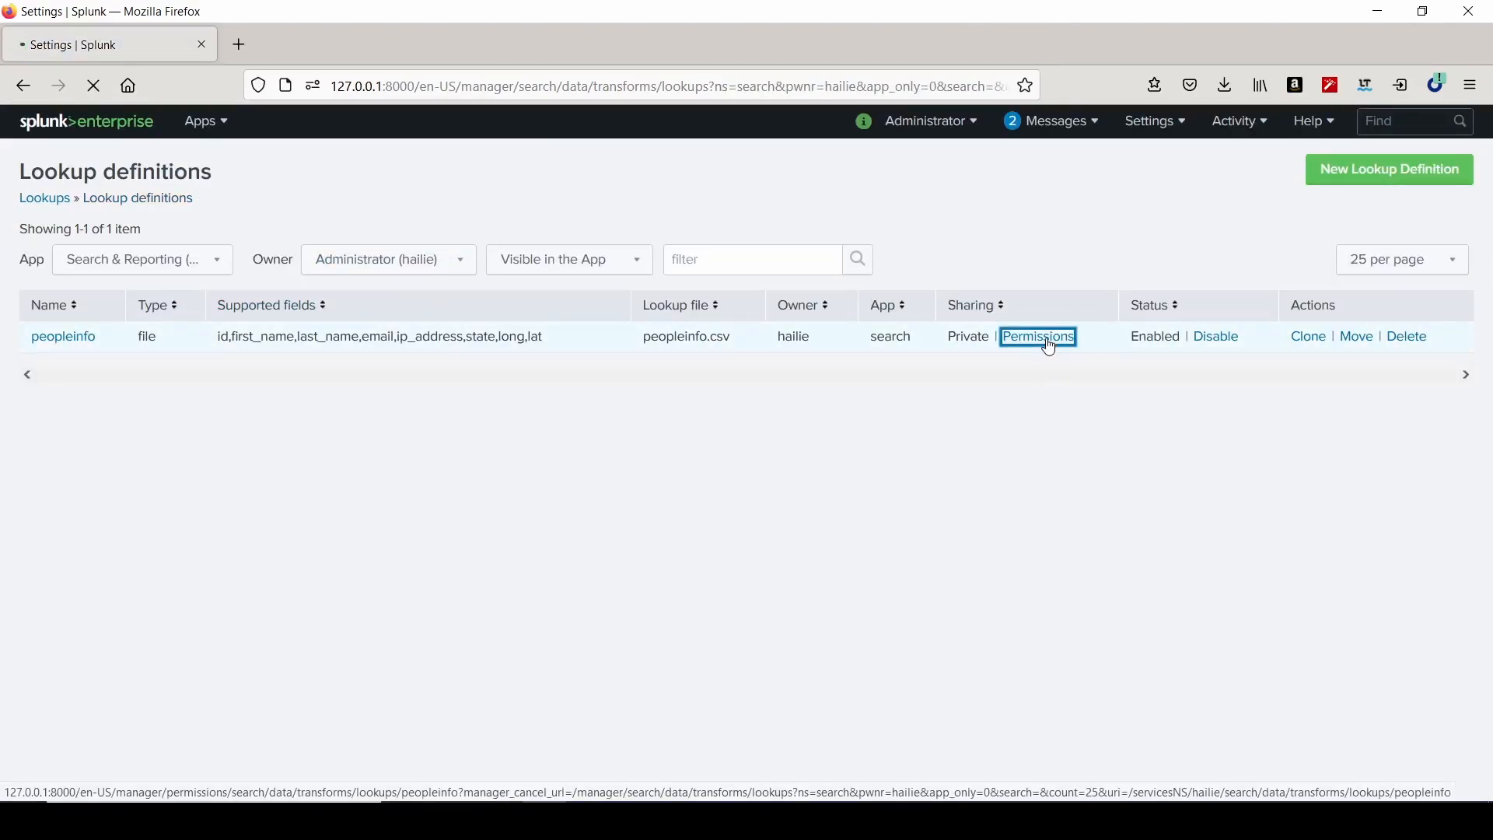
{"action": "left_click", "coordinate": [1037, 336]}
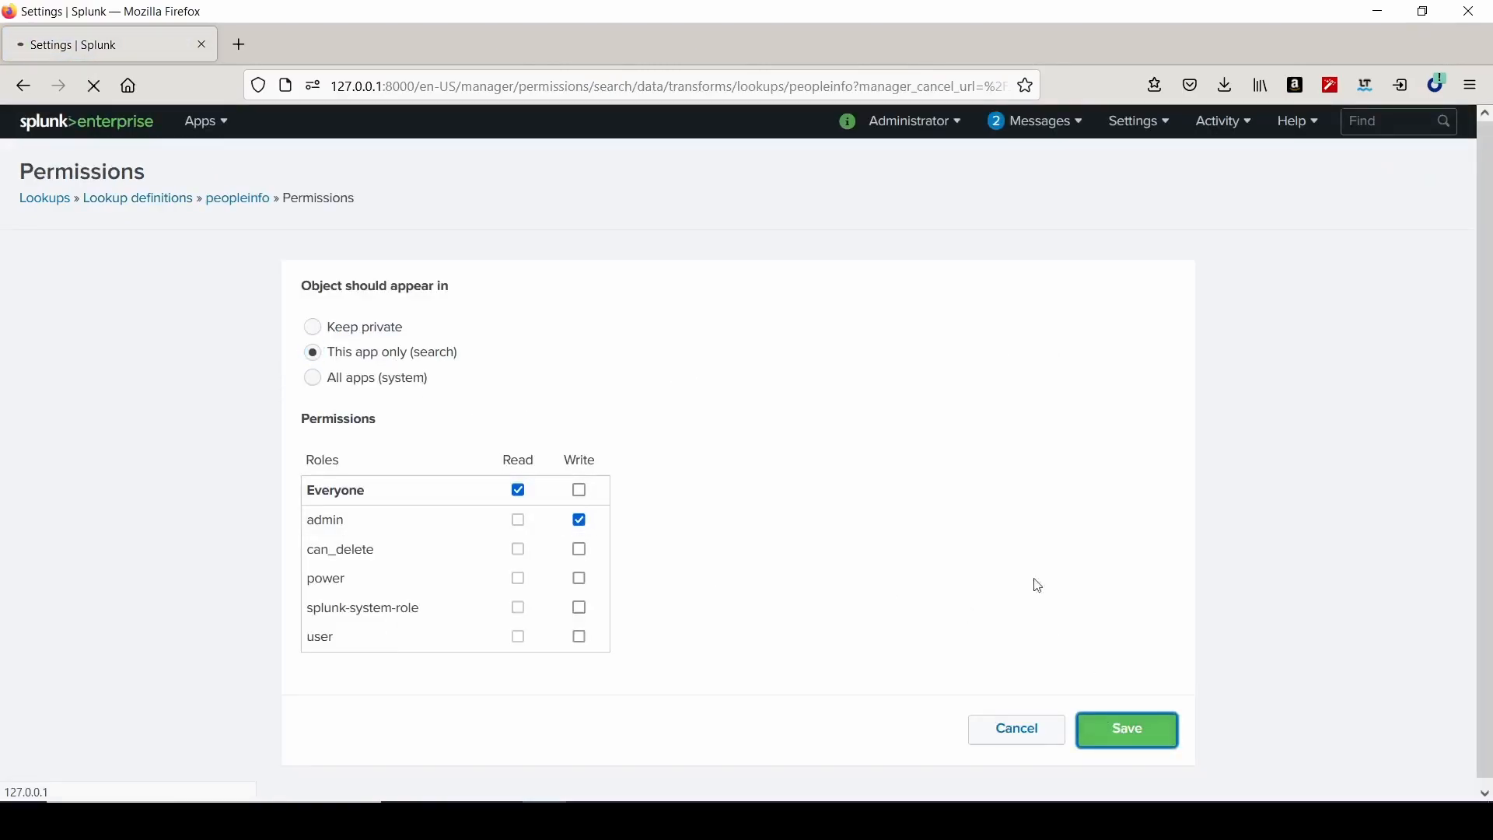
Save the peopleinfo lookup's permission settings.
{"action": "left_click", "coordinate": [1125, 728]}
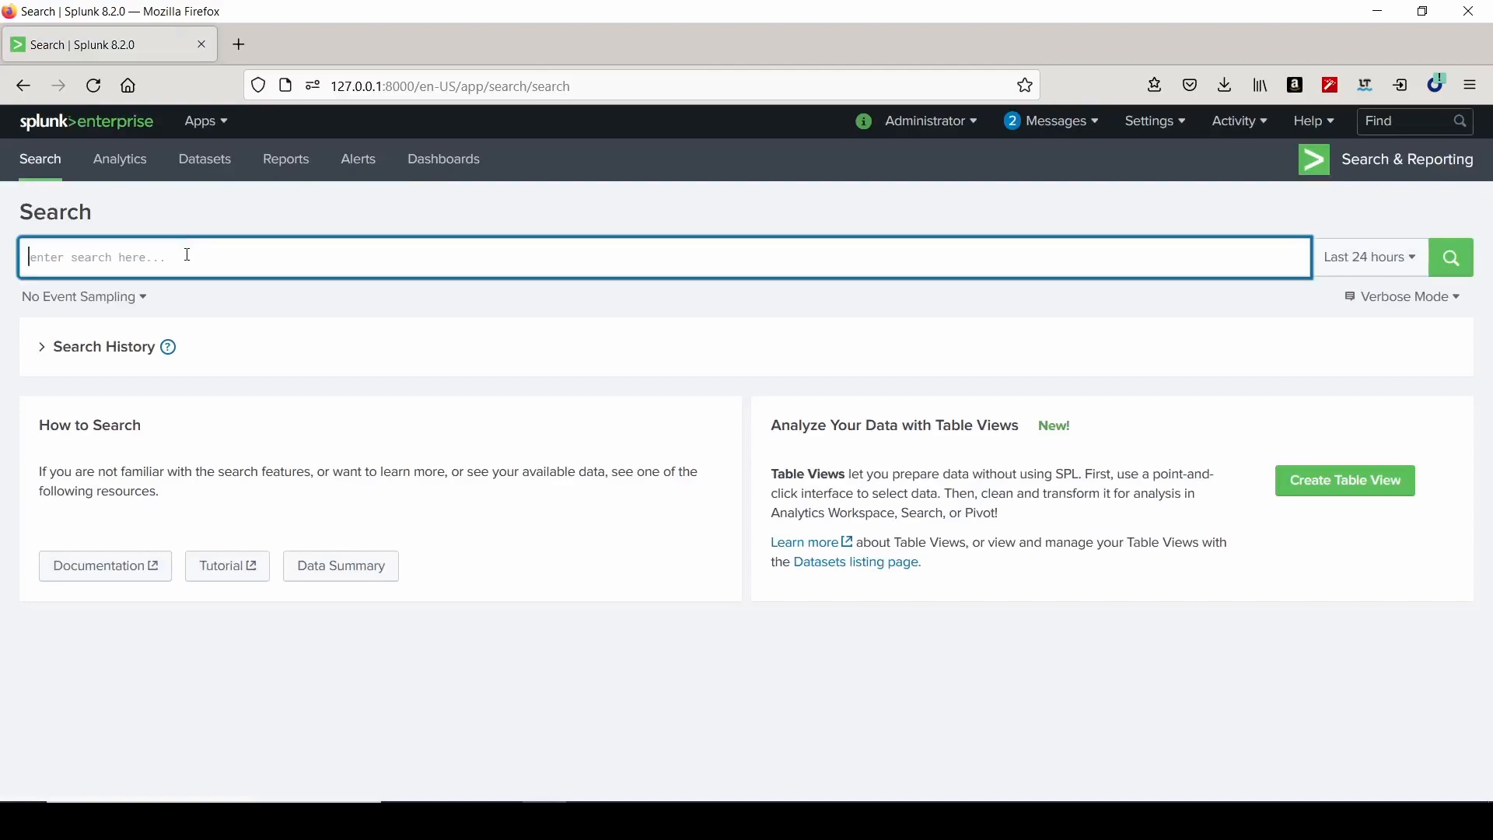
Search index=web with the time range set to All time.
{"action": "type", "text": "index=we"}
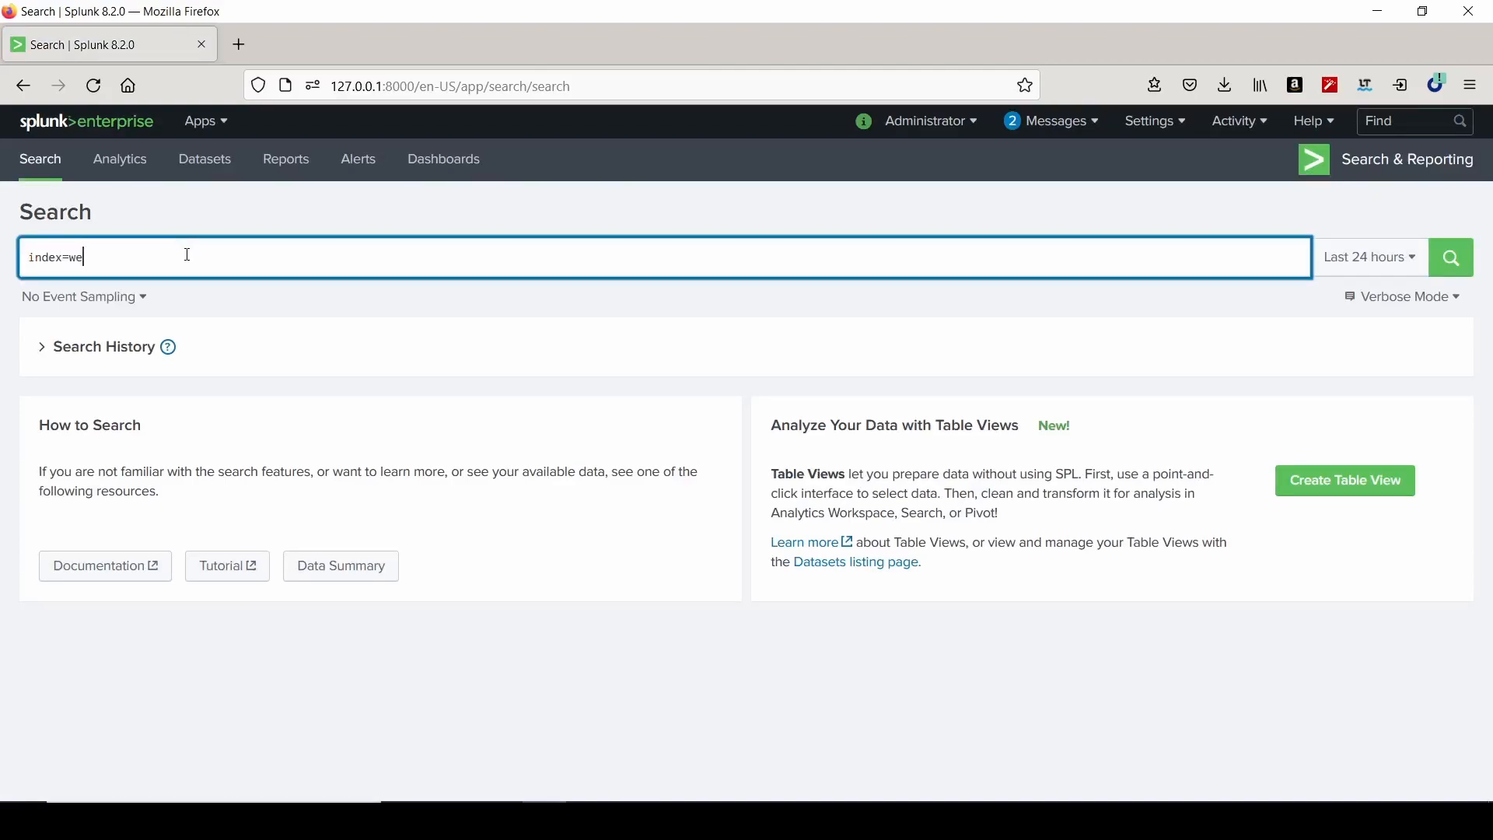
{"action": "left_click", "coordinate": [1368, 257]}
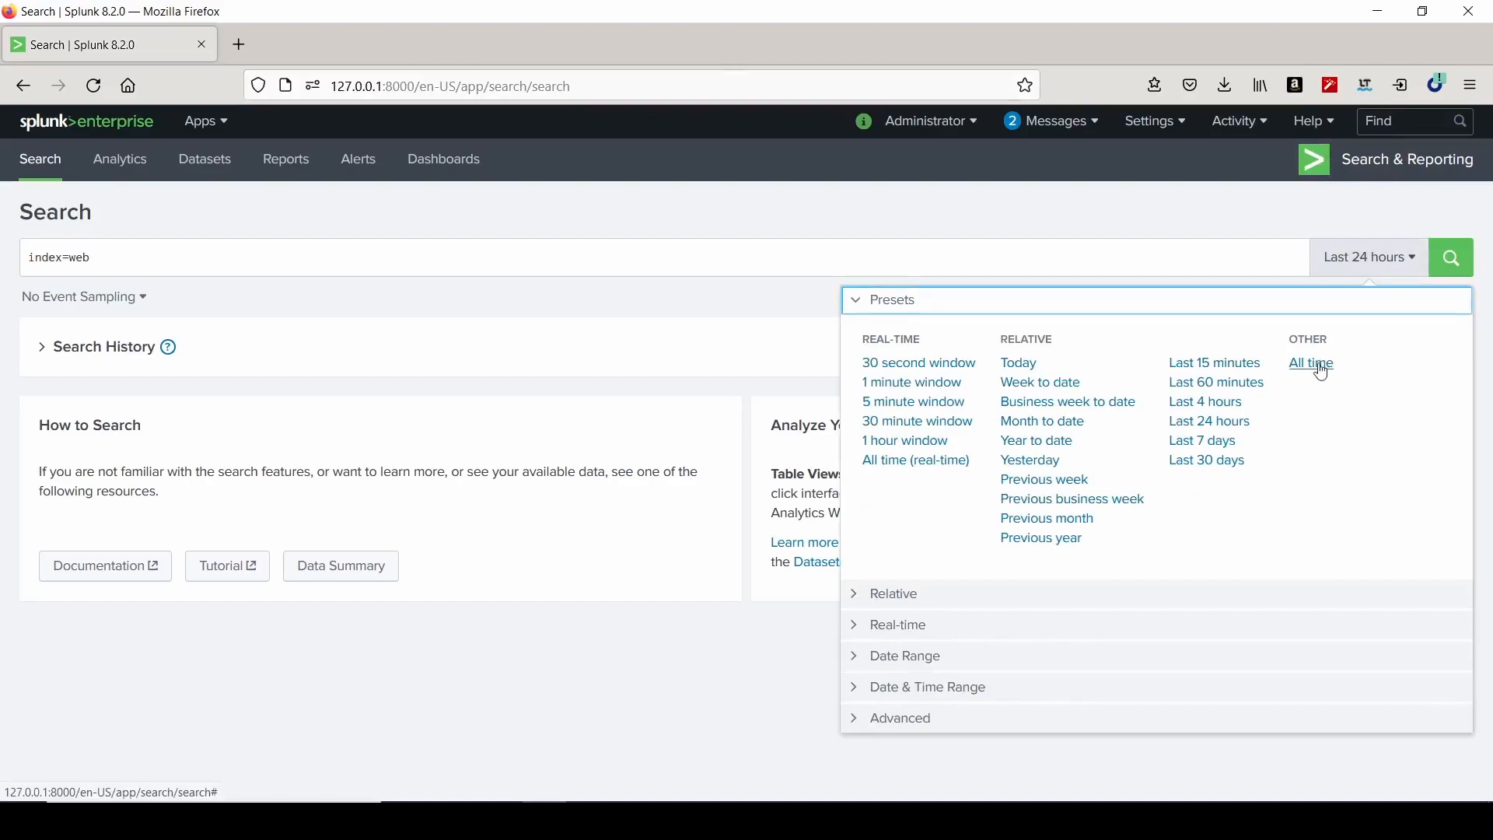
{"action": "left_click", "coordinate": [1310, 363]}
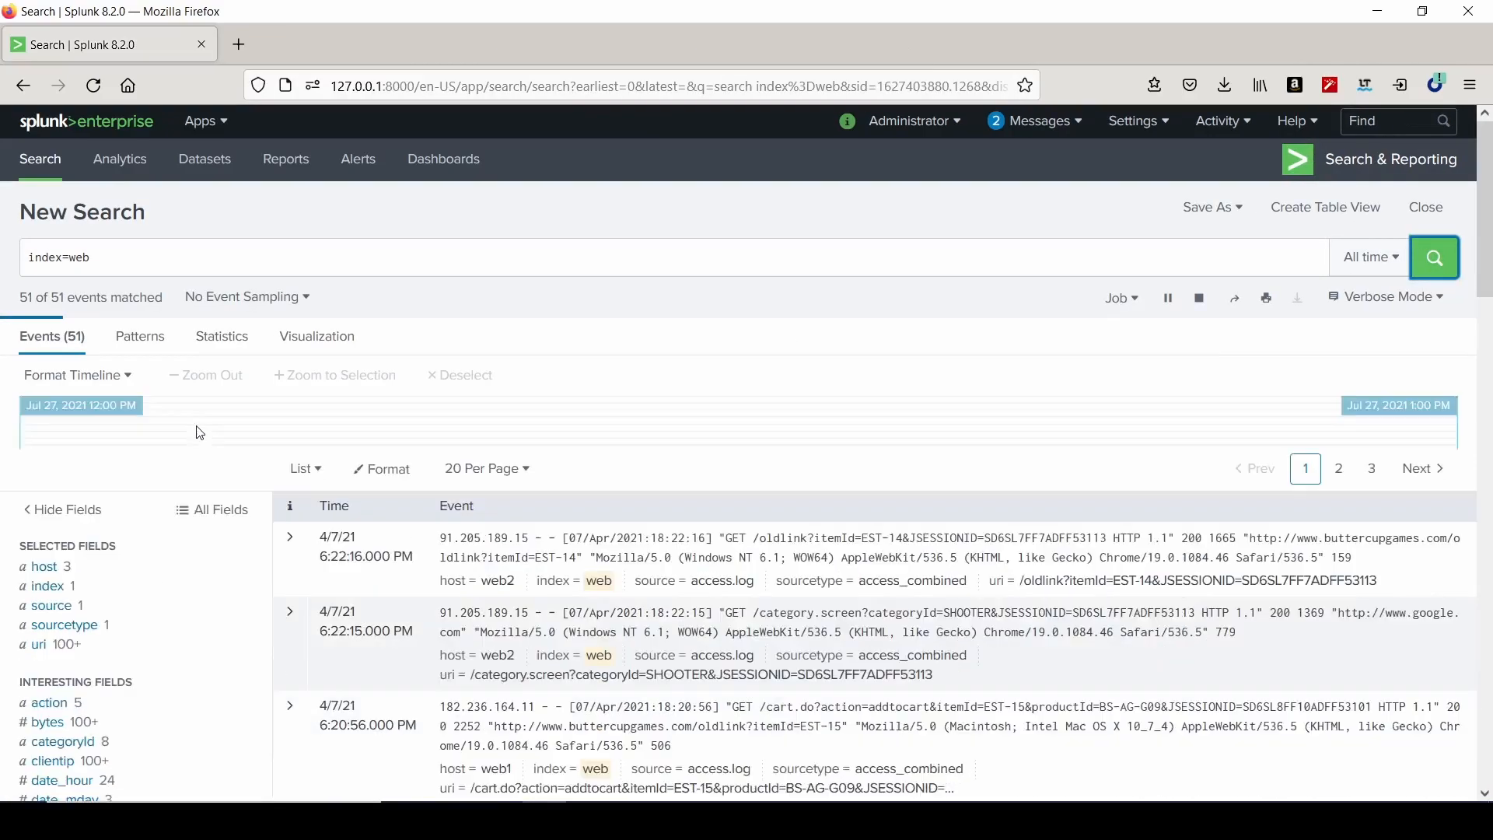
{"action": "scroll", "scroll_direction": "down", "scroll_amount": 3}
{"action": "type", "text": "| table p"}
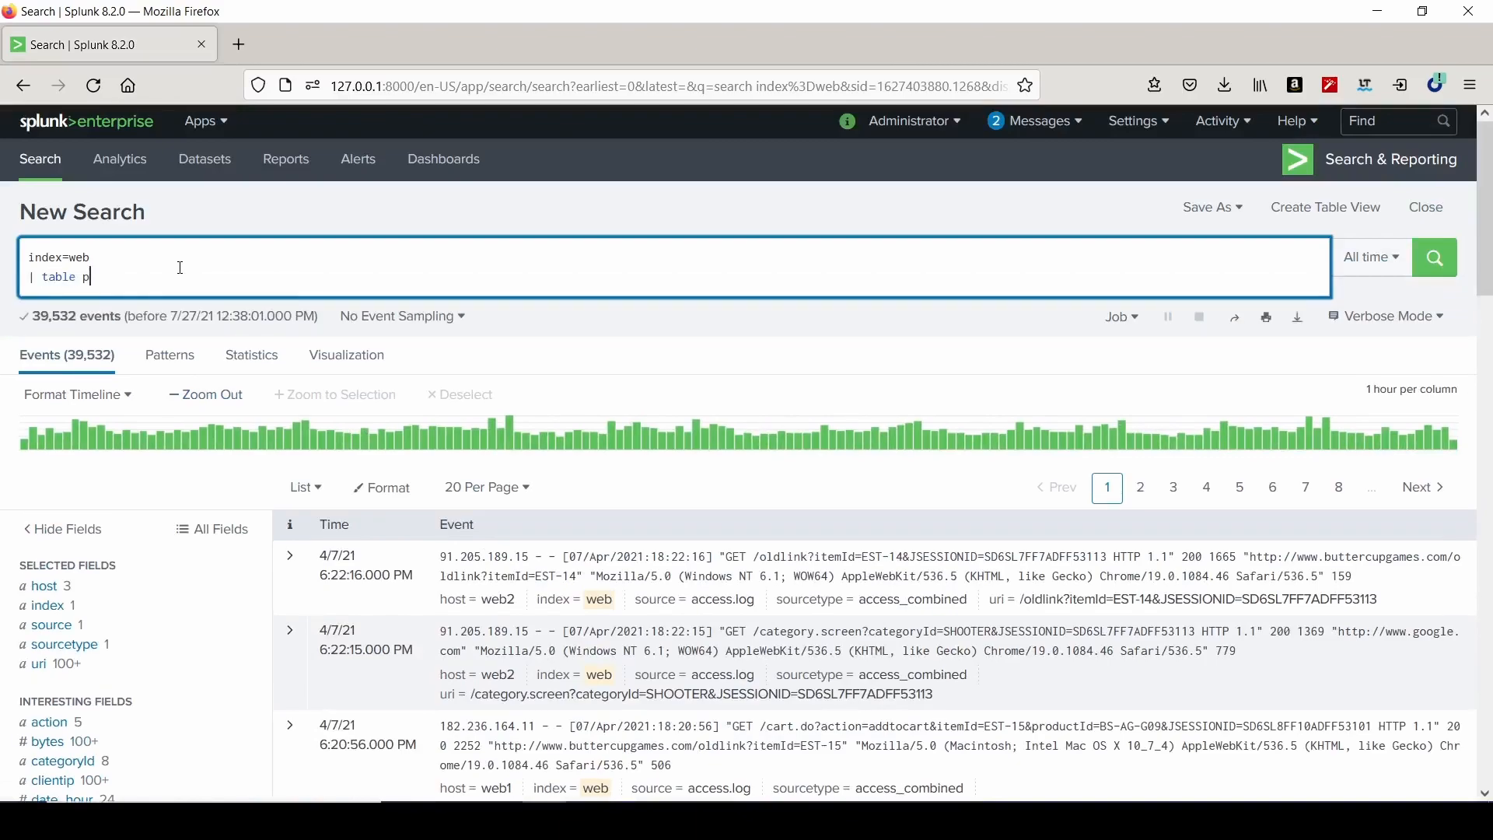
Run table productId | dedup productId, showing 50 results per page with numbered rows.
{"action": "type", "text": "roductId"}
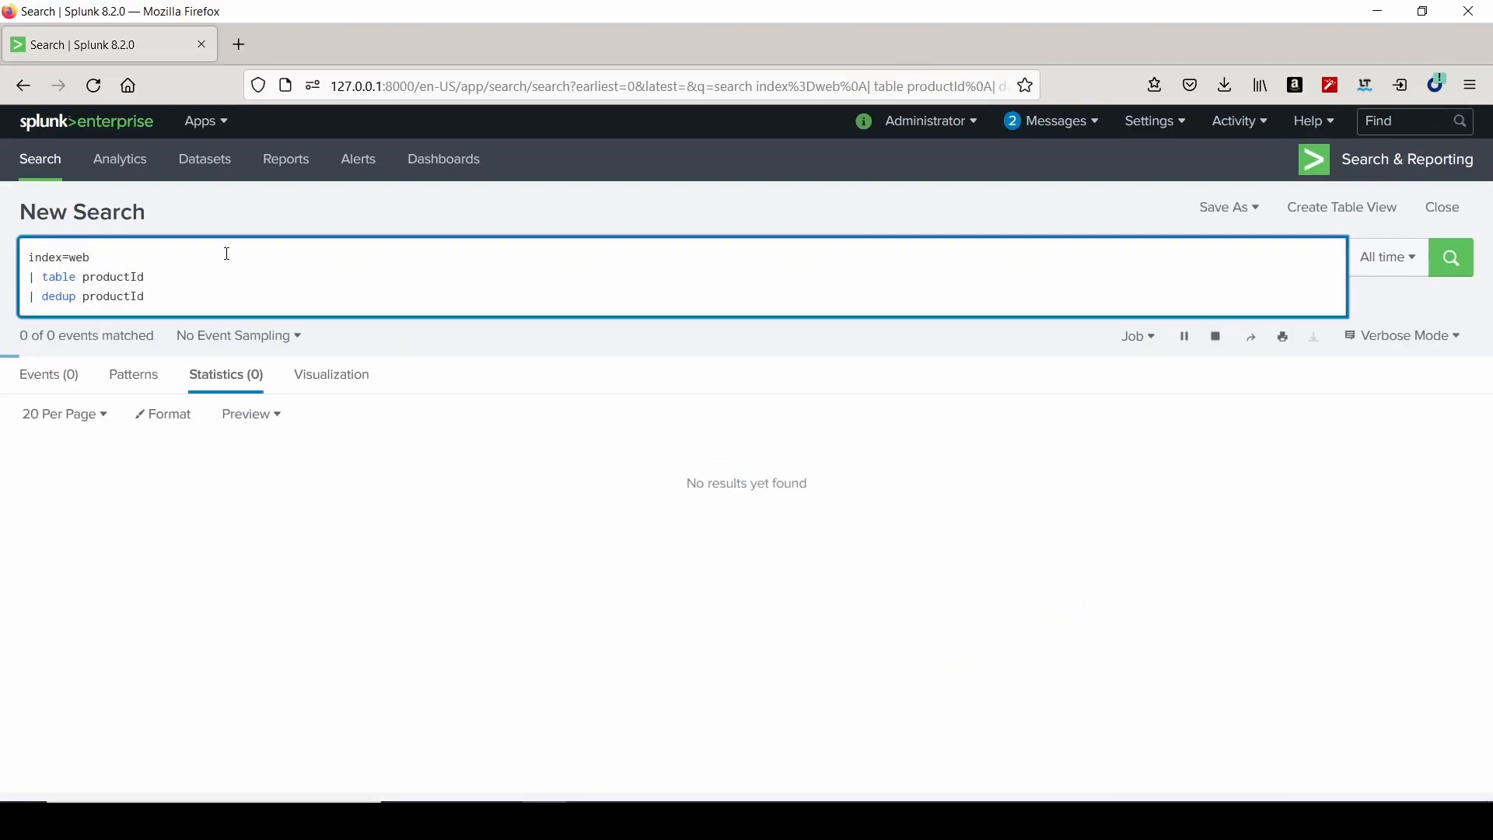
{"action": "left_click", "coordinate": [1450, 257]}
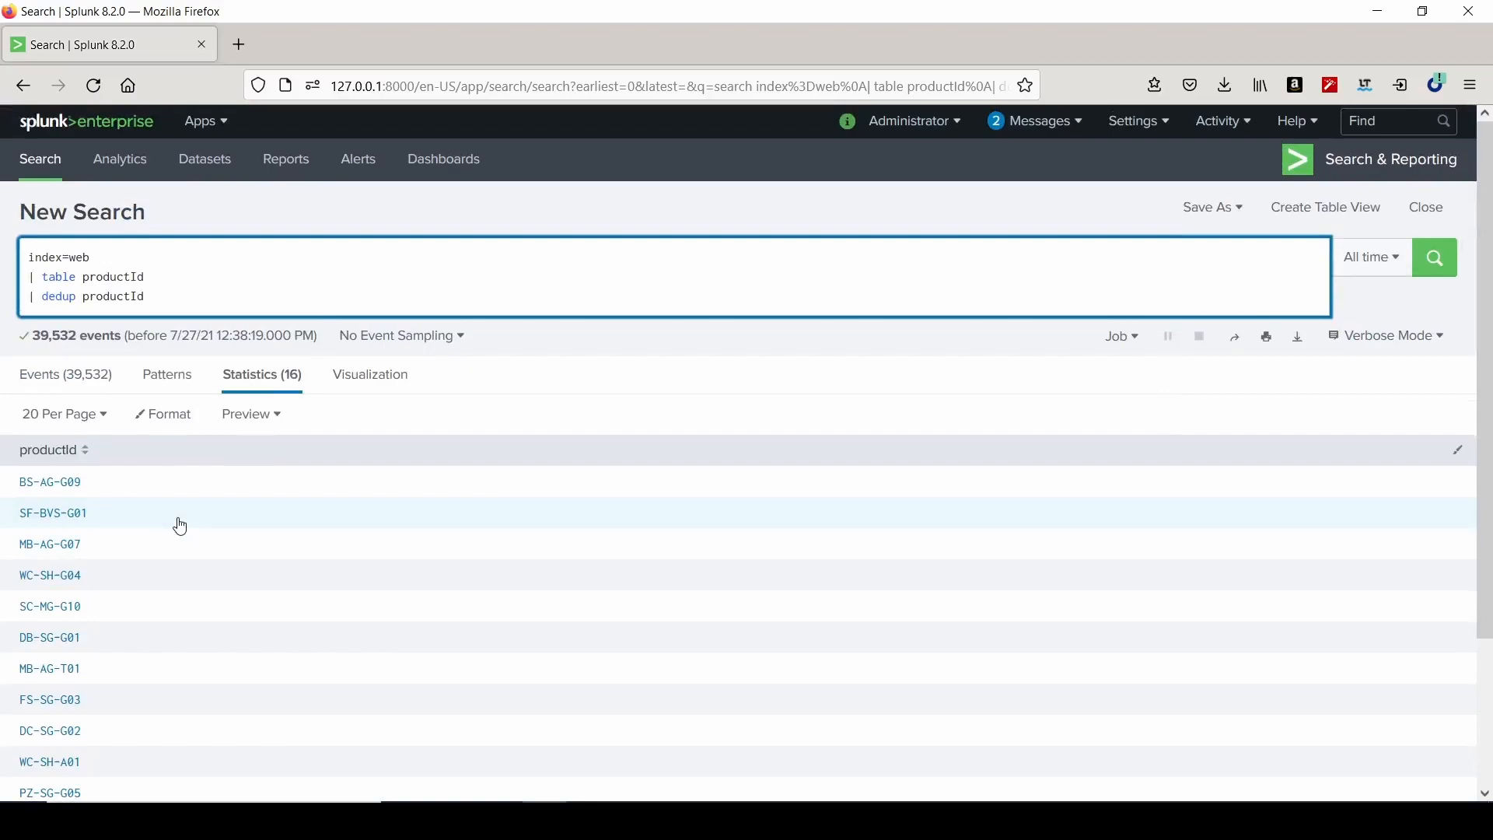
{"action": "left_click", "coordinate": [63, 413]}
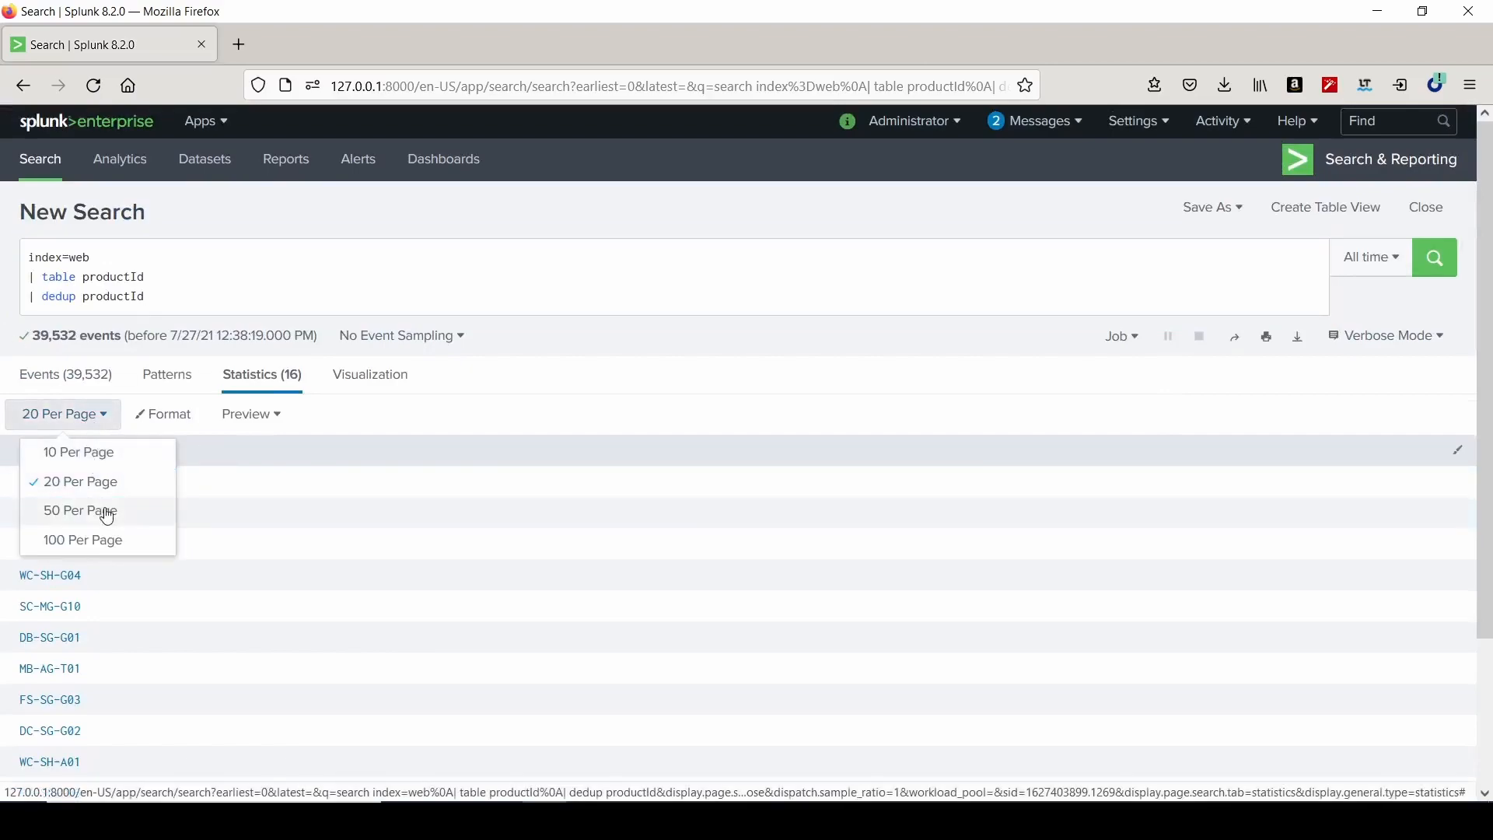
{"action": "left_click", "coordinate": [80, 510]}
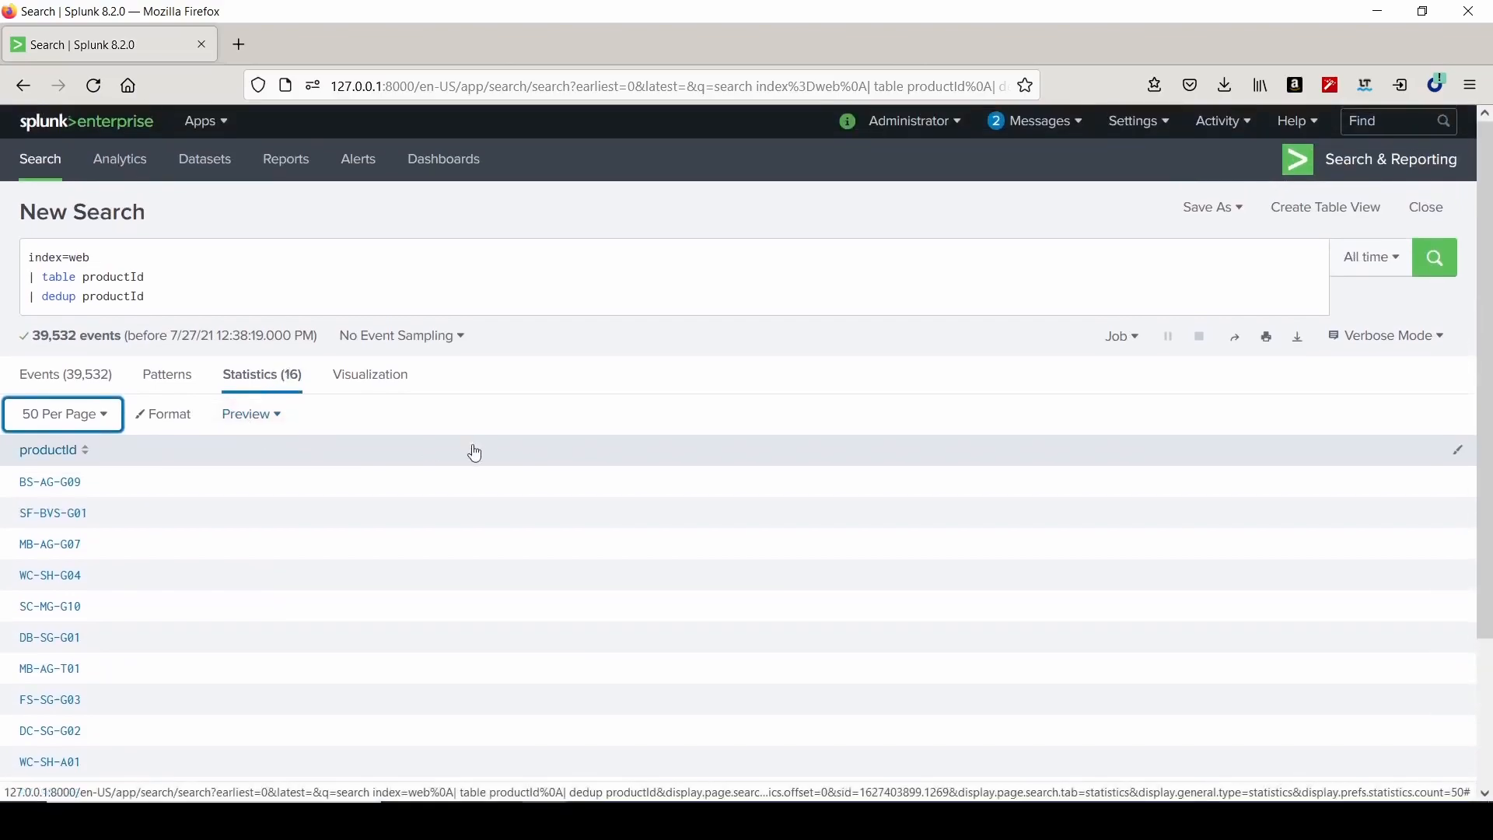
{"action": "mouse_move", "coordinate": [169, 419]}
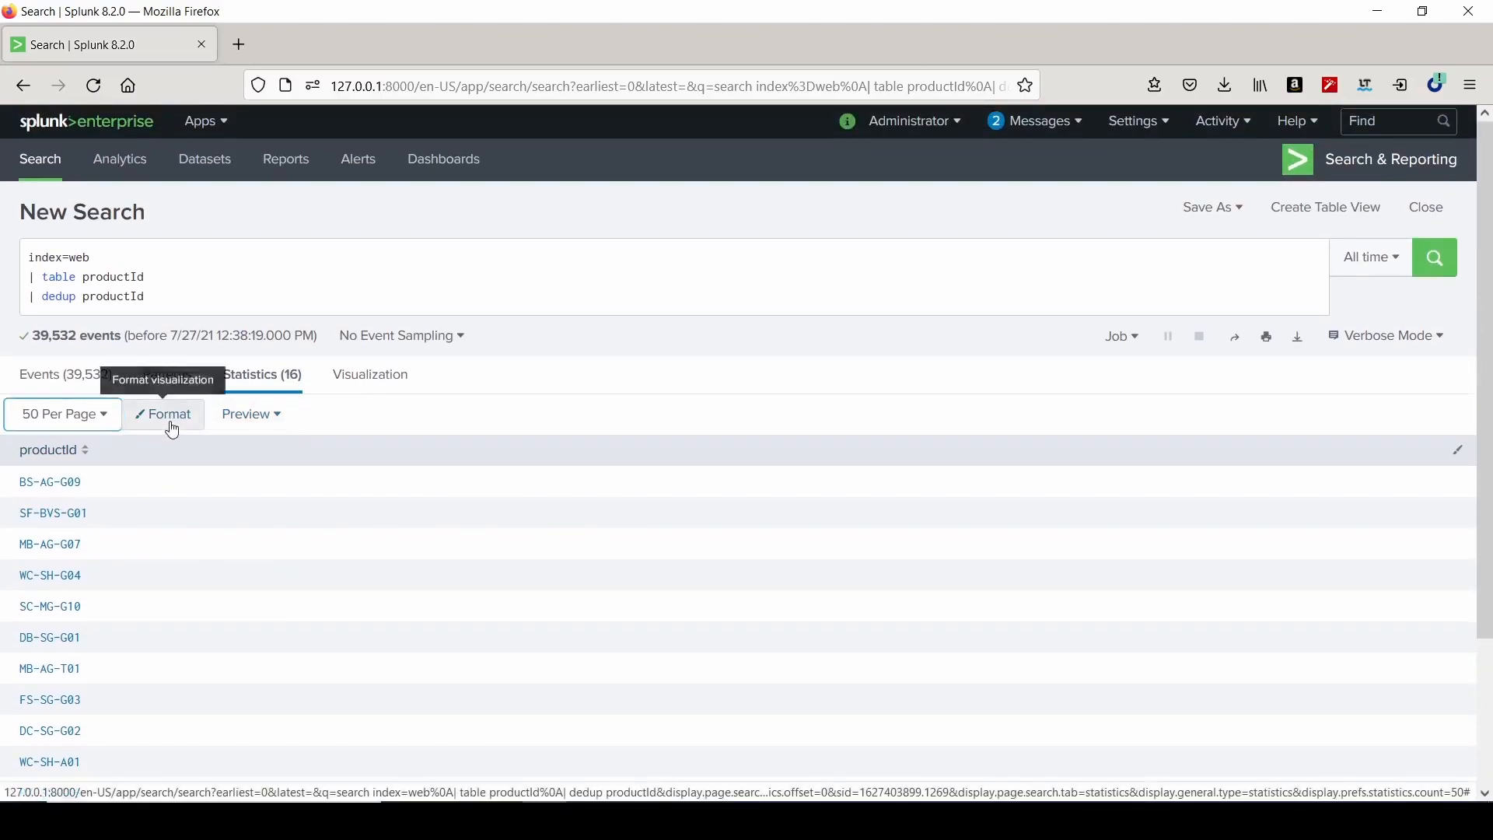
{"action": "left_click", "coordinate": [162, 412]}
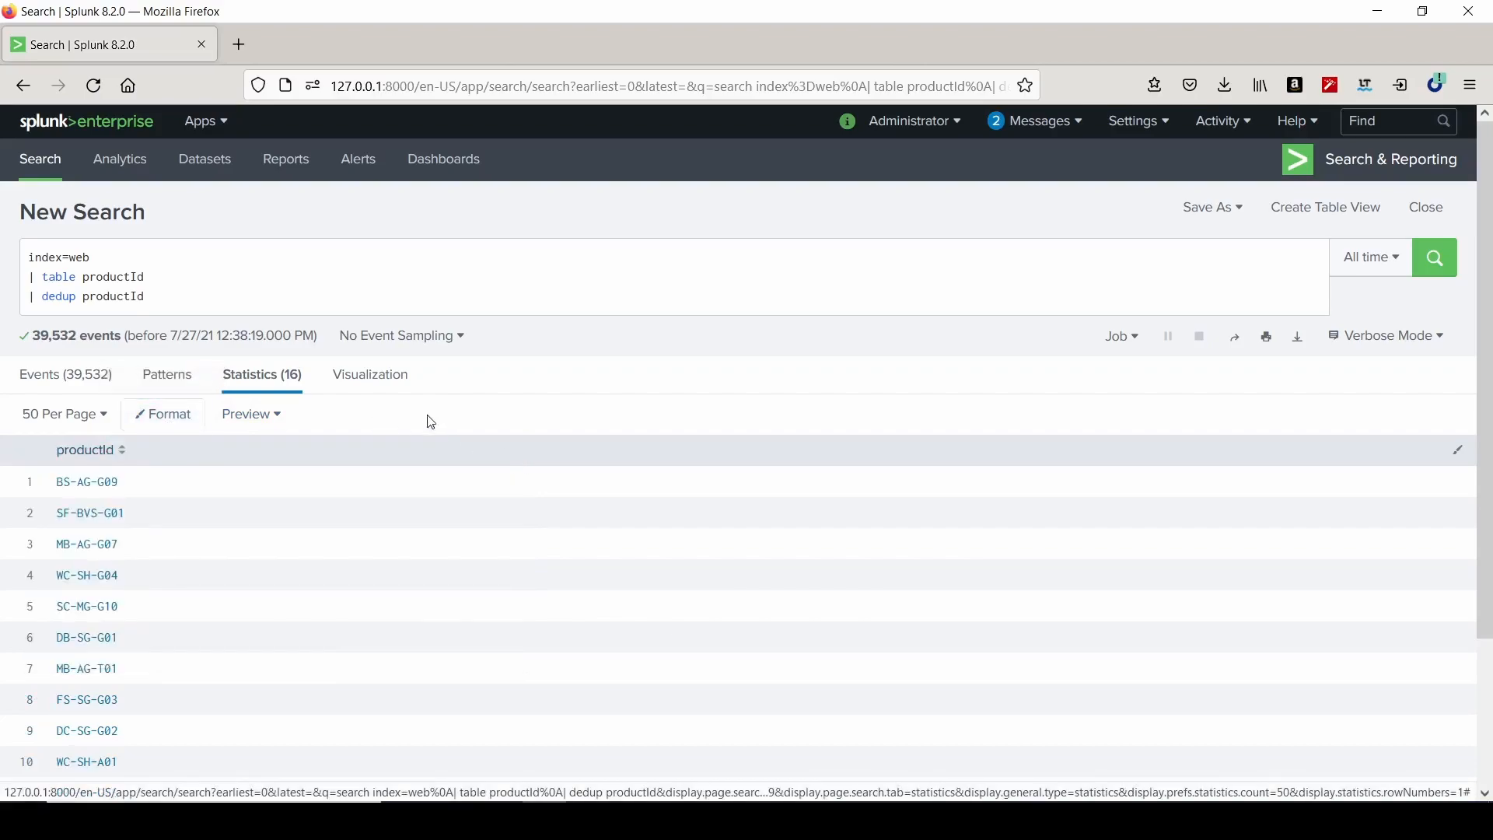
{"action": "scroll", "scroll_direction": "down", "scroll_amount": 3}
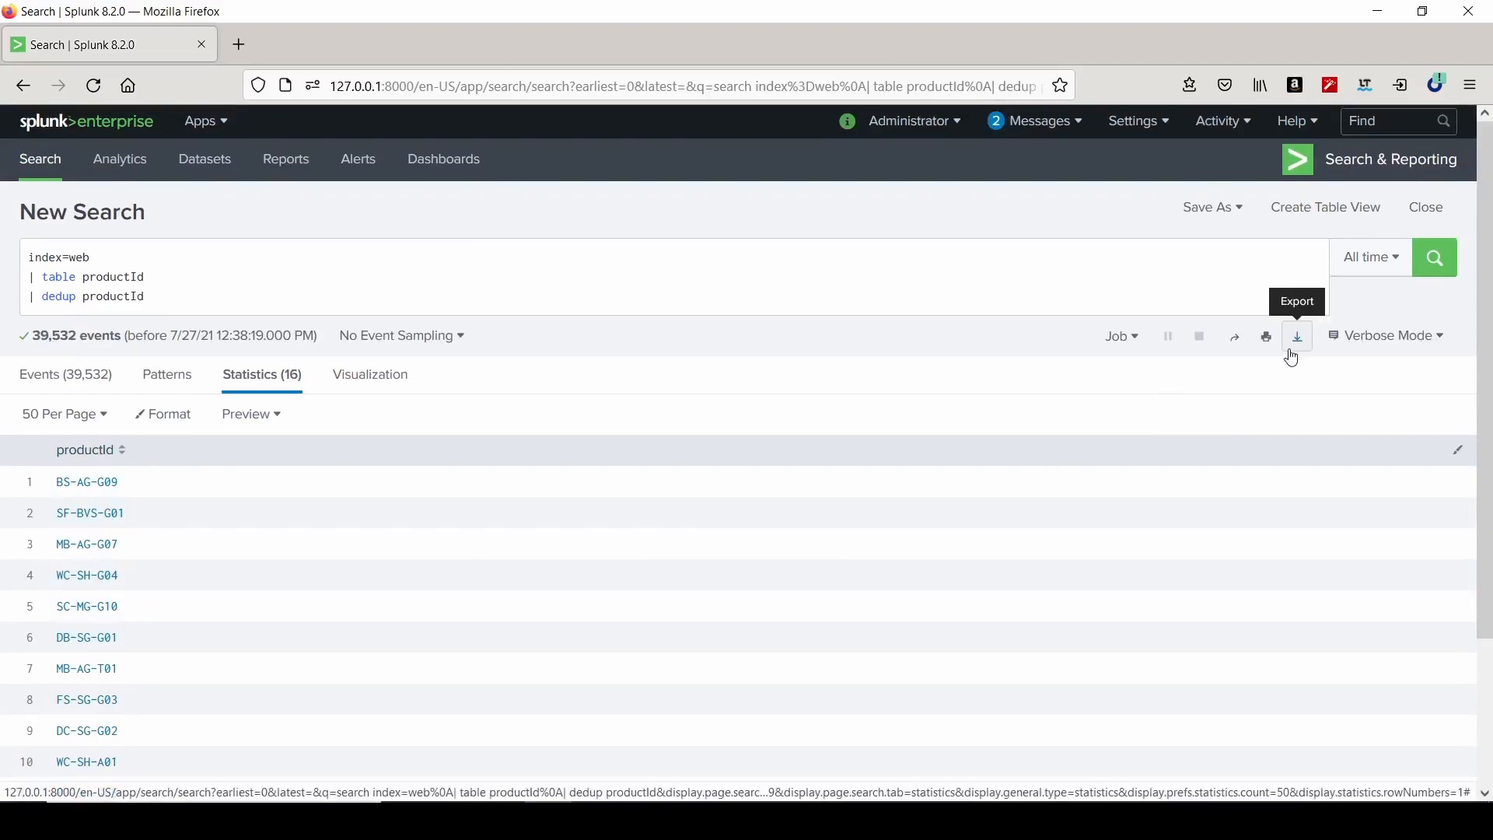
Export the results as productinfo.csv, save the download, and open the file.
{"action": "left_click", "coordinate": [1296, 335]}
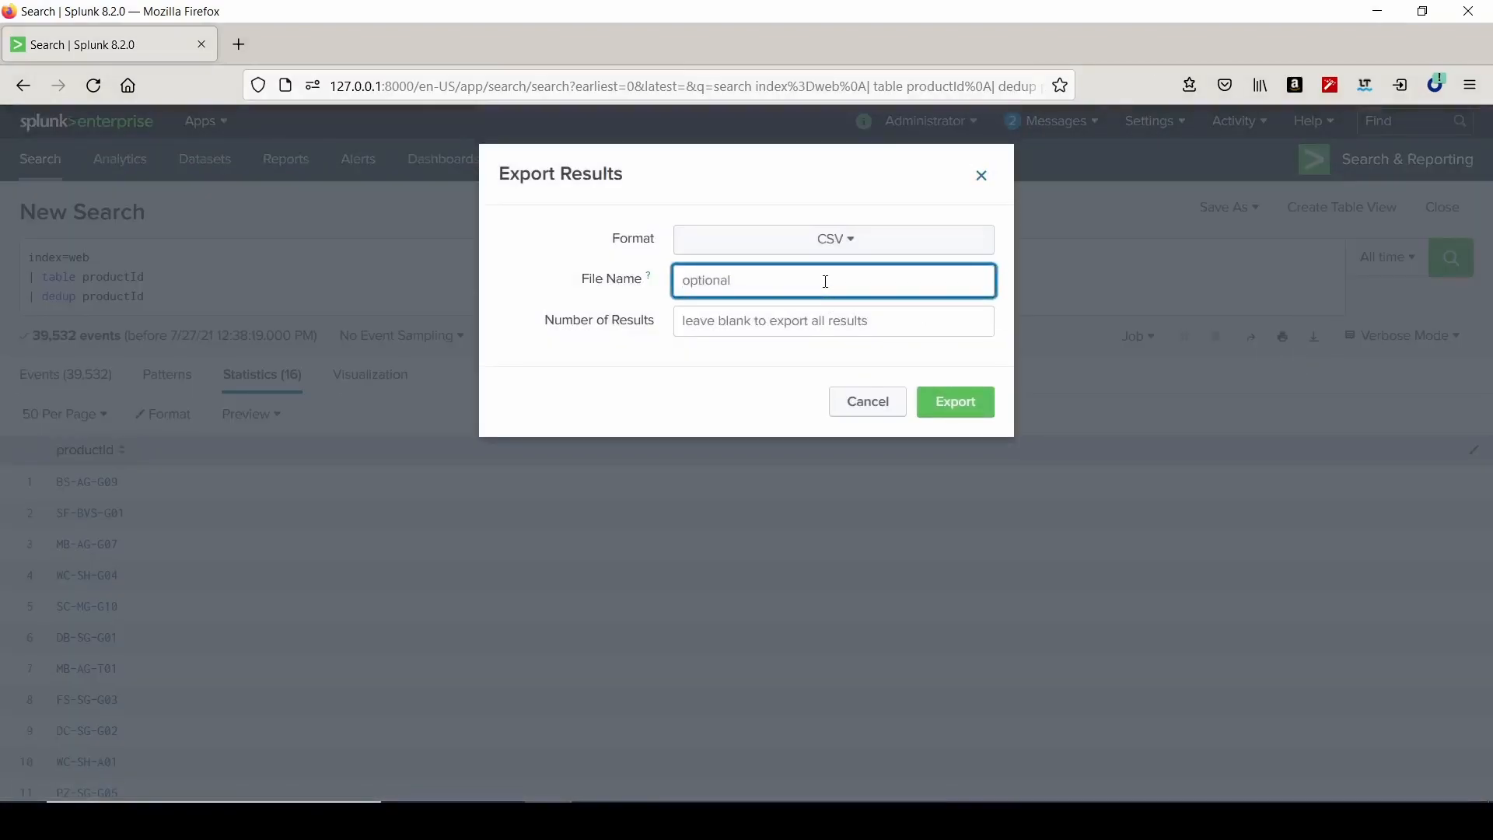
{"action": "type", "text": "productinfo"}
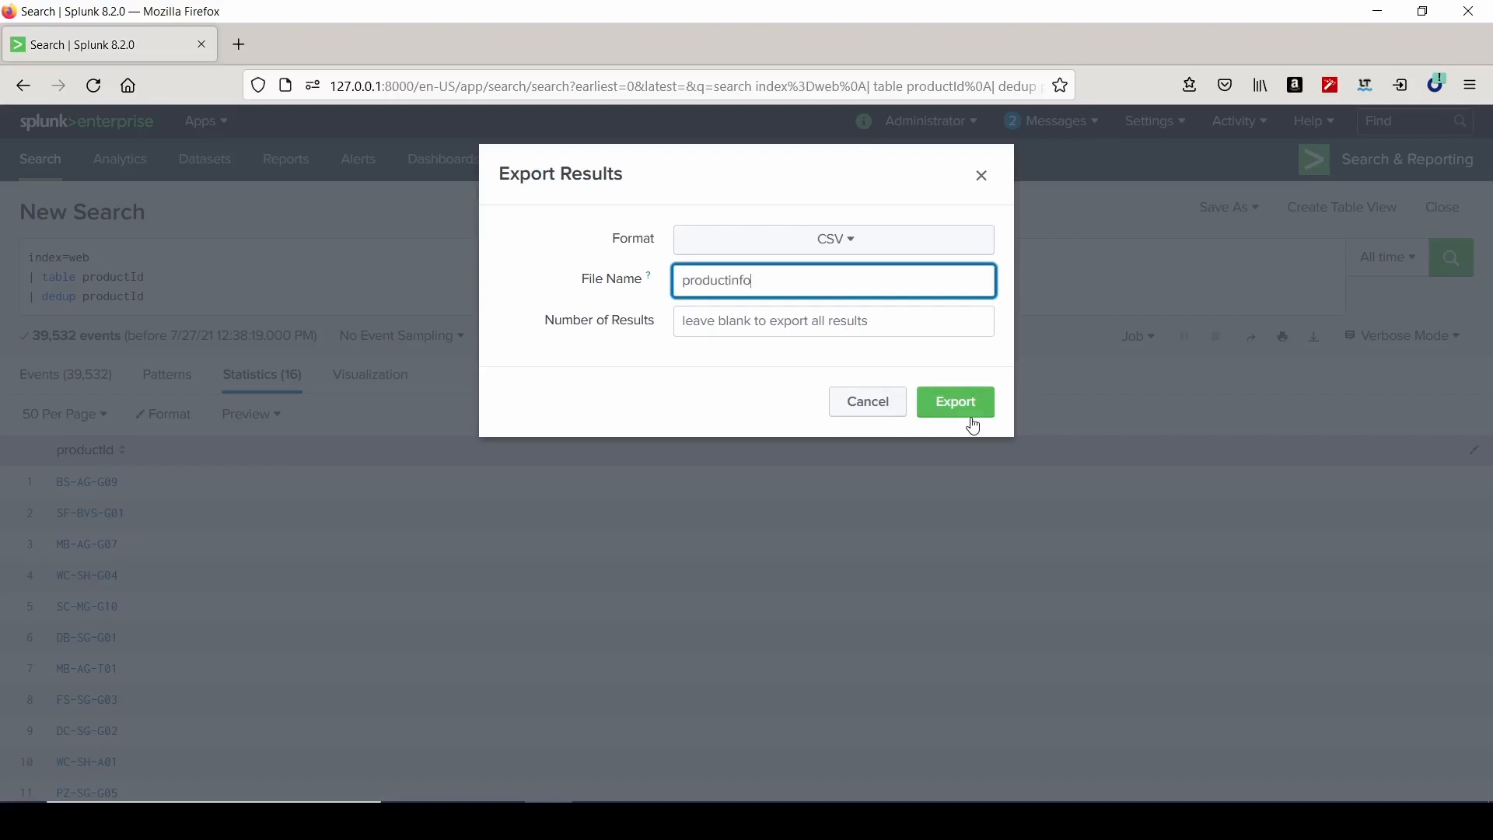
{"action": "left_click", "coordinate": [954, 401]}
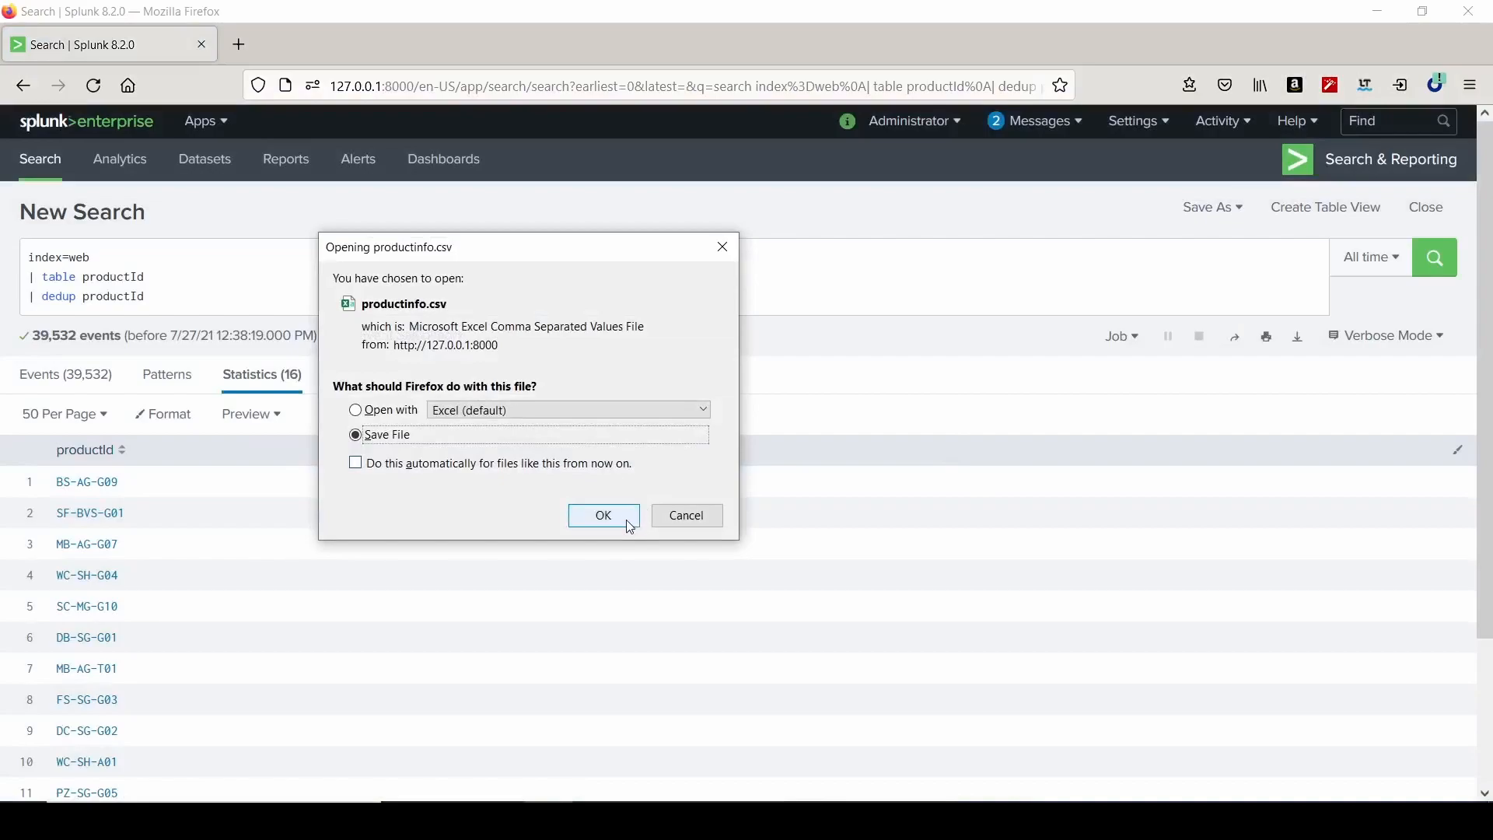
{"action": "left_click", "coordinate": [603, 515]}
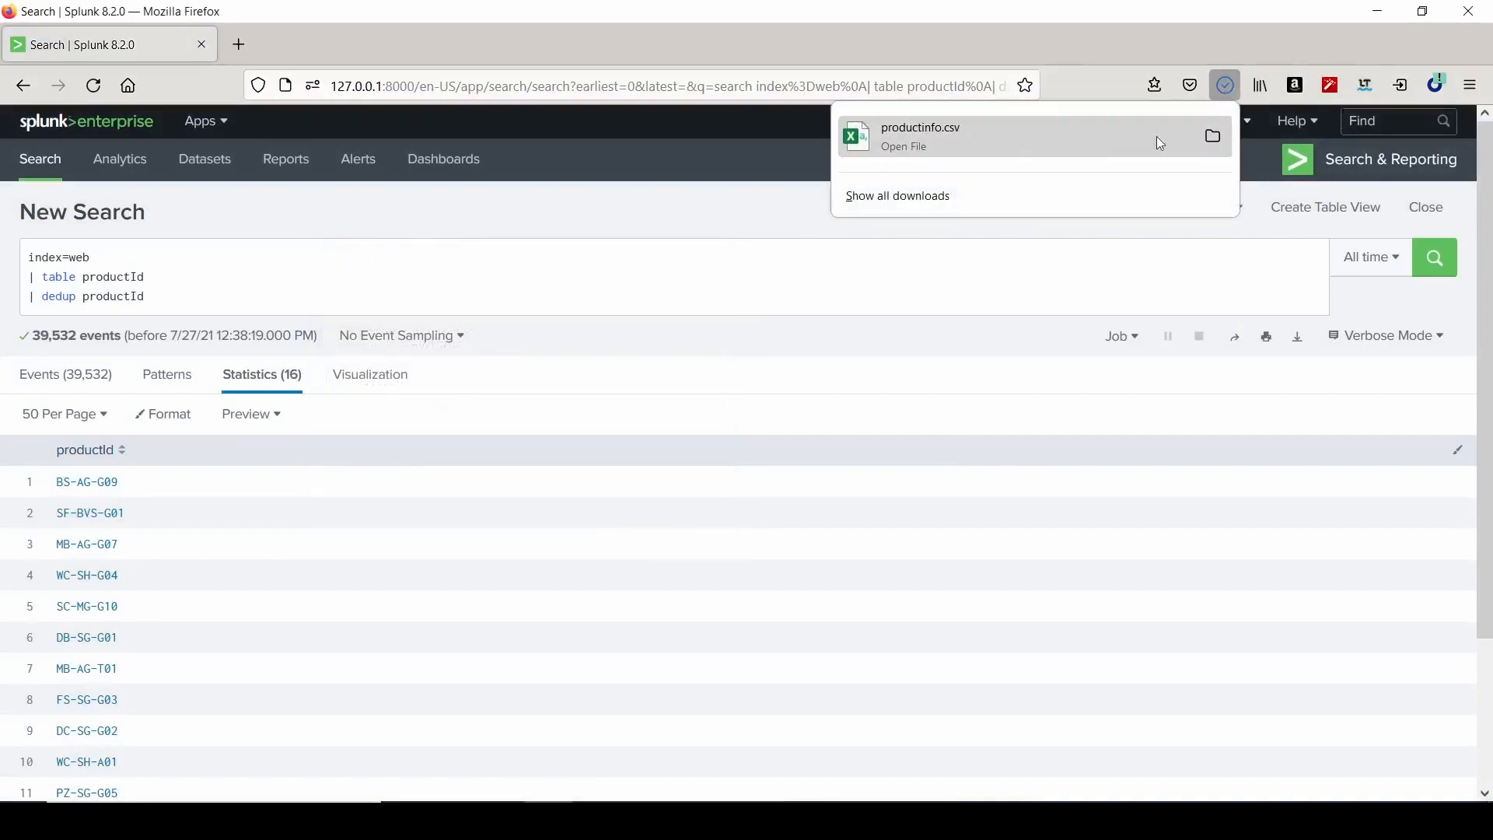
{"action": "left_click", "coordinate": [919, 136]}
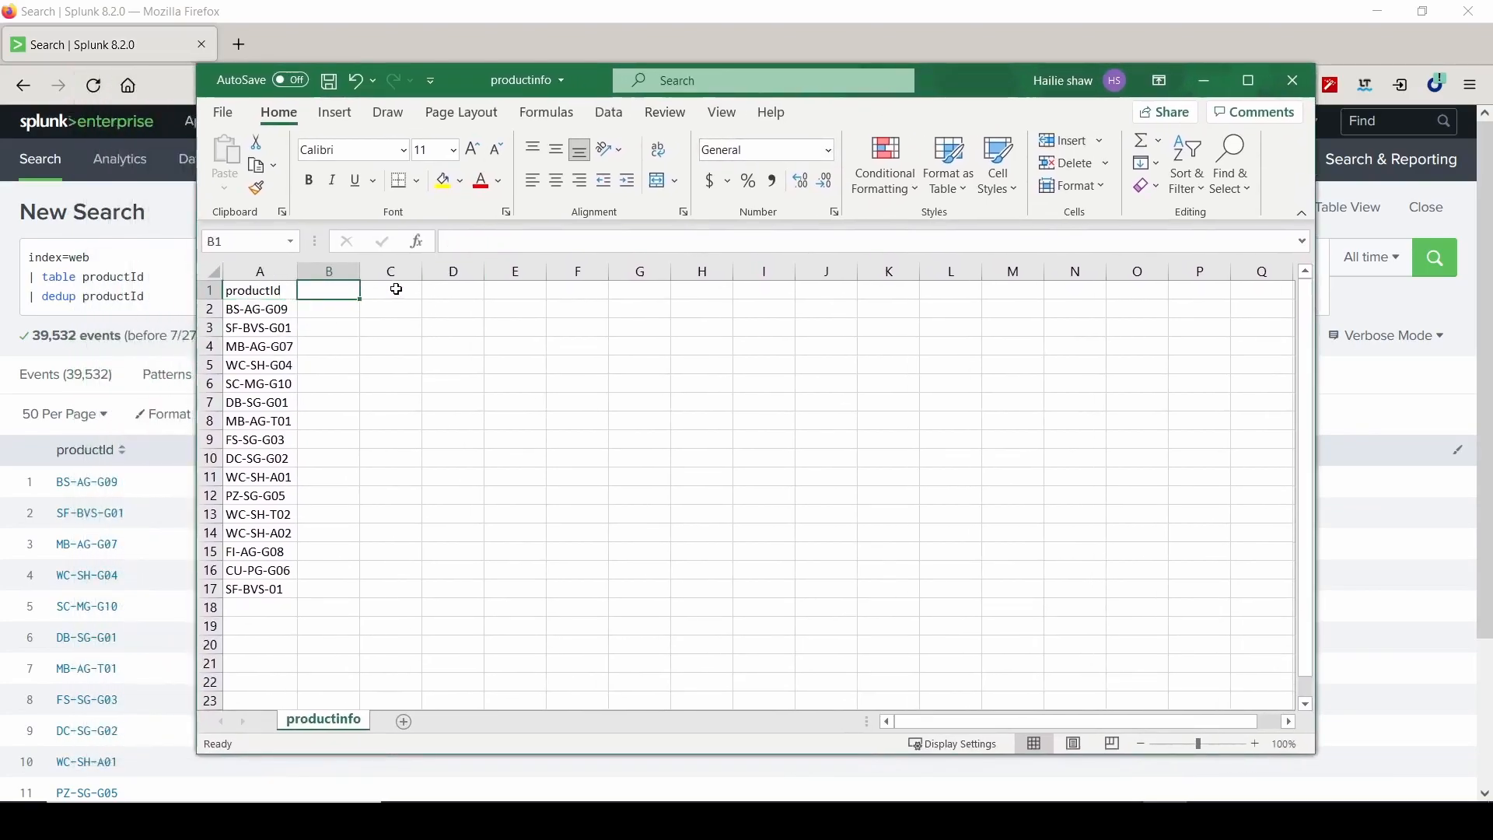
Add a description column (bat, socks, golf ball, hat, watch, soccer ball, goal, belt), then close Excel.
{"action": "type", "text": "description"}
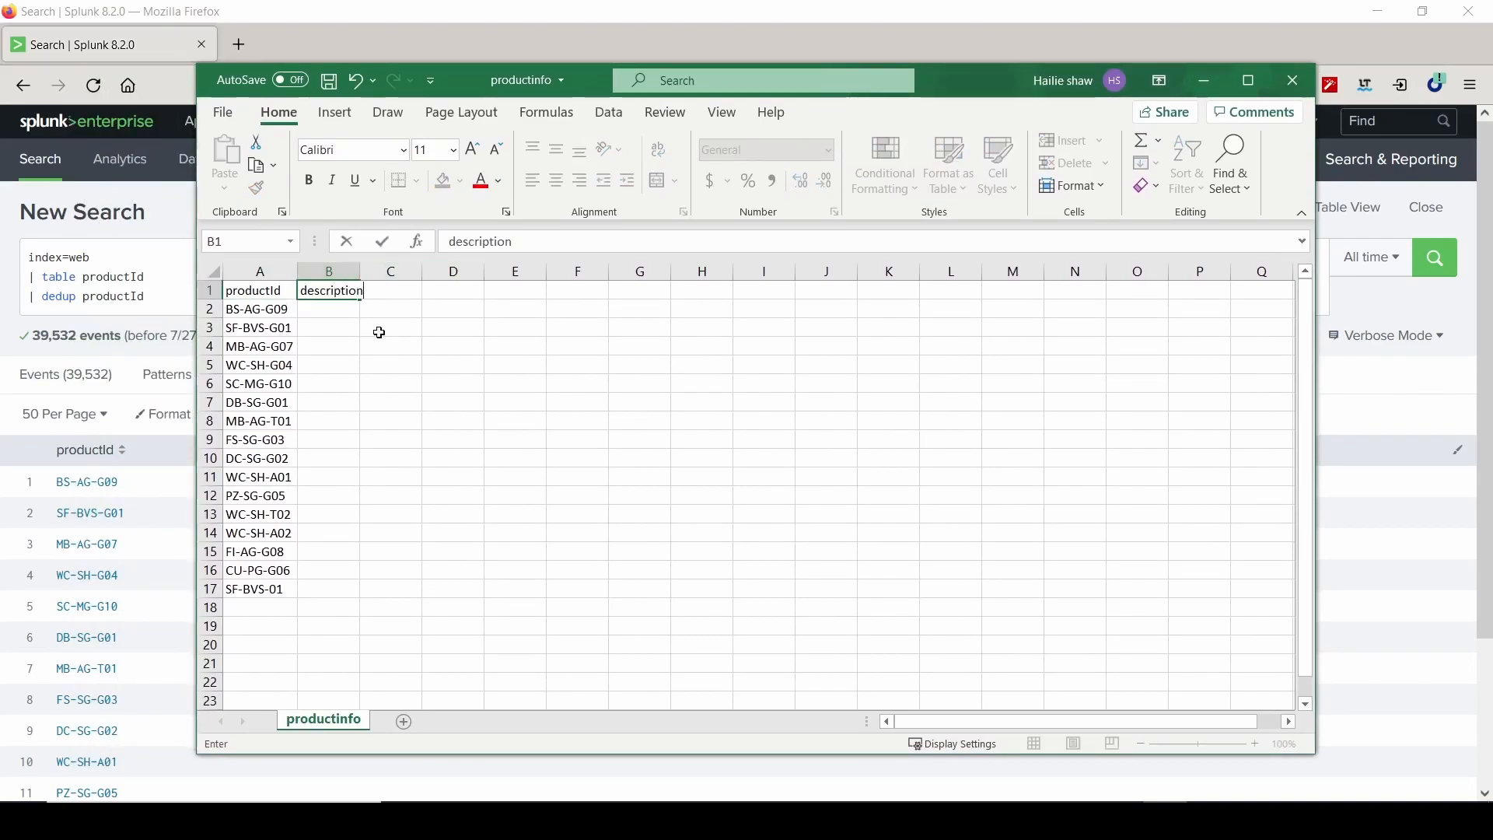
{"action": "type", "text": "bat"}
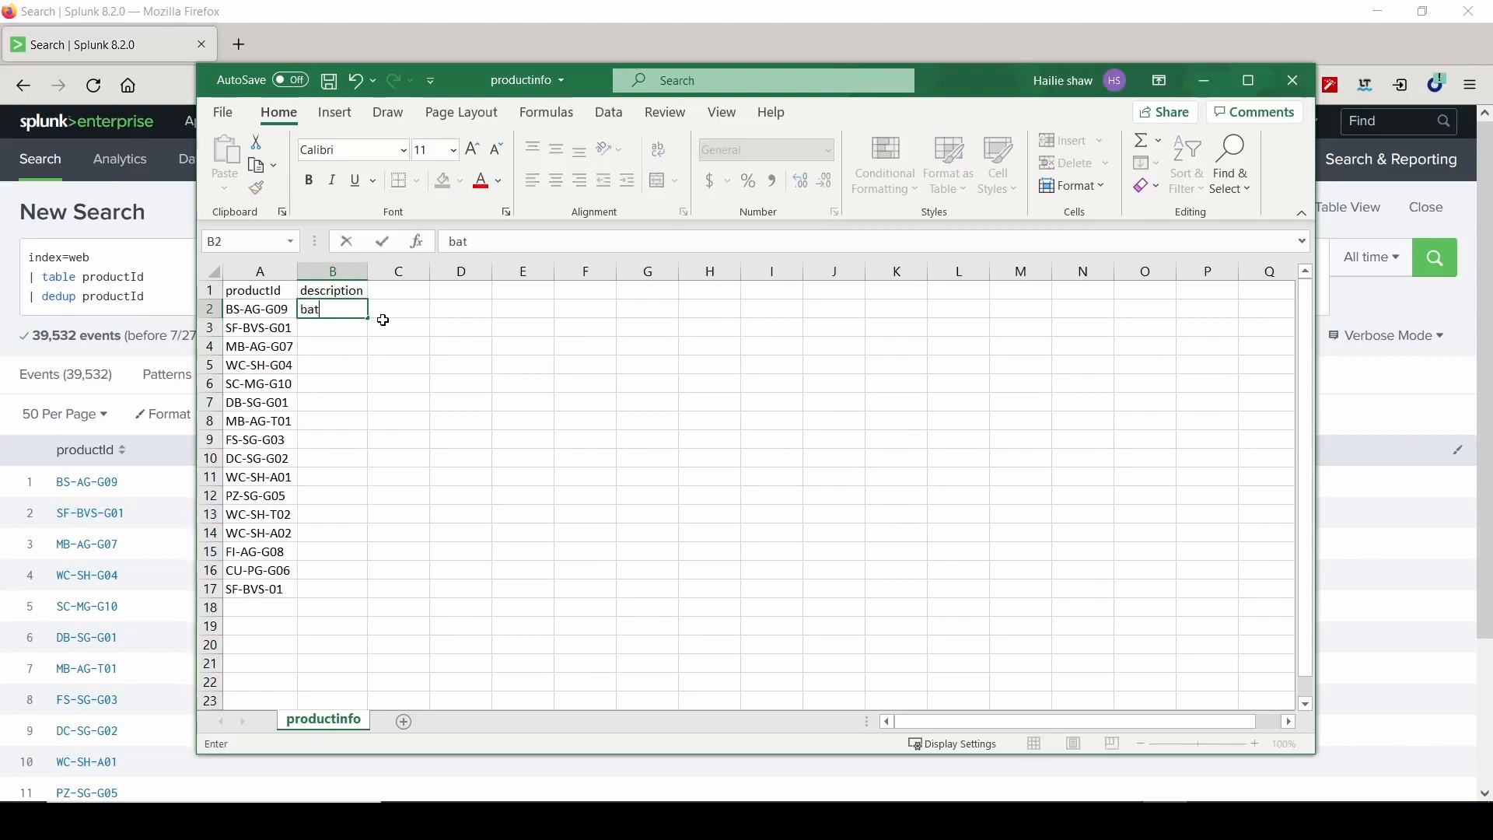
{"action": "type", "text": "socks"}
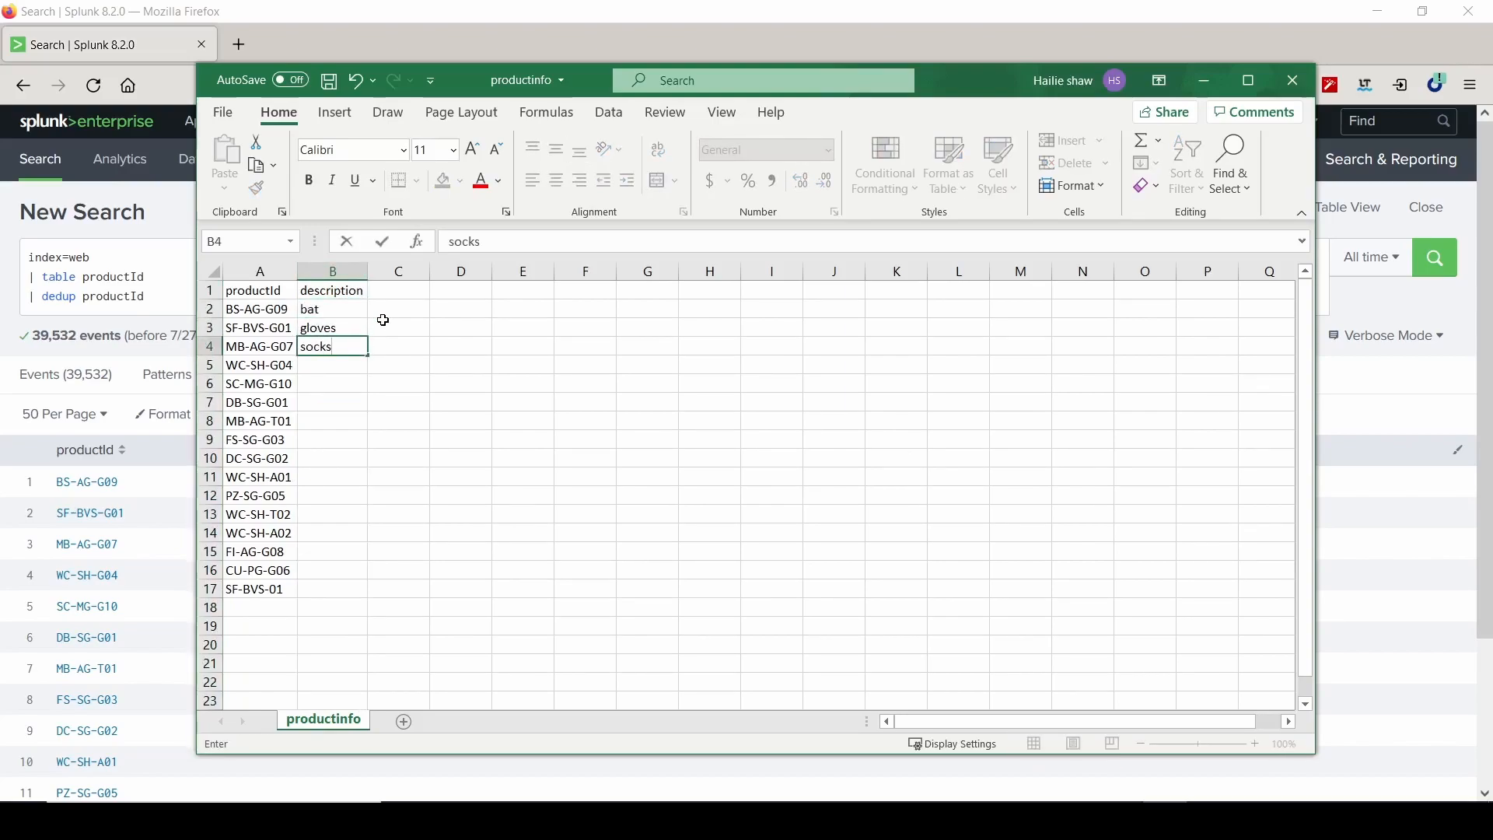
{"action": "type", "text": "golf ball"}
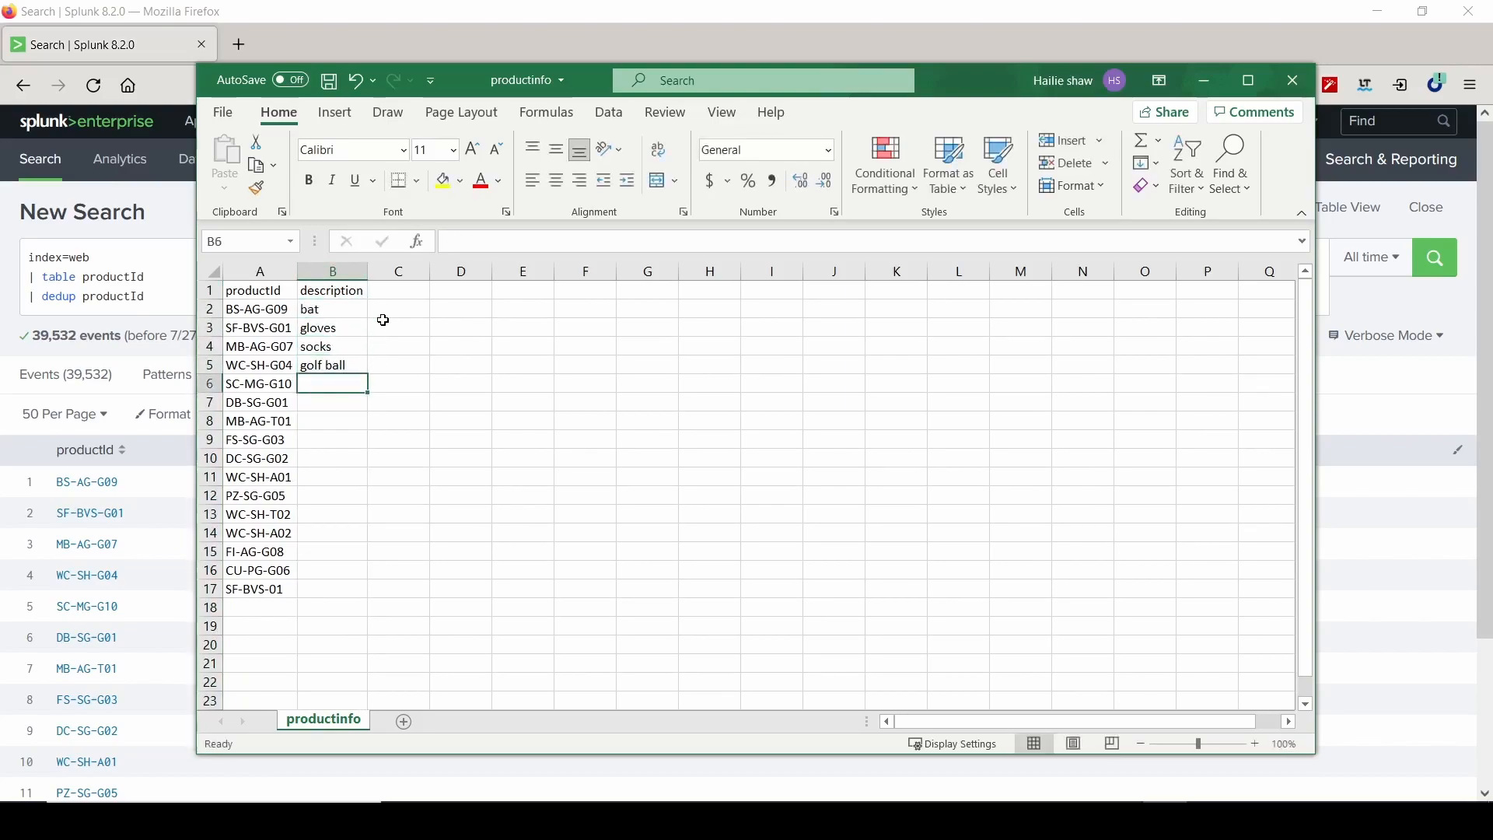
{"action": "type", "text": "gogo"}
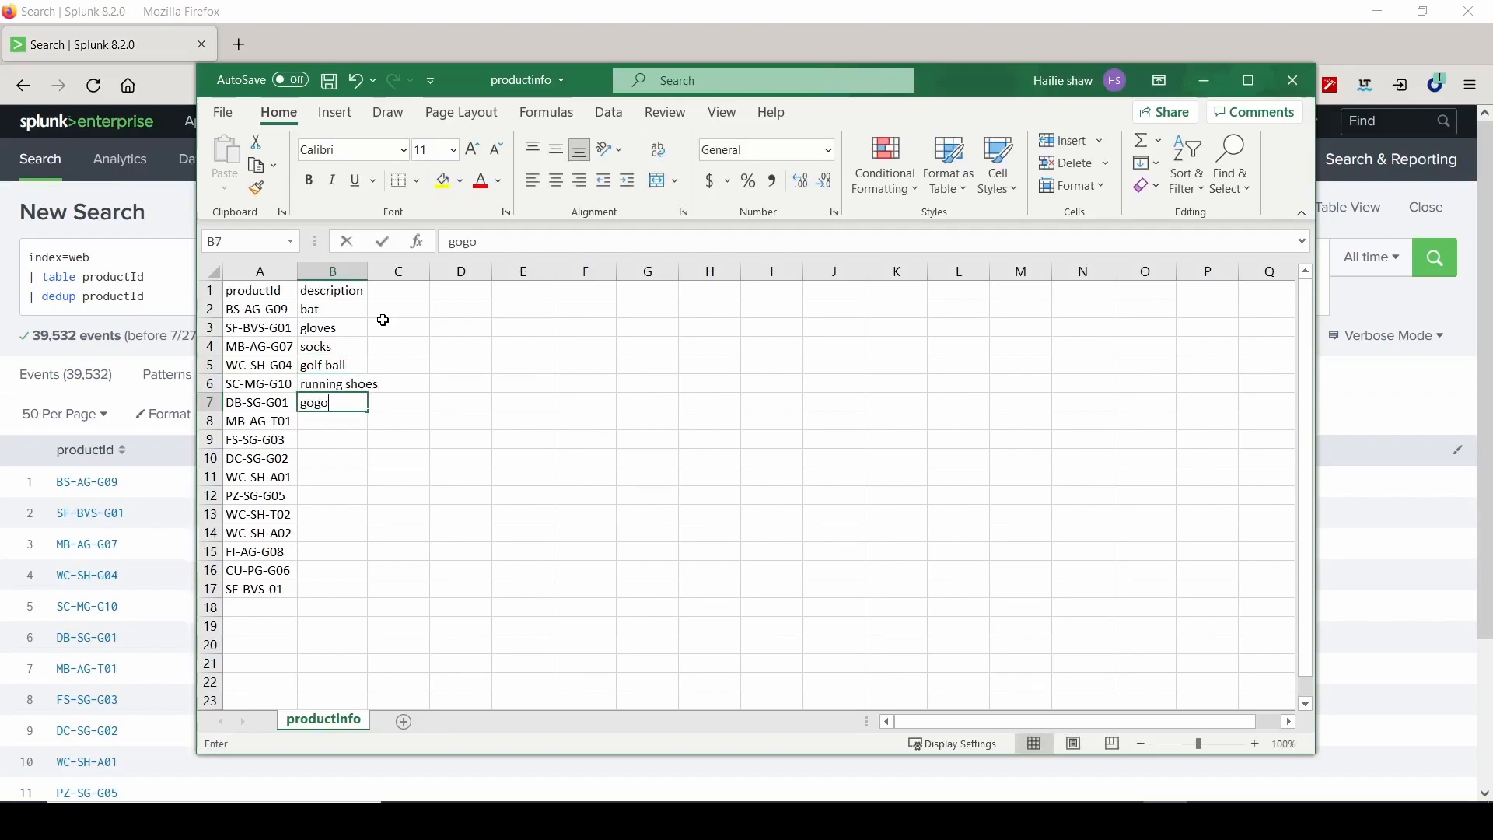
{"action": "type", "text": "h"}
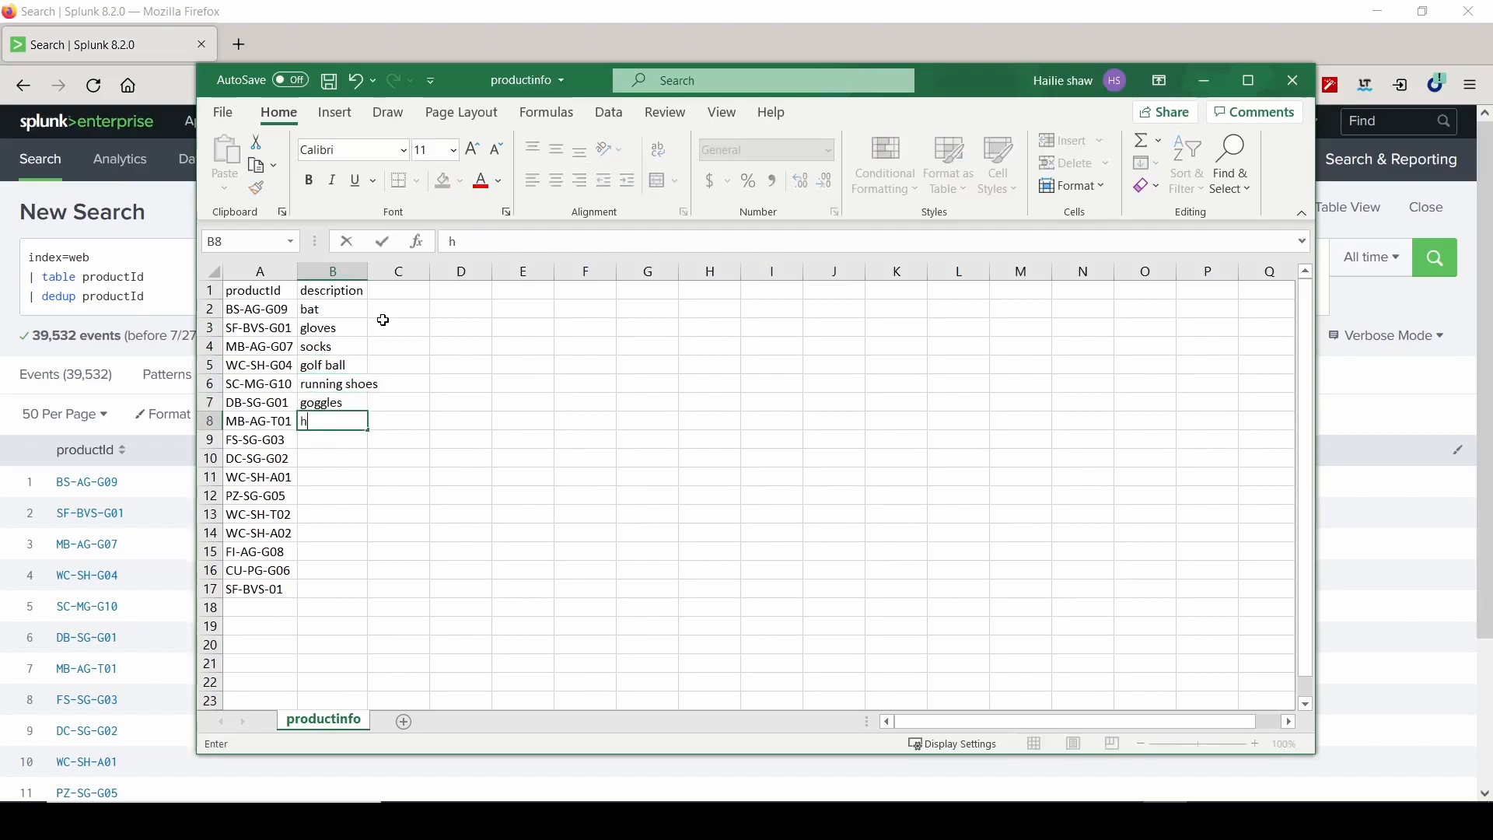
{"action": "type", "text": "at"}
{"action": "left_click", "coordinate": [332, 439]}
{"action": "type", "text": "tee"}
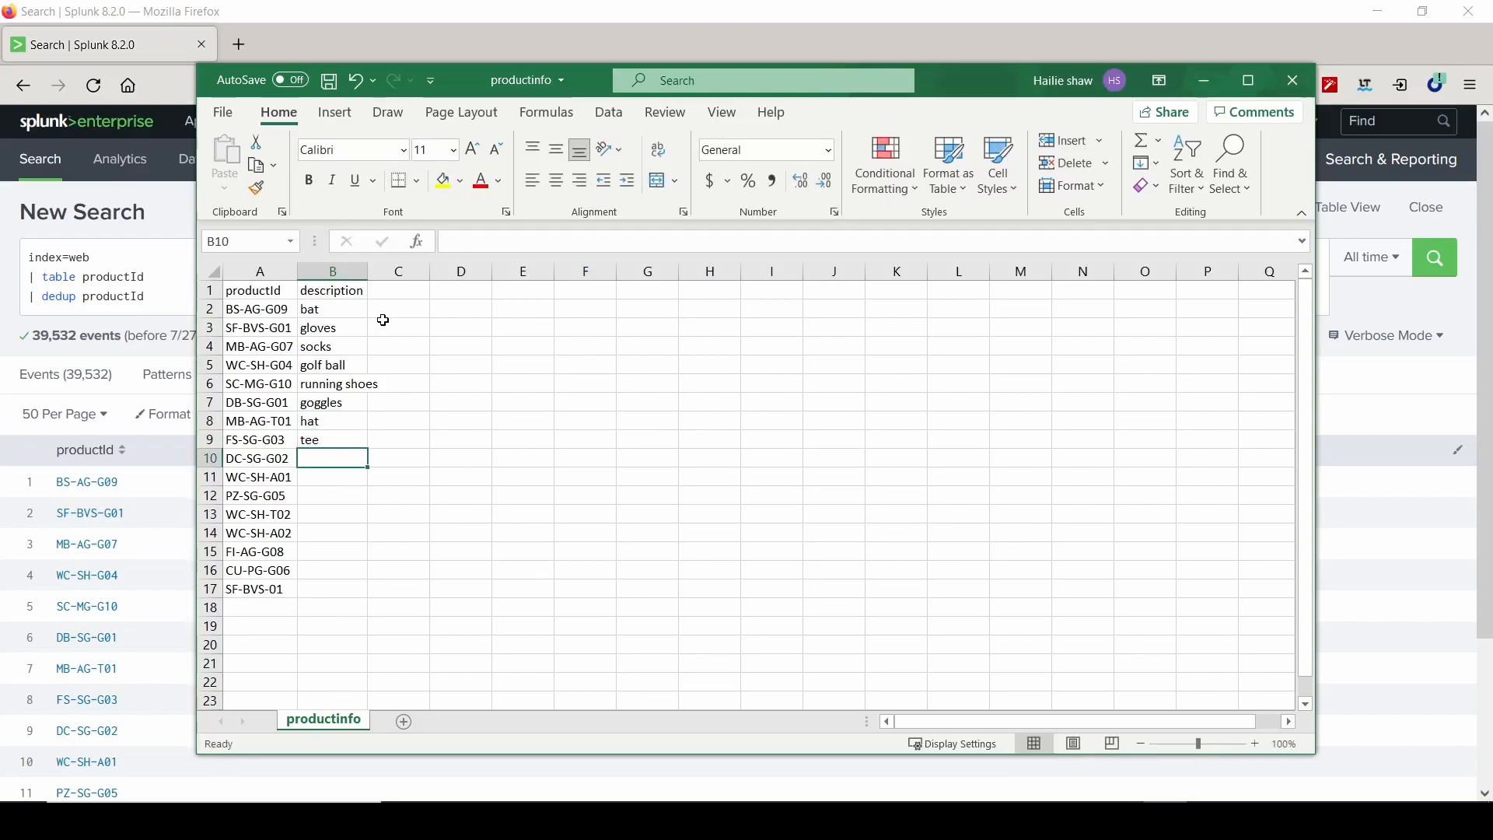
{"action": "type", "text": "watch"}
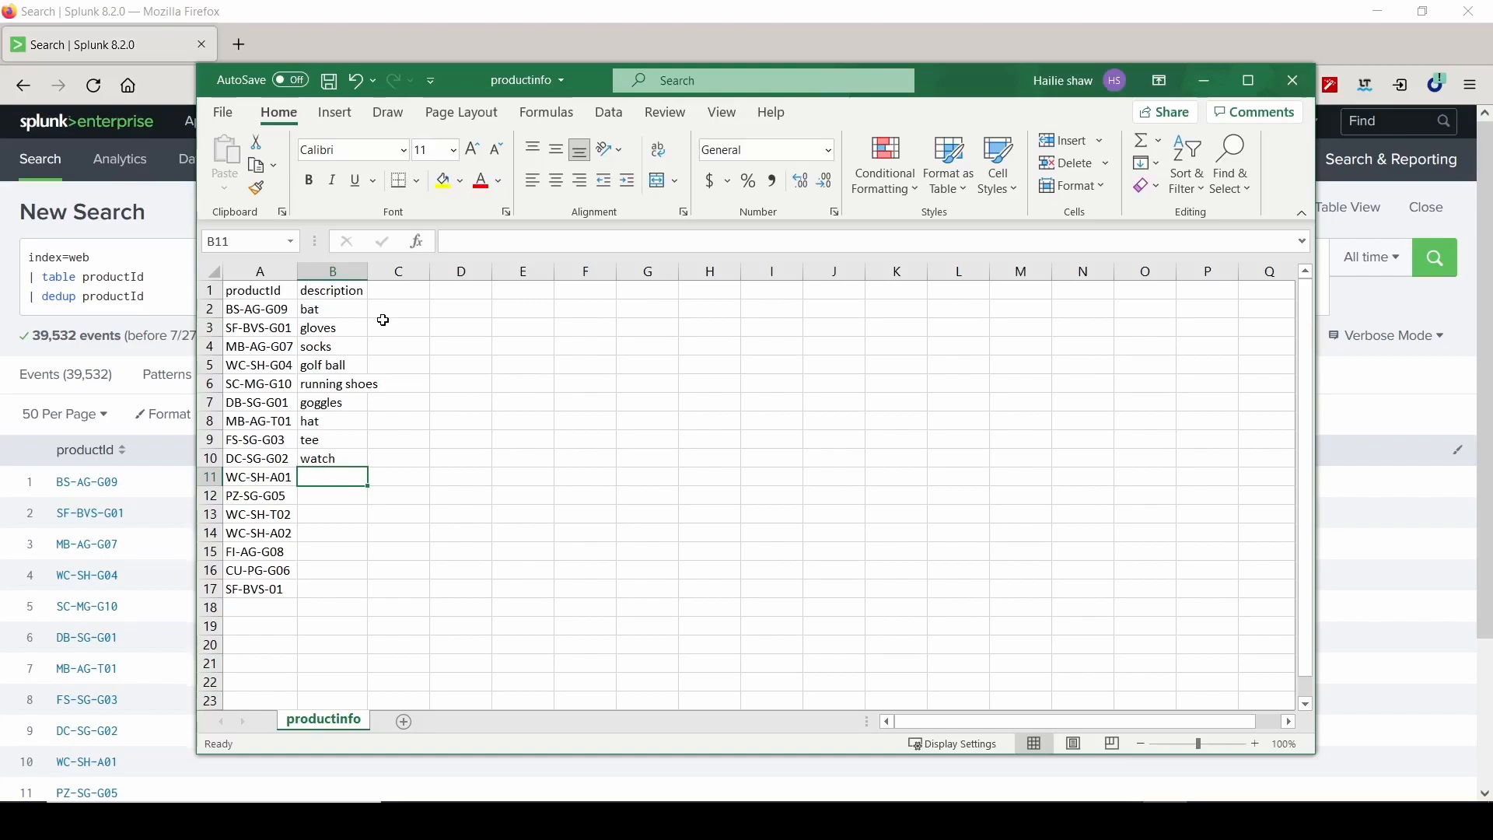
{"action": "type", "text": "soccer ba"}
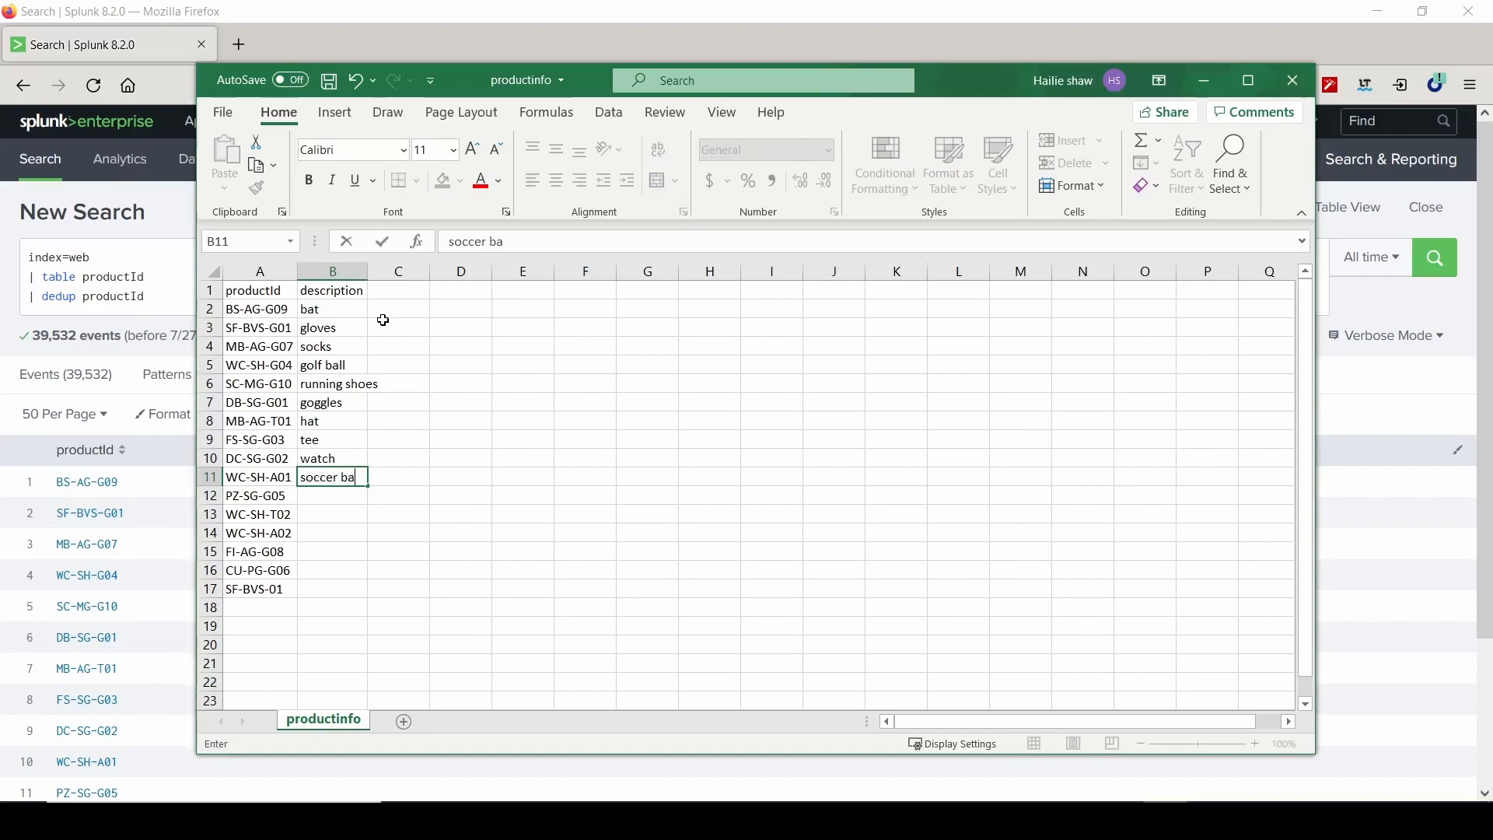
{"action": "type", "text": "goal"}
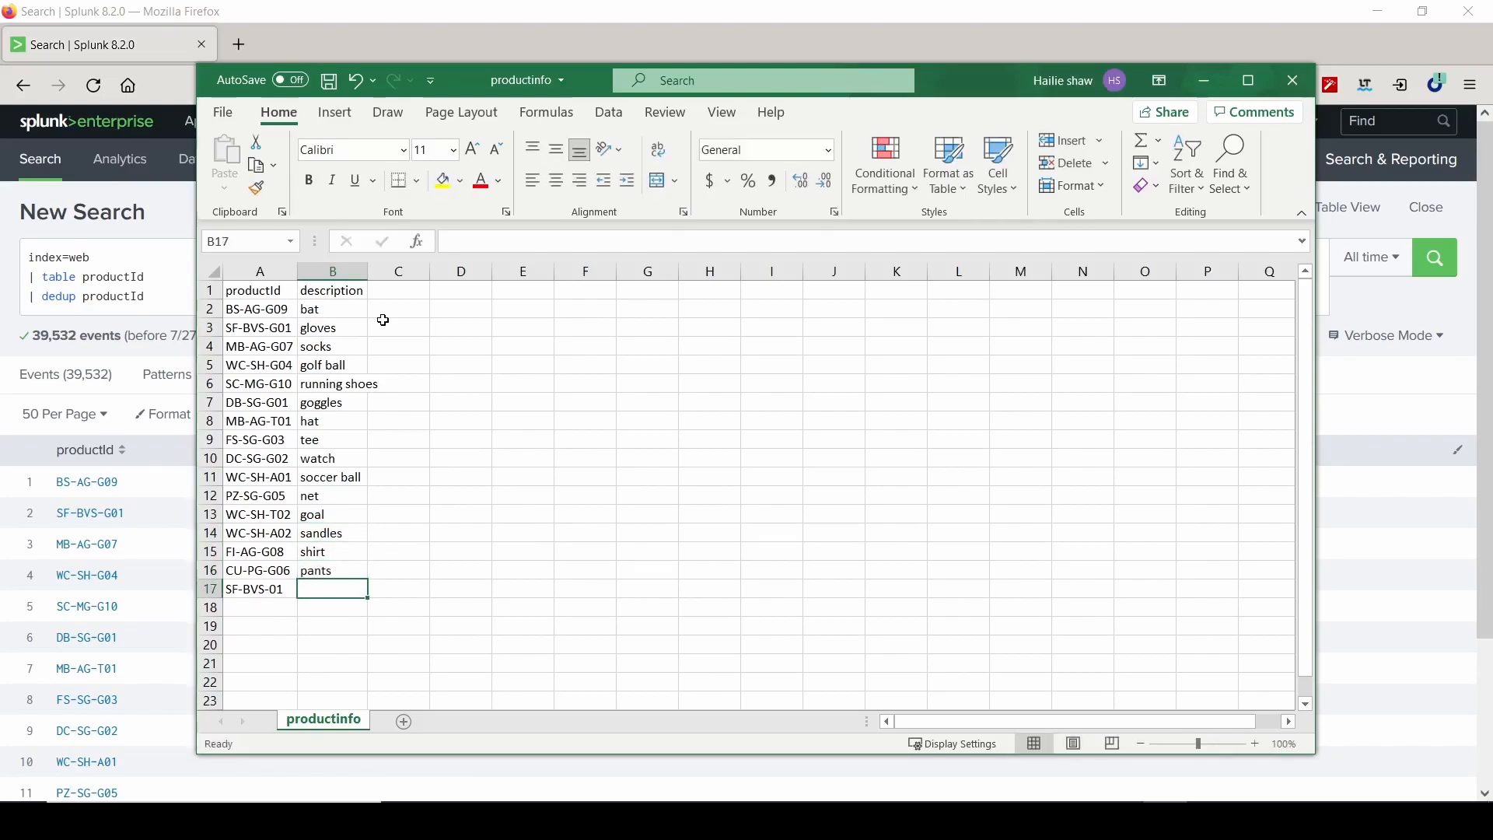
{"action": "type", "text": "belt"}
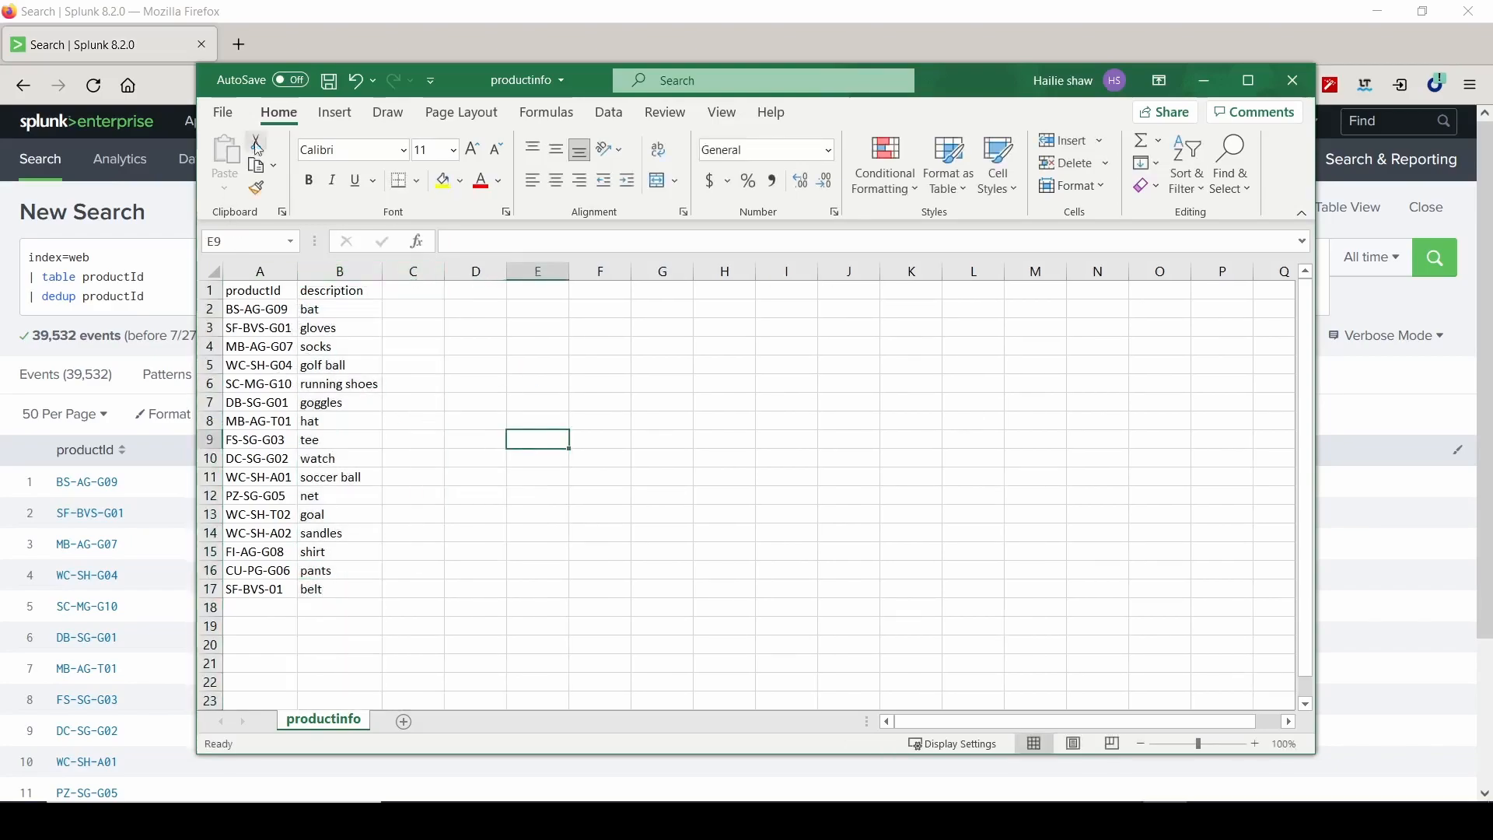
{"action": "left_click", "coordinate": [328, 80]}
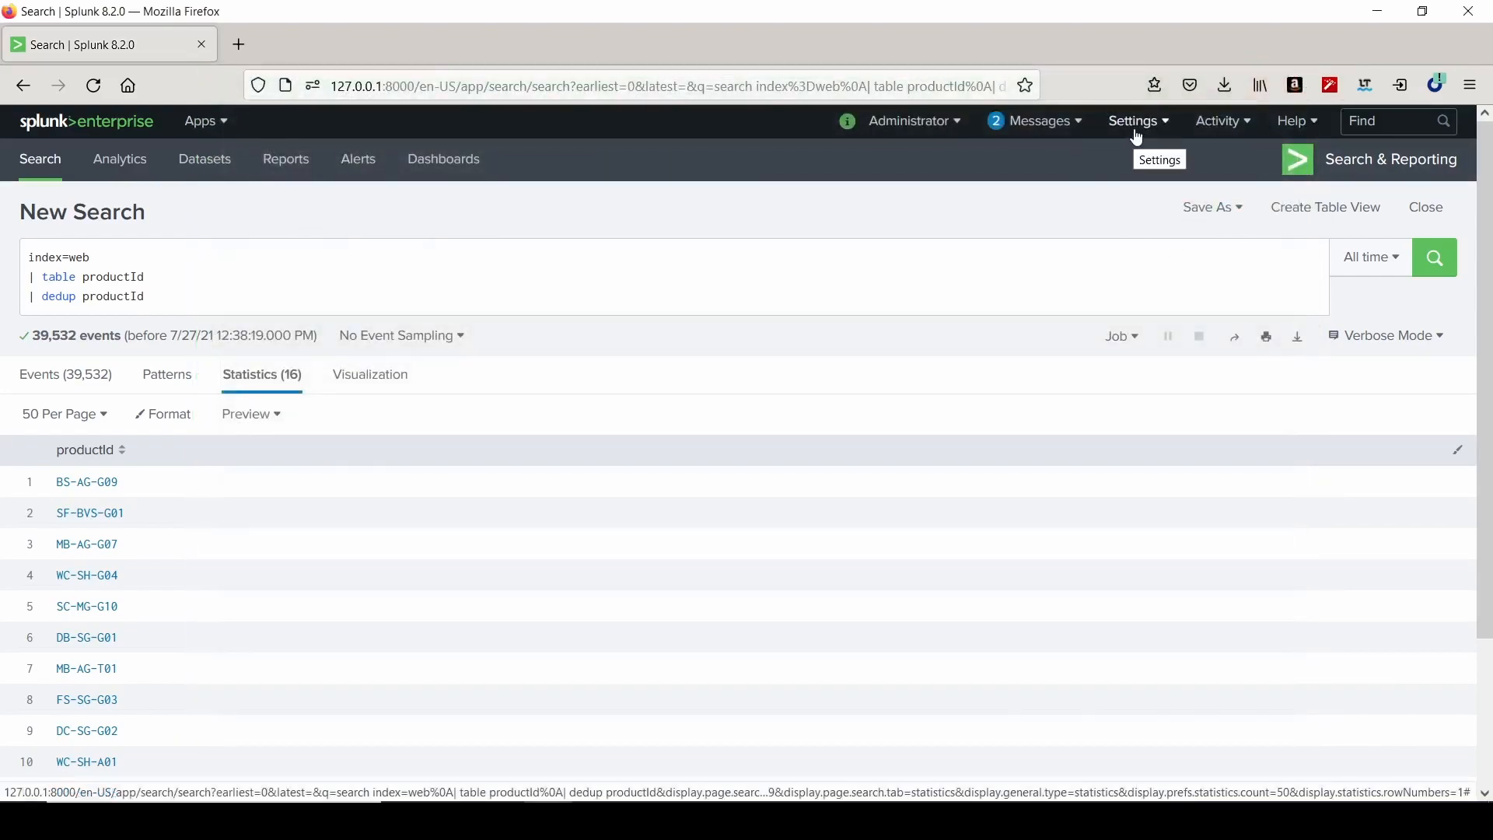
Go to Settings > Lookups > Lookup table files and start a New Lookup Table File.
{"action": "left_click", "coordinate": [1133, 121]}
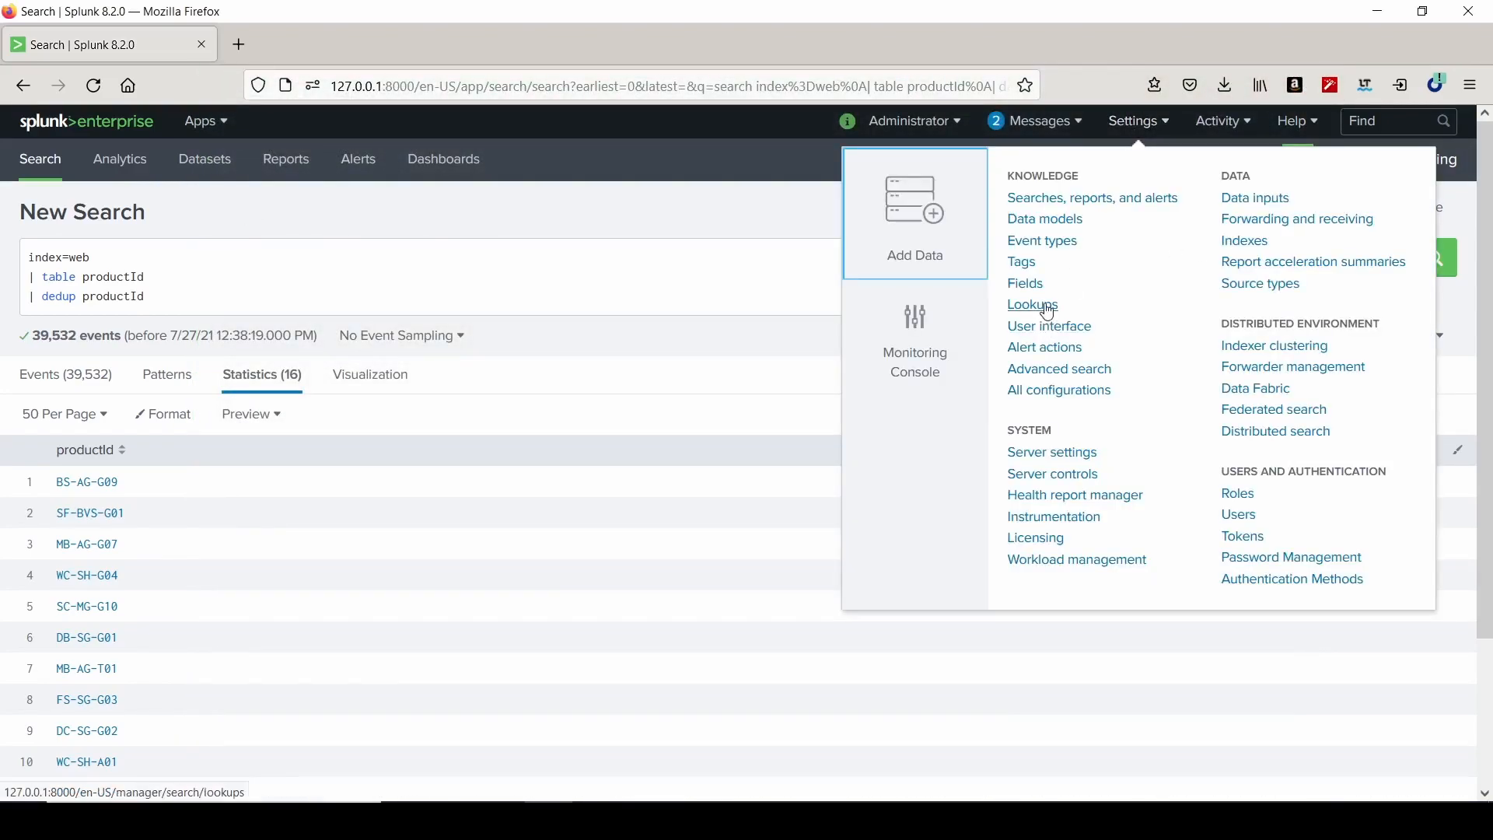
{"action": "left_click", "coordinate": [1031, 304]}
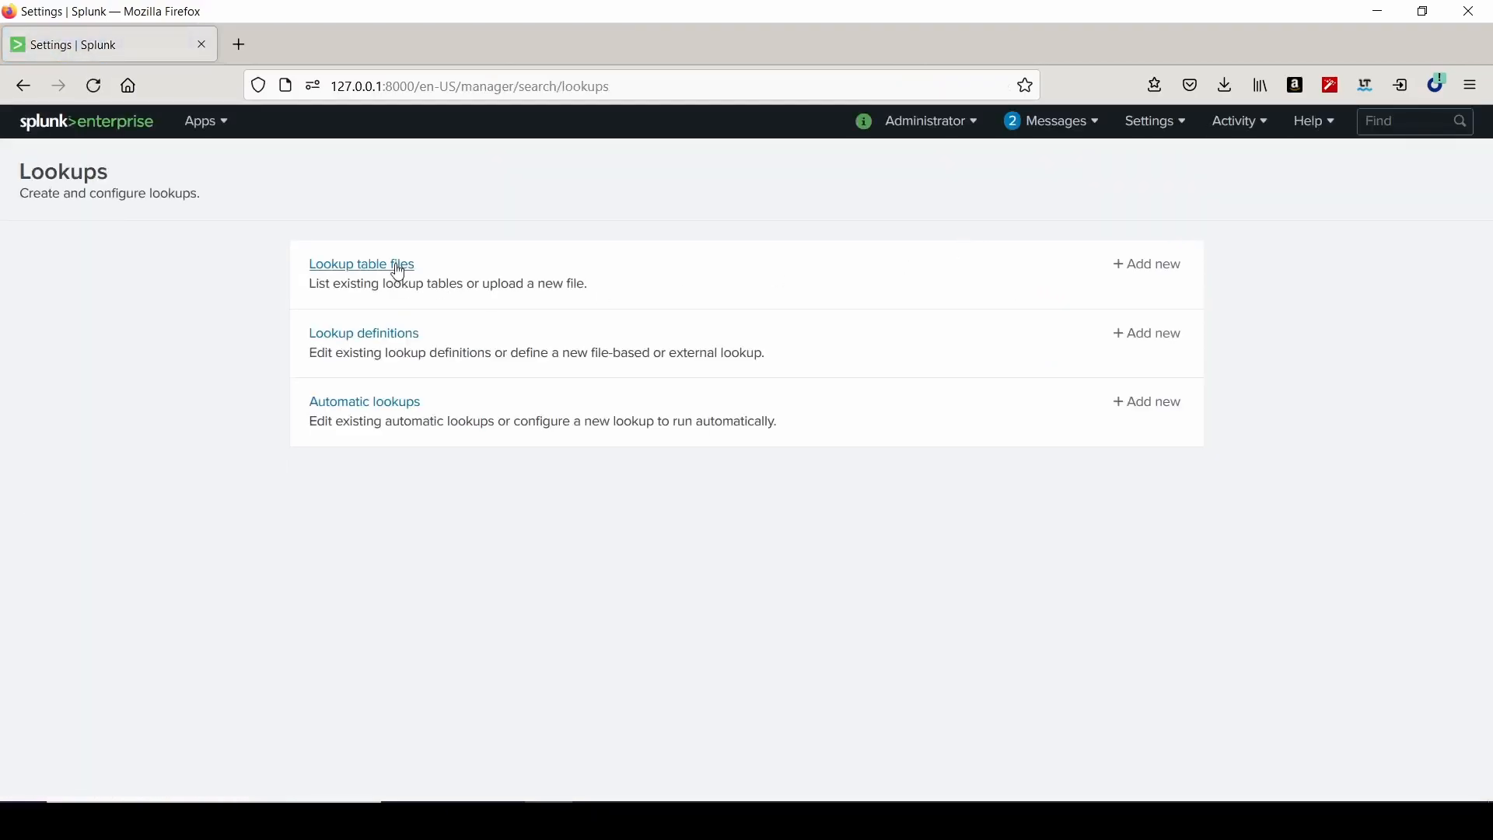
{"action": "left_click", "coordinate": [360, 264]}
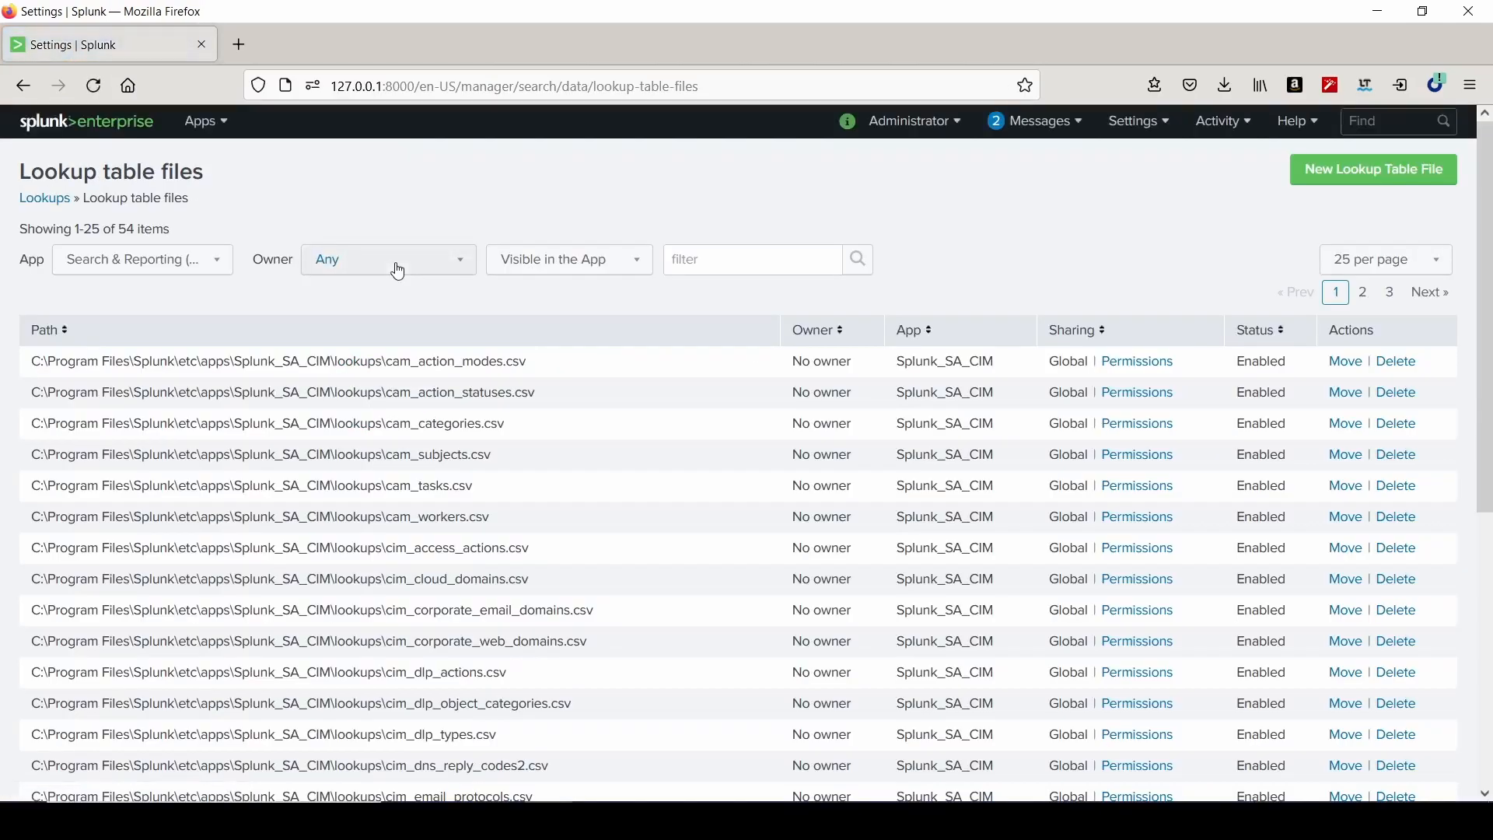
{"action": "left_click", "coordinate": [1372, 168]}
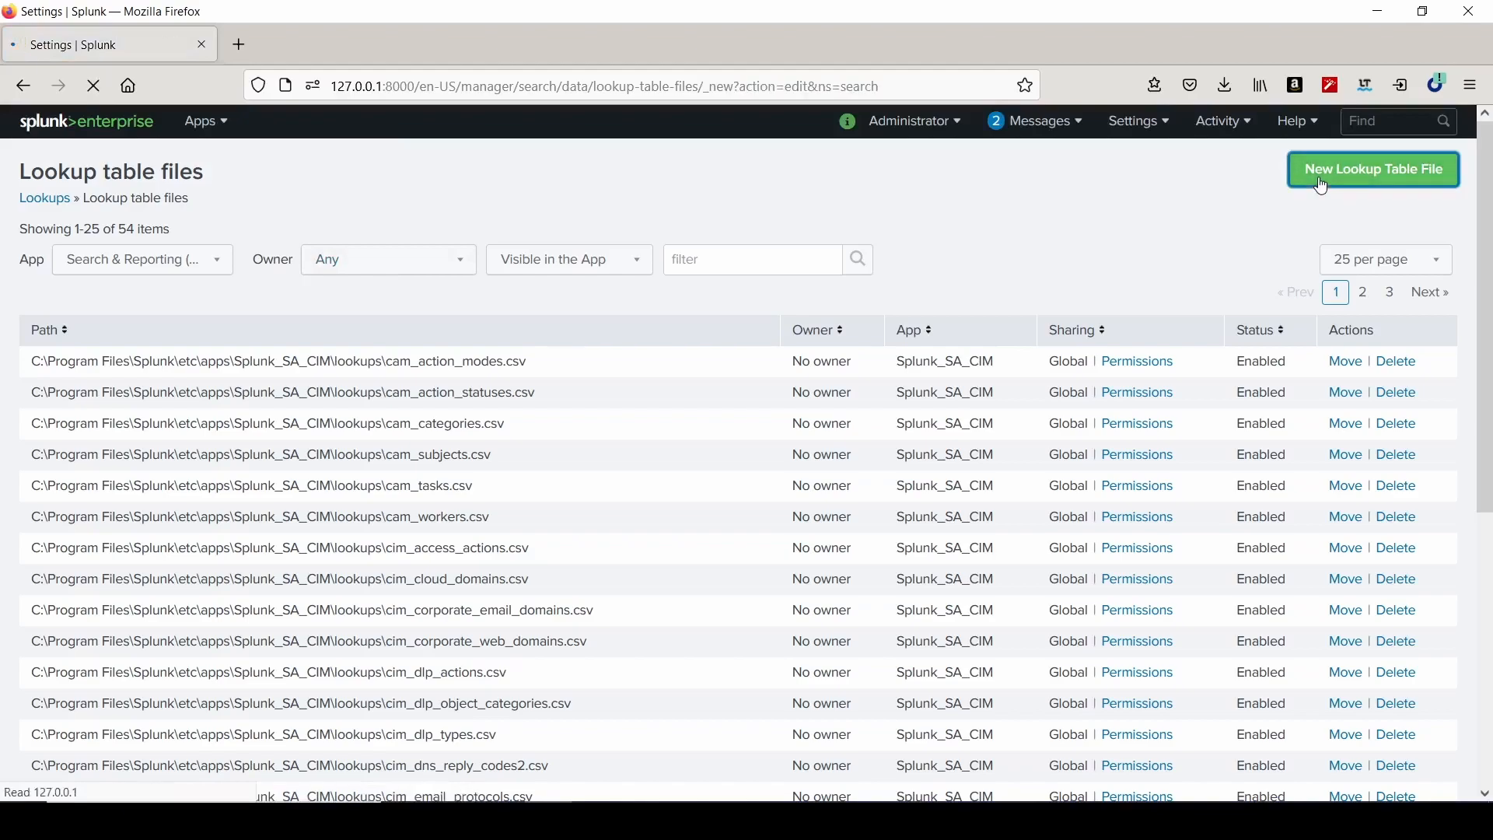
{"action": "left_click", "coordinate": [1371, 170]}
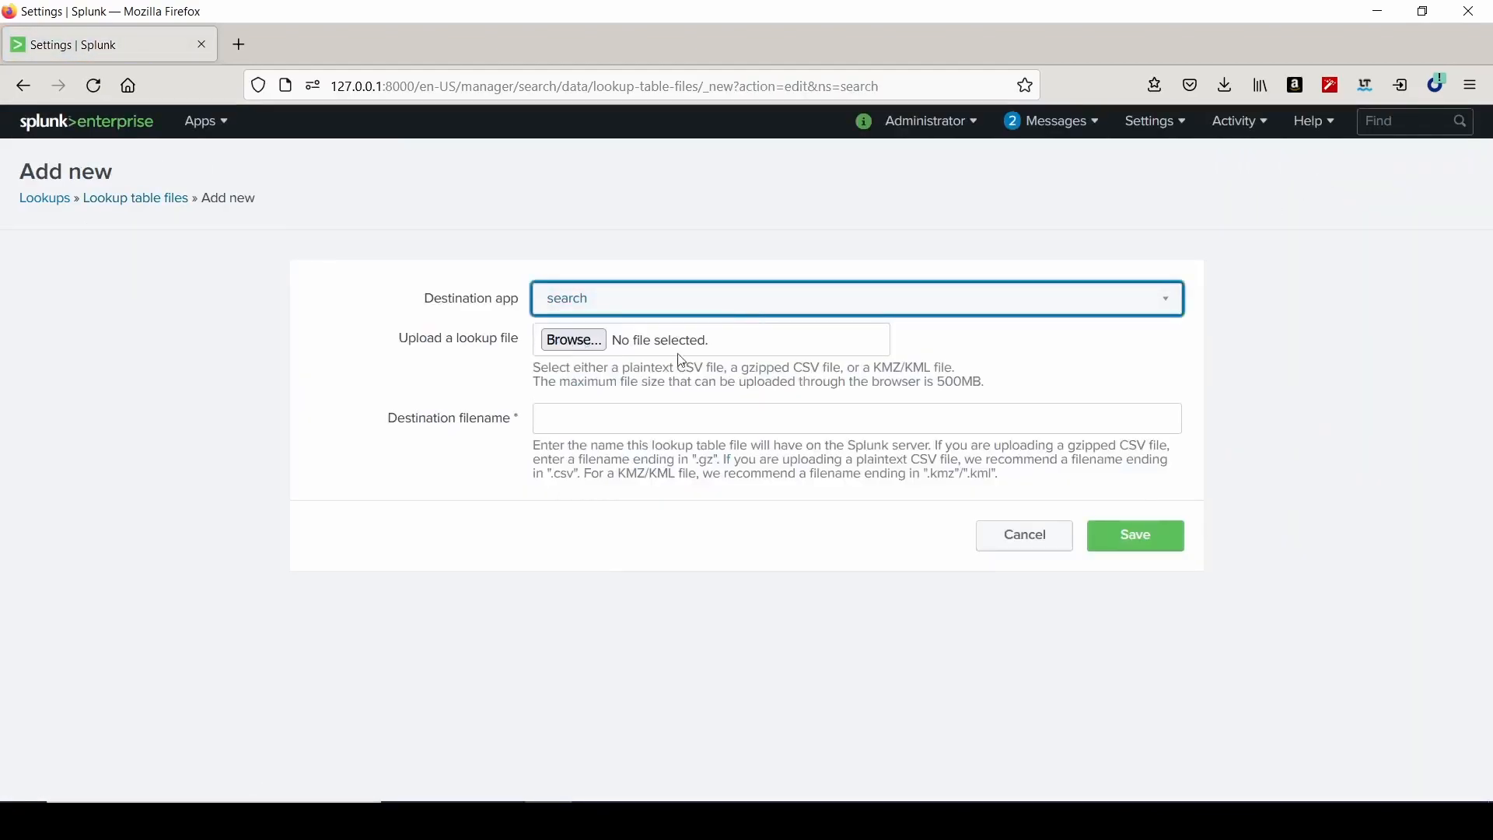
Upload productinfo from the Desktop with destination filename productinfo.csv and save it.
{"action": "left_click", "coordinate": [572, 339]}
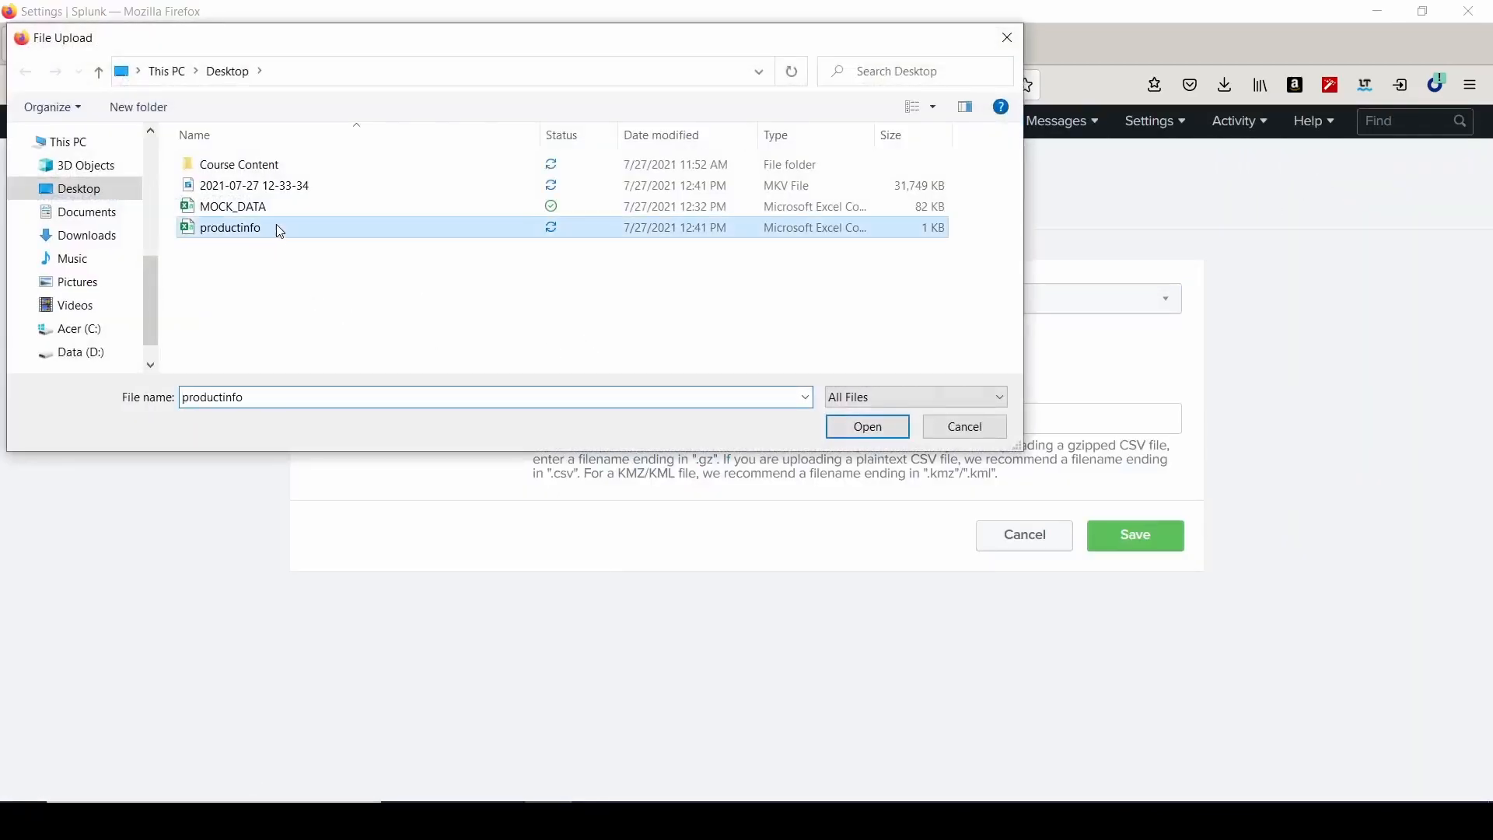
{"action": "left_click", "coordinate": [865, 425]}
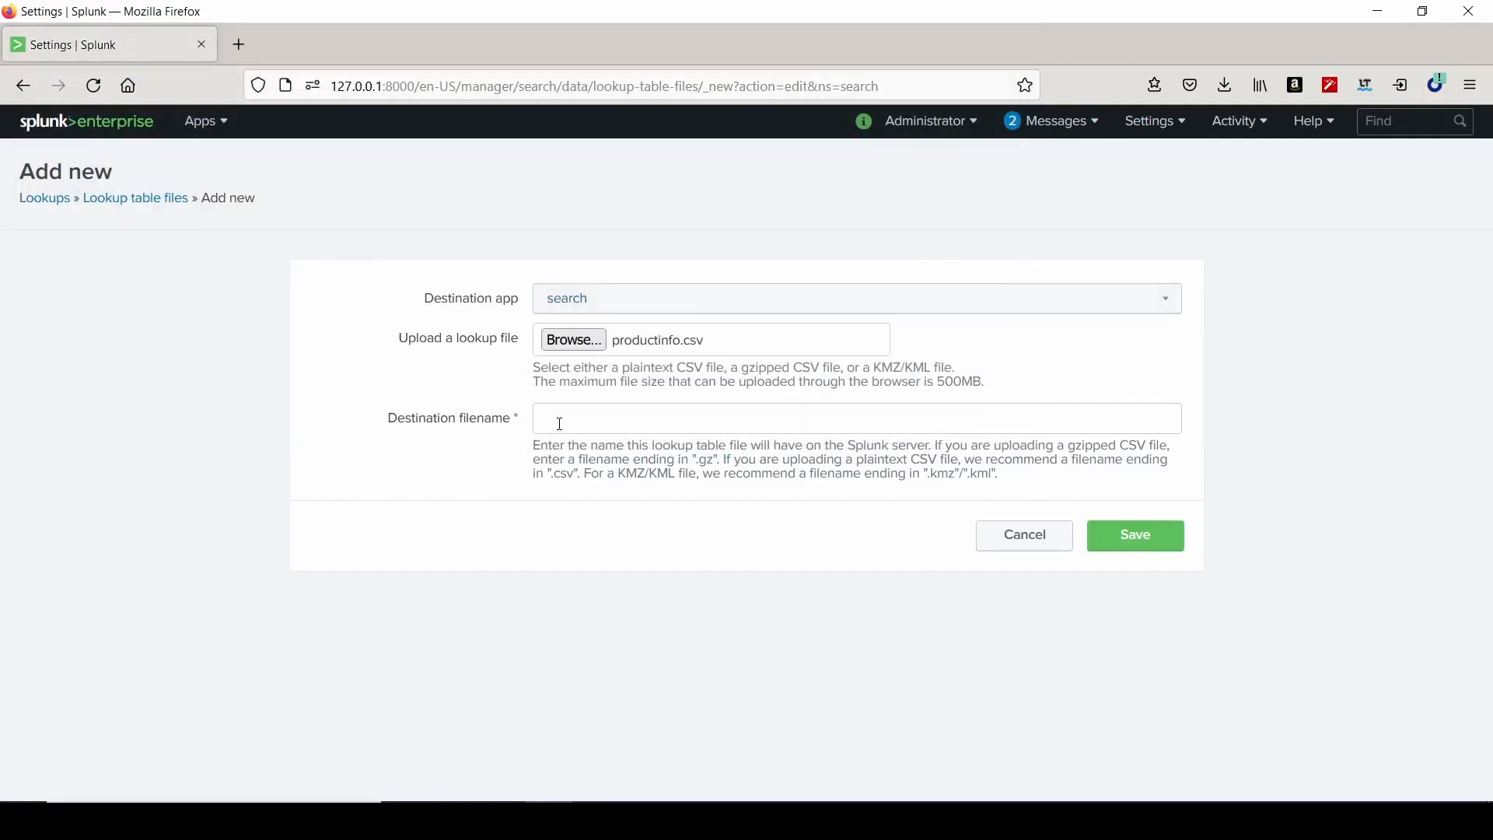
{"action": "type", "text": "prod"}
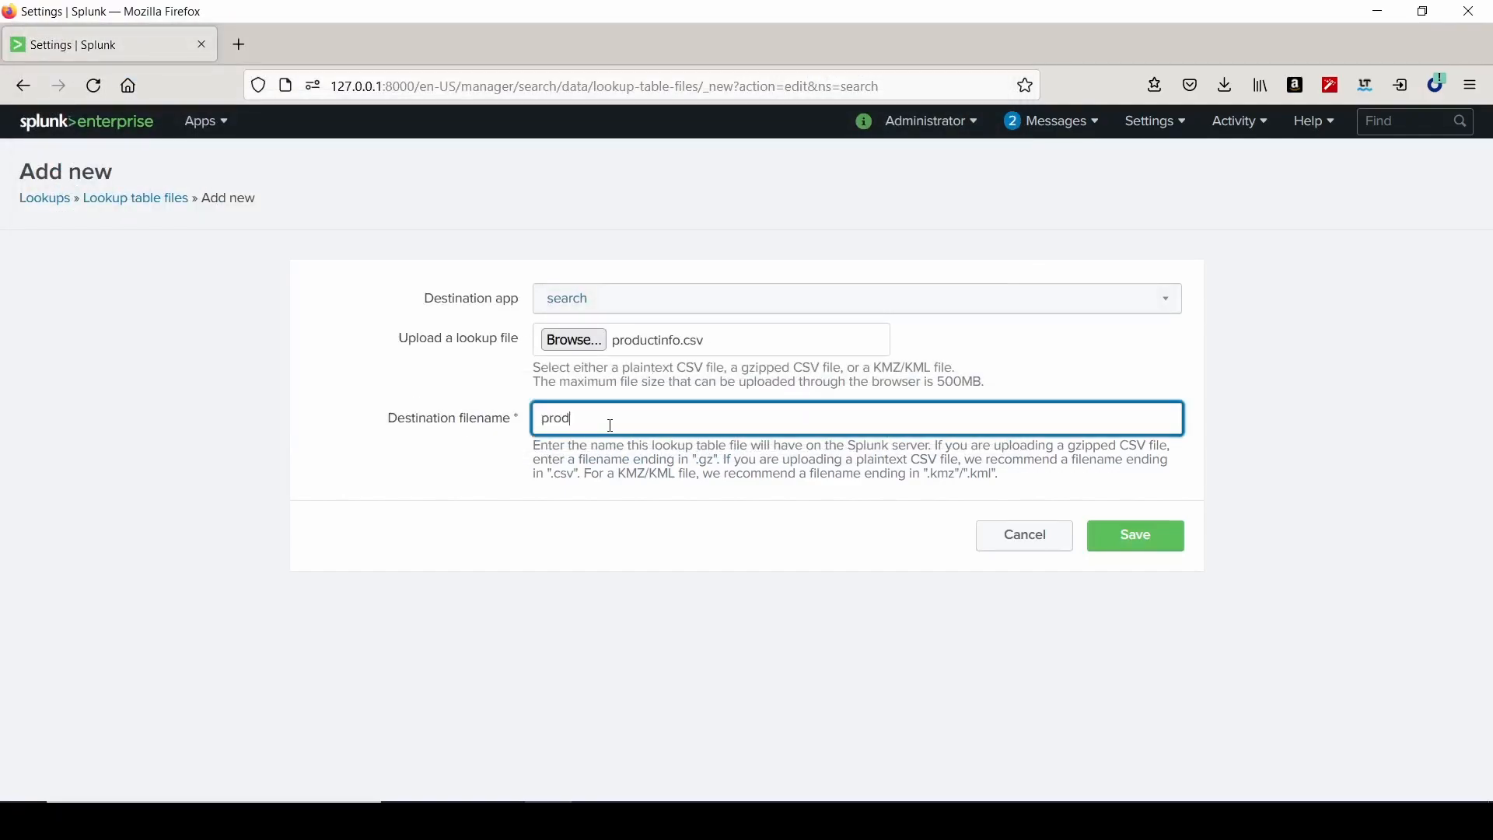
{"action": "type", "text": "uctinfo."}
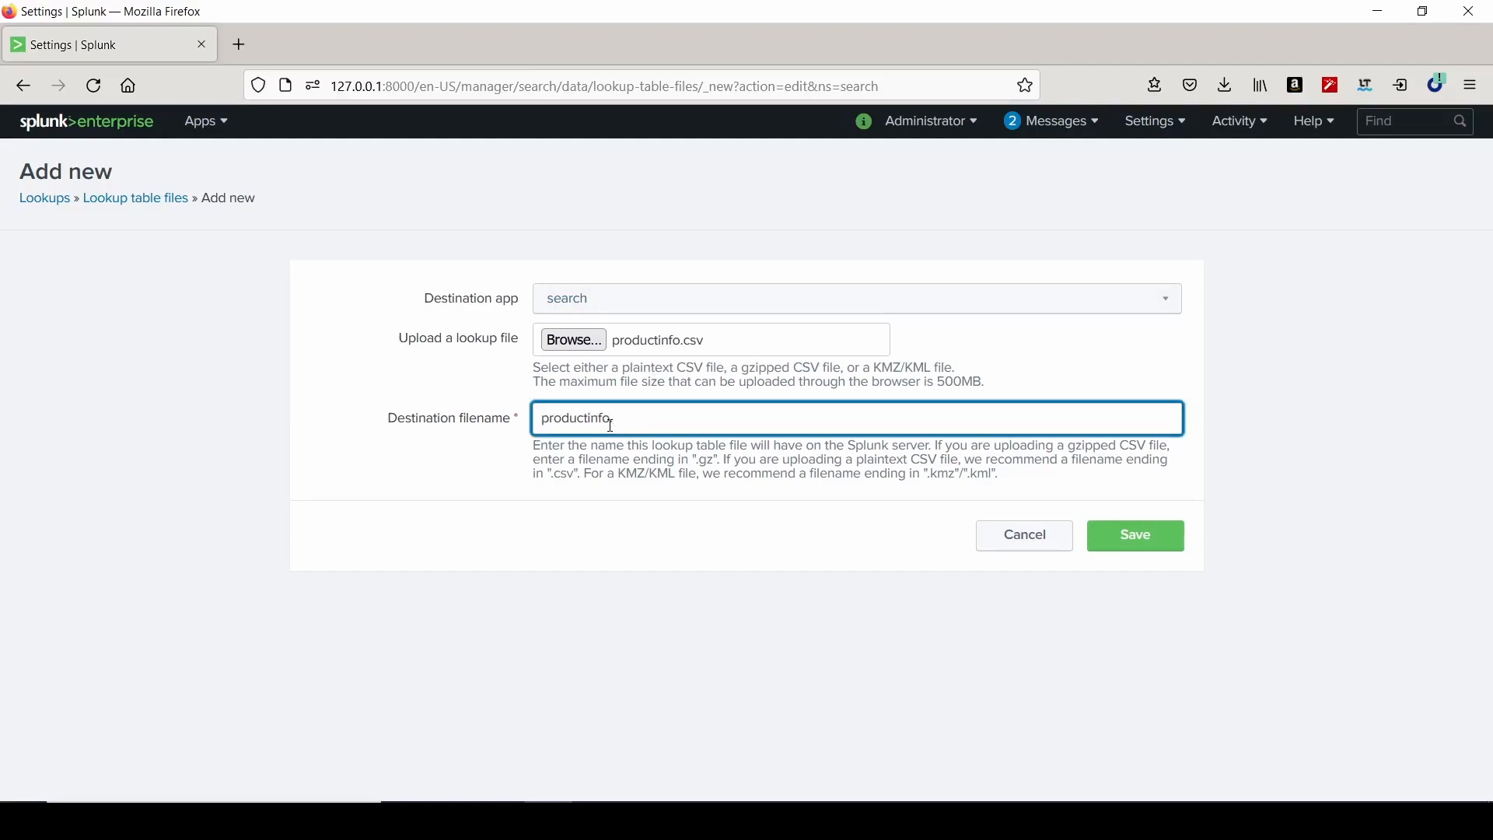
{"action": "type", "text": ".csv"}
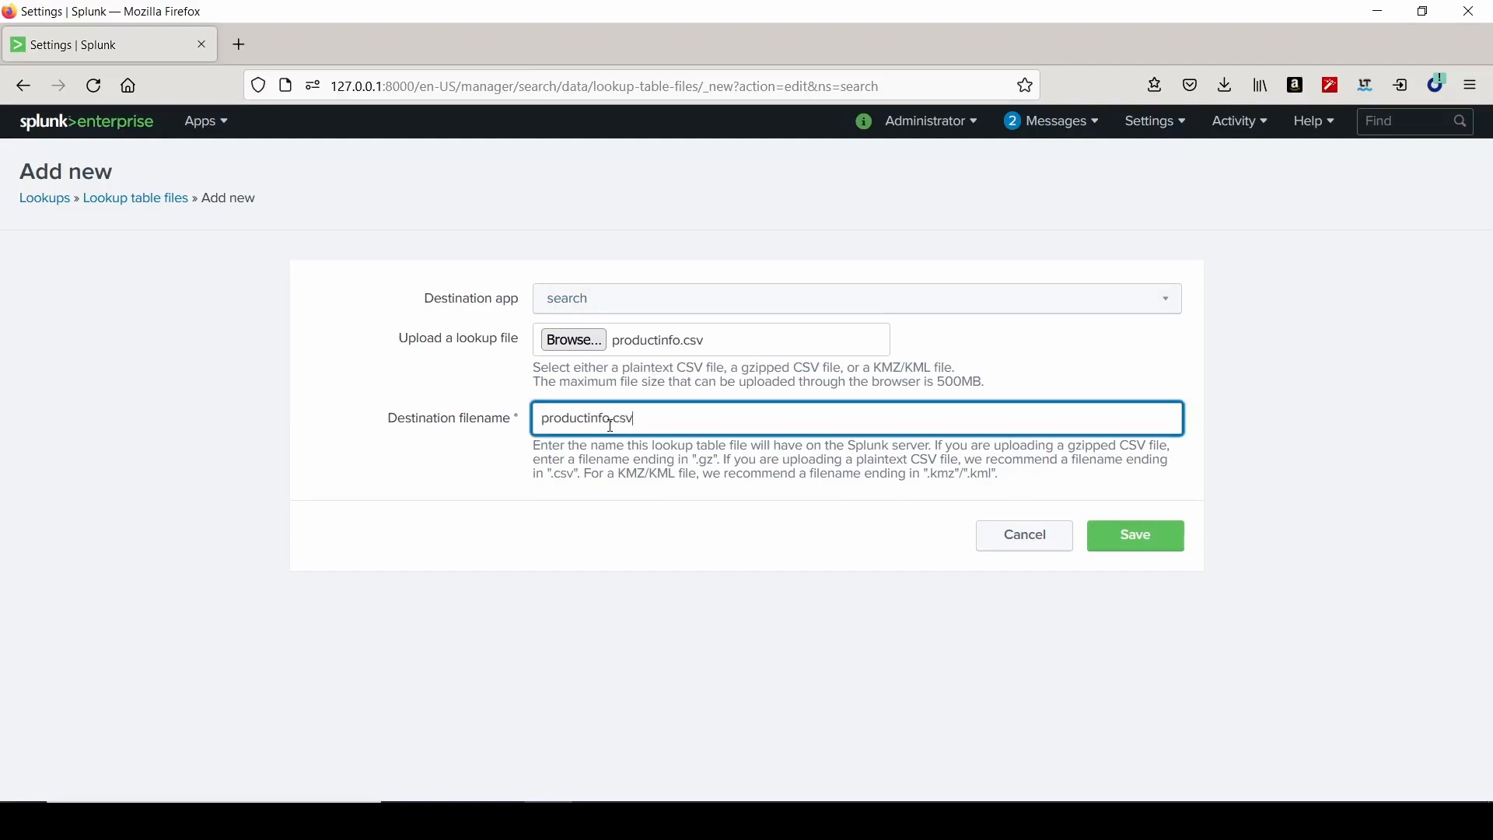
{"action": "left_click", "coordinate": [1133, 535]}
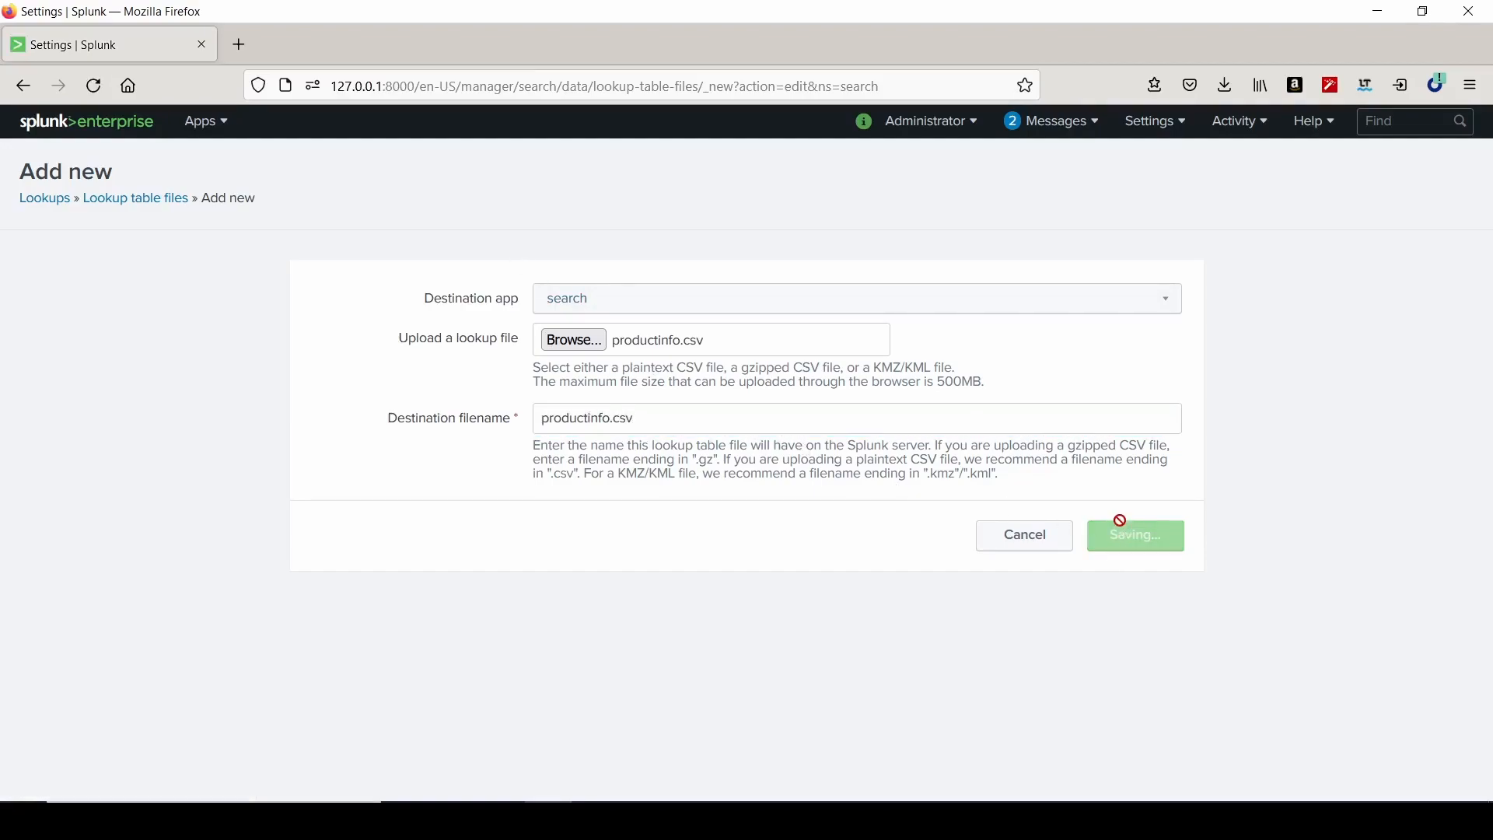
{"action": "left_click", "coordinate": [1133, 534]}
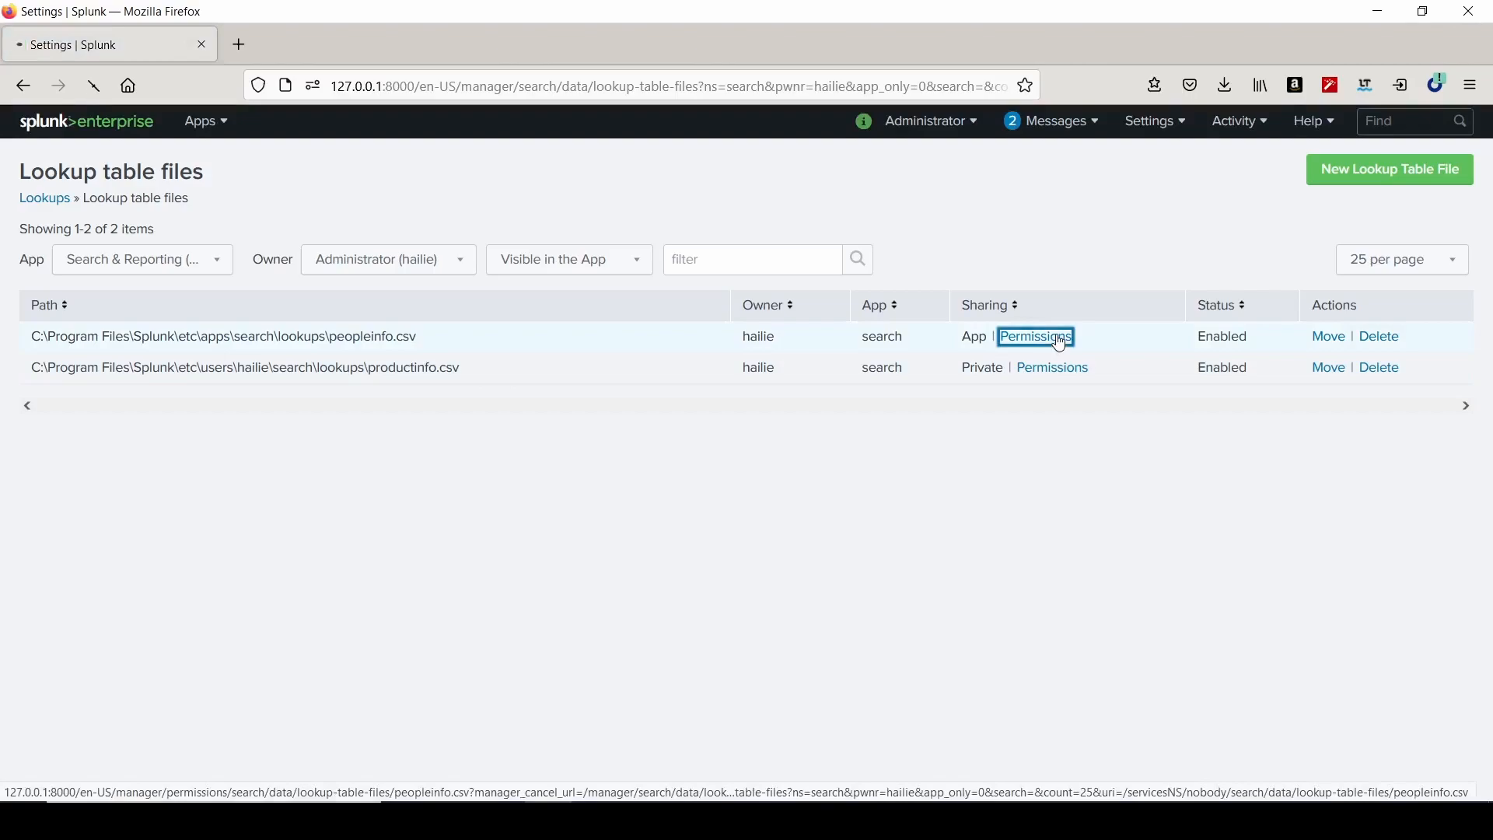
Share productinfo.csv with the search app, granting admin write access, and save.
{"action": "left_click", "coordinate": [1034, 335]}
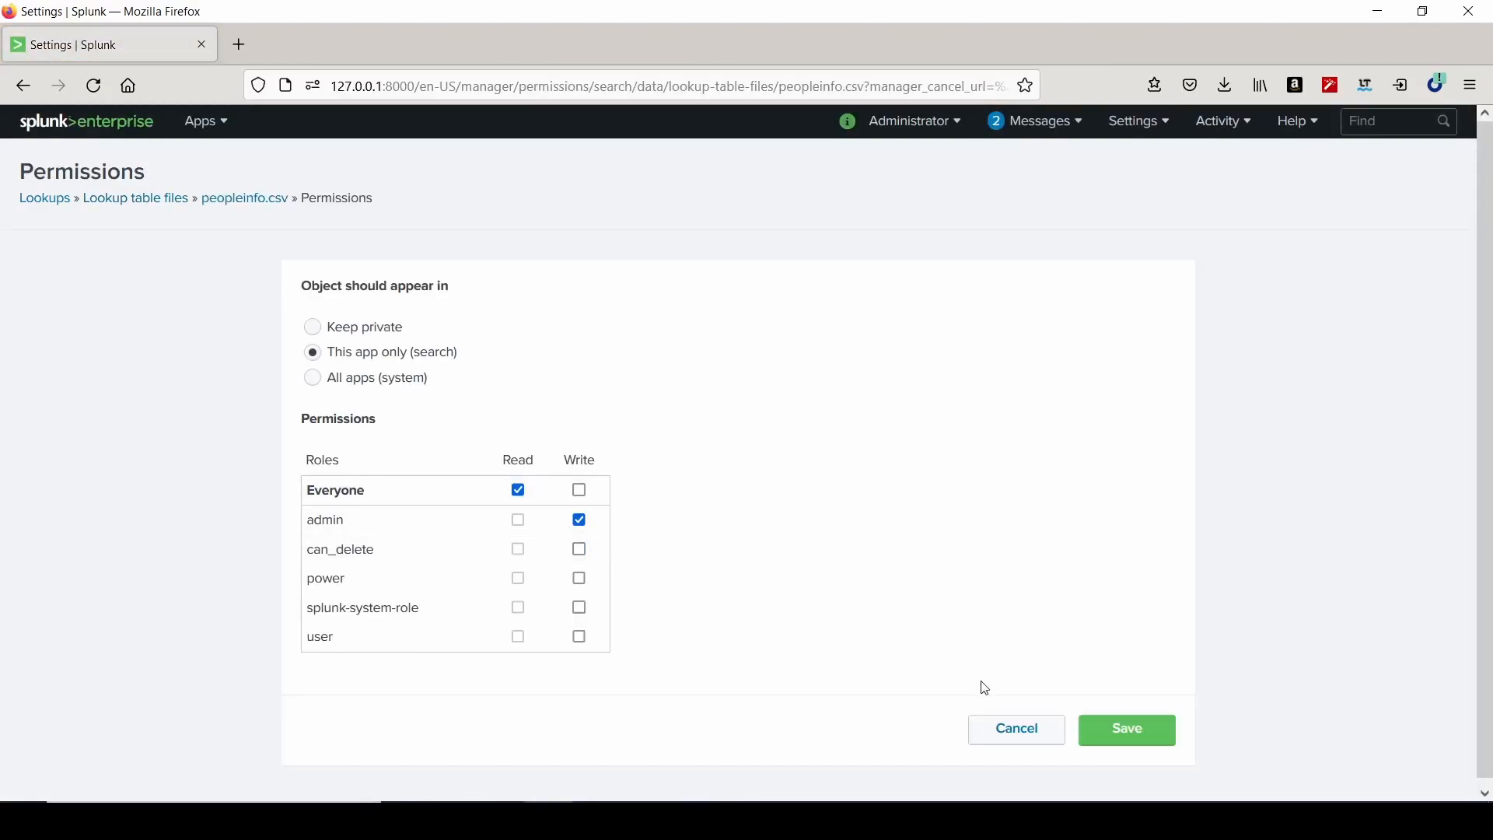
{"action": "left_click", "coordinate": [1125, 728]}
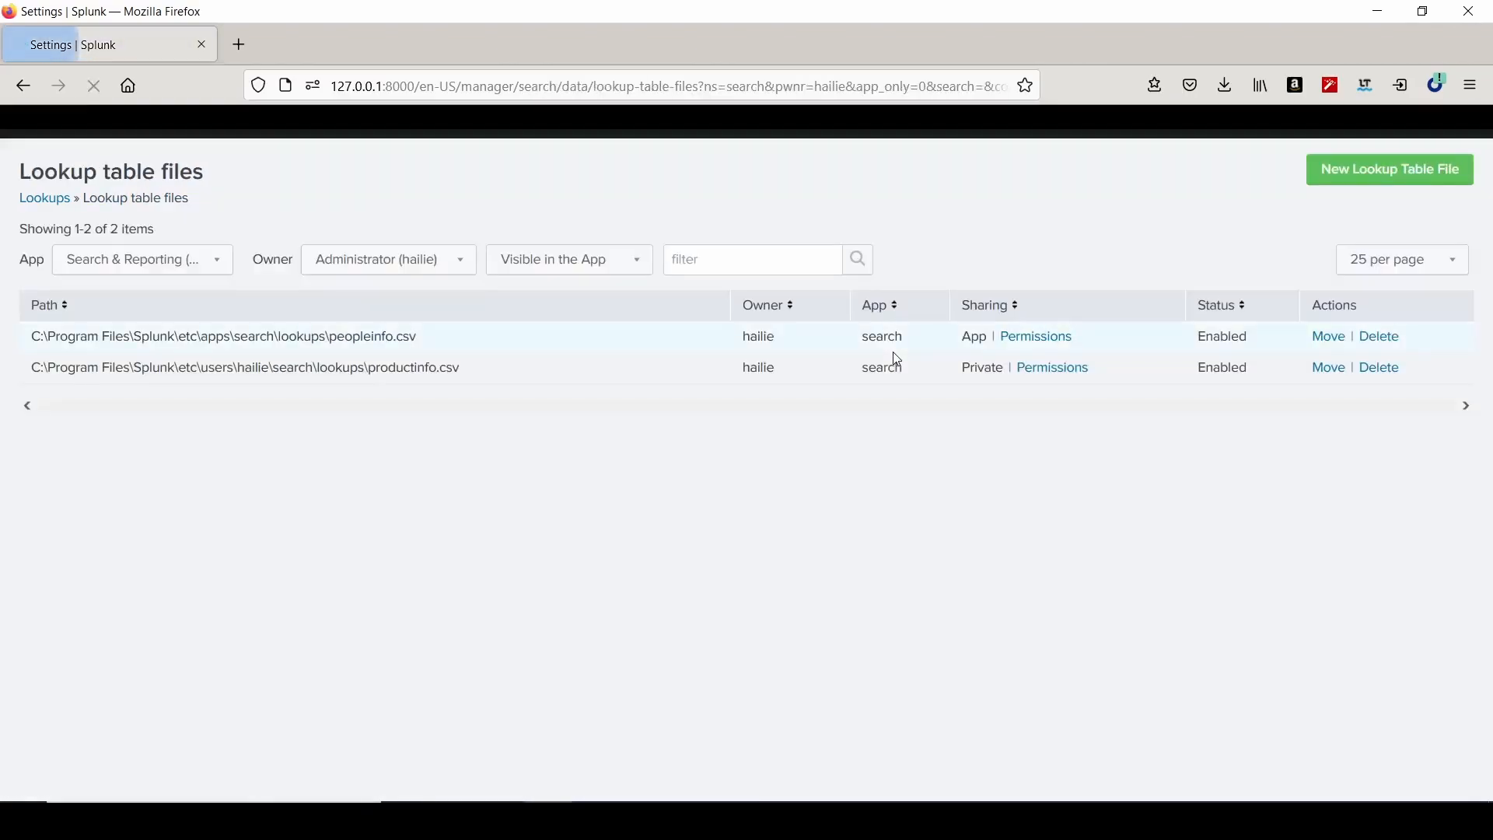
{"action": "left_click", "coordinate": [1051, 366]}
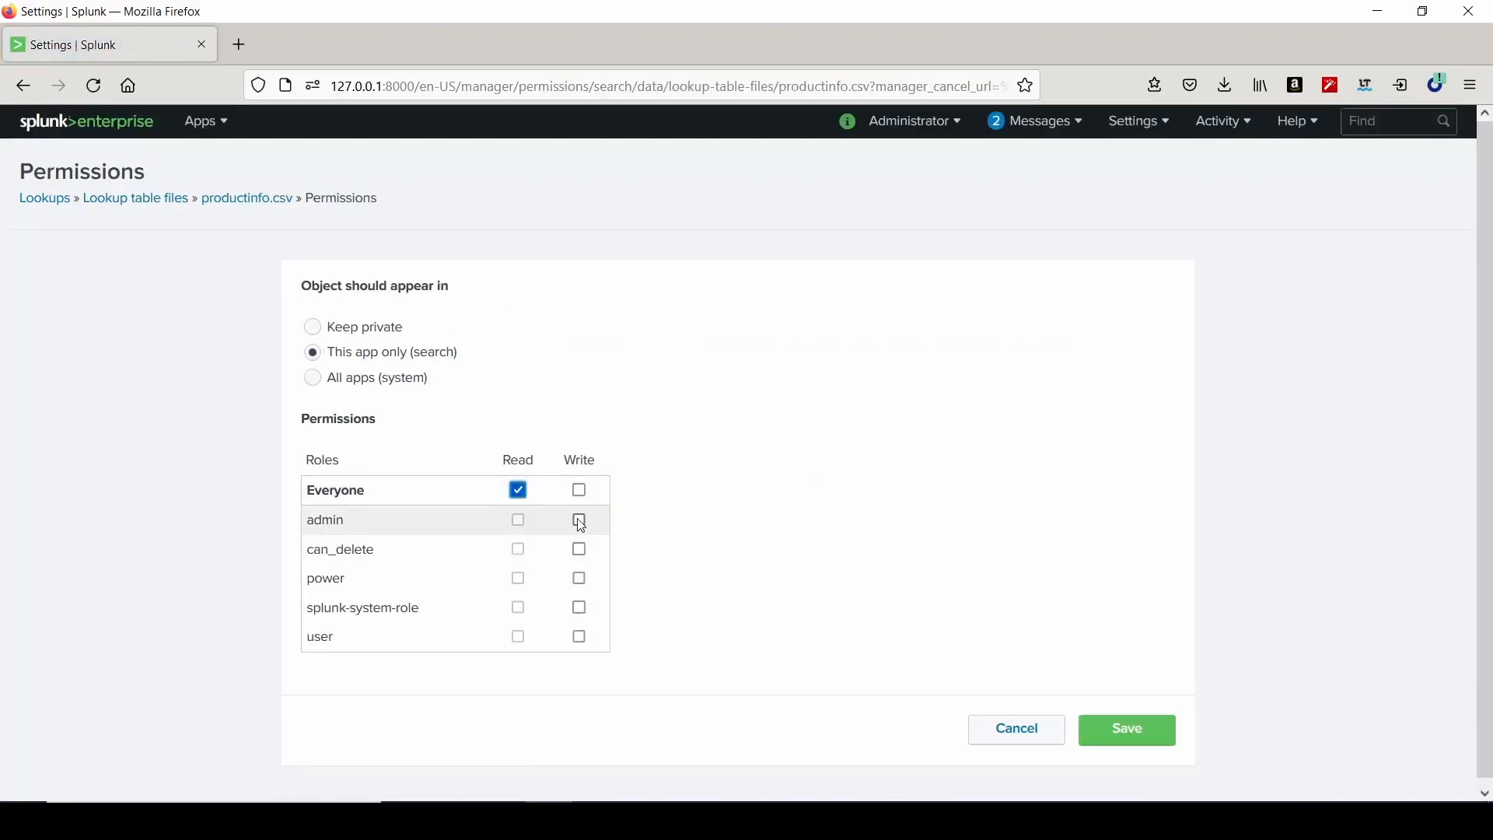
{"action": "left_click", "coordinate": [578, 519]}
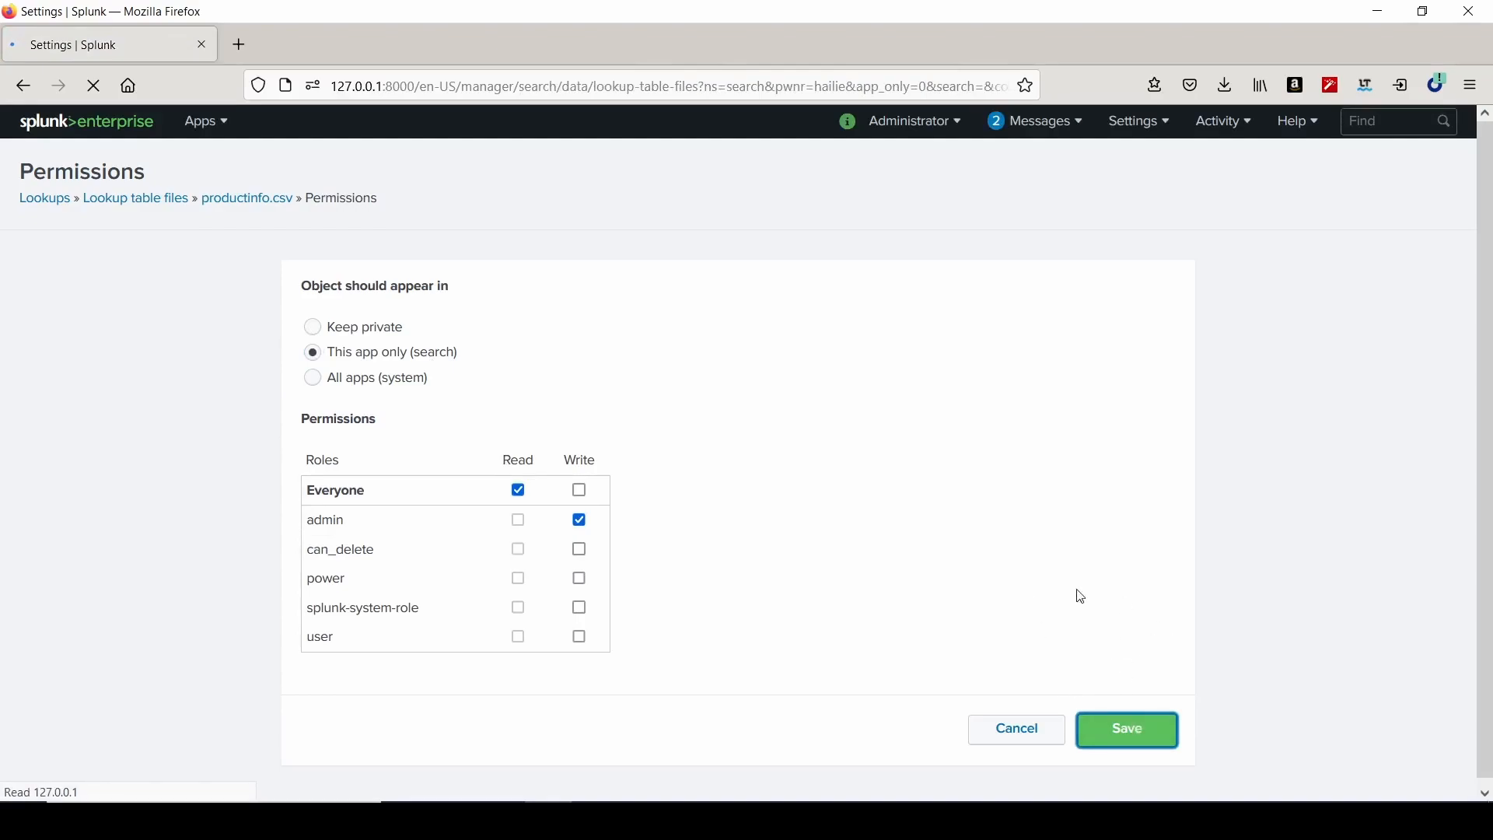
{"action": "left_click", "coordinate": [1125, 728]}
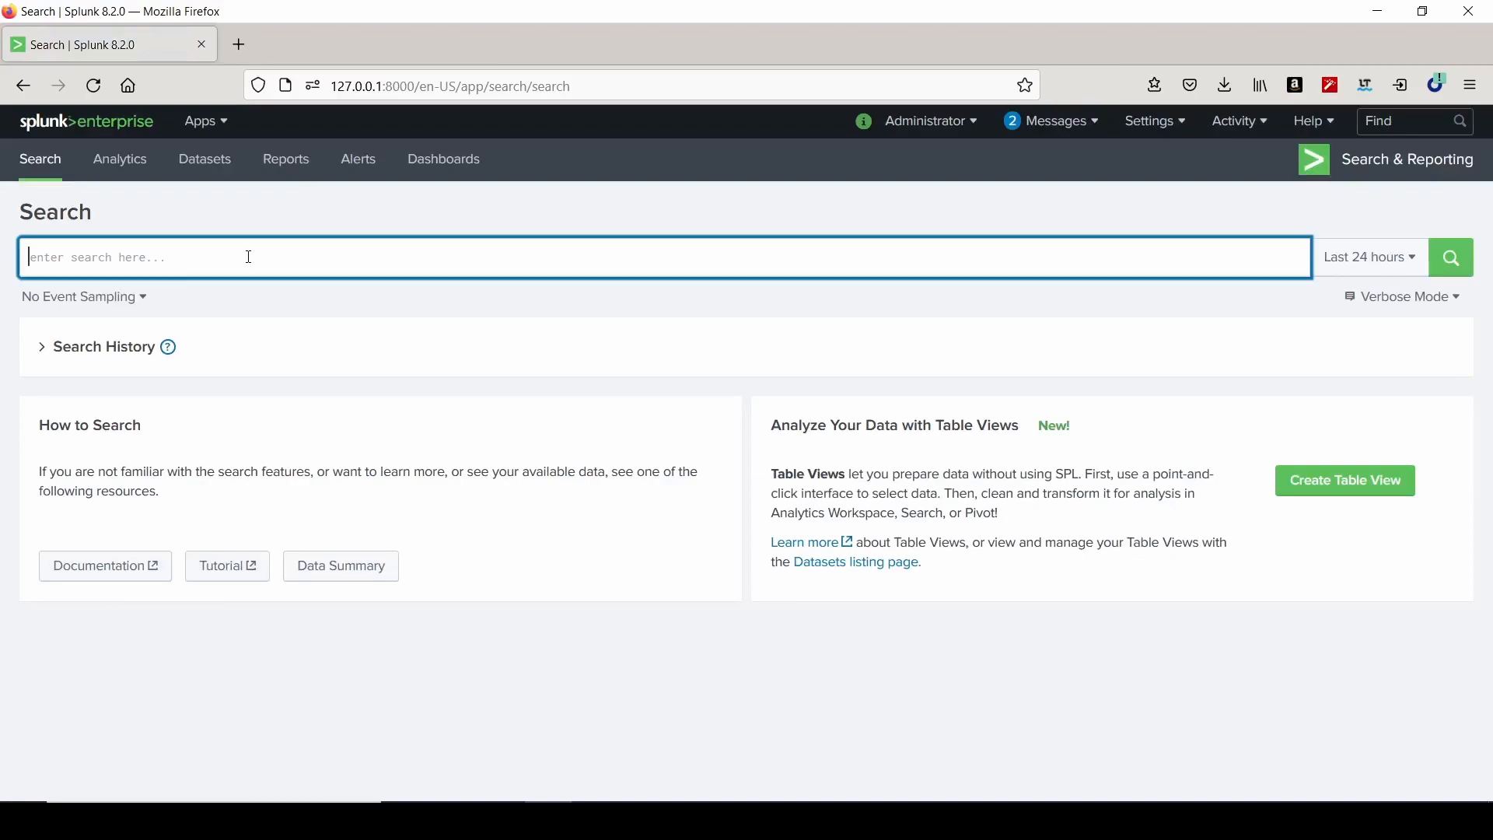
Type the purchase search with a productinfo lookup matched on productId.
{"action": "type", "text": "index=web action=p"}
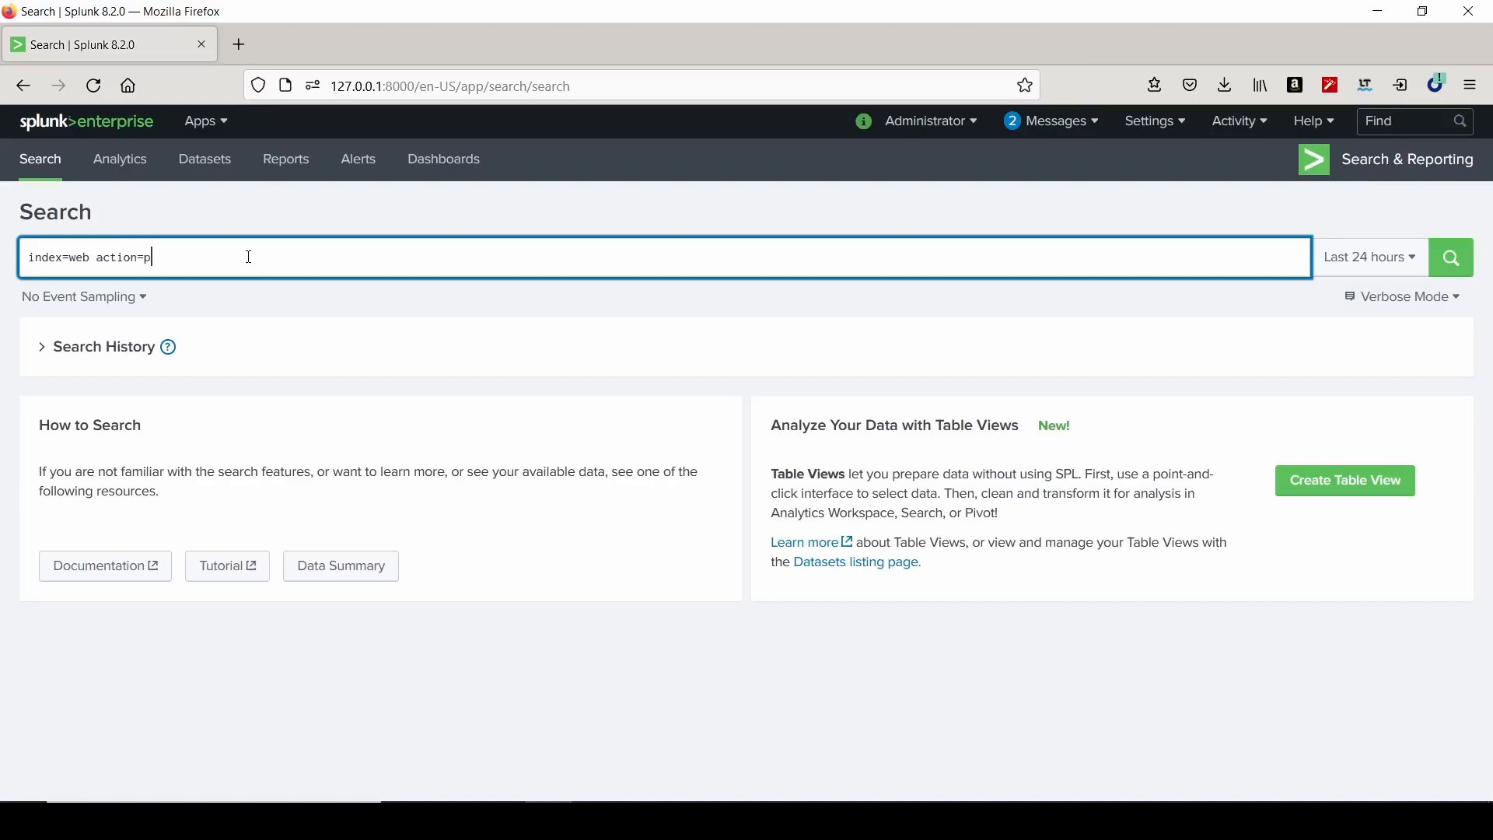
{"action": "type", "text": "urchase"}
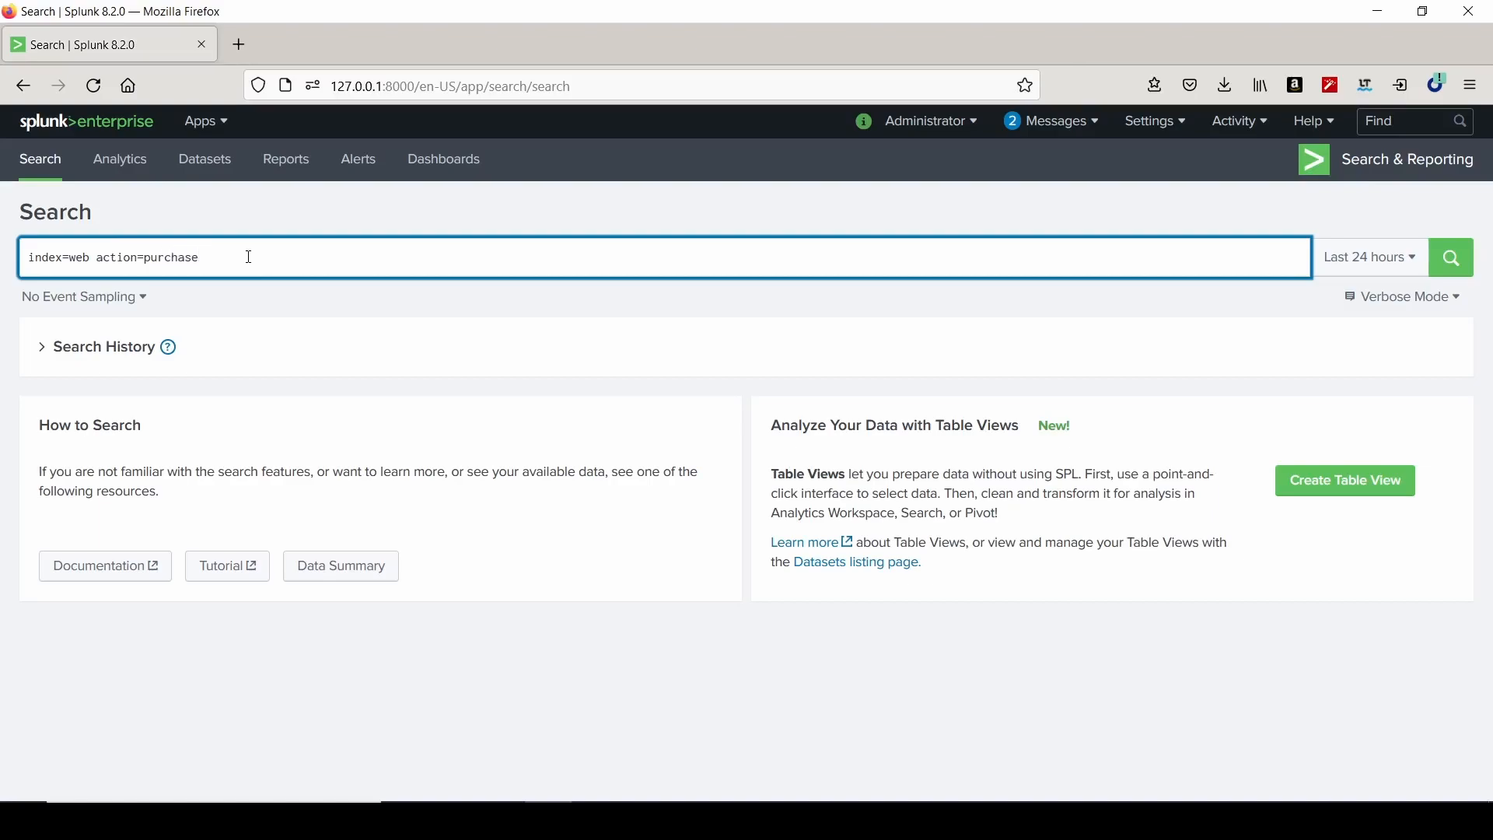
{"action": "type", "text": "| lookup produ"}
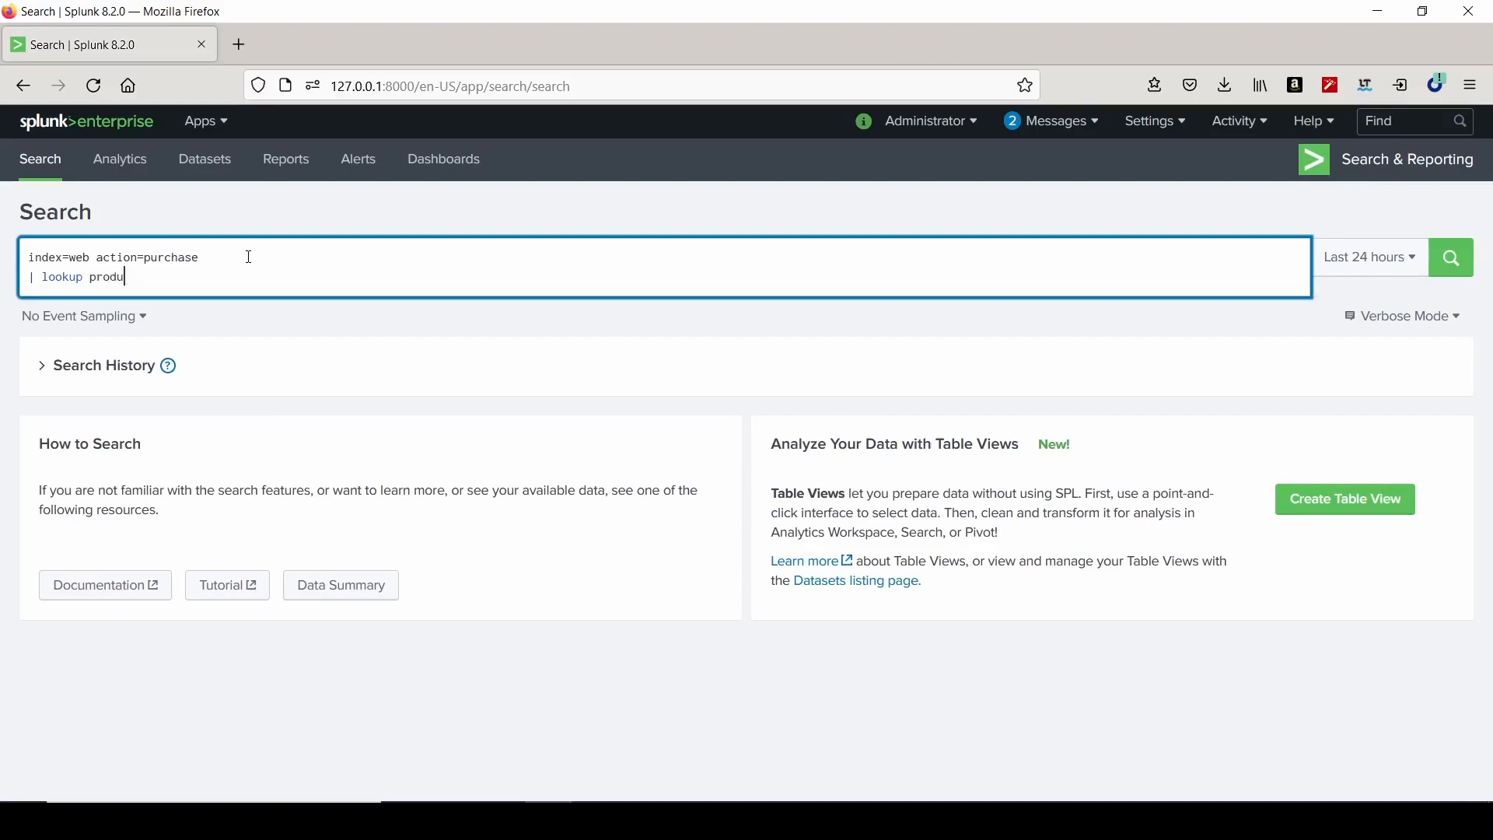
{"action": "type", "text": "ctinfo"}
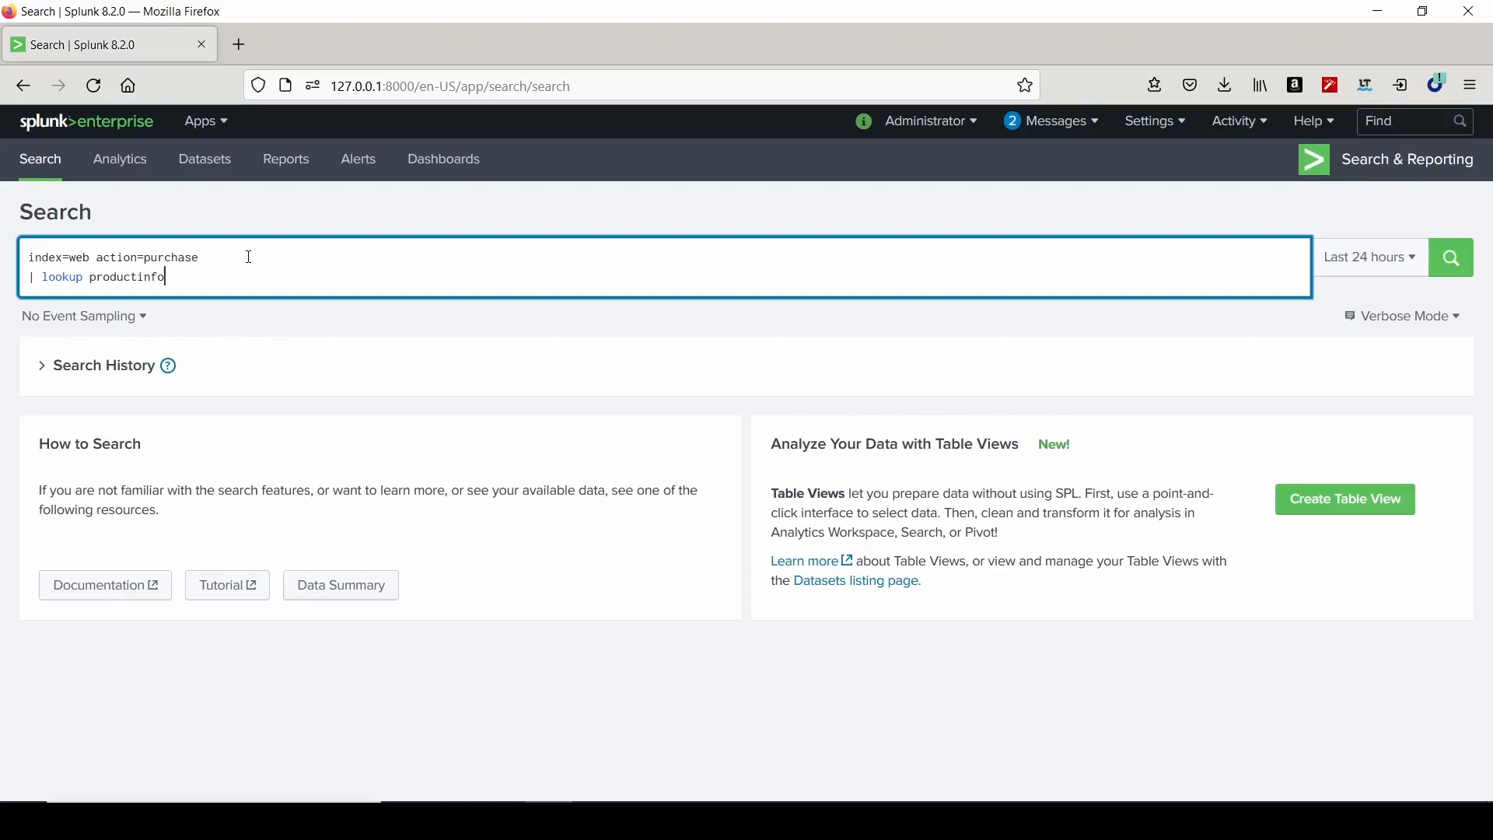
{"action": "type", "text": "p"}
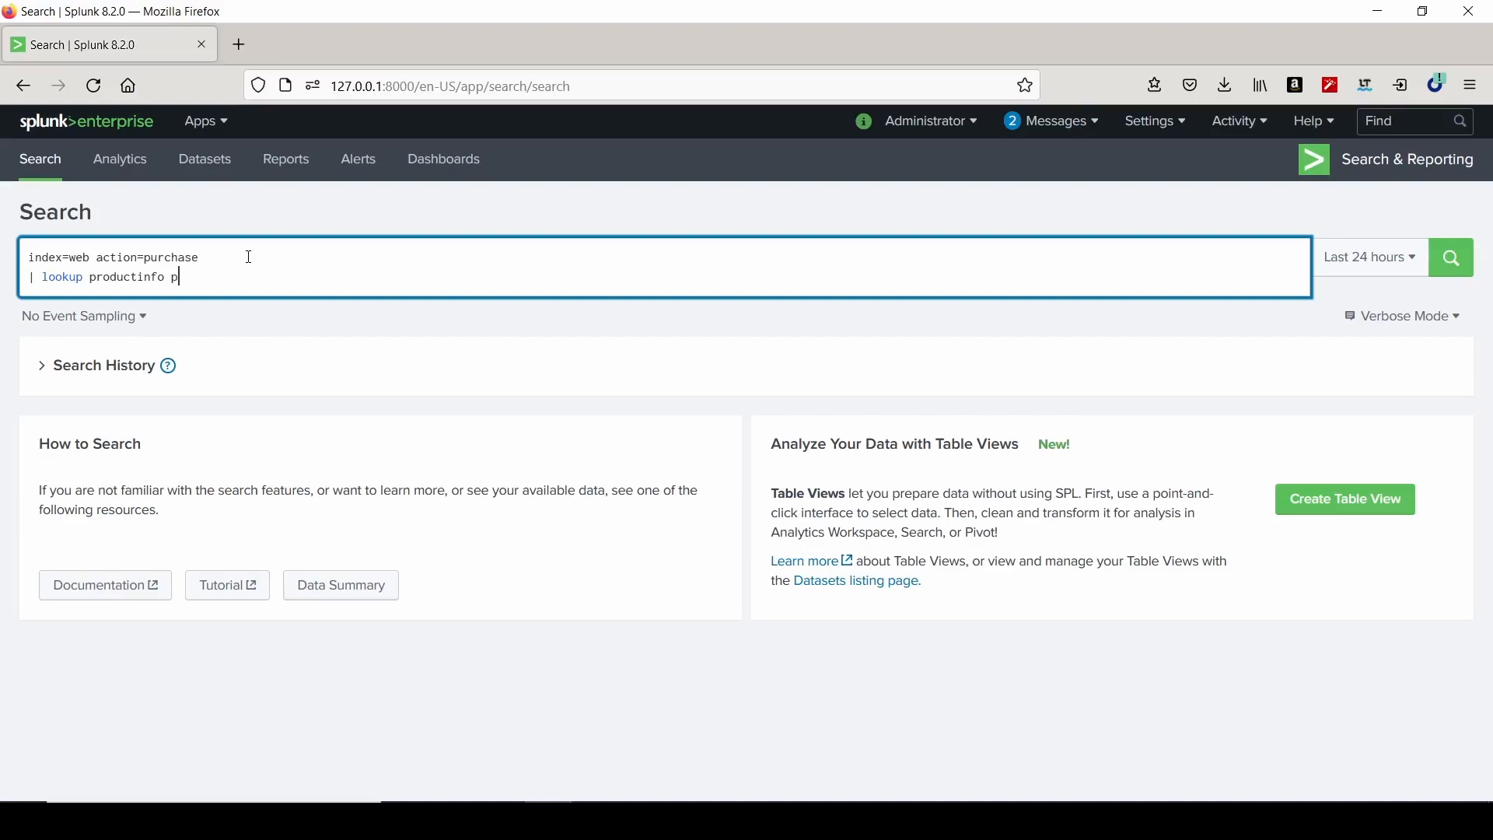
{"action": "type", "text": "roductId"}
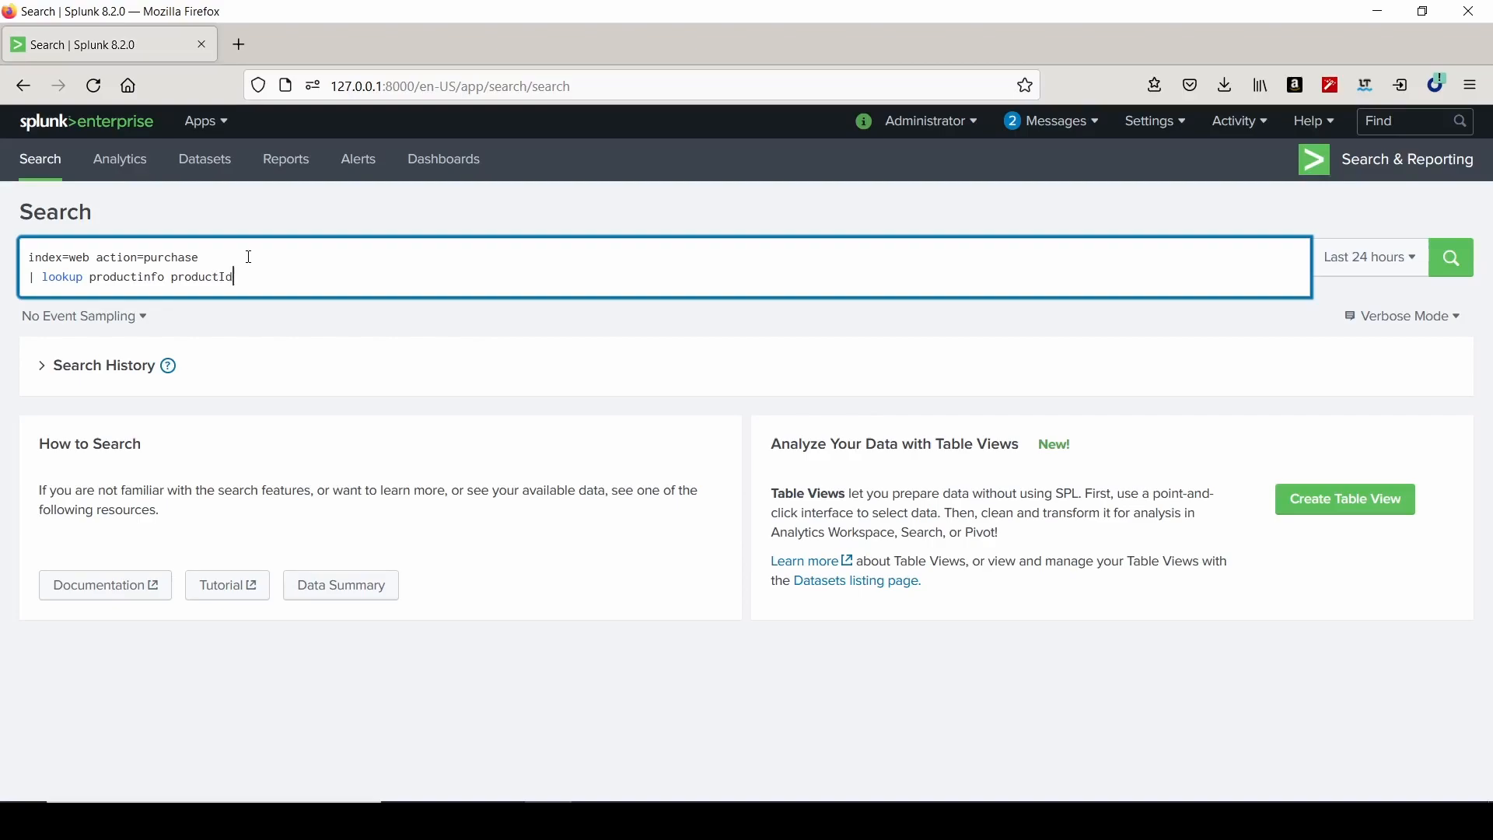
Add OUTPUT description and '| table productId description', then show the time range presets.
{"action": "type", "text": "OUTPUT de"}
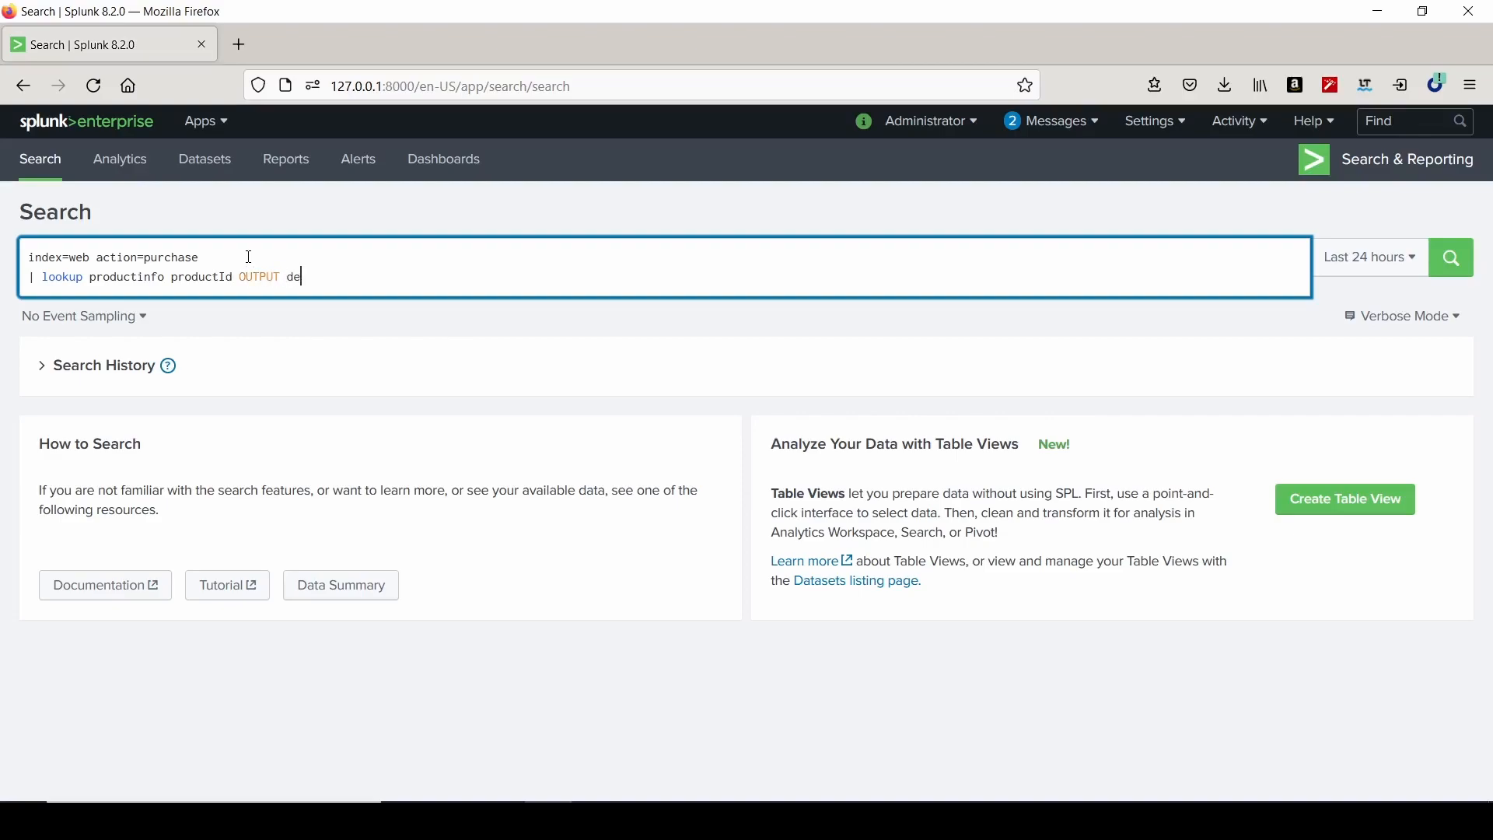
{"action": "type", "text": "script"}
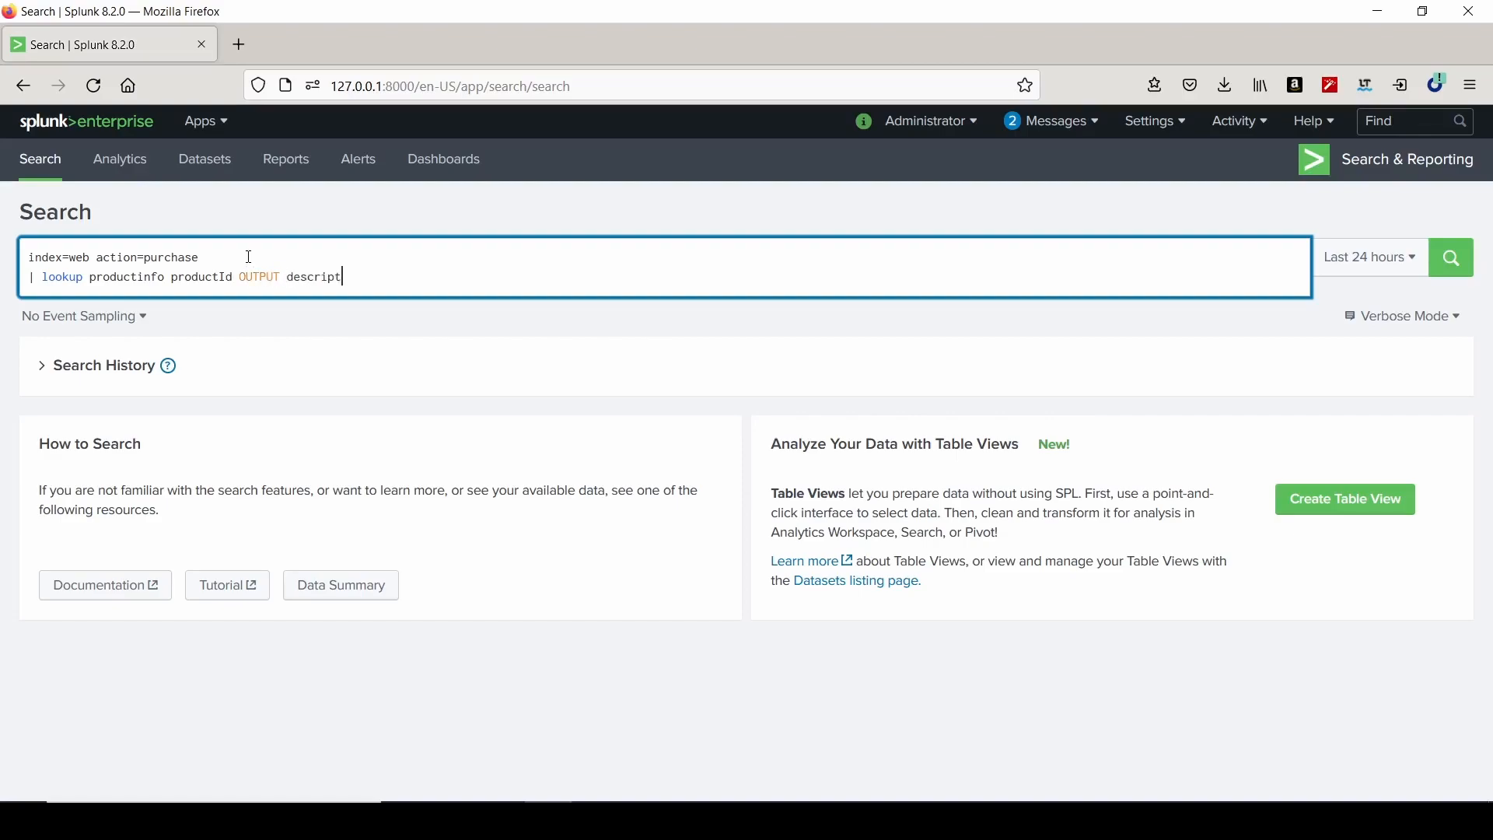
{"action": "type", "text": "ion"}
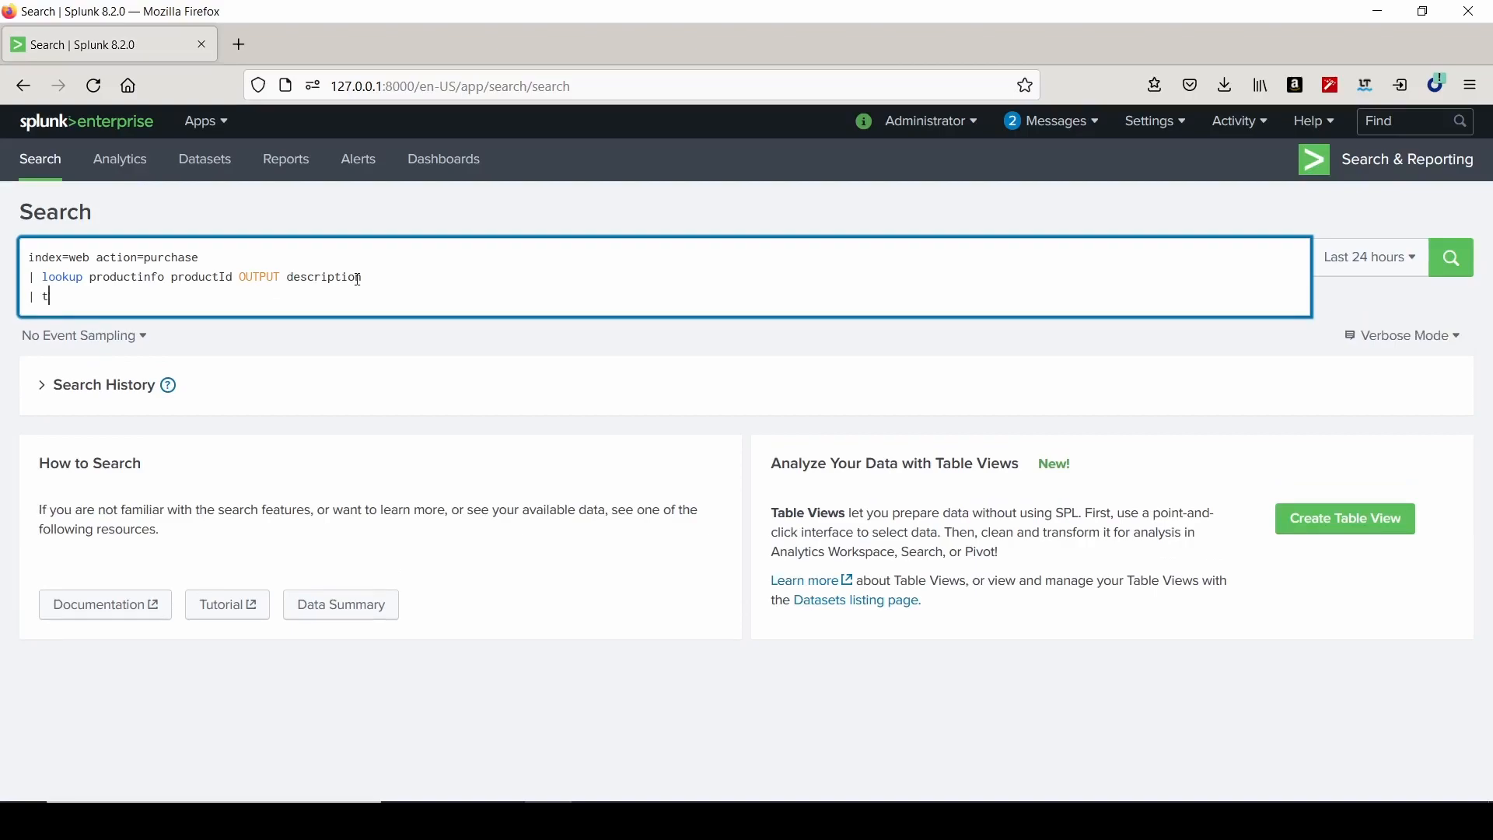
{"action": "type", "text": "able"}
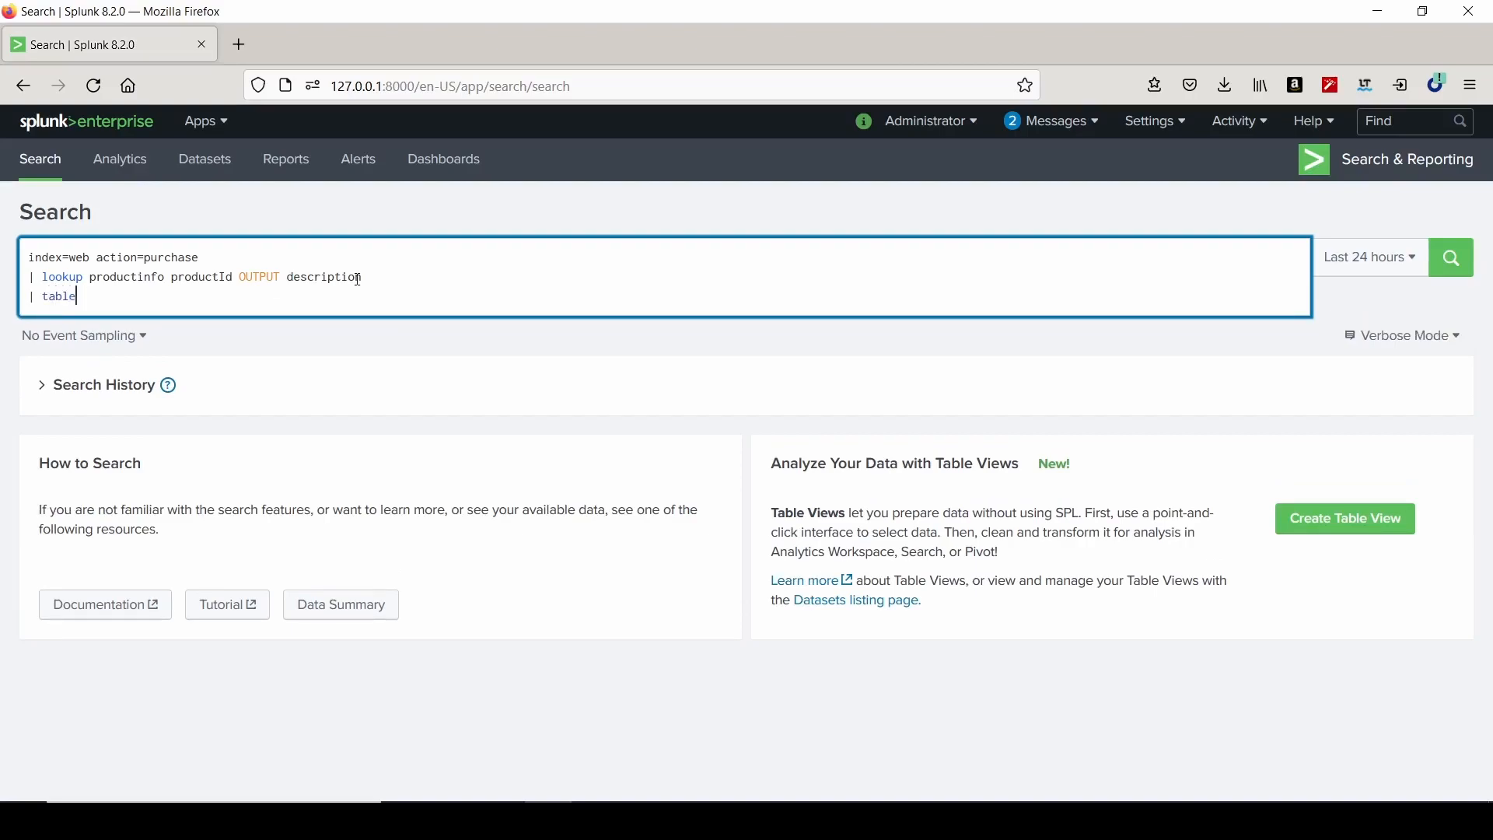
{"action": "type", "text": "productId des"}
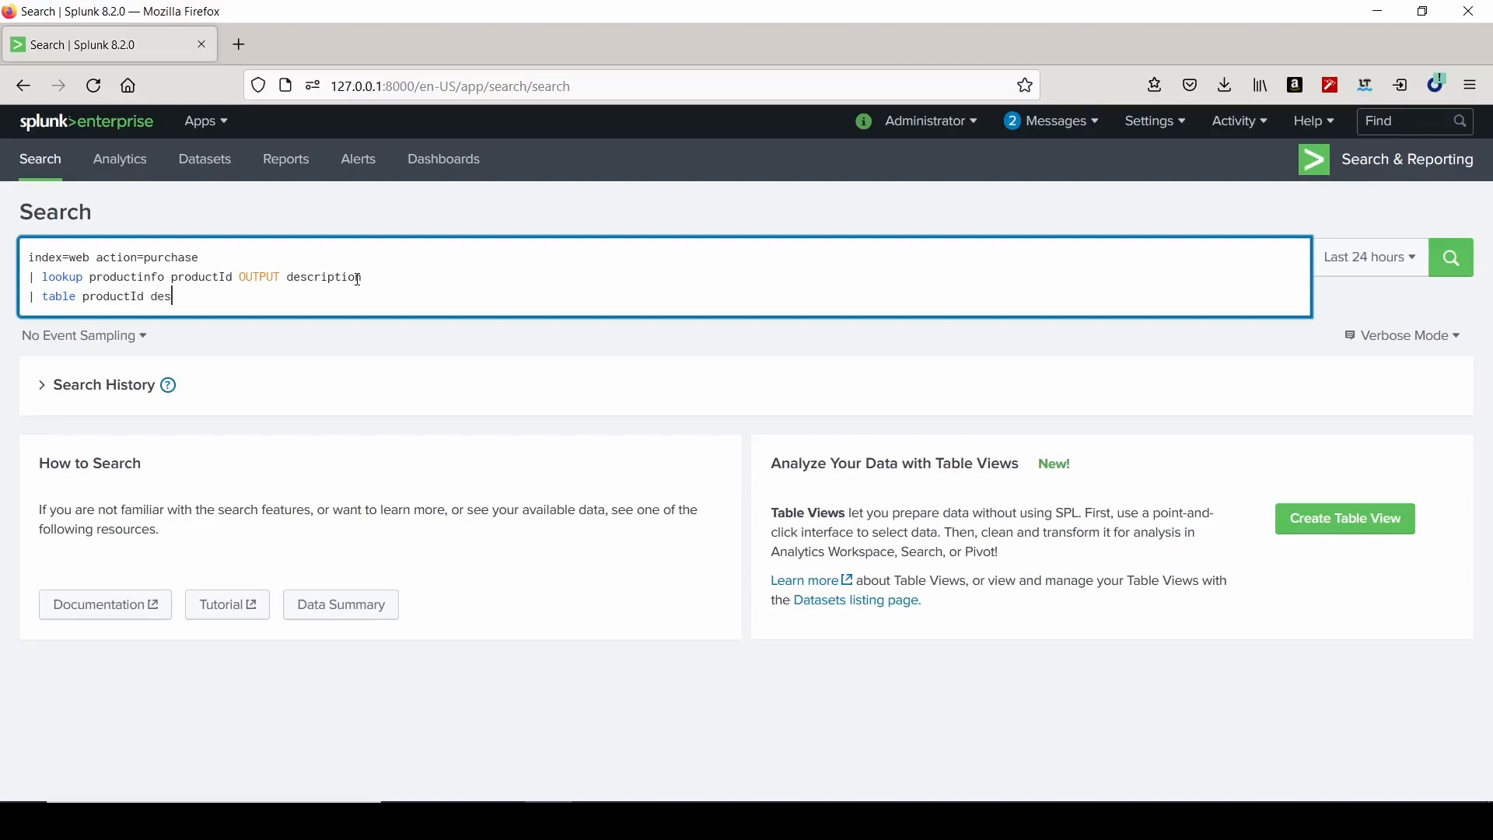
{"action": "type", "text": "cription"}
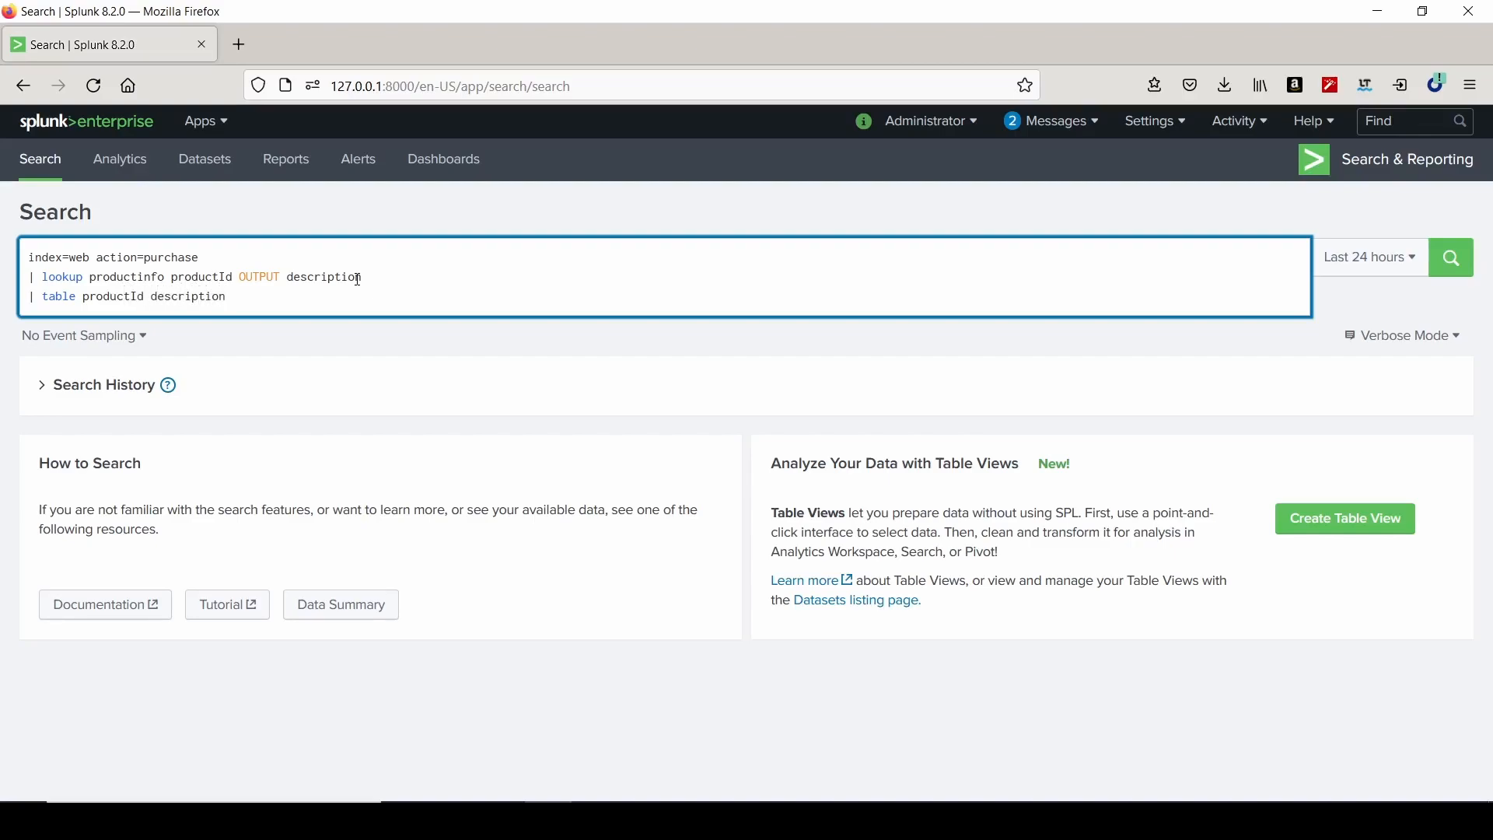
{"action": "left_click", "coordinate": [1369, 258]}
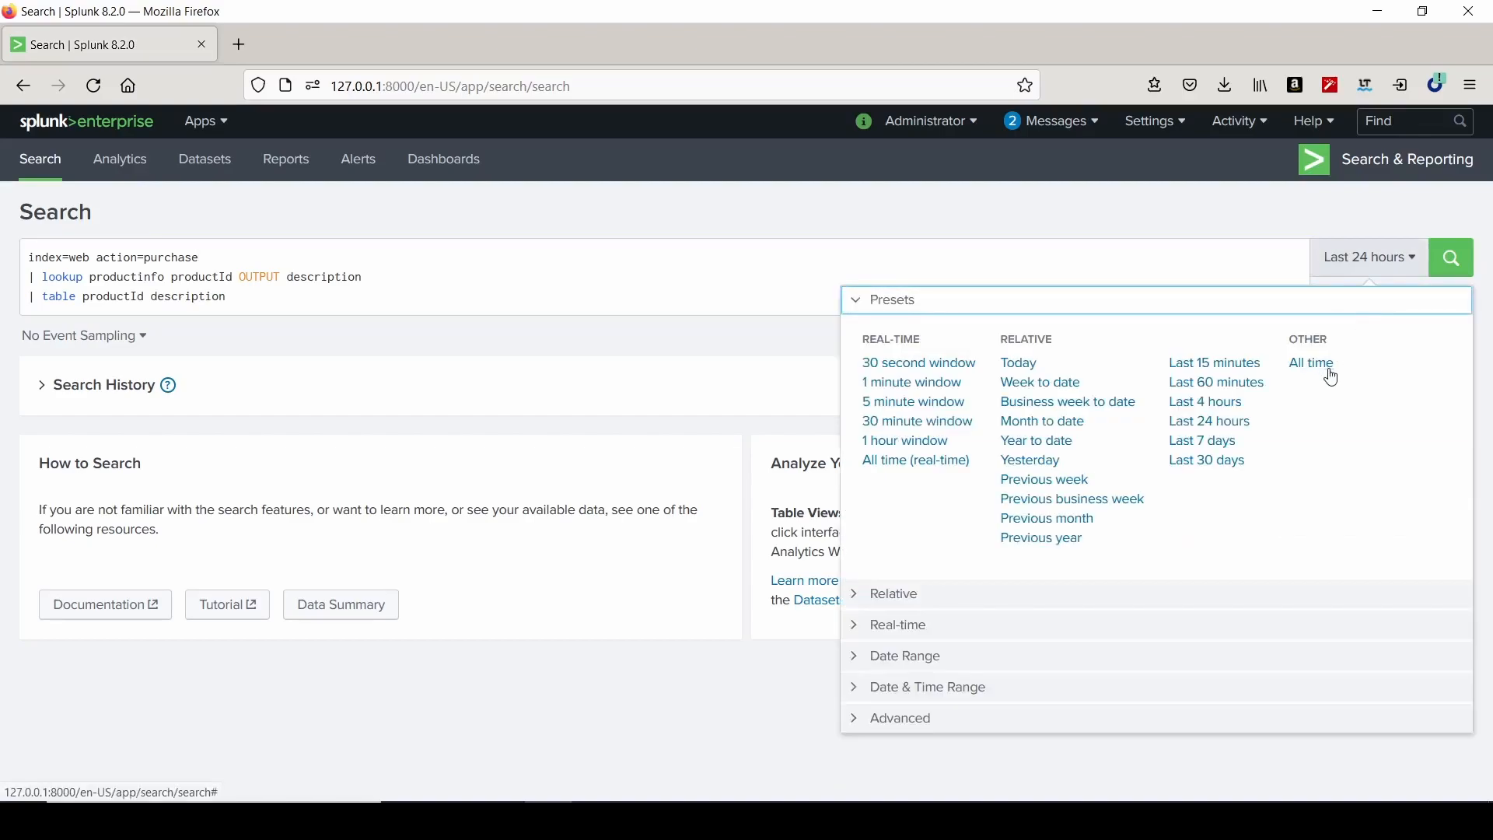
Run the search over All time, correct the lookup to productinfo.csv, rerun, and start a where clause.
{"action": "left_click", "coordinate": [1310, 363]}
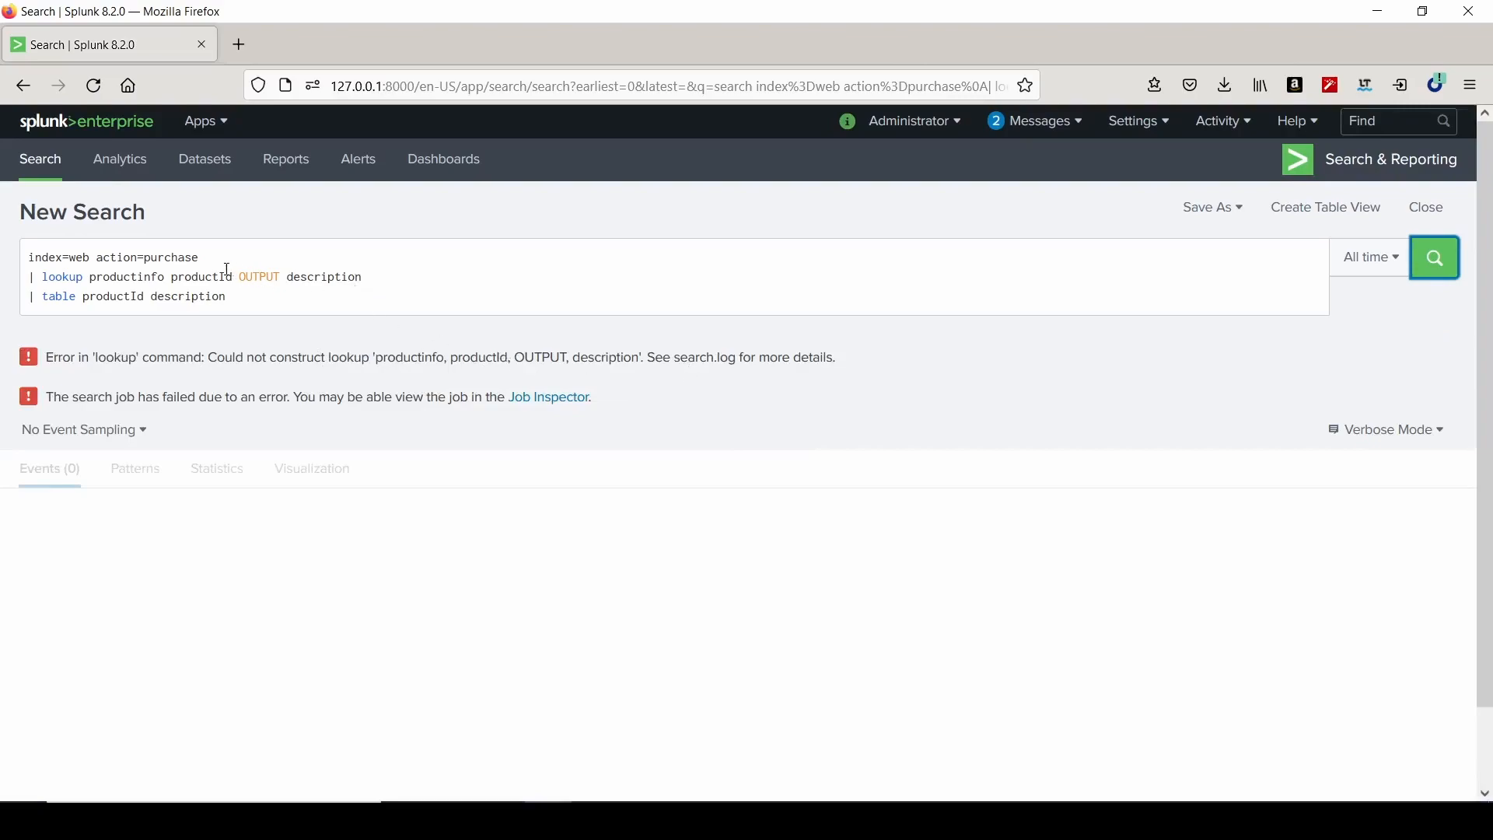
{"action": "left_click", "coordinate": [200, 276]}
{"action": "type", "text": ".csv"}
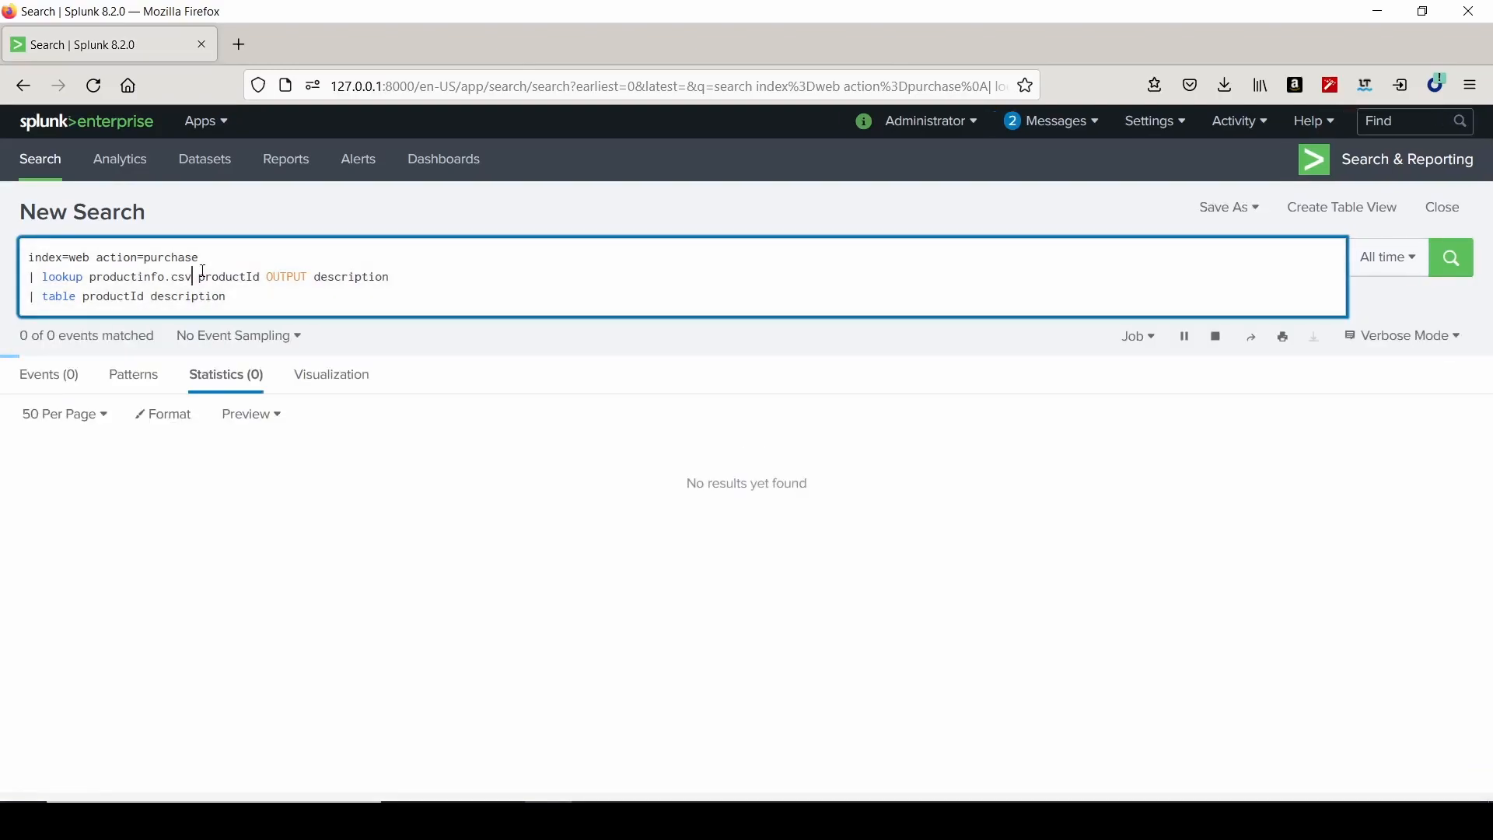
{"action": "left_click", "coordinate": [1451, 258]}
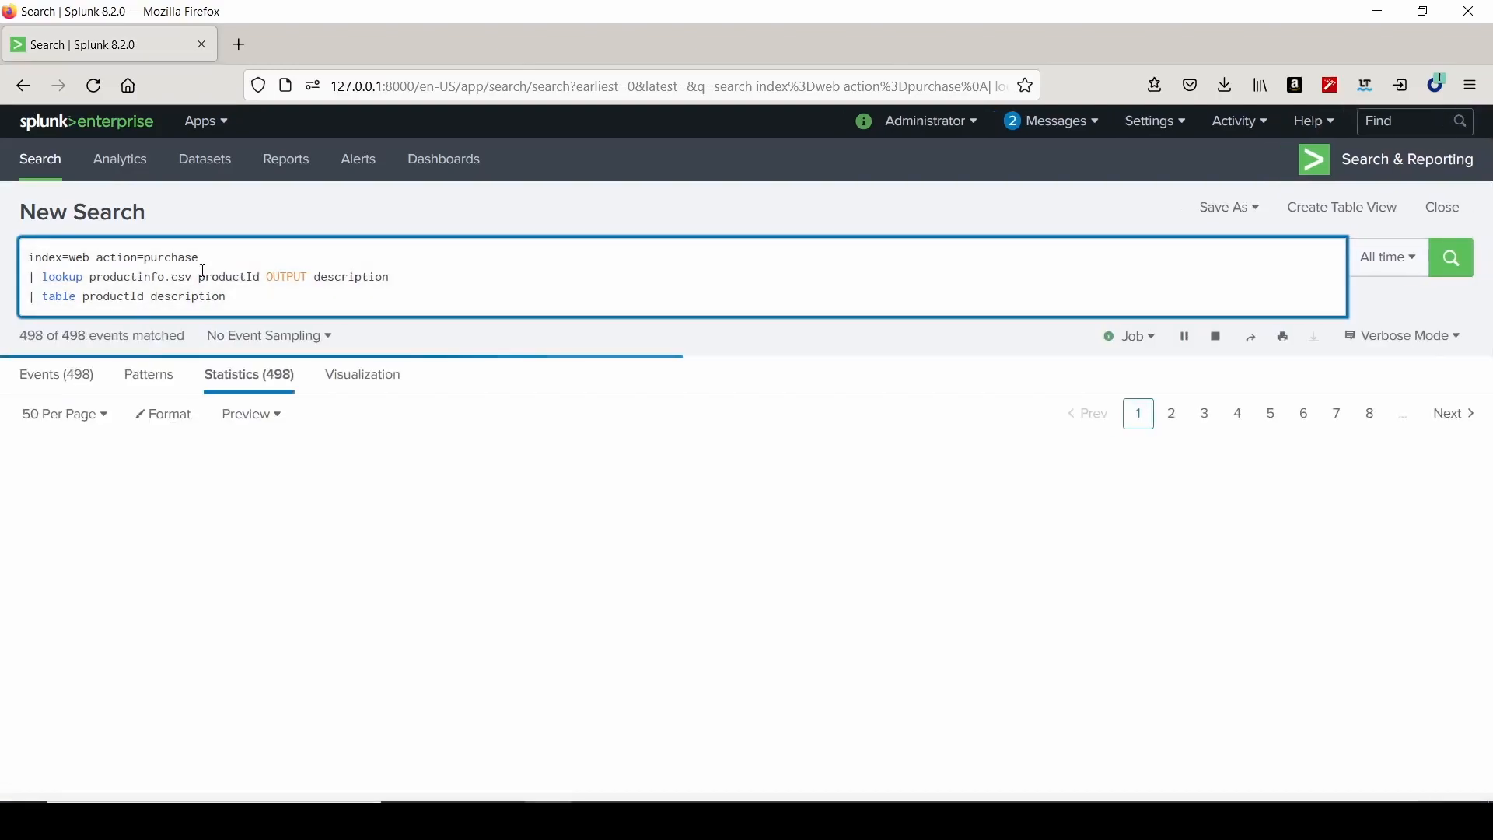
{"action": "left_click", "coordinate": [1450, 257]}
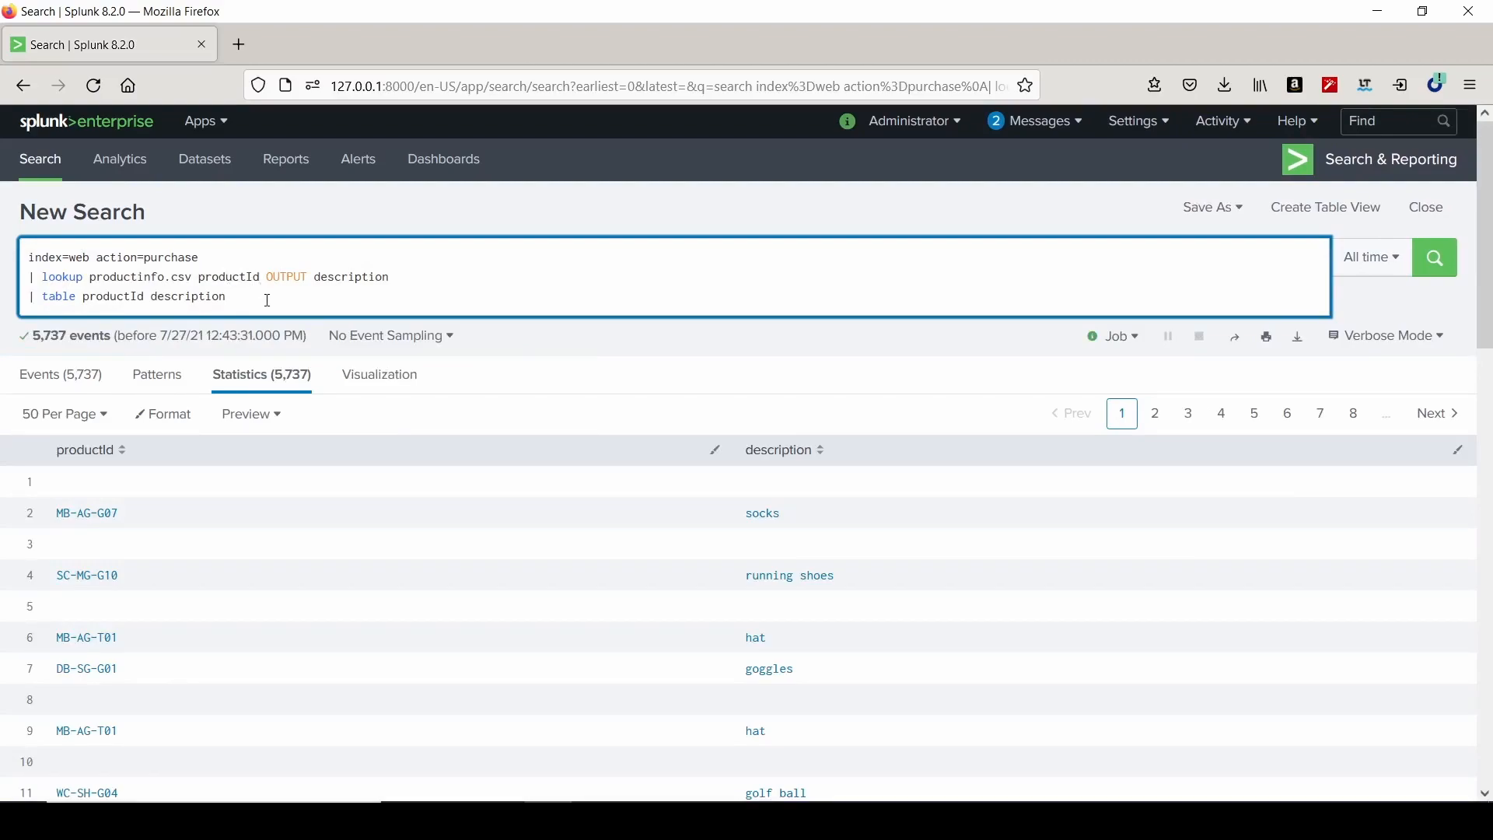
{"action": "type", "text": "| where"}
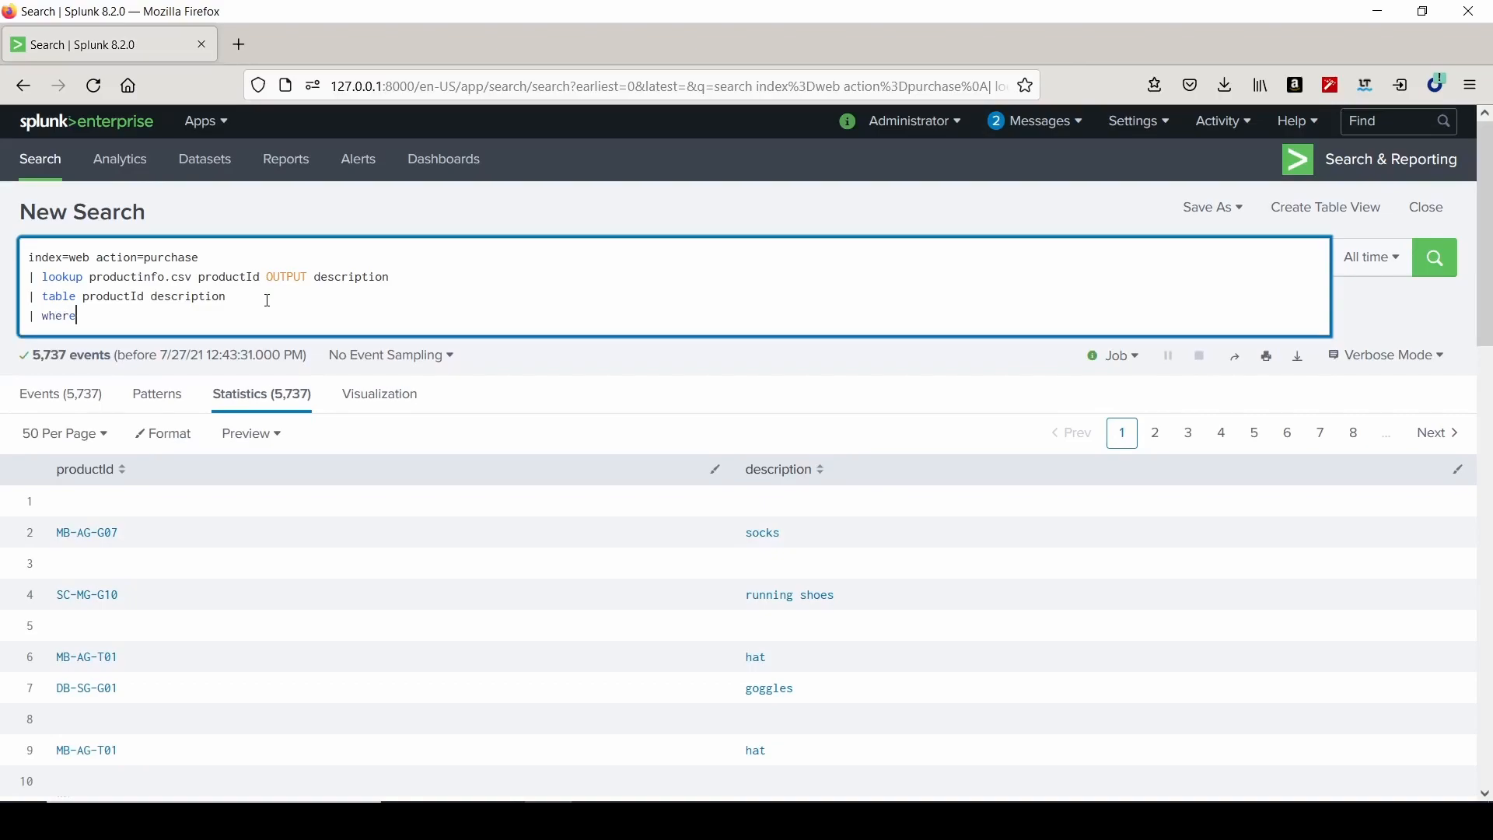
Add 'where isnotnull(productId)', run it, and scroll through the 2,972 results.
{"action": "type", "text": "isnotnull"}
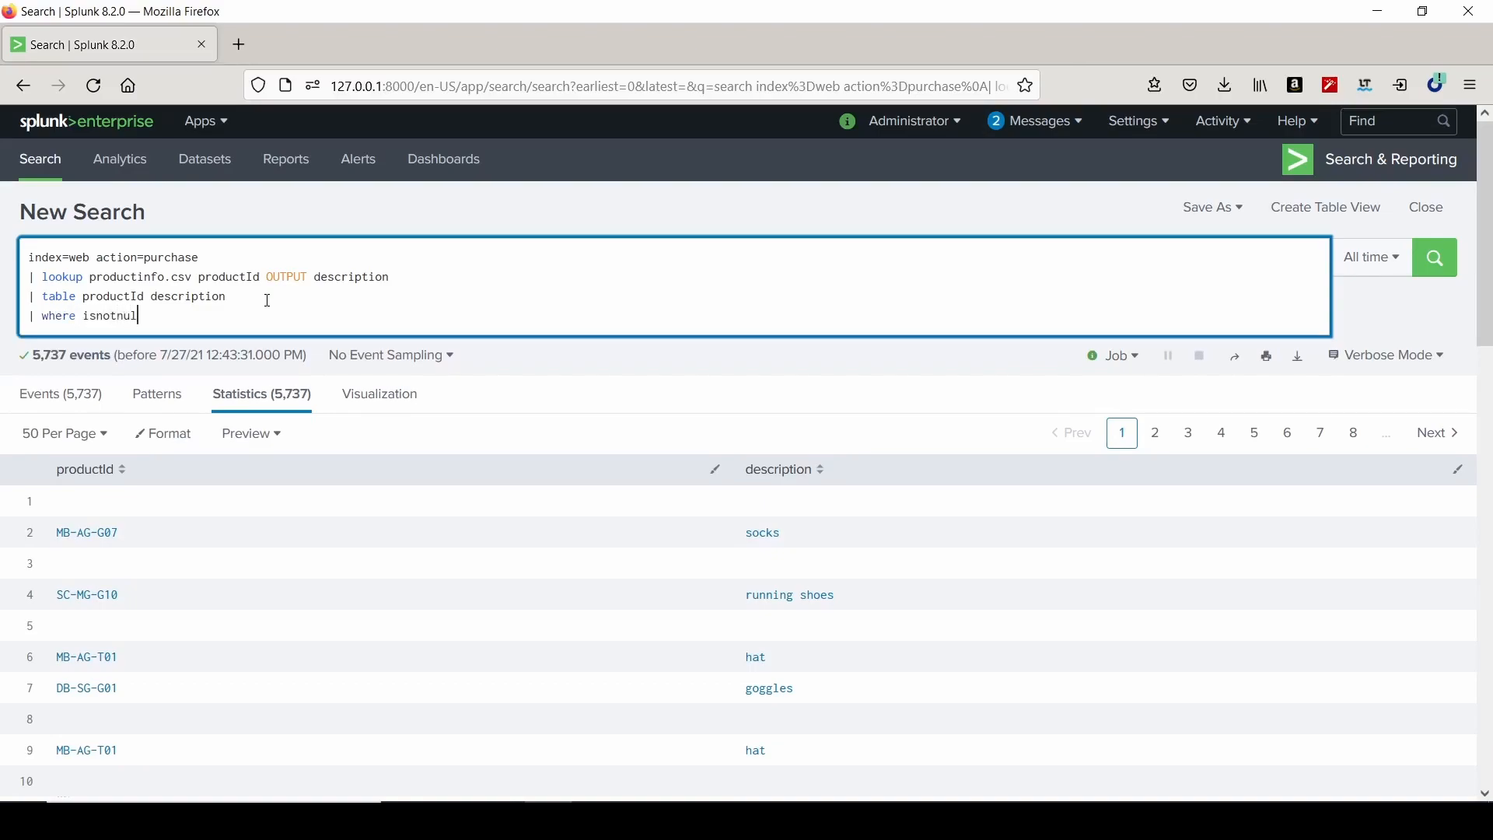
{"action": "type", "text": "(productId"}
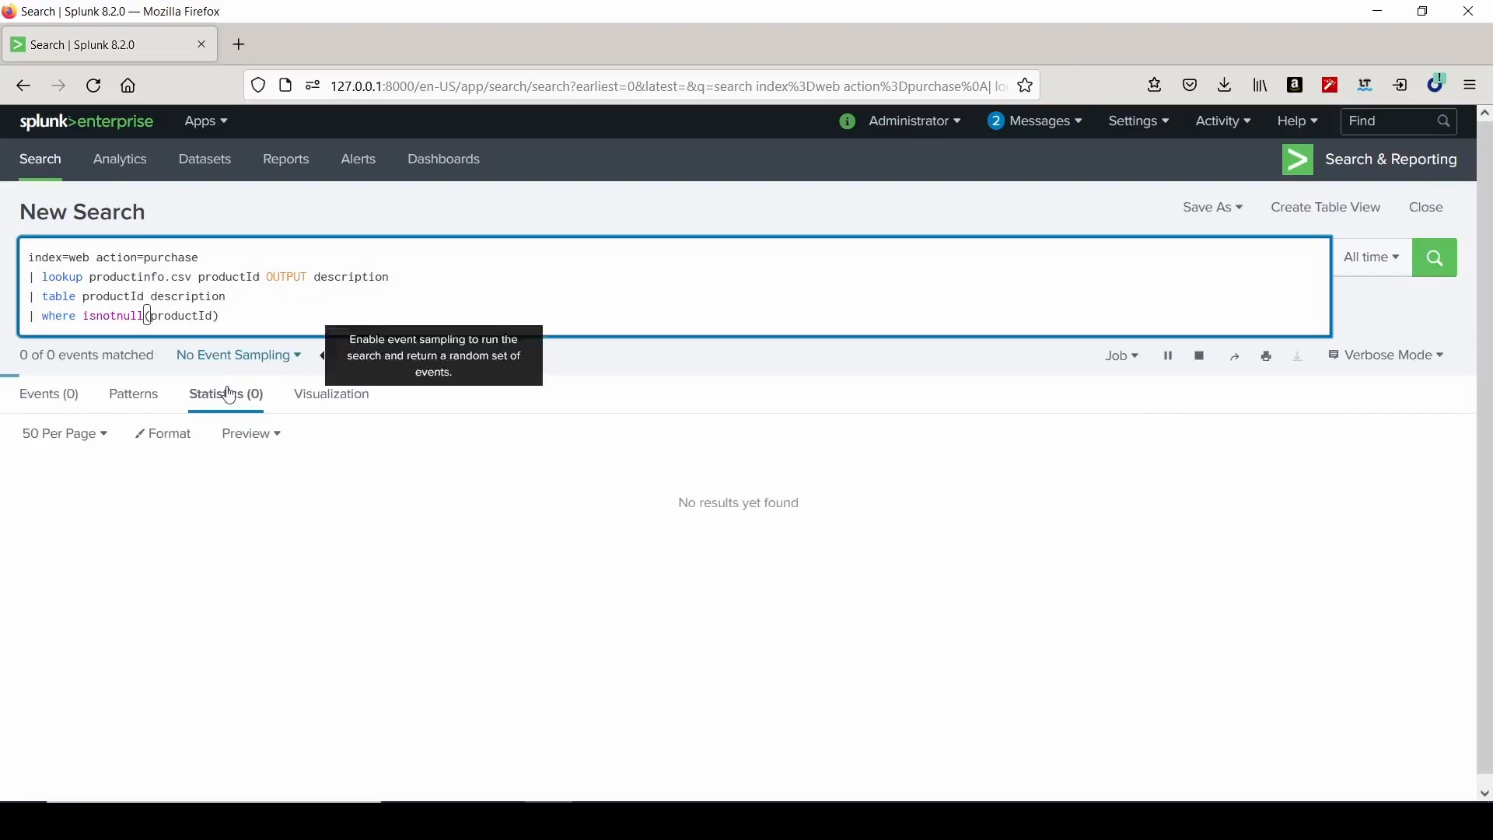
{"action": "left_click", "coordinate": [1433, 256]}
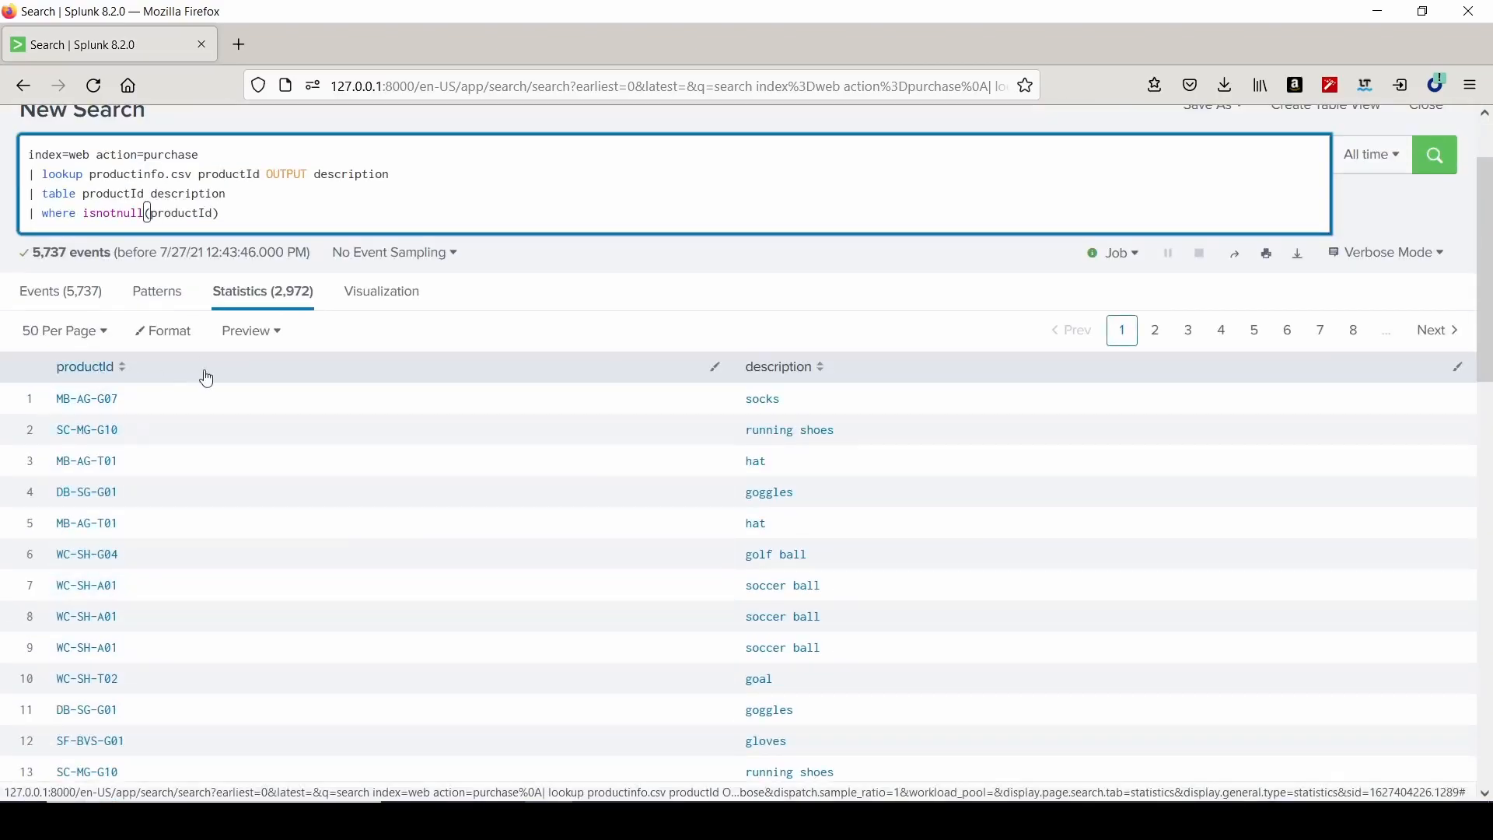
{"action": "scroll", "scroll_direction": "down", "scroll_amount": 3}
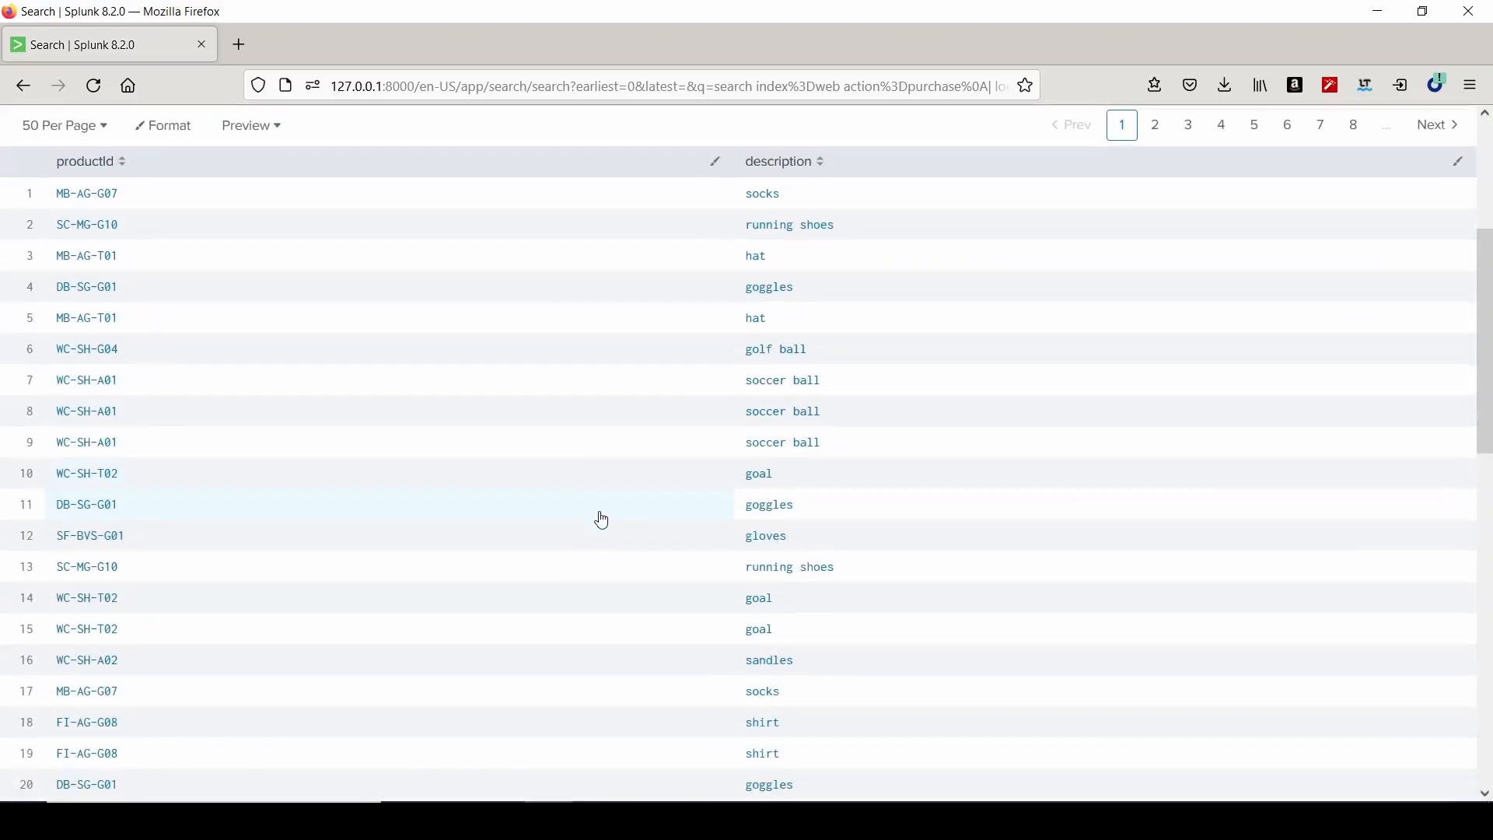
{"action": "scroll", "scroll_direction": "down", "scroll_amount": 3}
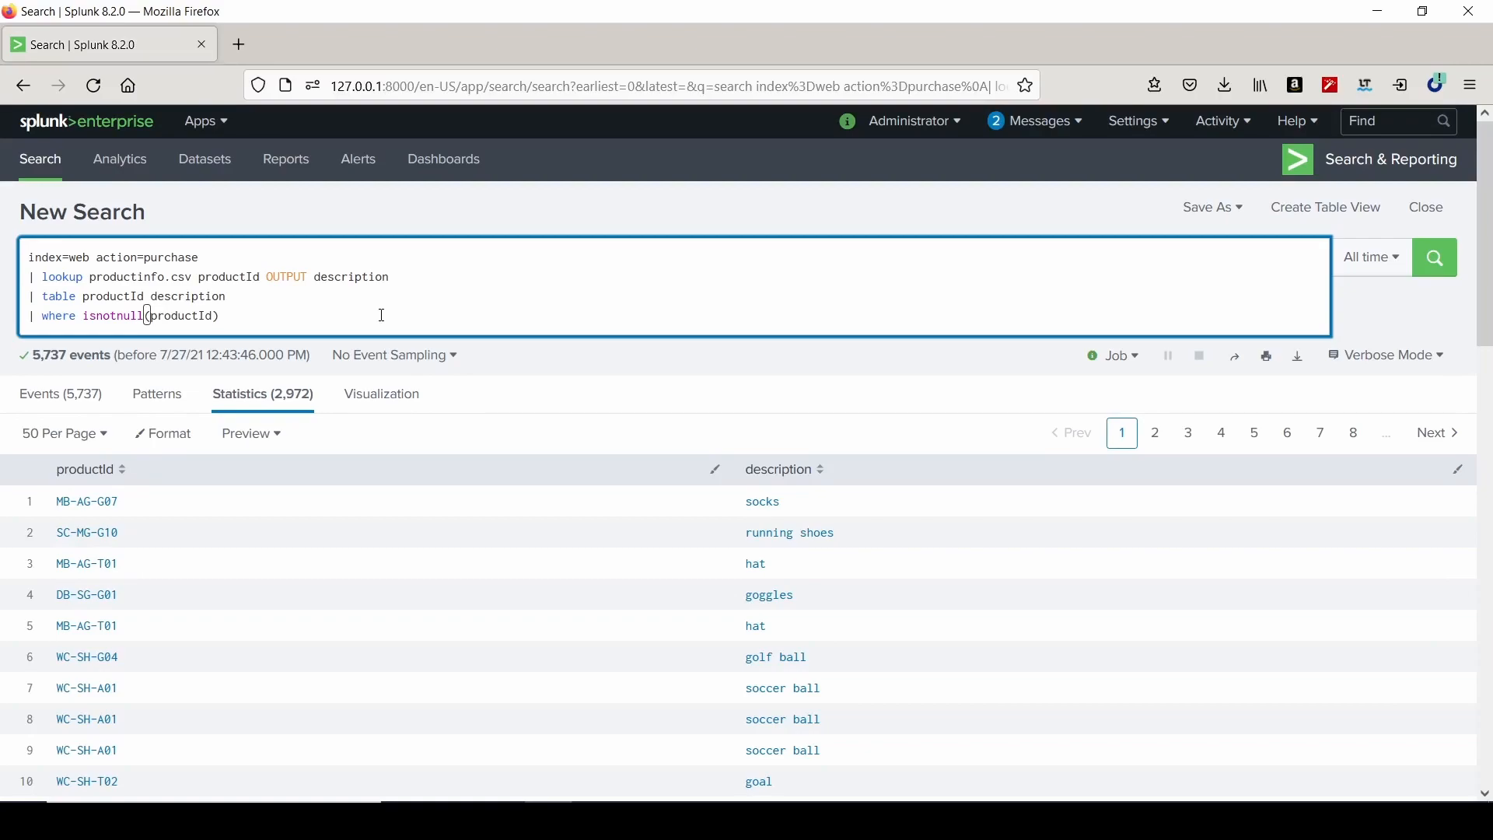
{"action": "mouse_move", "coordinate": [241, 295]}
{"action": "type", "text": "| stats count by"}
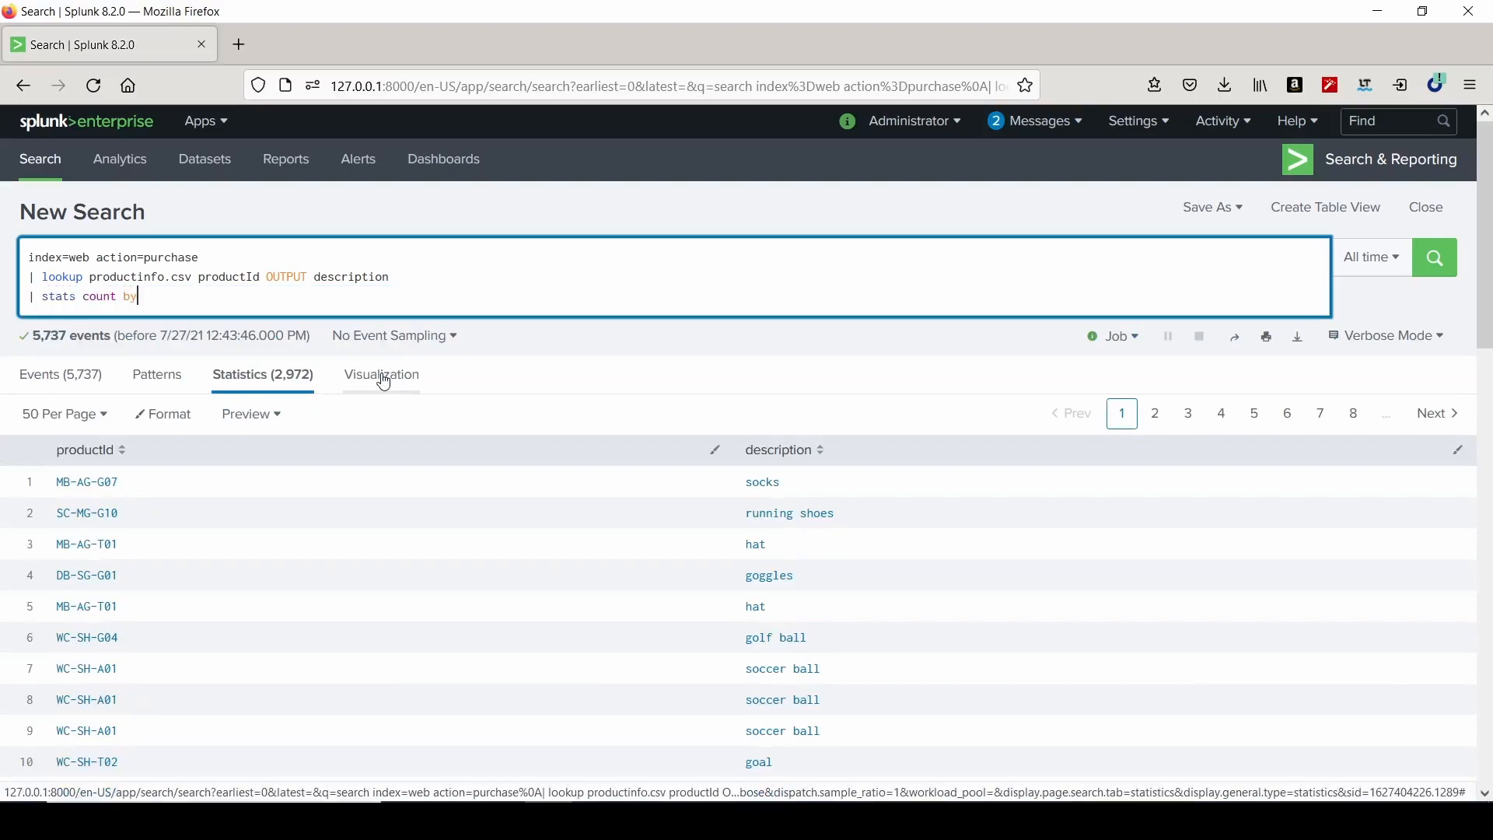
Run '| stats count by productId description' with isnotnull(productId) and '| sort - count'.
{"action": "type", "text": "p"}
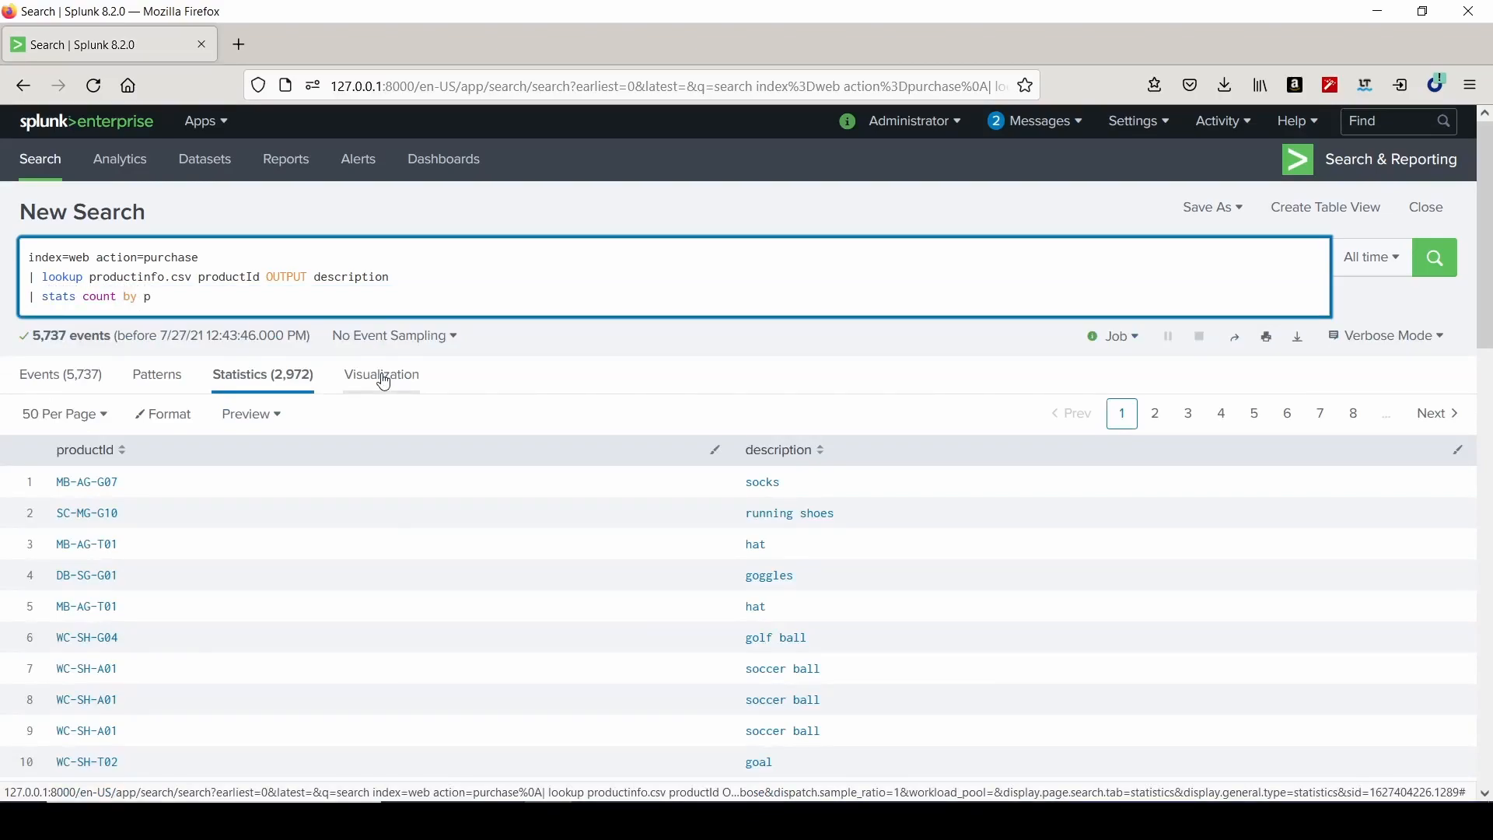
{"action": "type", "text": "roductId des"}
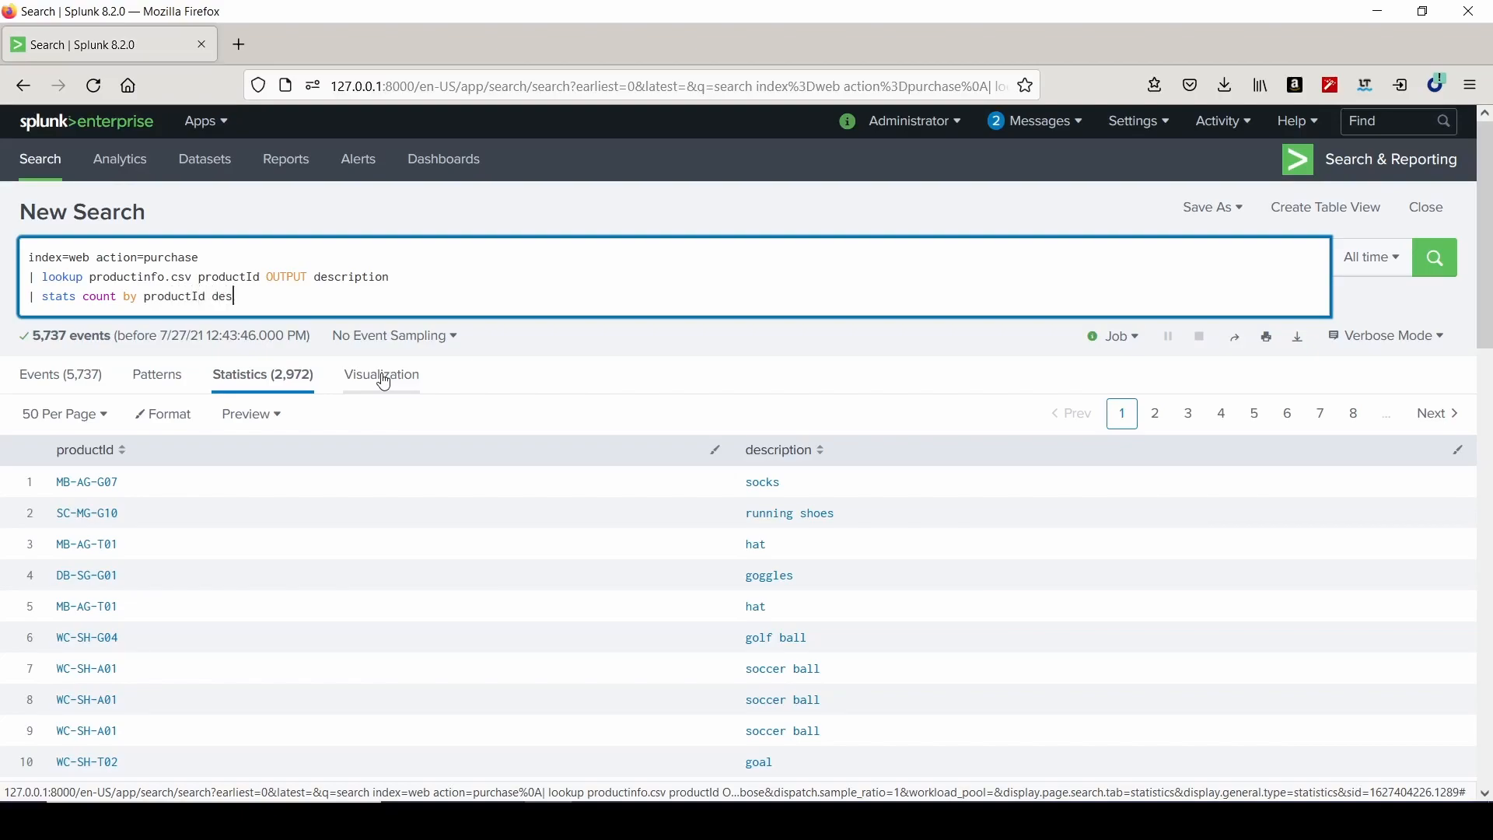
{"action": "type", "text": "cription"}
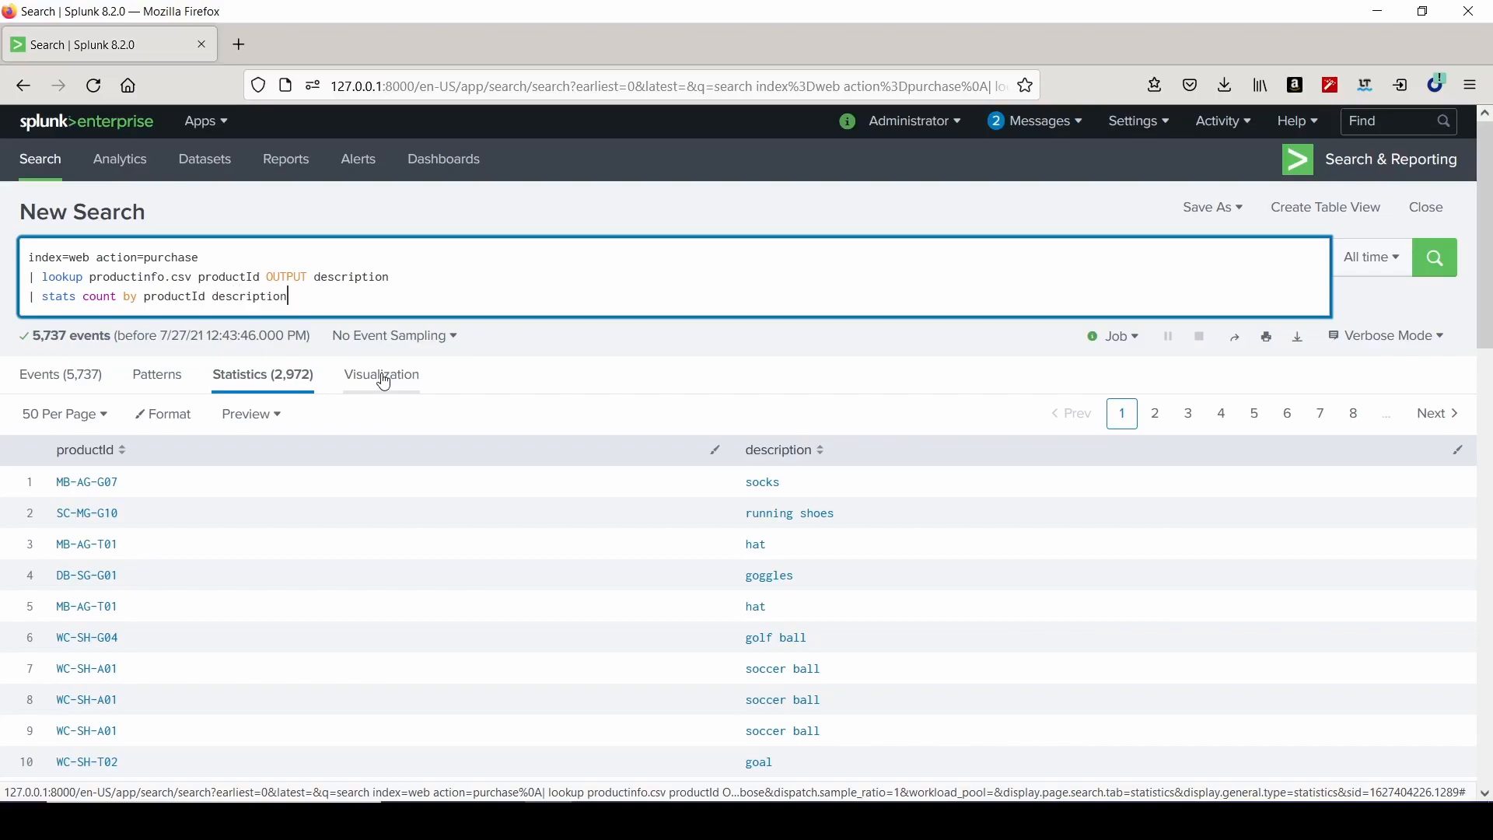
{"action": "type", "text": "| where isnot"}
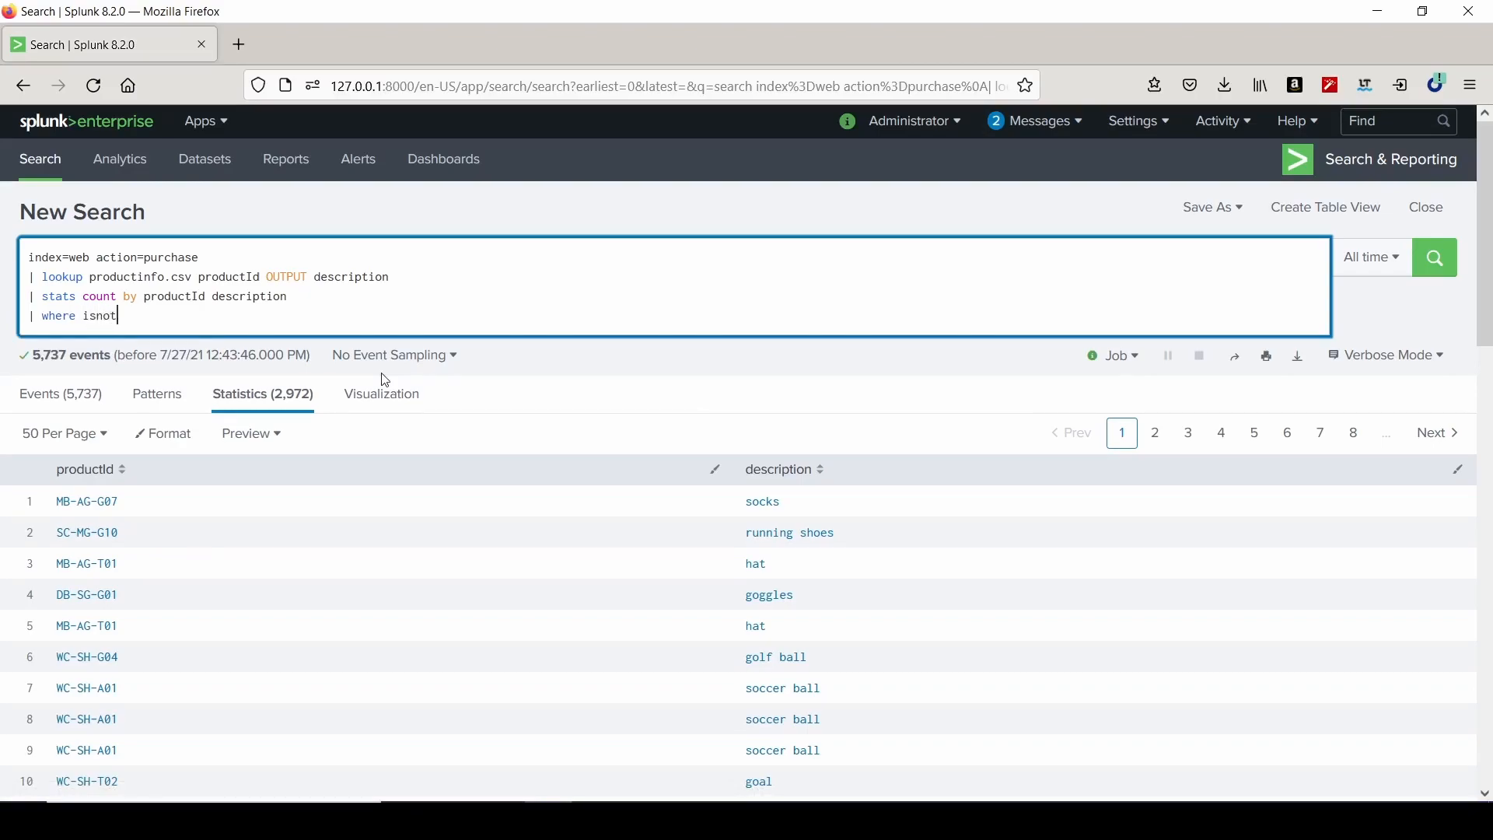
{"action": "type", "text": "full("}
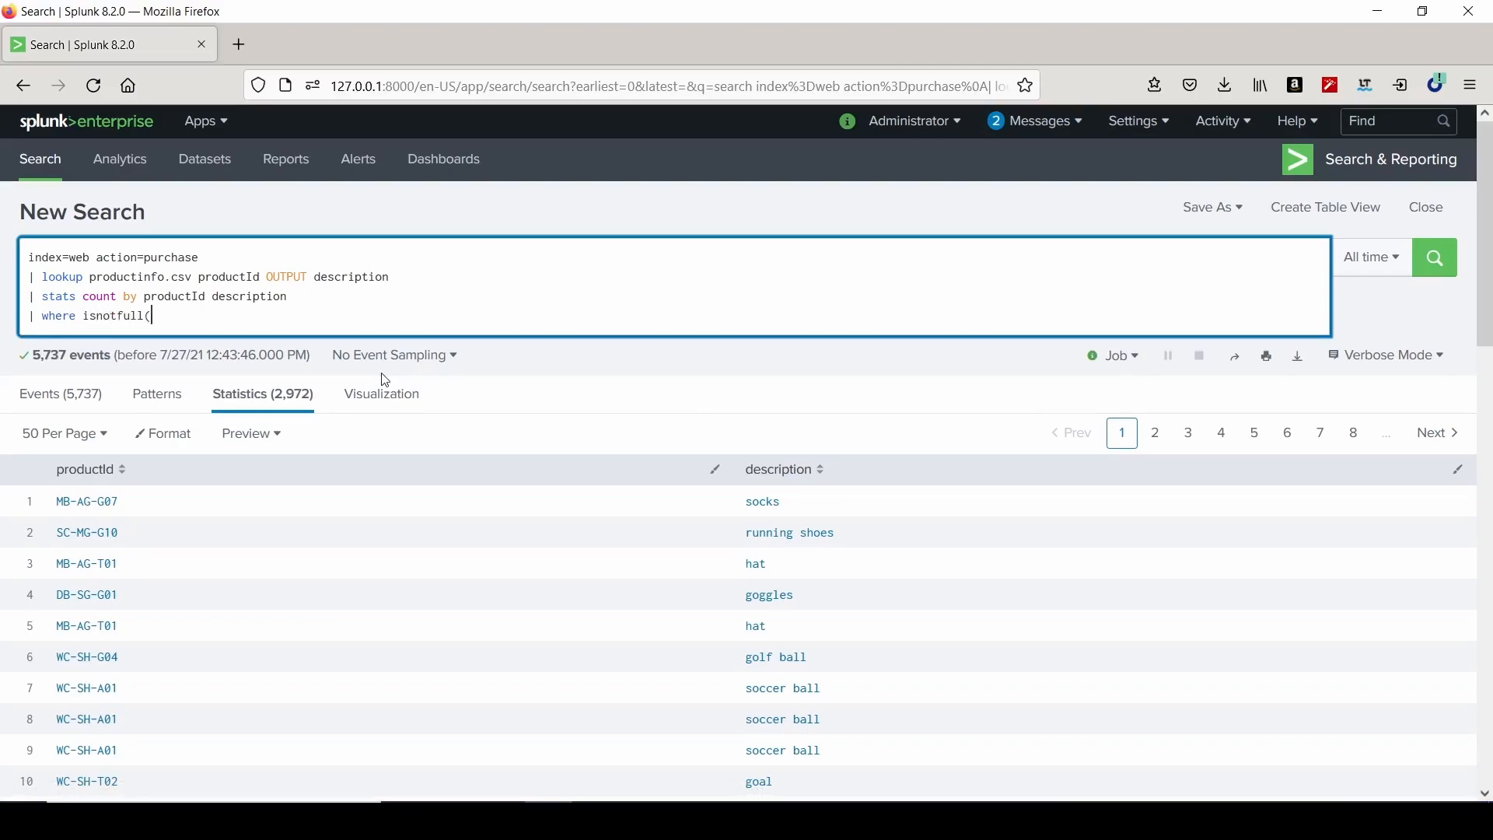
{"action": "type", "text": "productId"}
{"action": "type", "text": "|"}
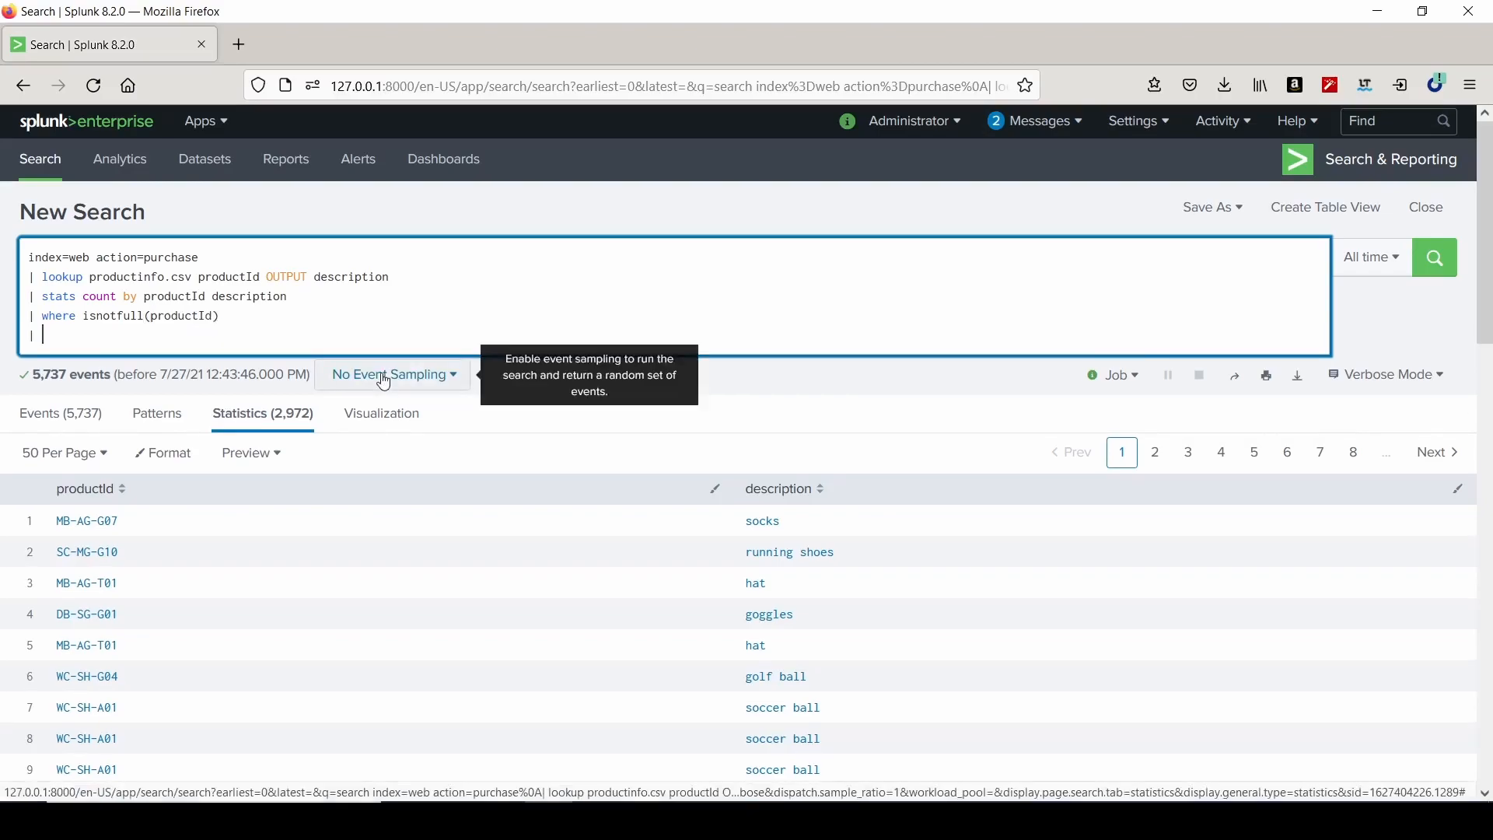
{"action": "type", "text": "sort"}
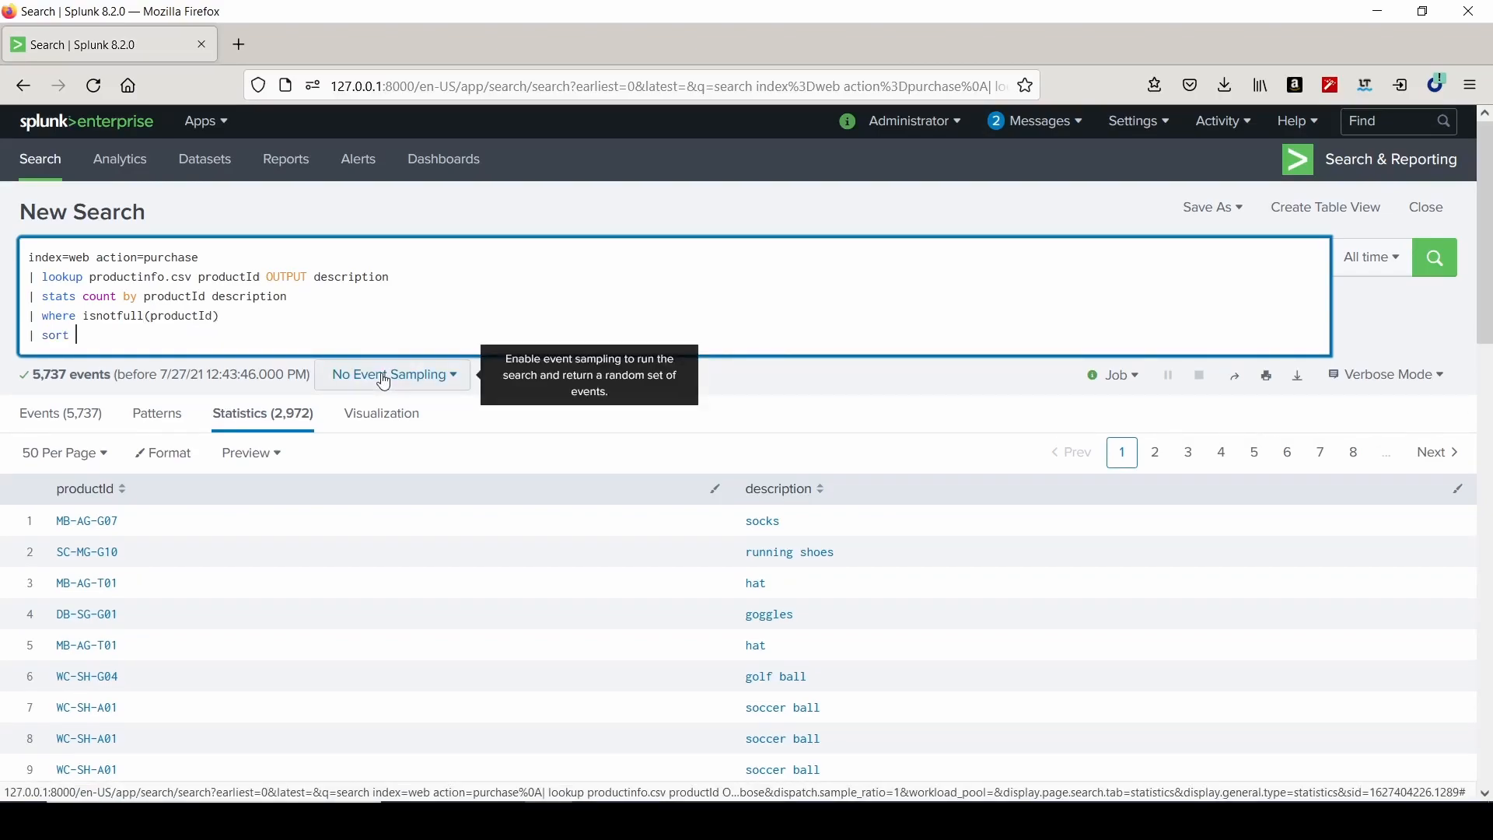
{"action": "type", "text": "- count"}
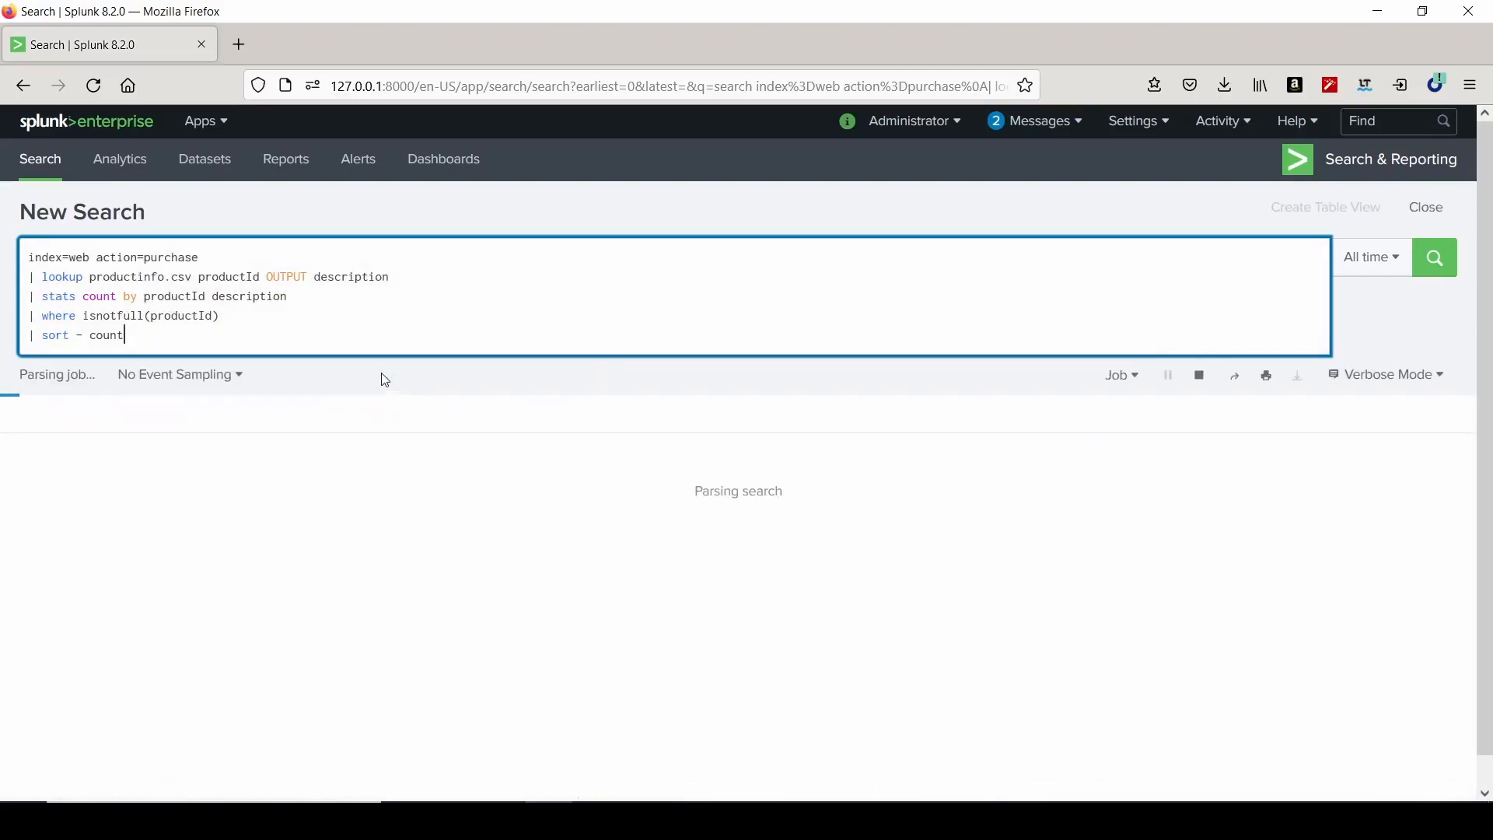
{"action": "left_click", "coordinate": [1432, 258]}
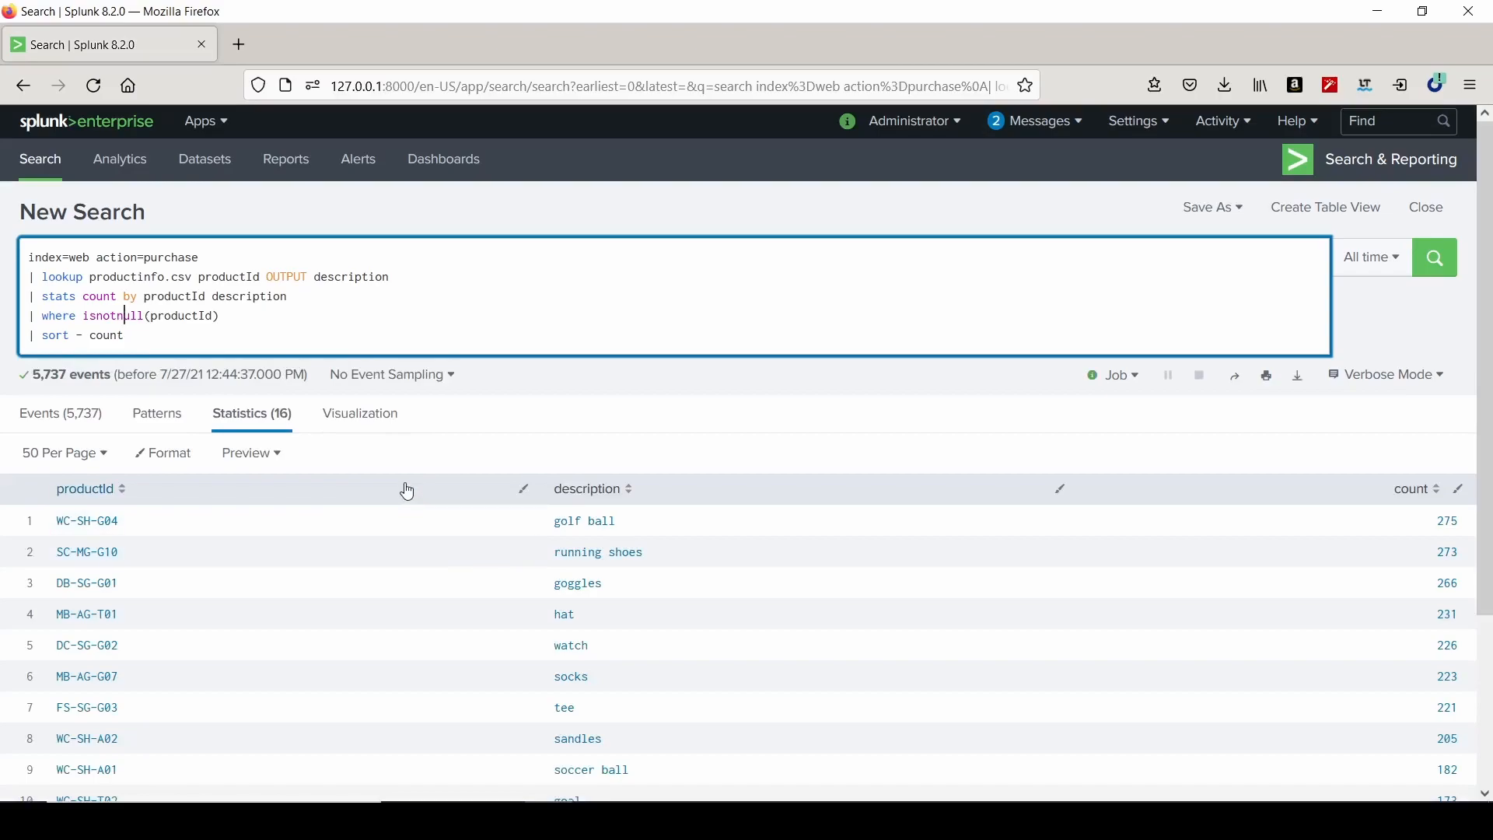
{"action": "scroll", "scroll_direction": "down", "scroll_amount": 3}
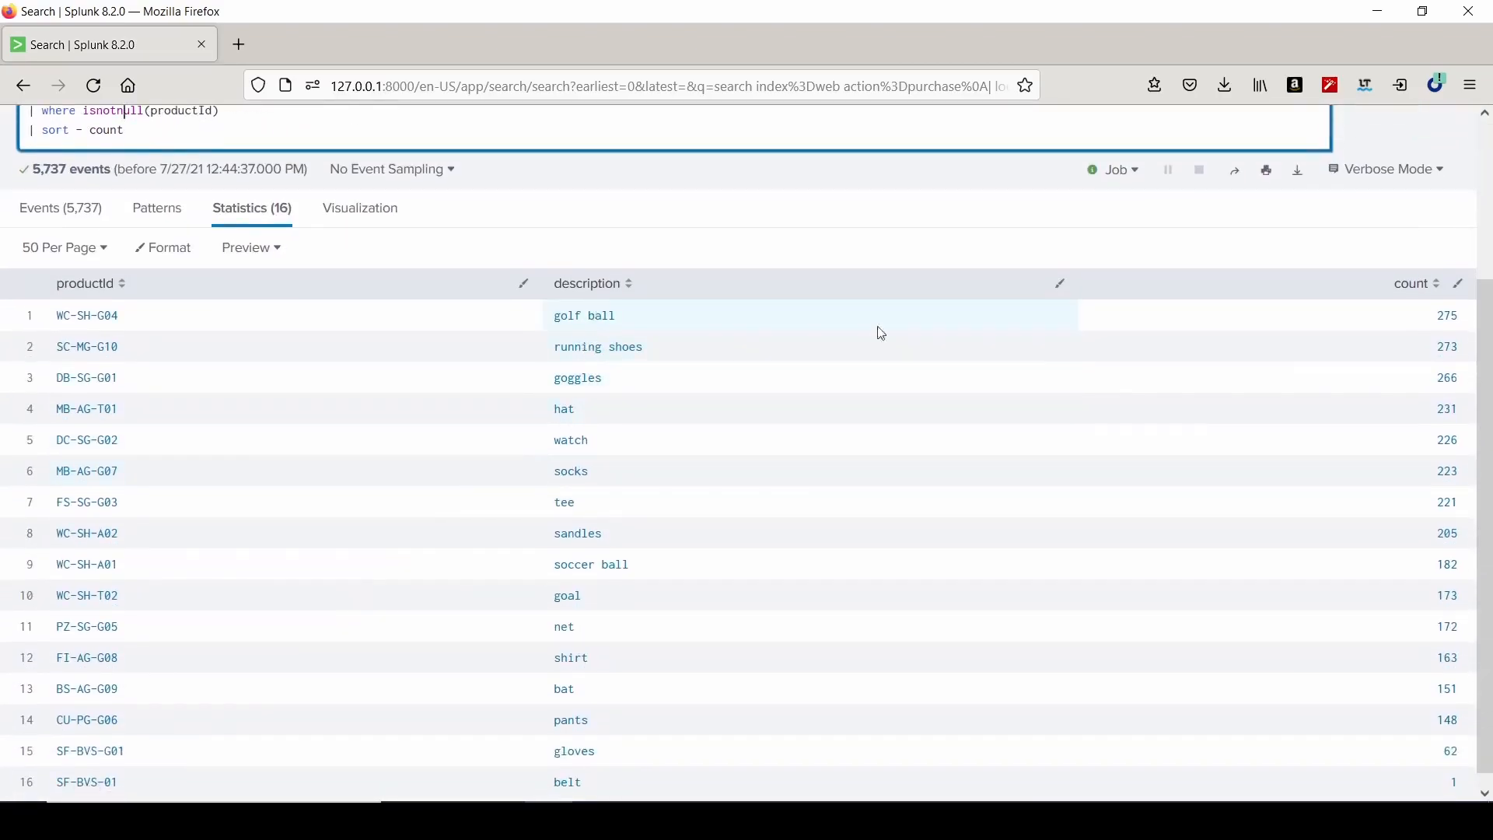
{"action": "mouse_move", "coordinate": [781, 323]}
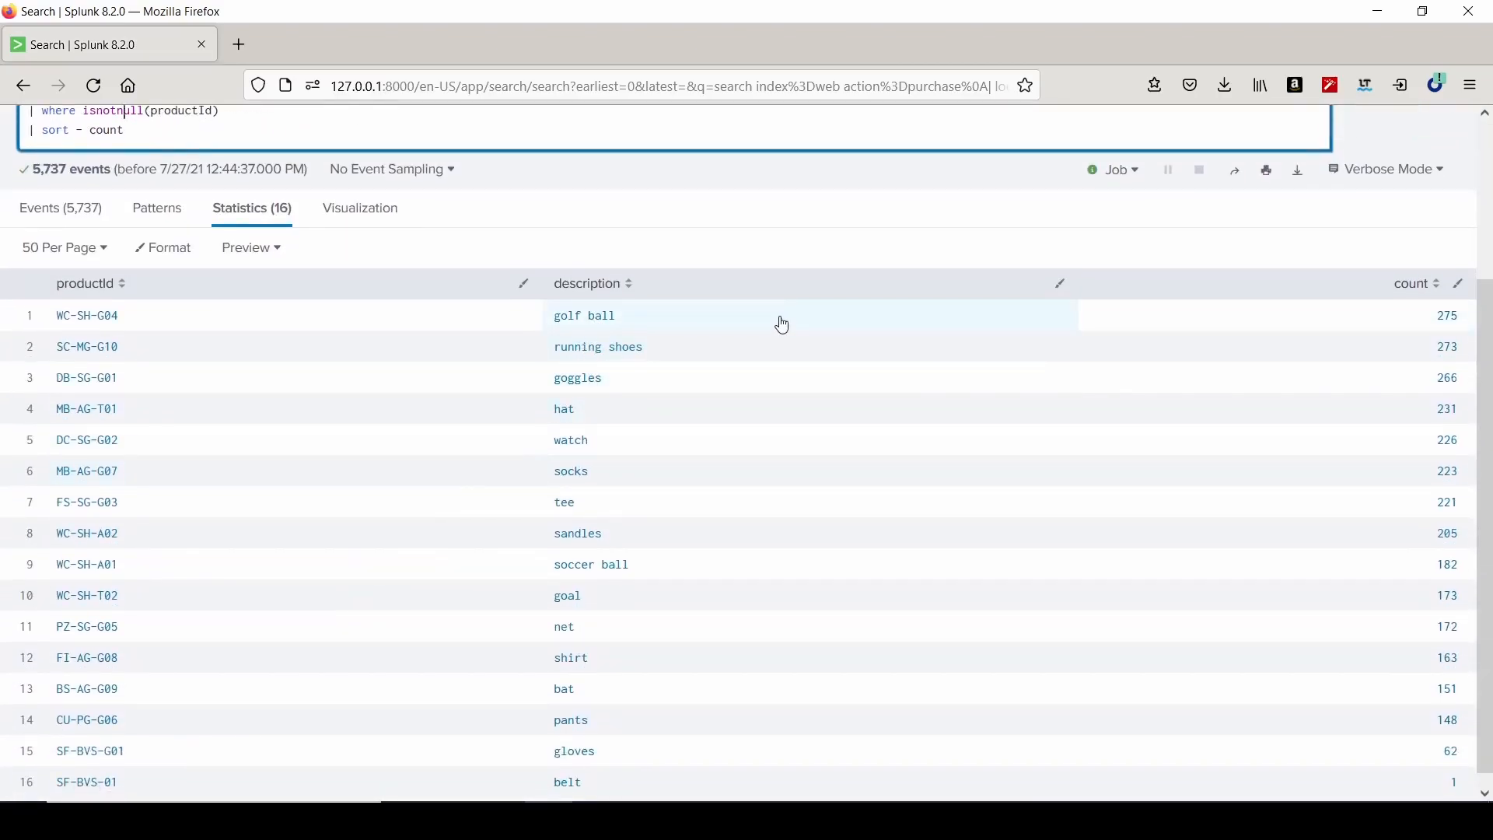
{"action": "scroll", "scroll_direction": "down", "scroll_amount": 3}
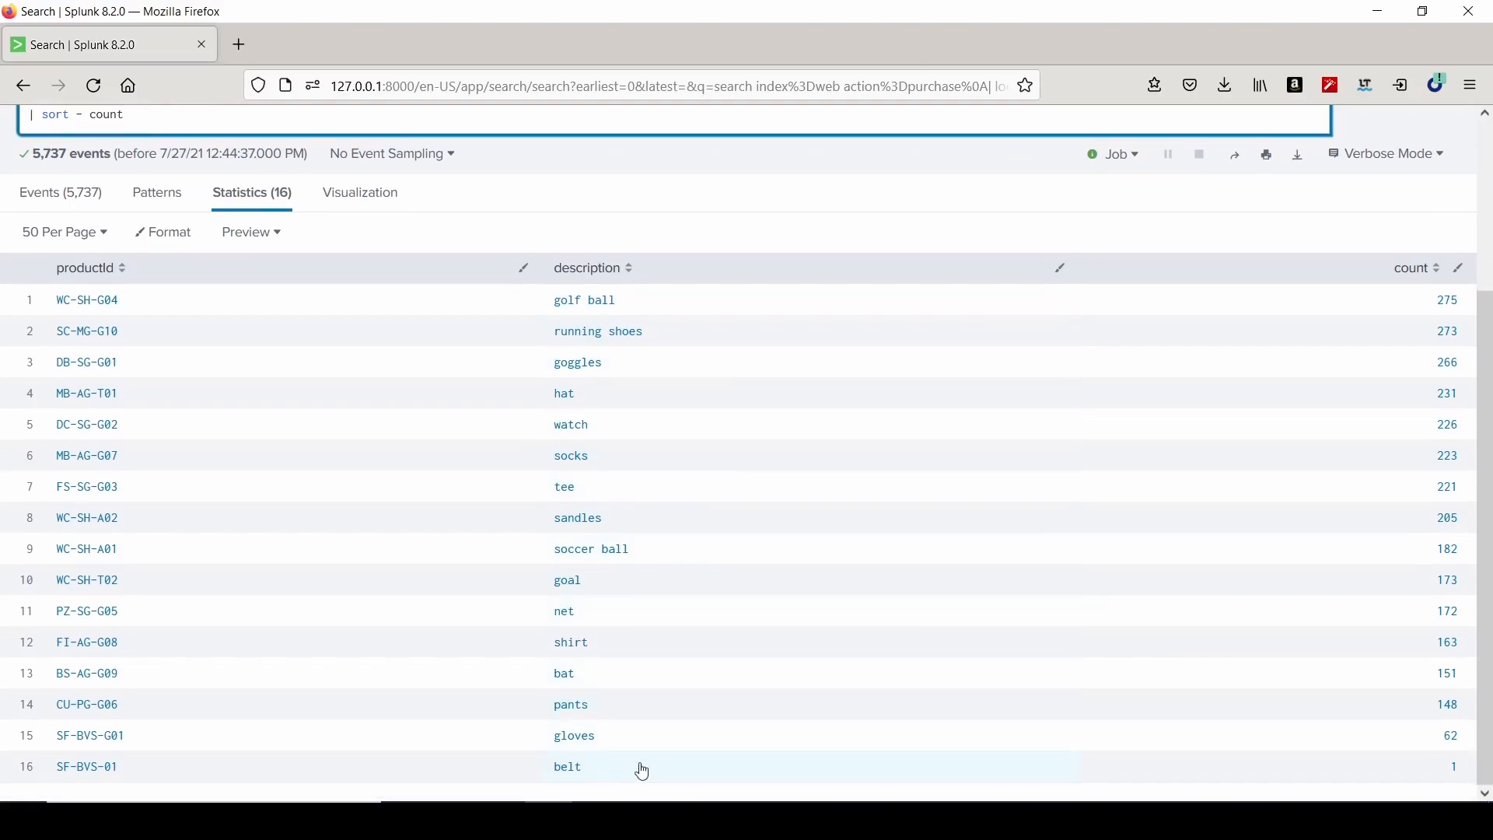
{"action": "mouse_move", "coordinate": [986, 755]}
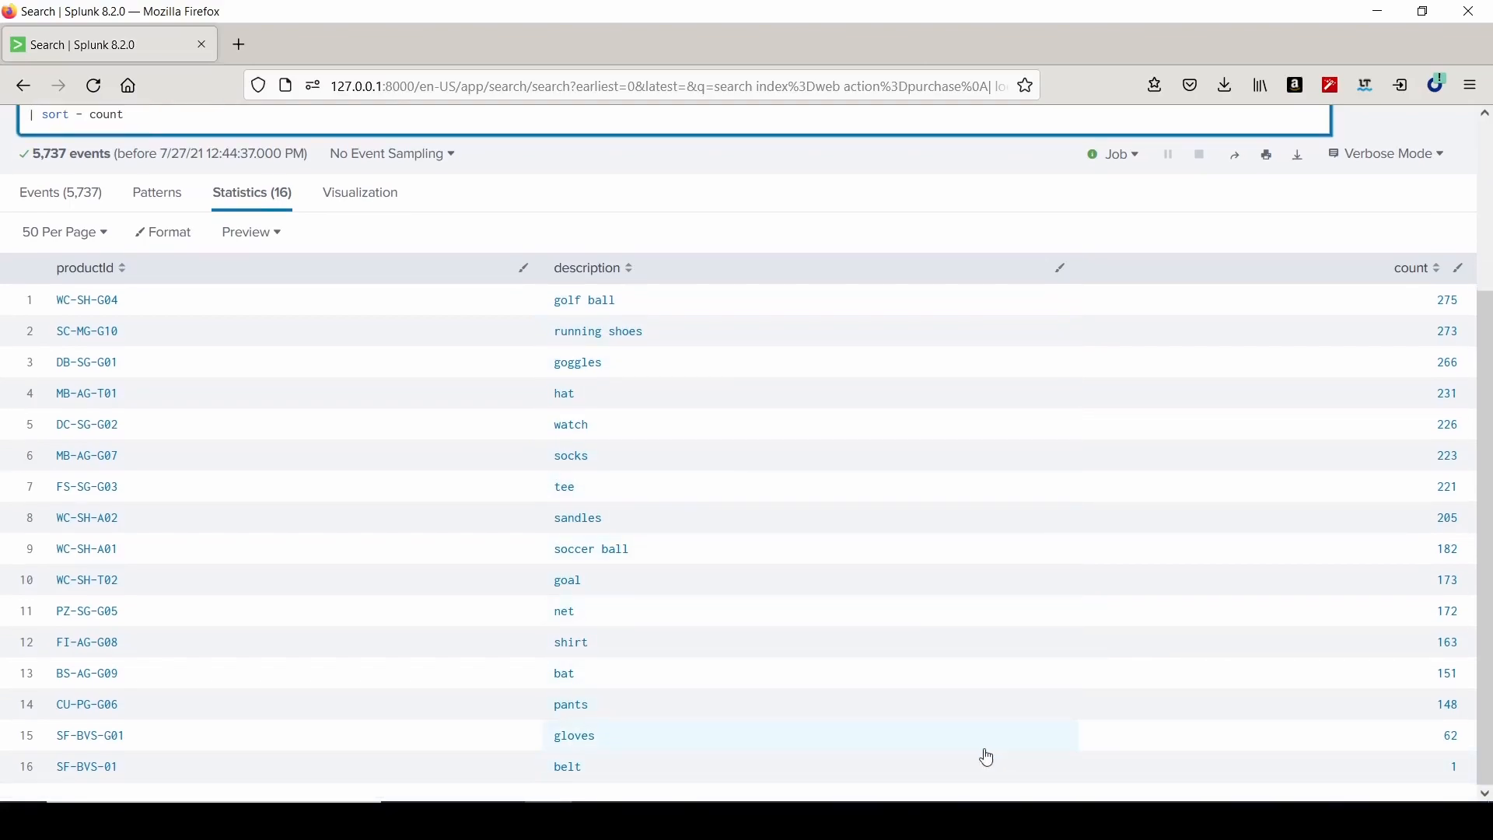
{"action": "mouse_move", "coordinate": [653, 616]}
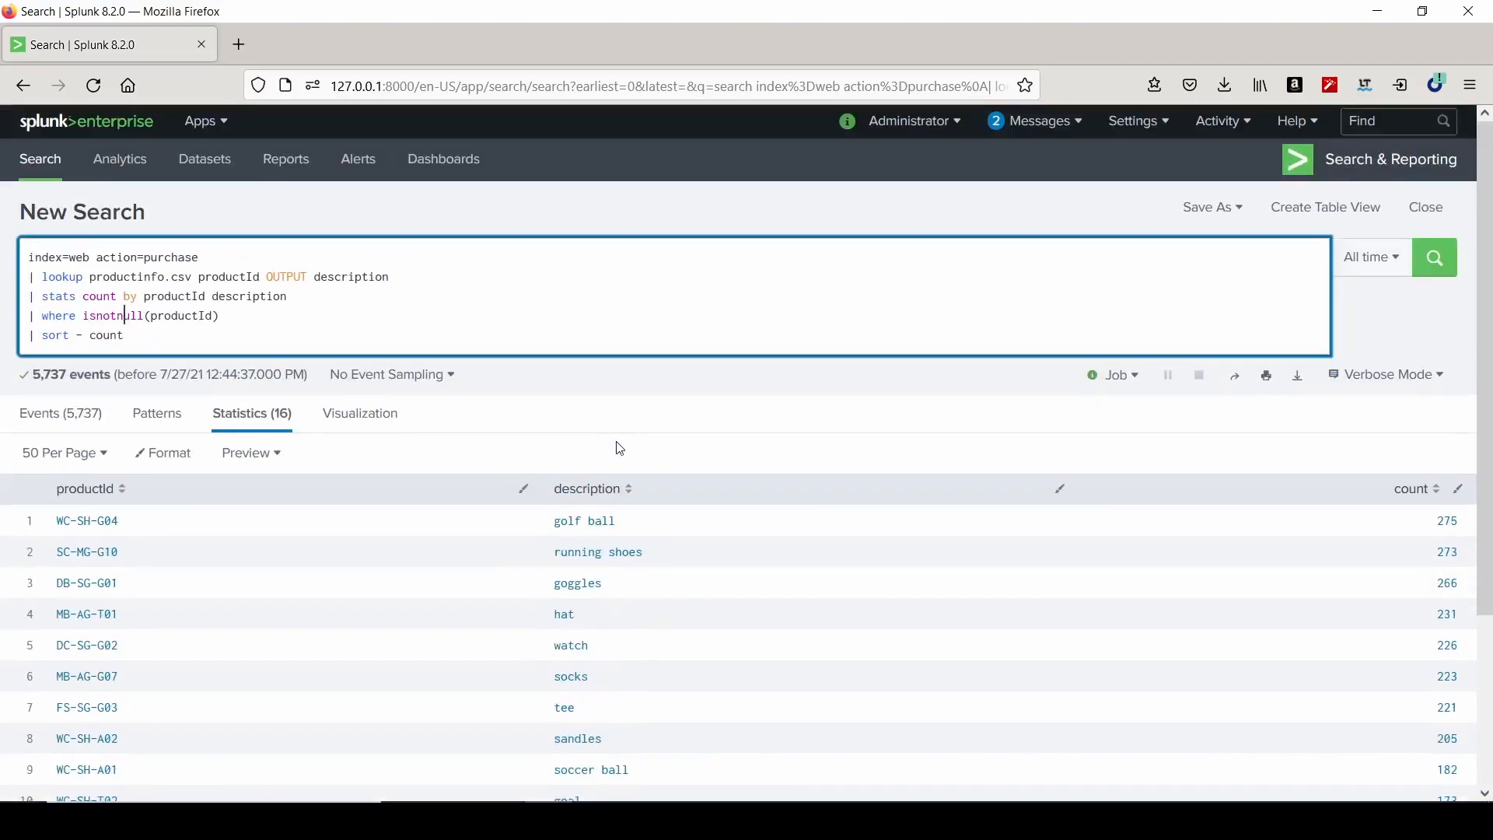
{"action": "mouse_move", "coordinate": [547, 488]}
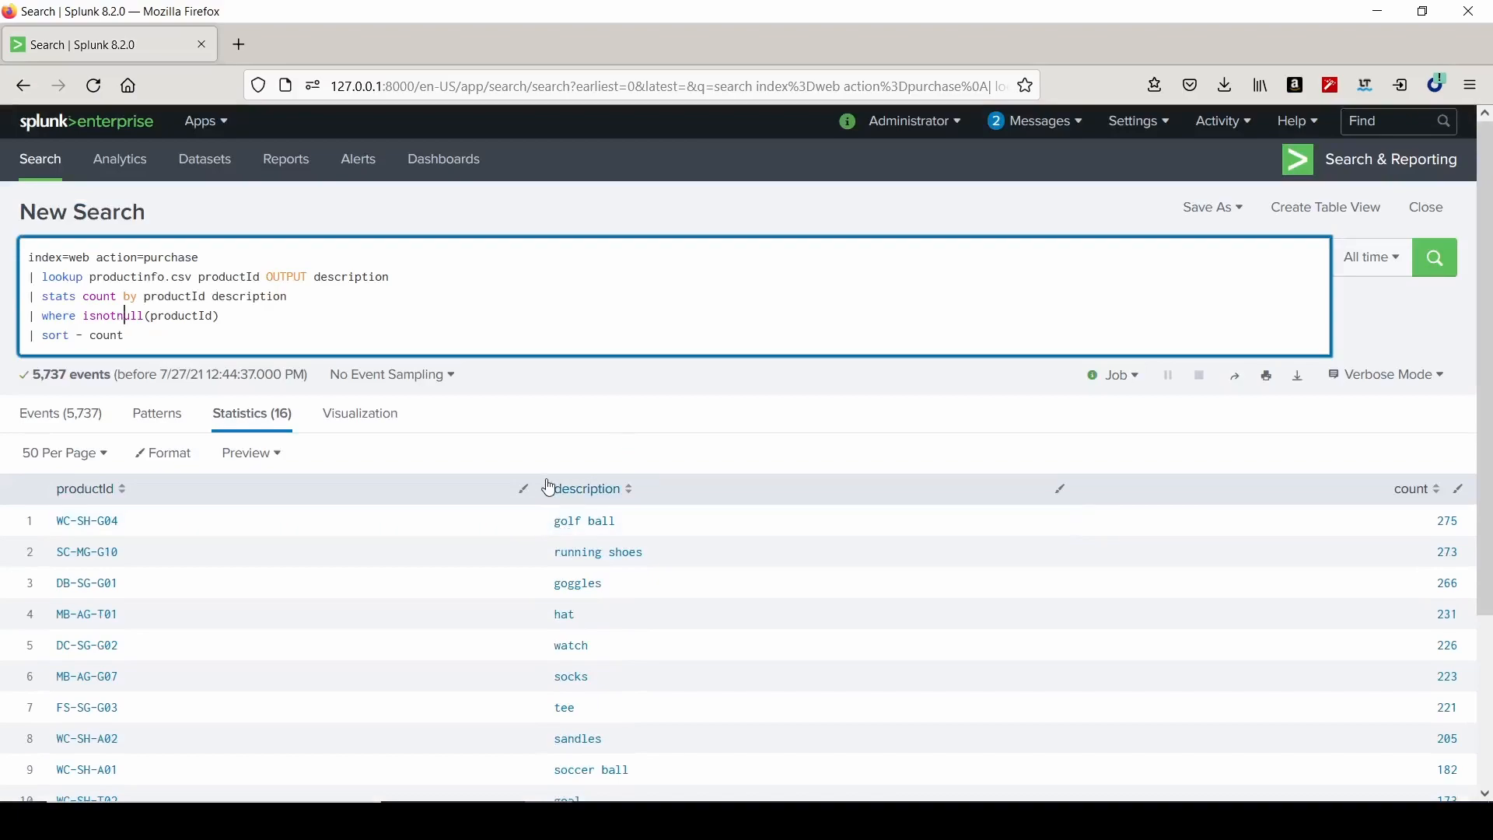